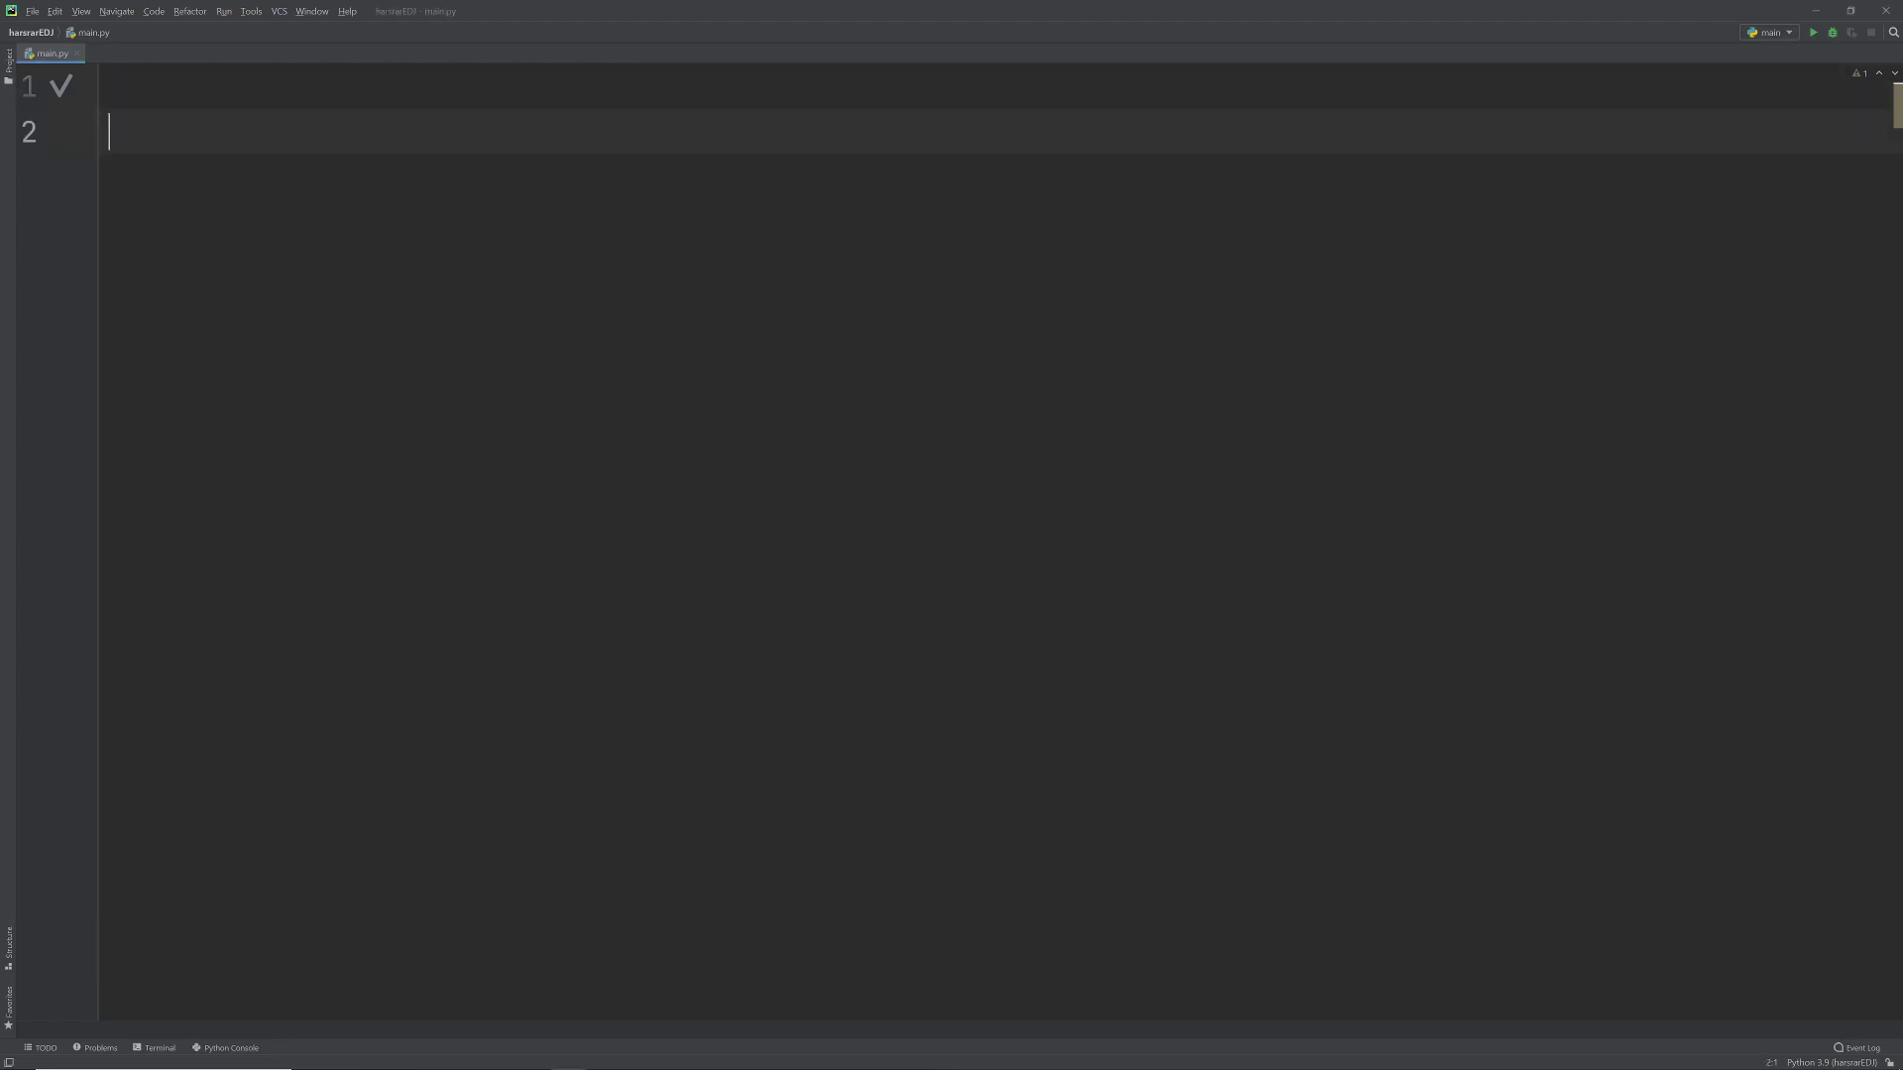
- Write comment lines noting int x = 3 and float y = 7.4 as number-type examples
type("#")
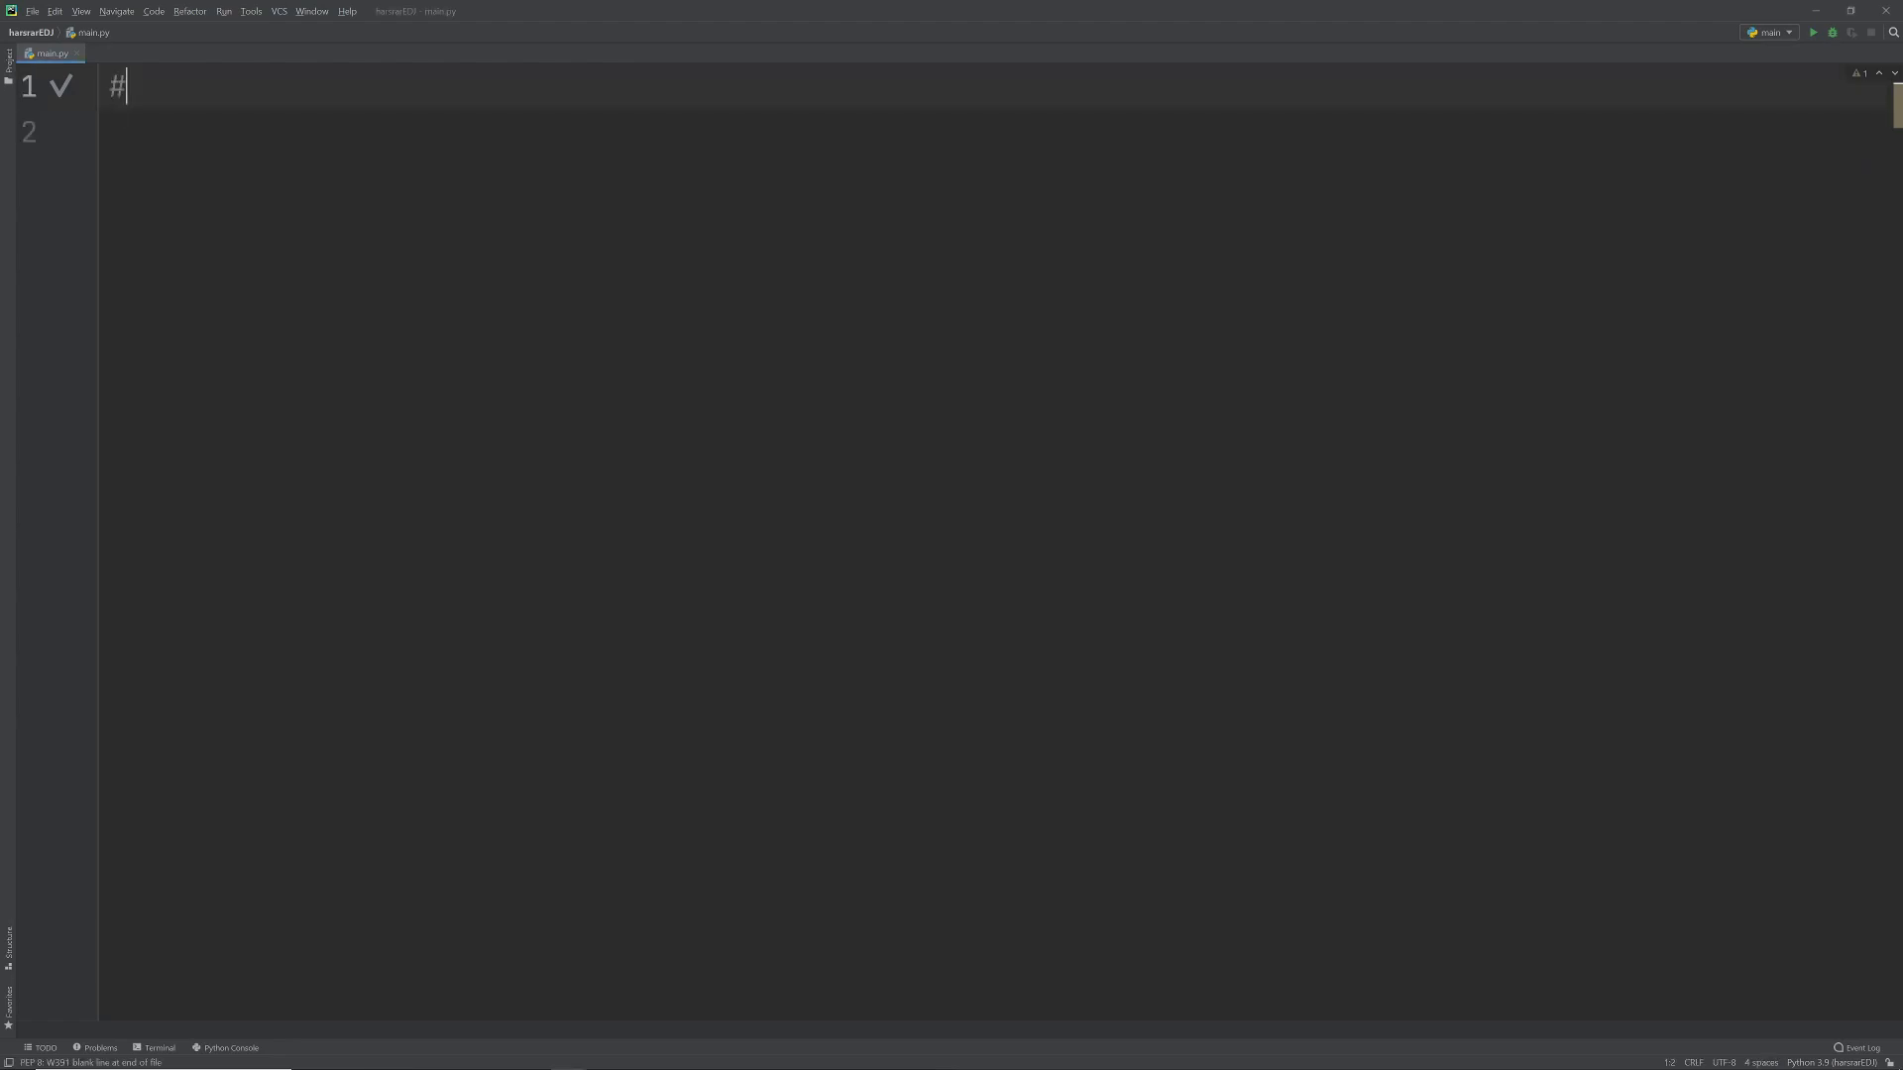
type("int")
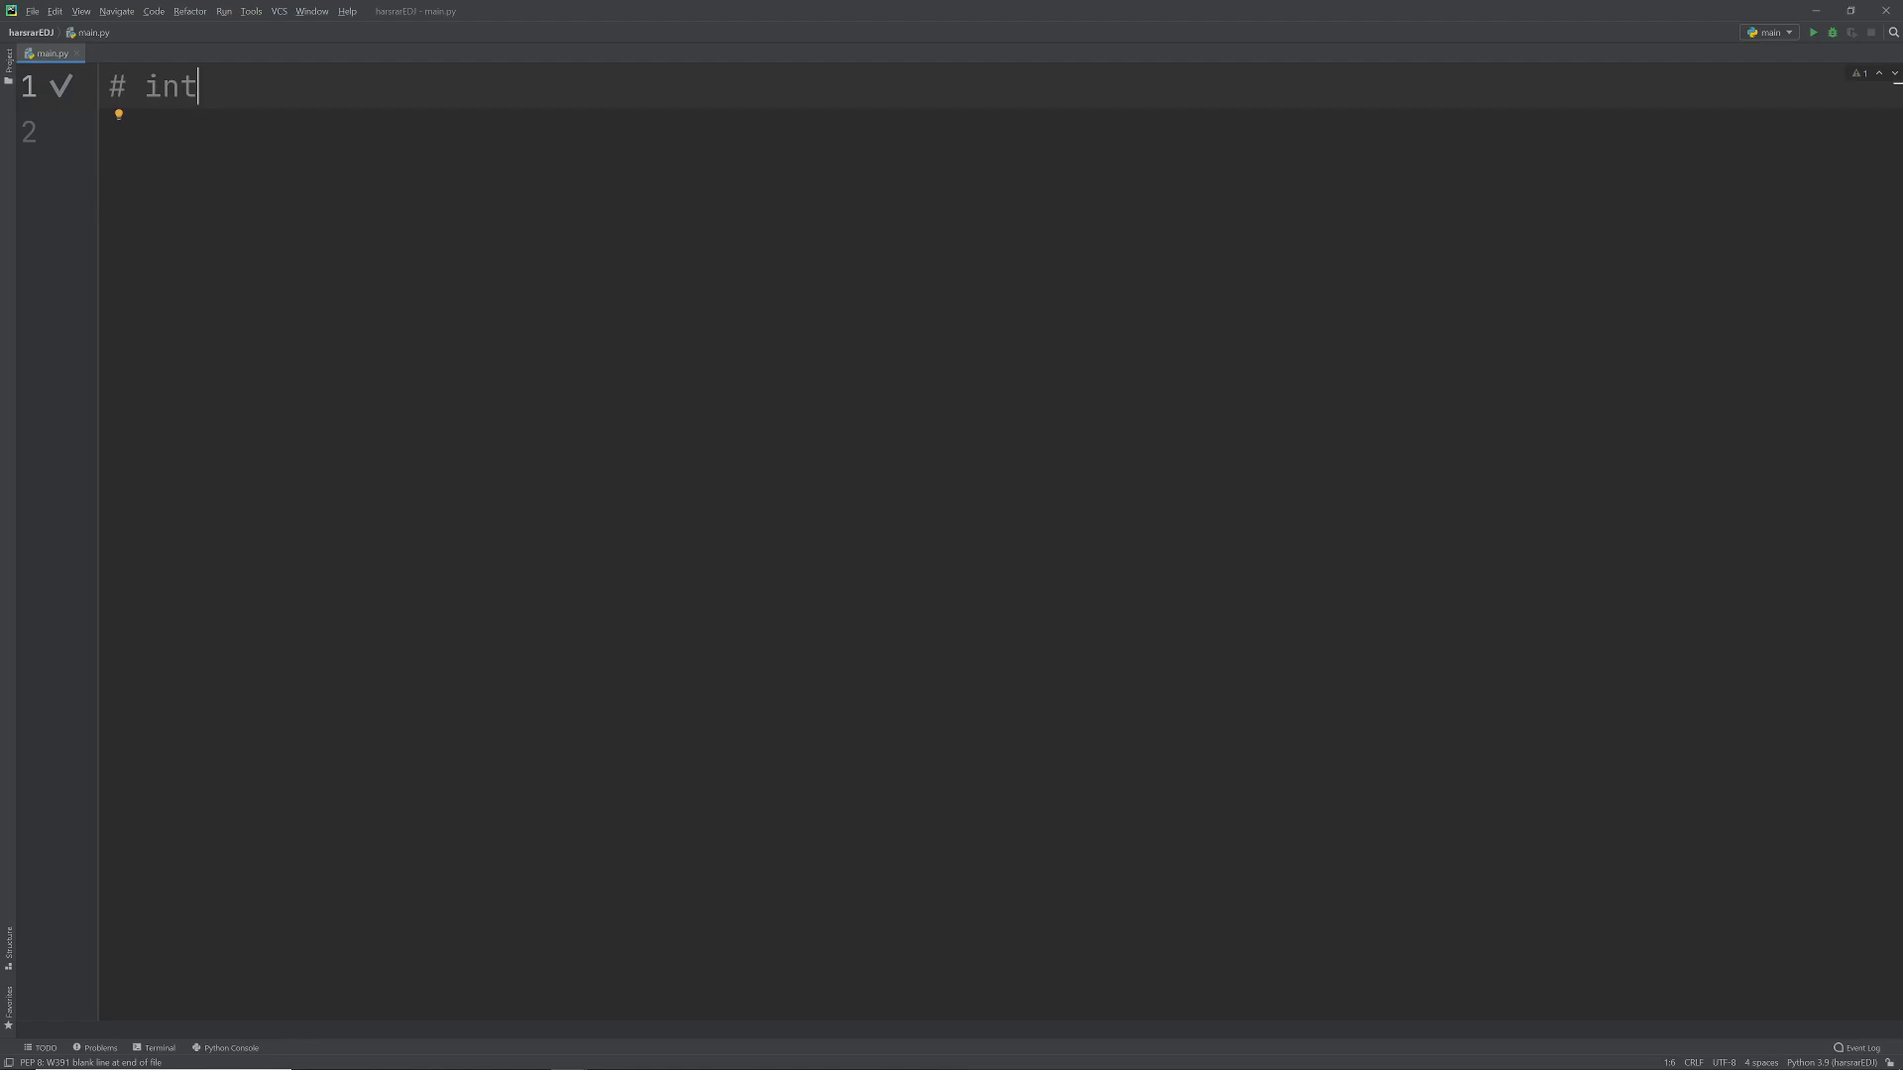
type("x = 3")
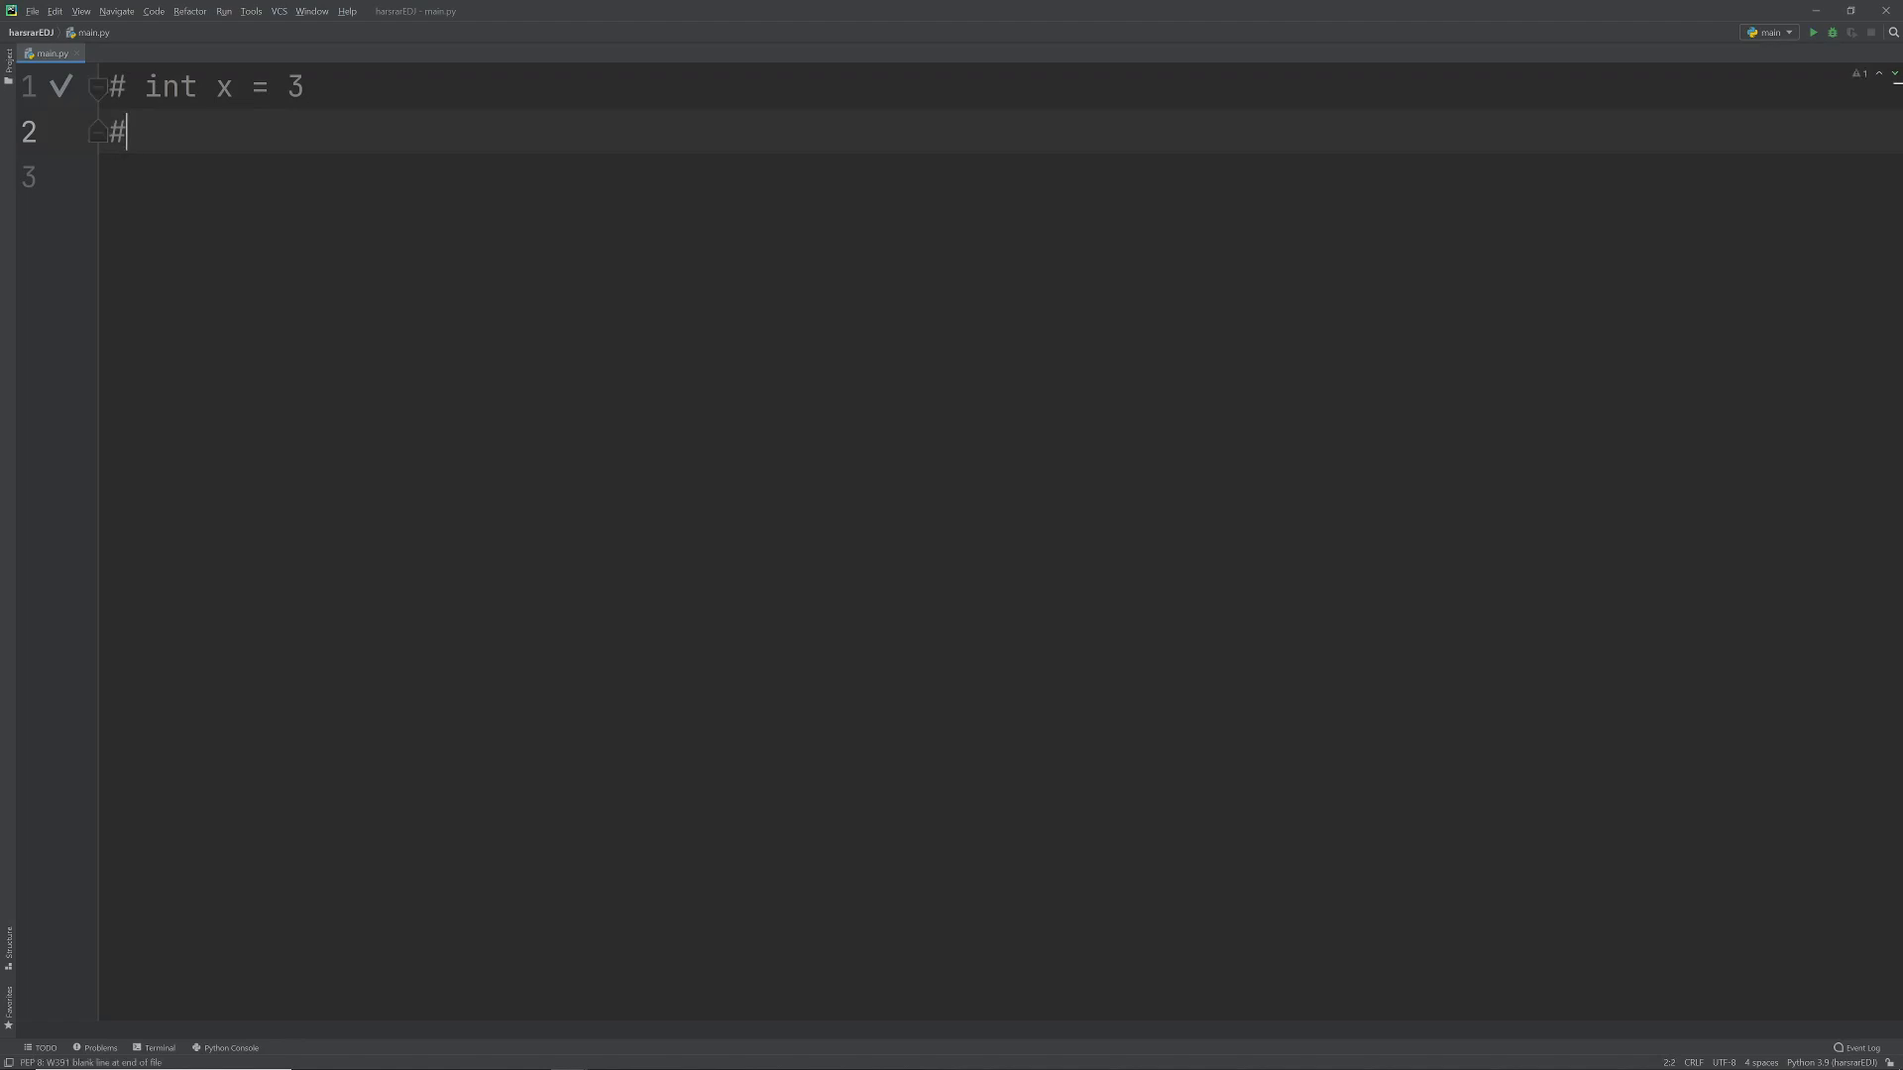
type("float")
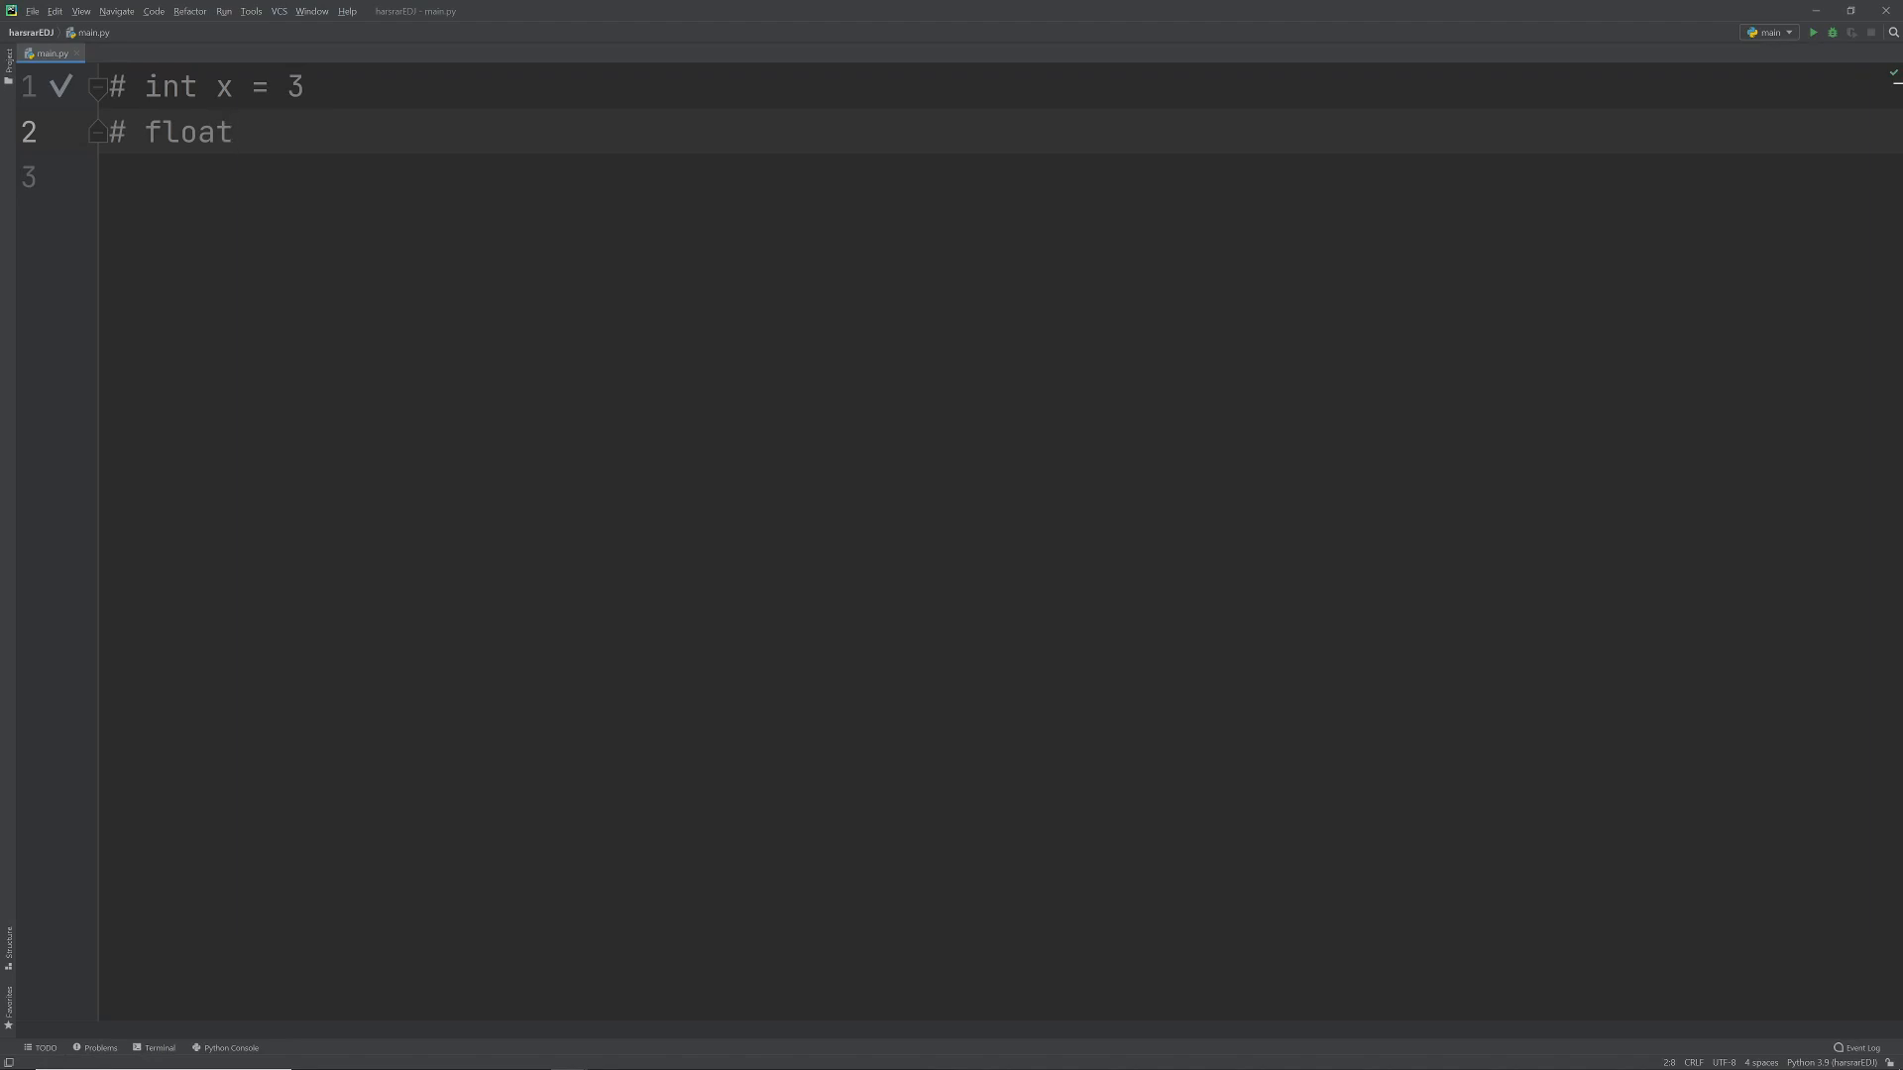
type("y")
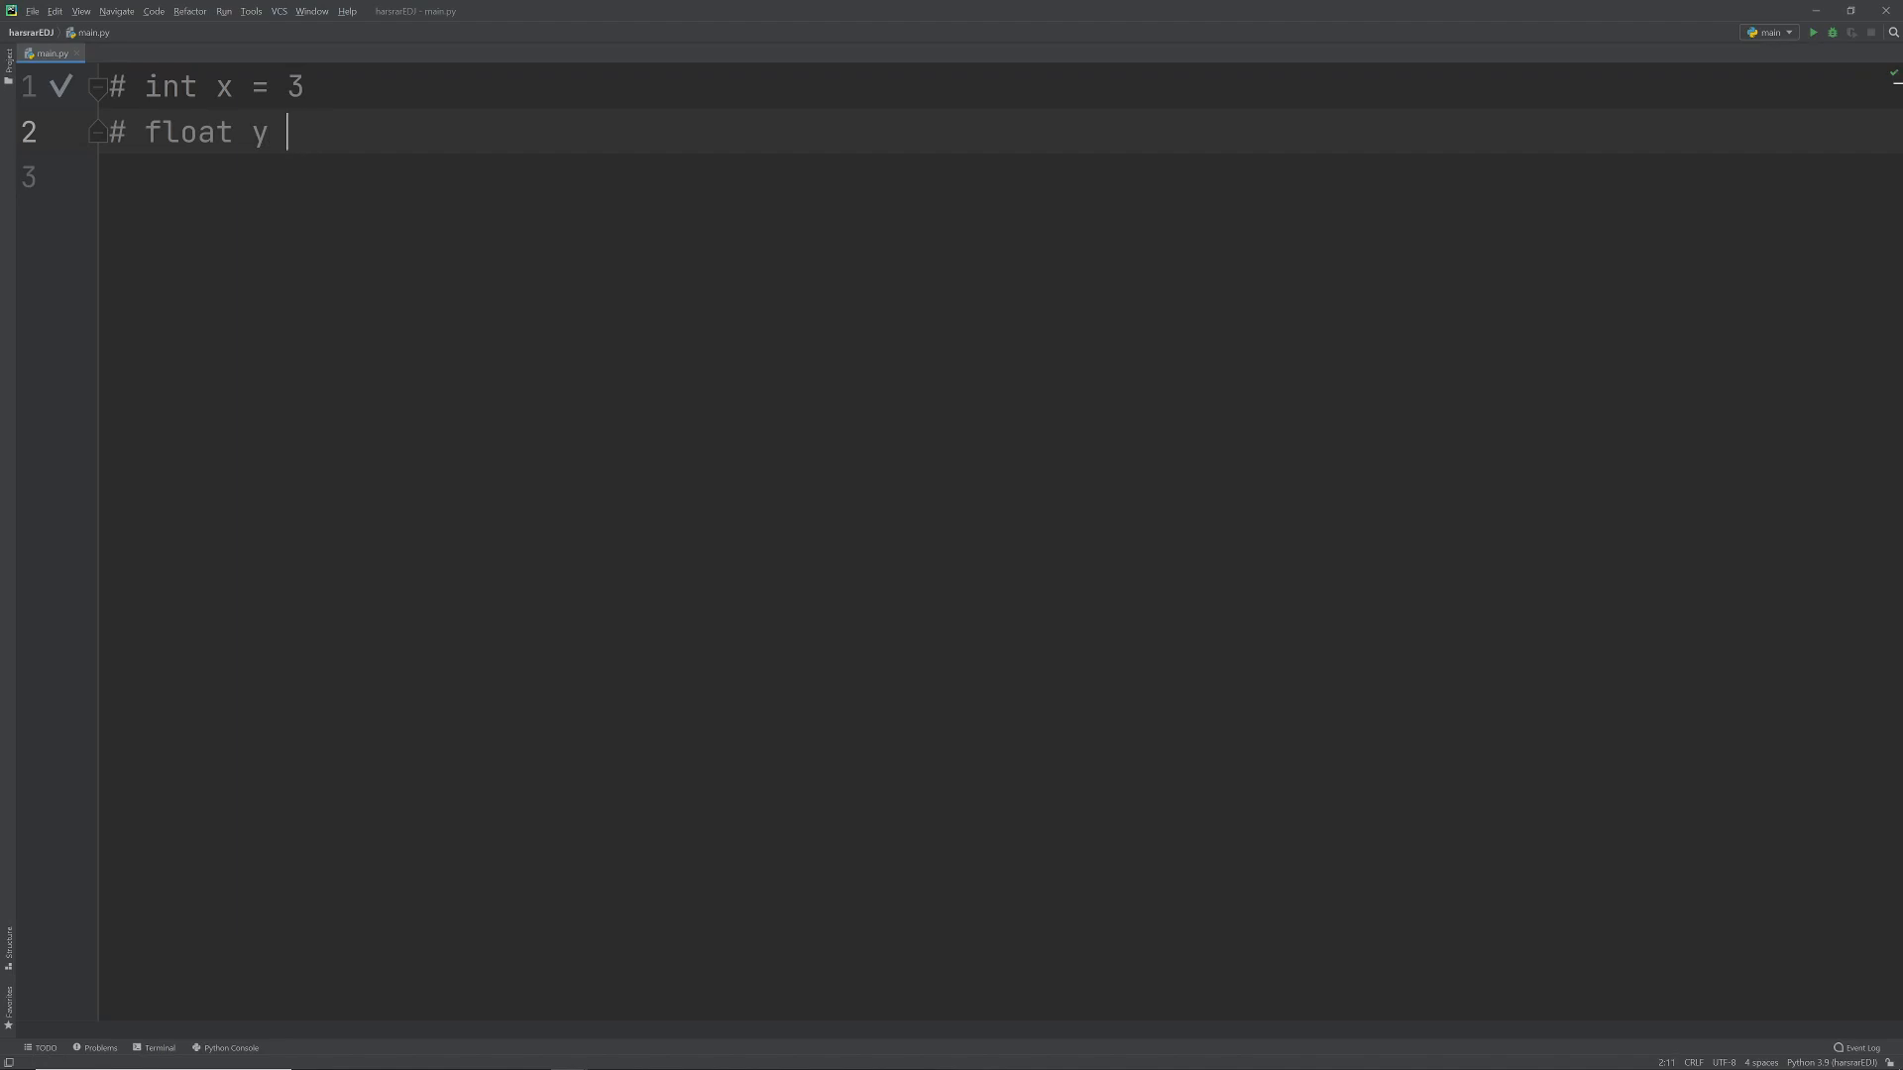
type("= 7.4")
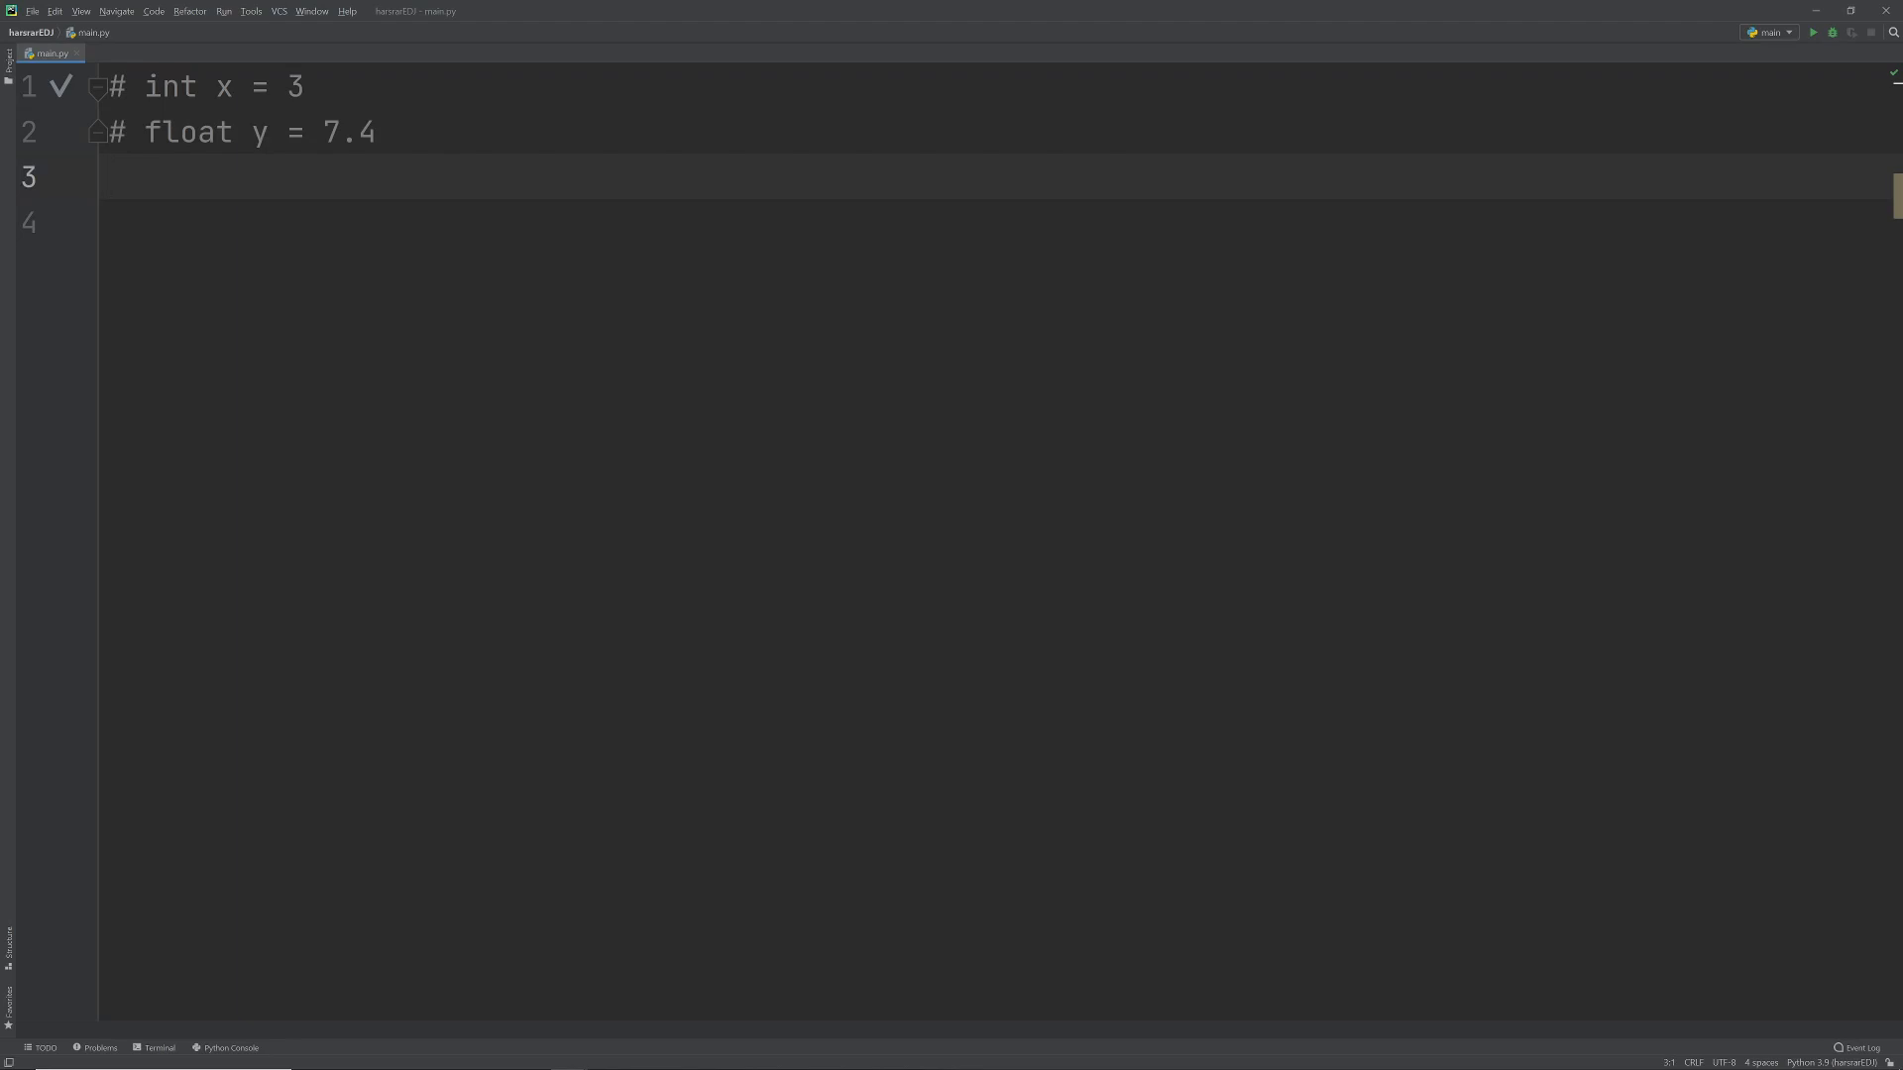
- Add a third comment noting complex = 2j and start a fresh line below
type("#")
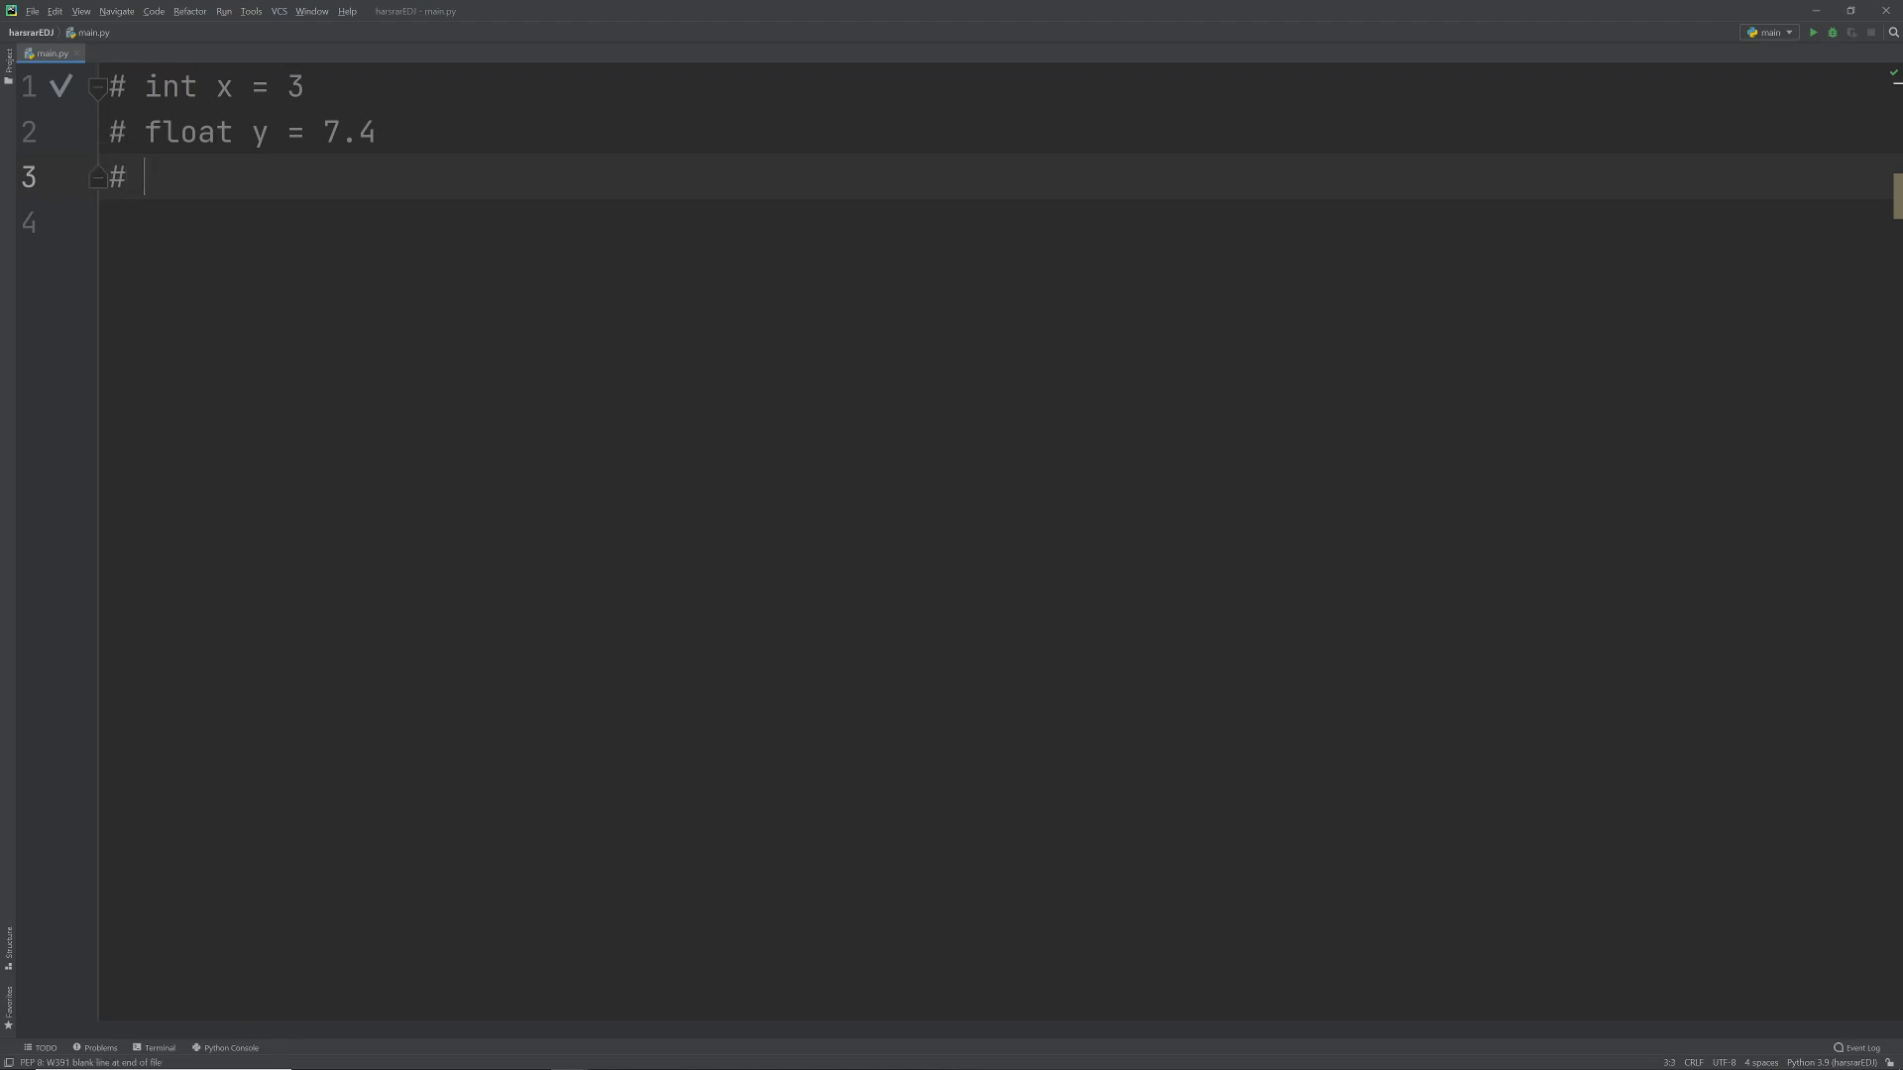
type("complex")
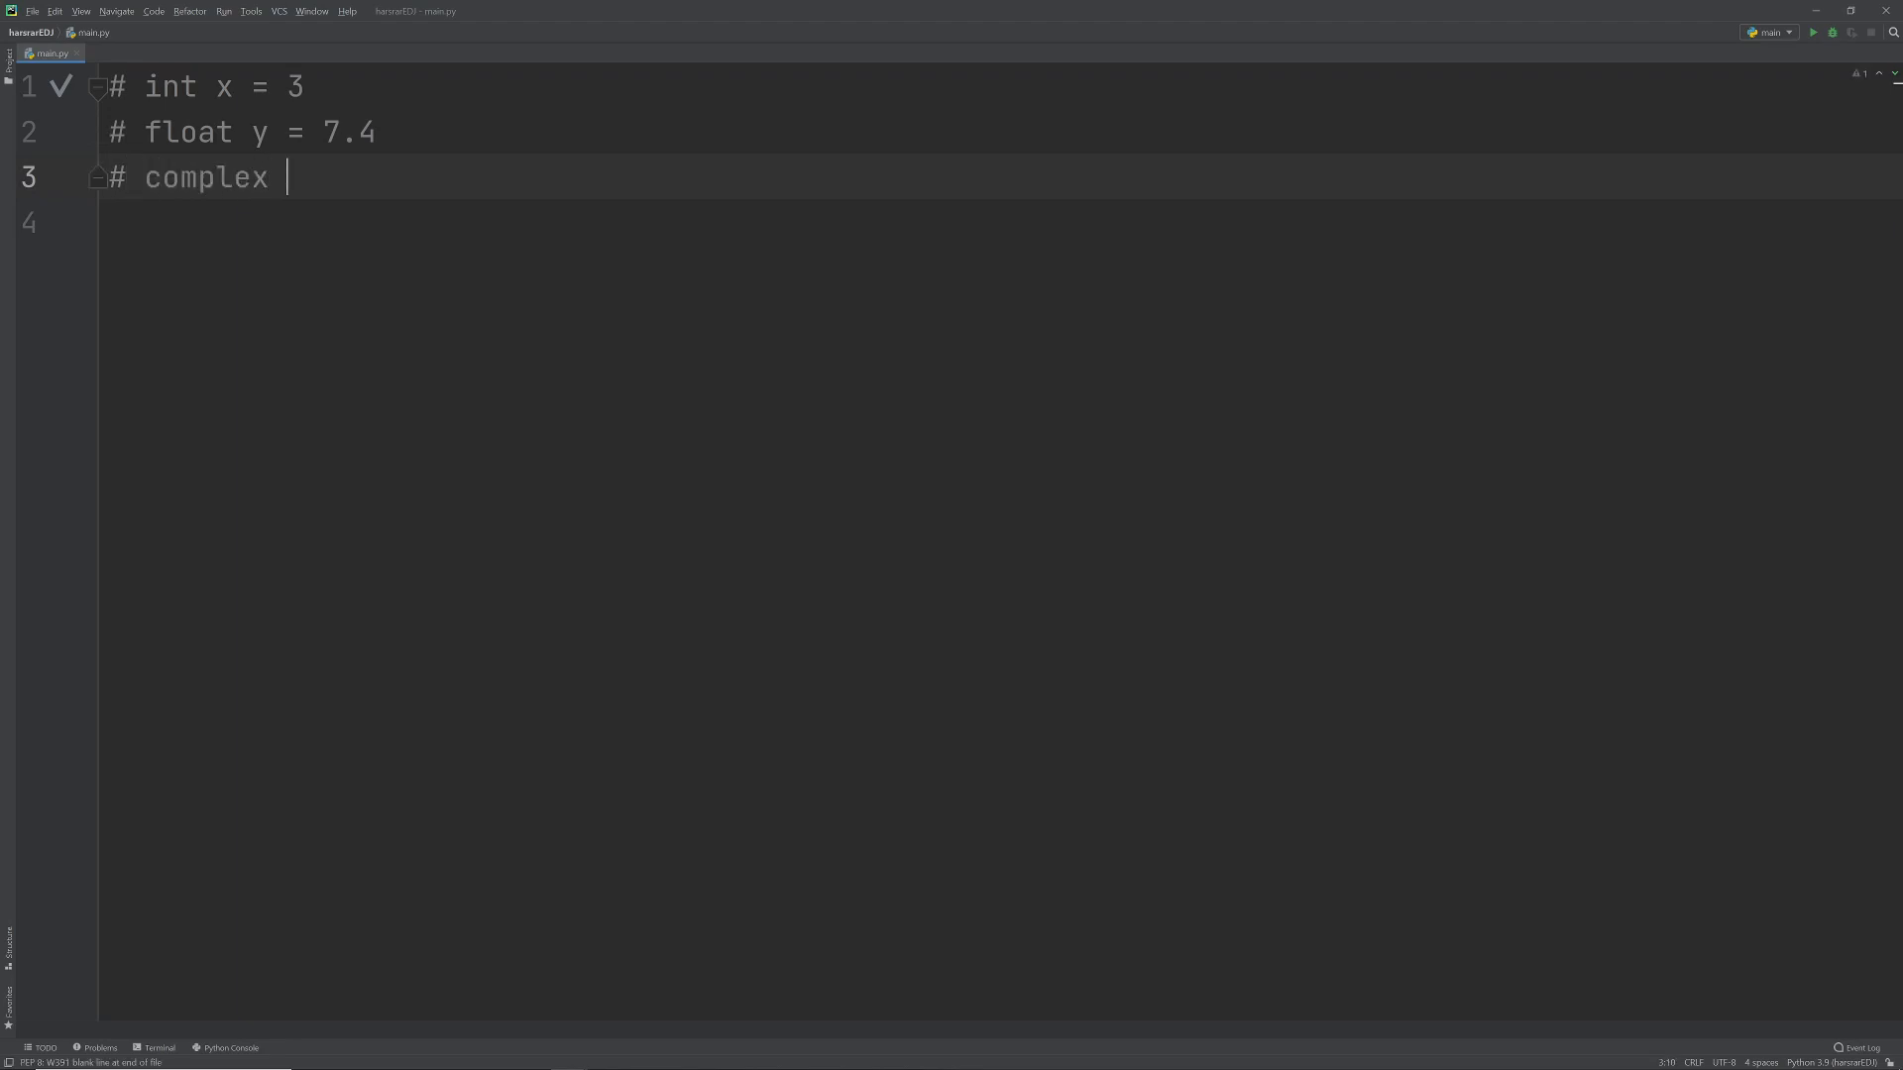
type("=")
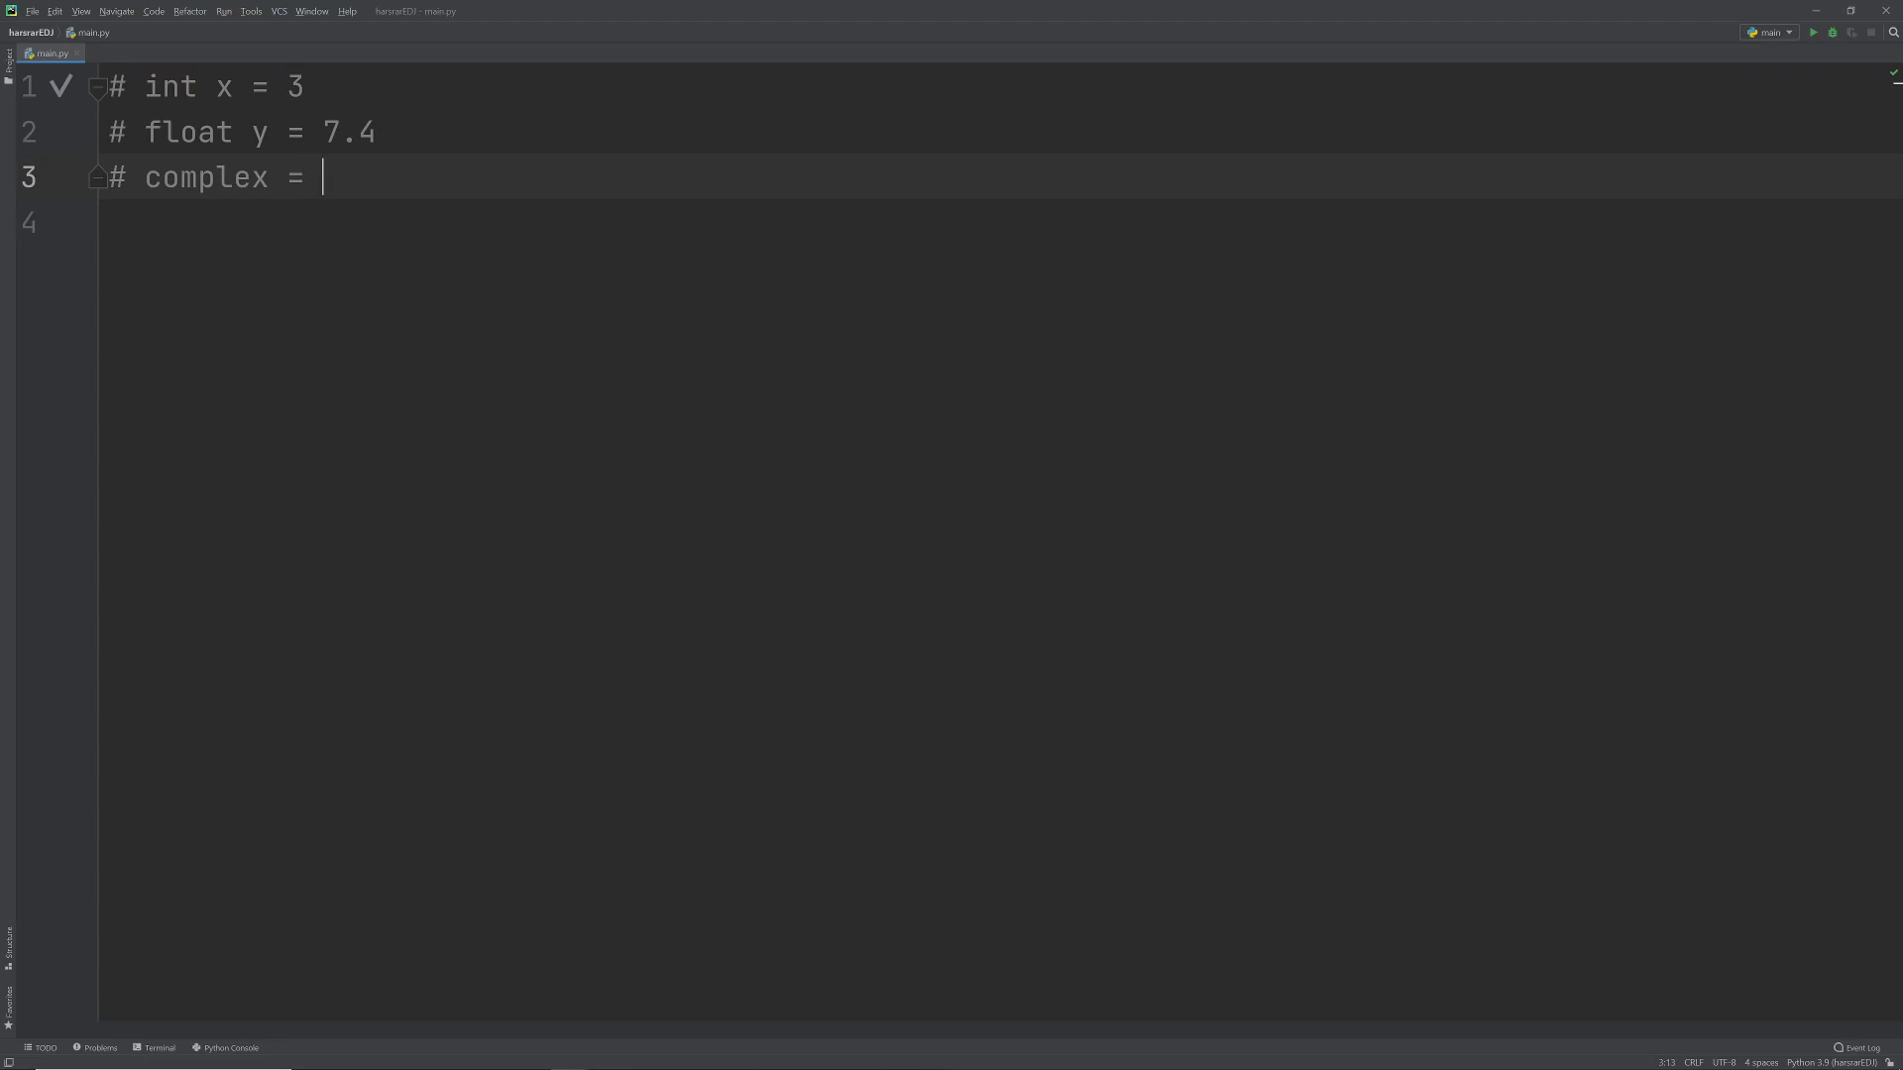
type("2")
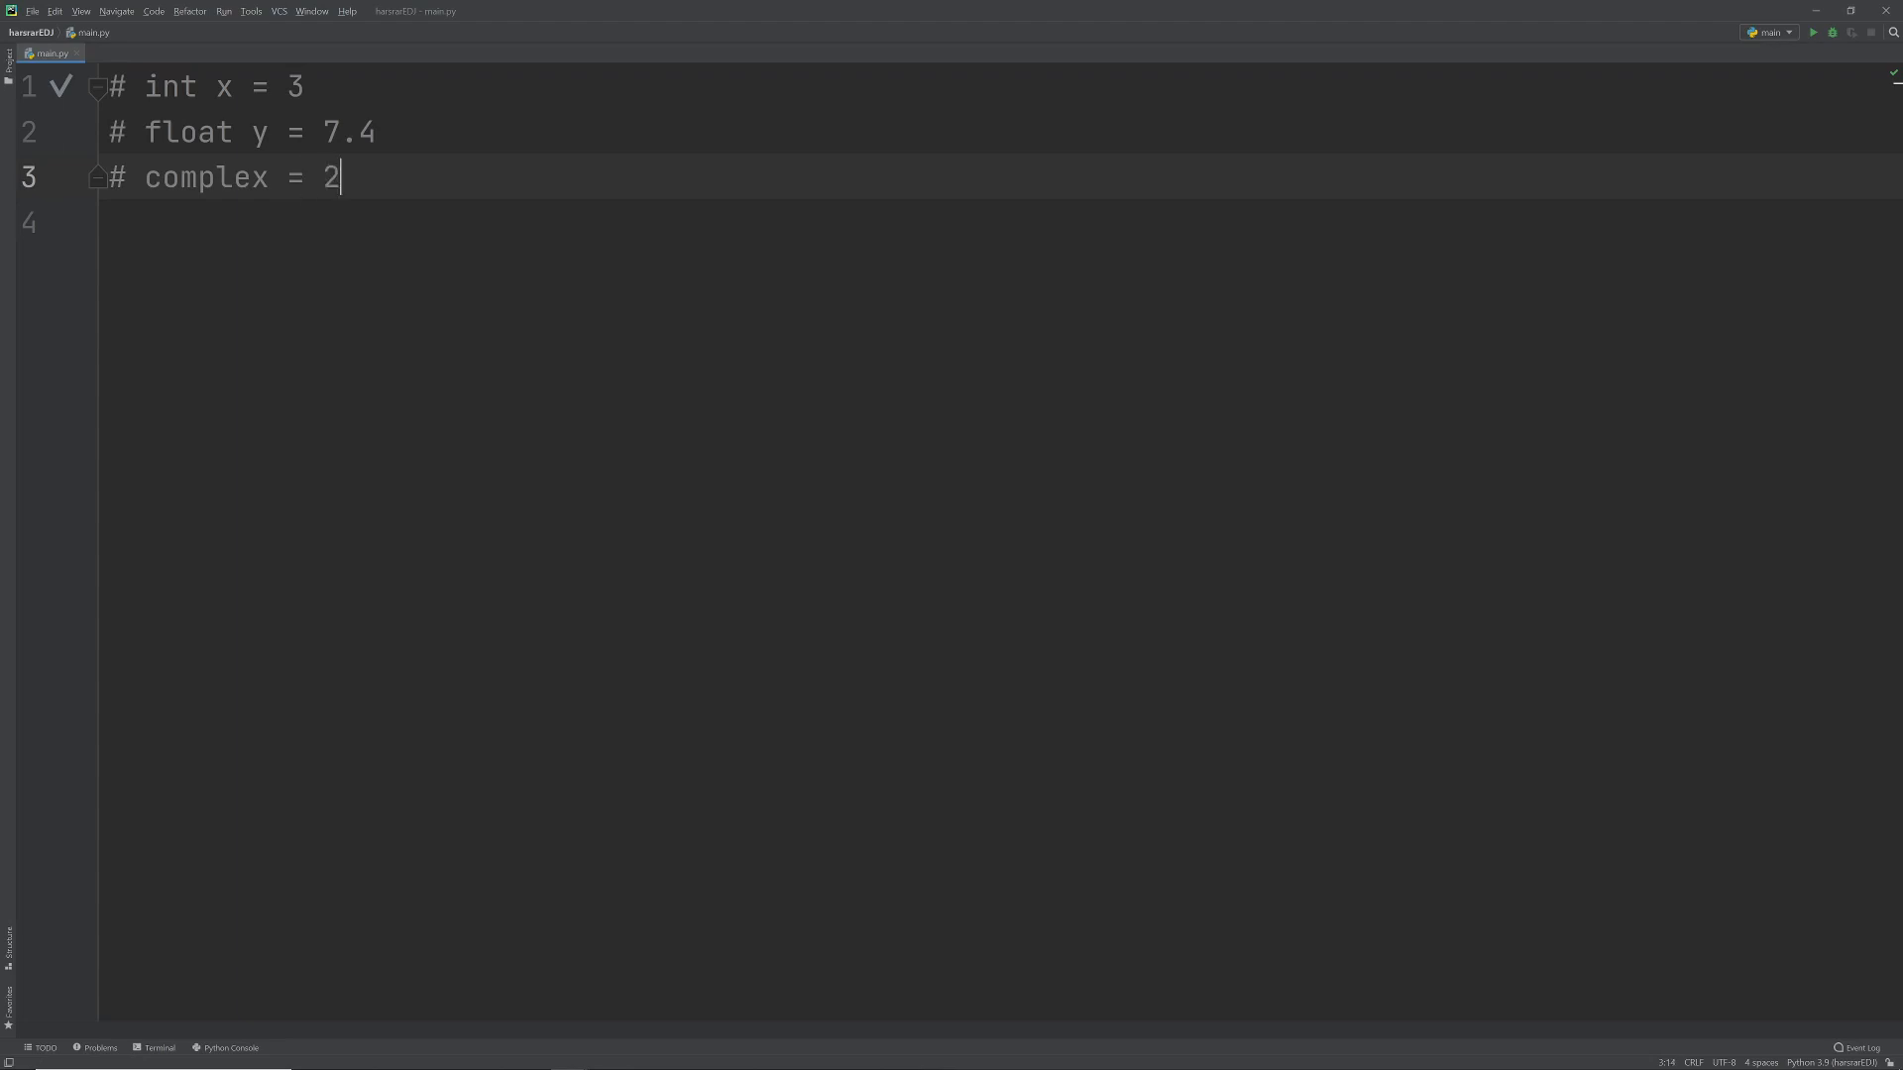
type("j")
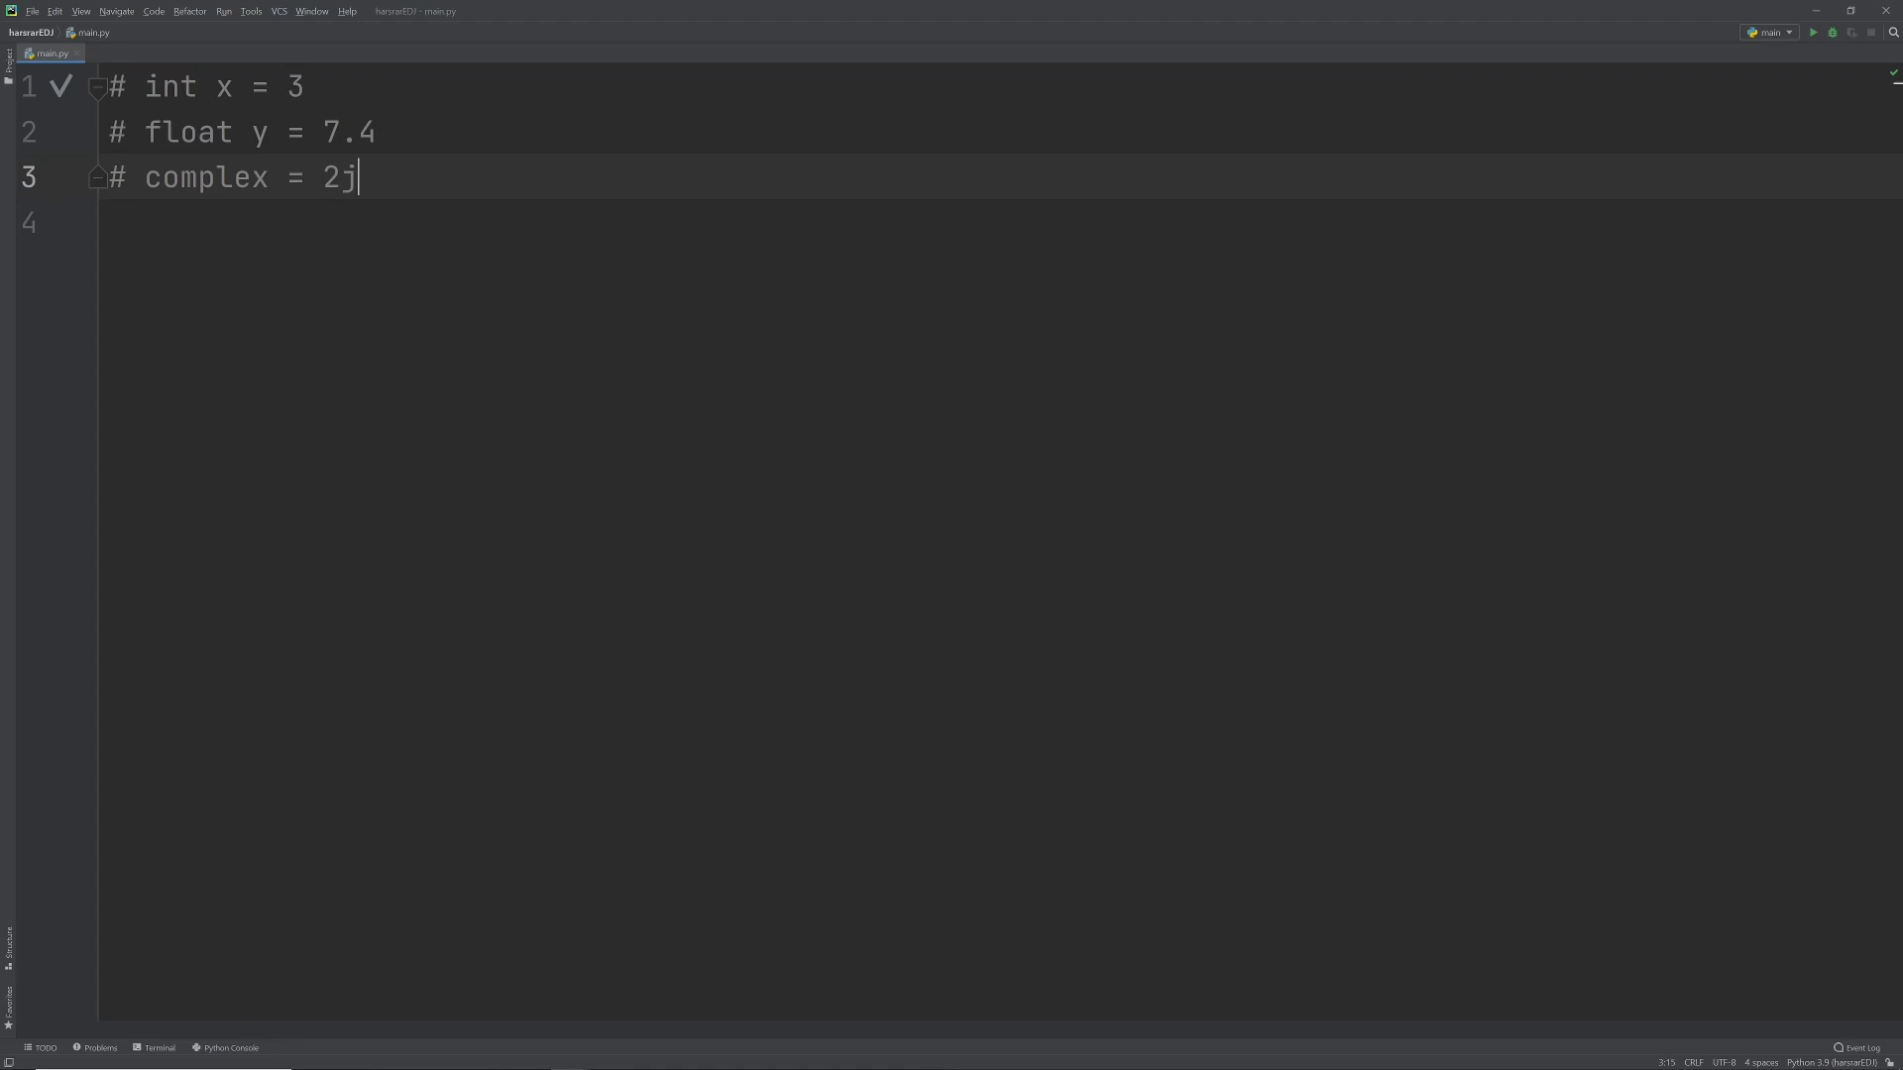
key("Enter")
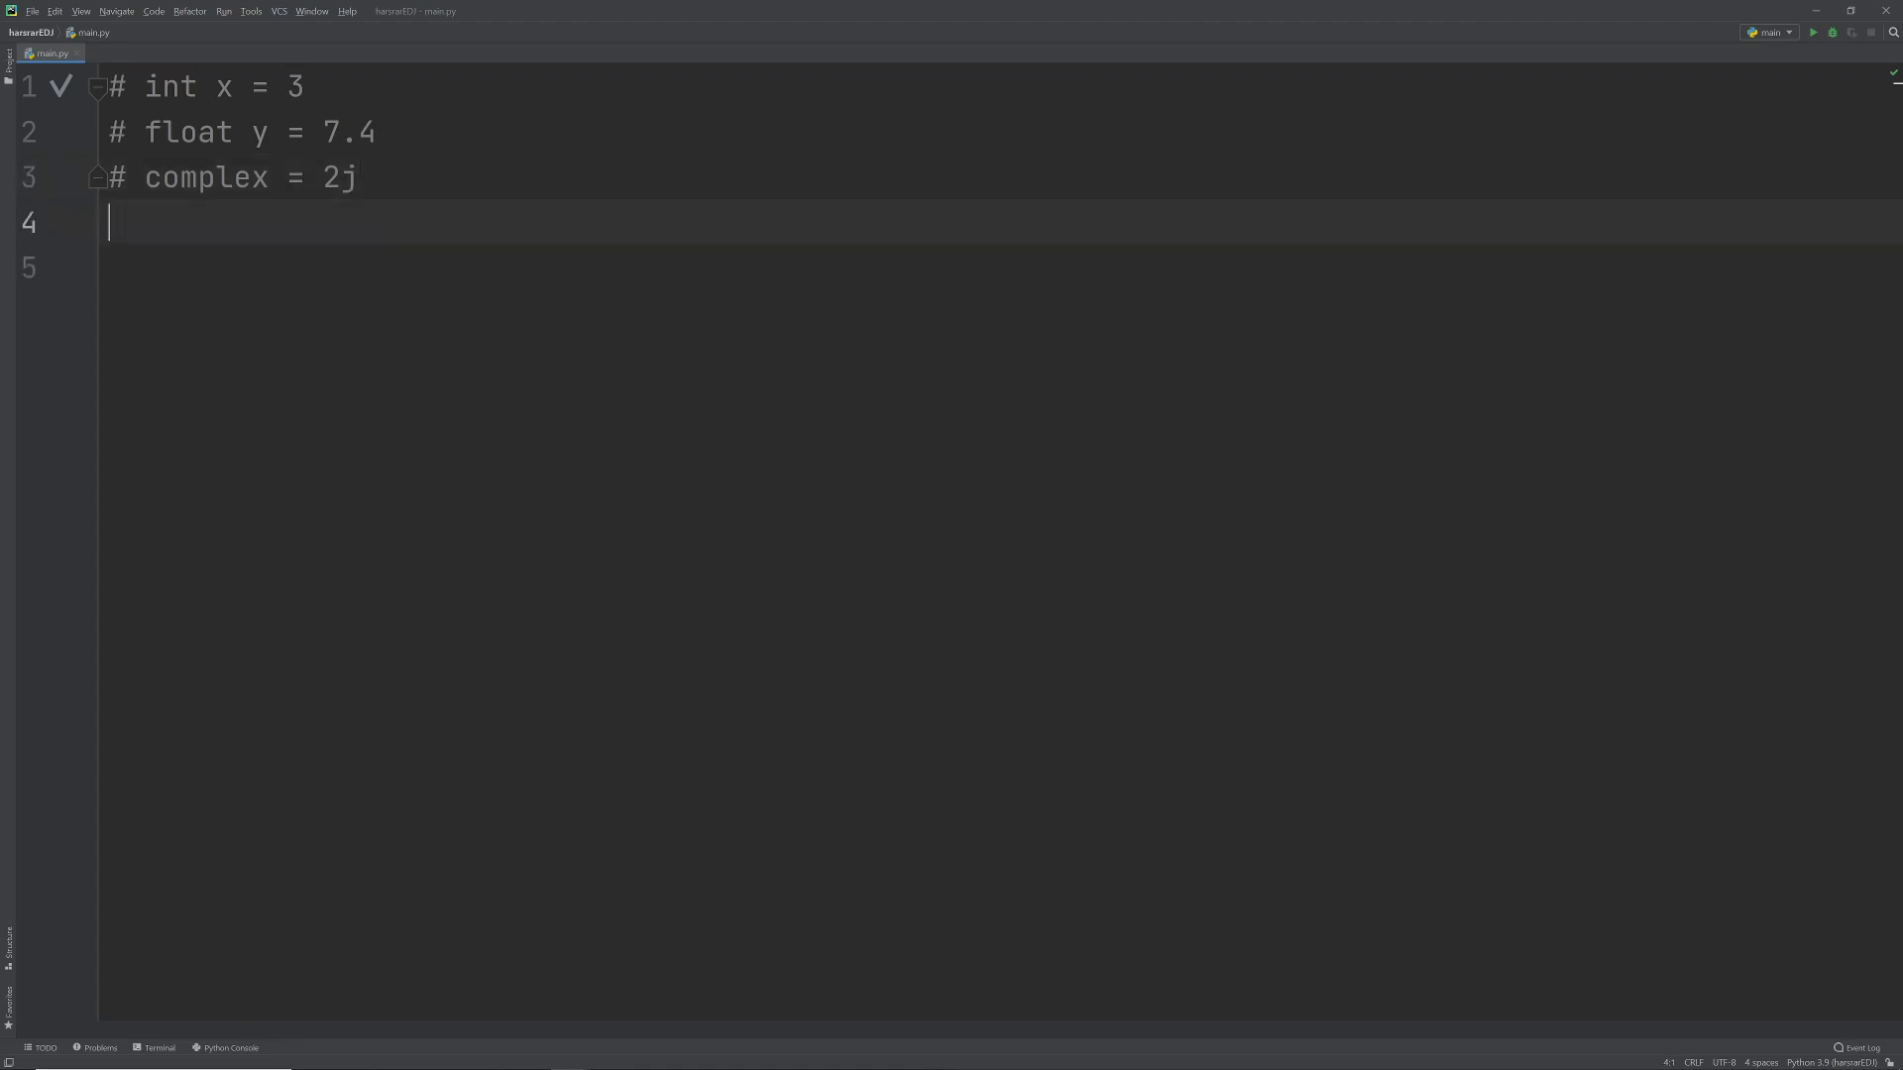
- Assign the actual variables x = 3, y = 3.4 and z = 5j beneath the comments
type("type")
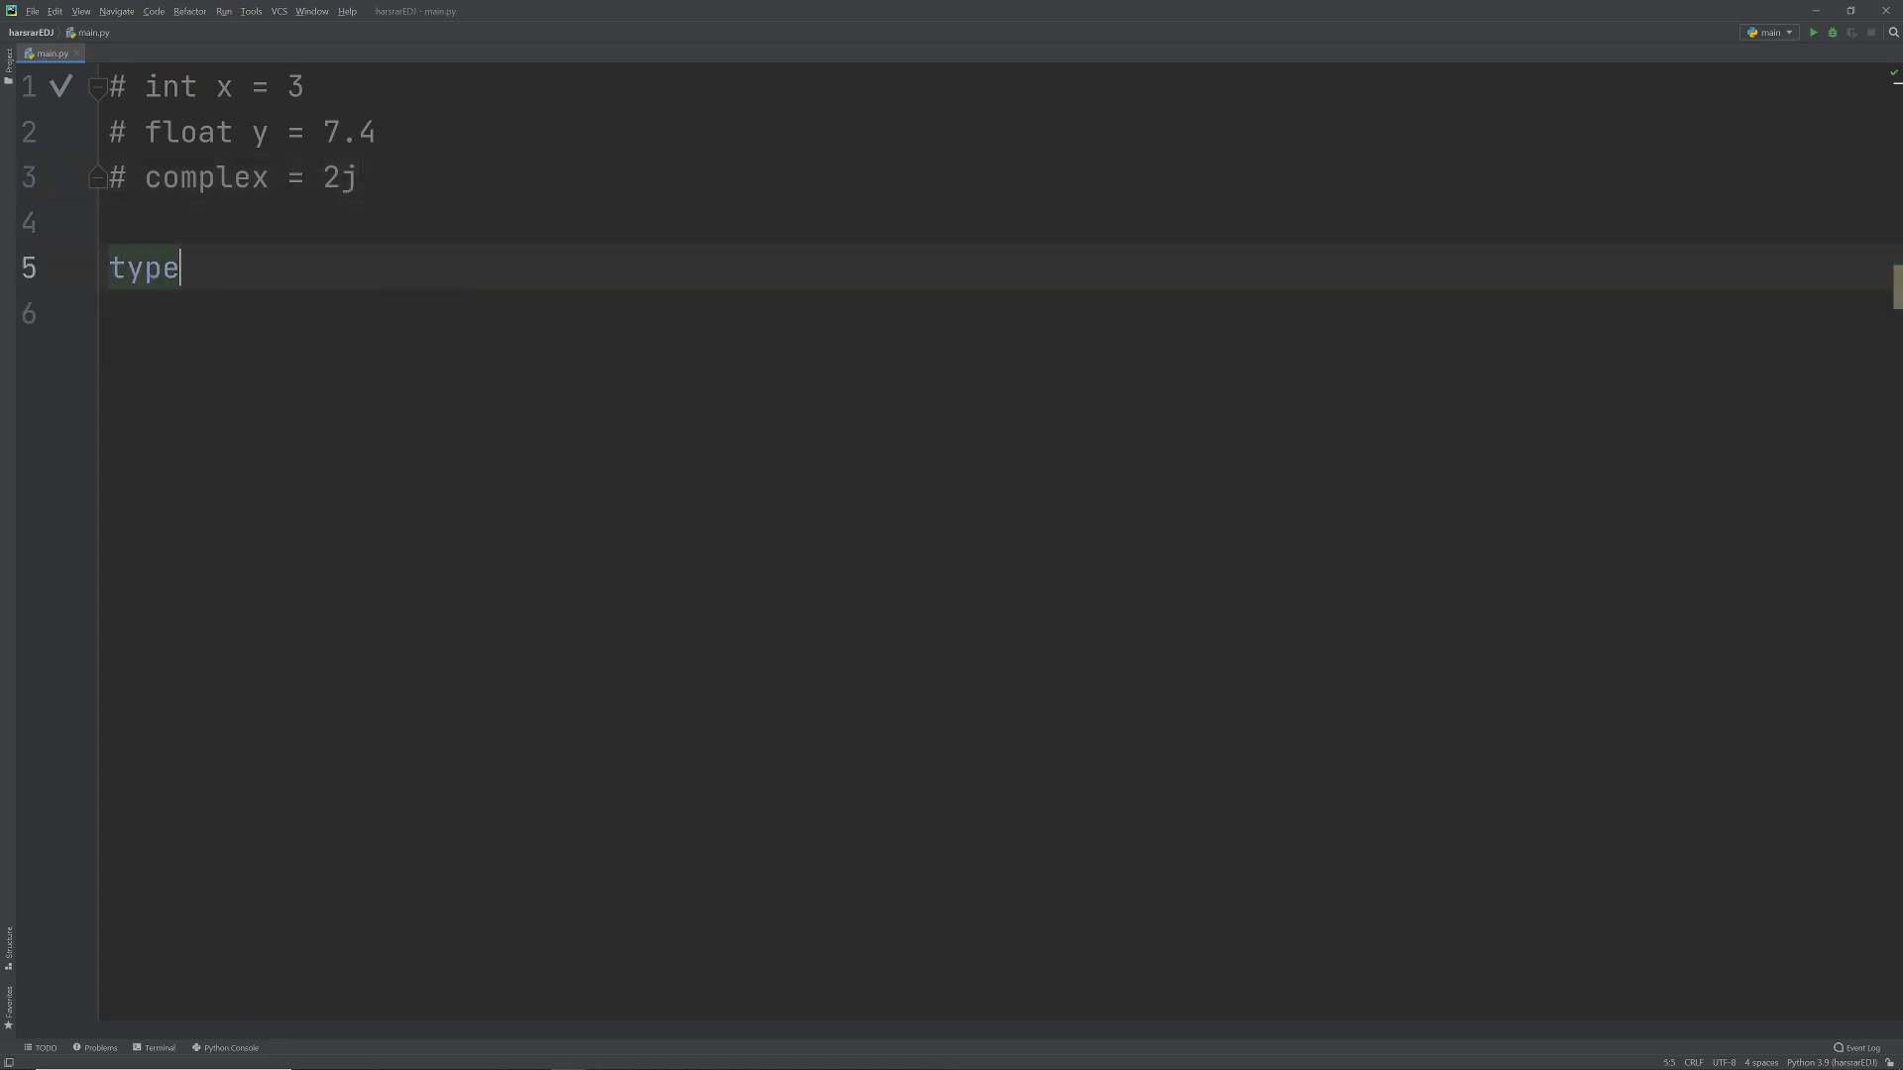
type("()")
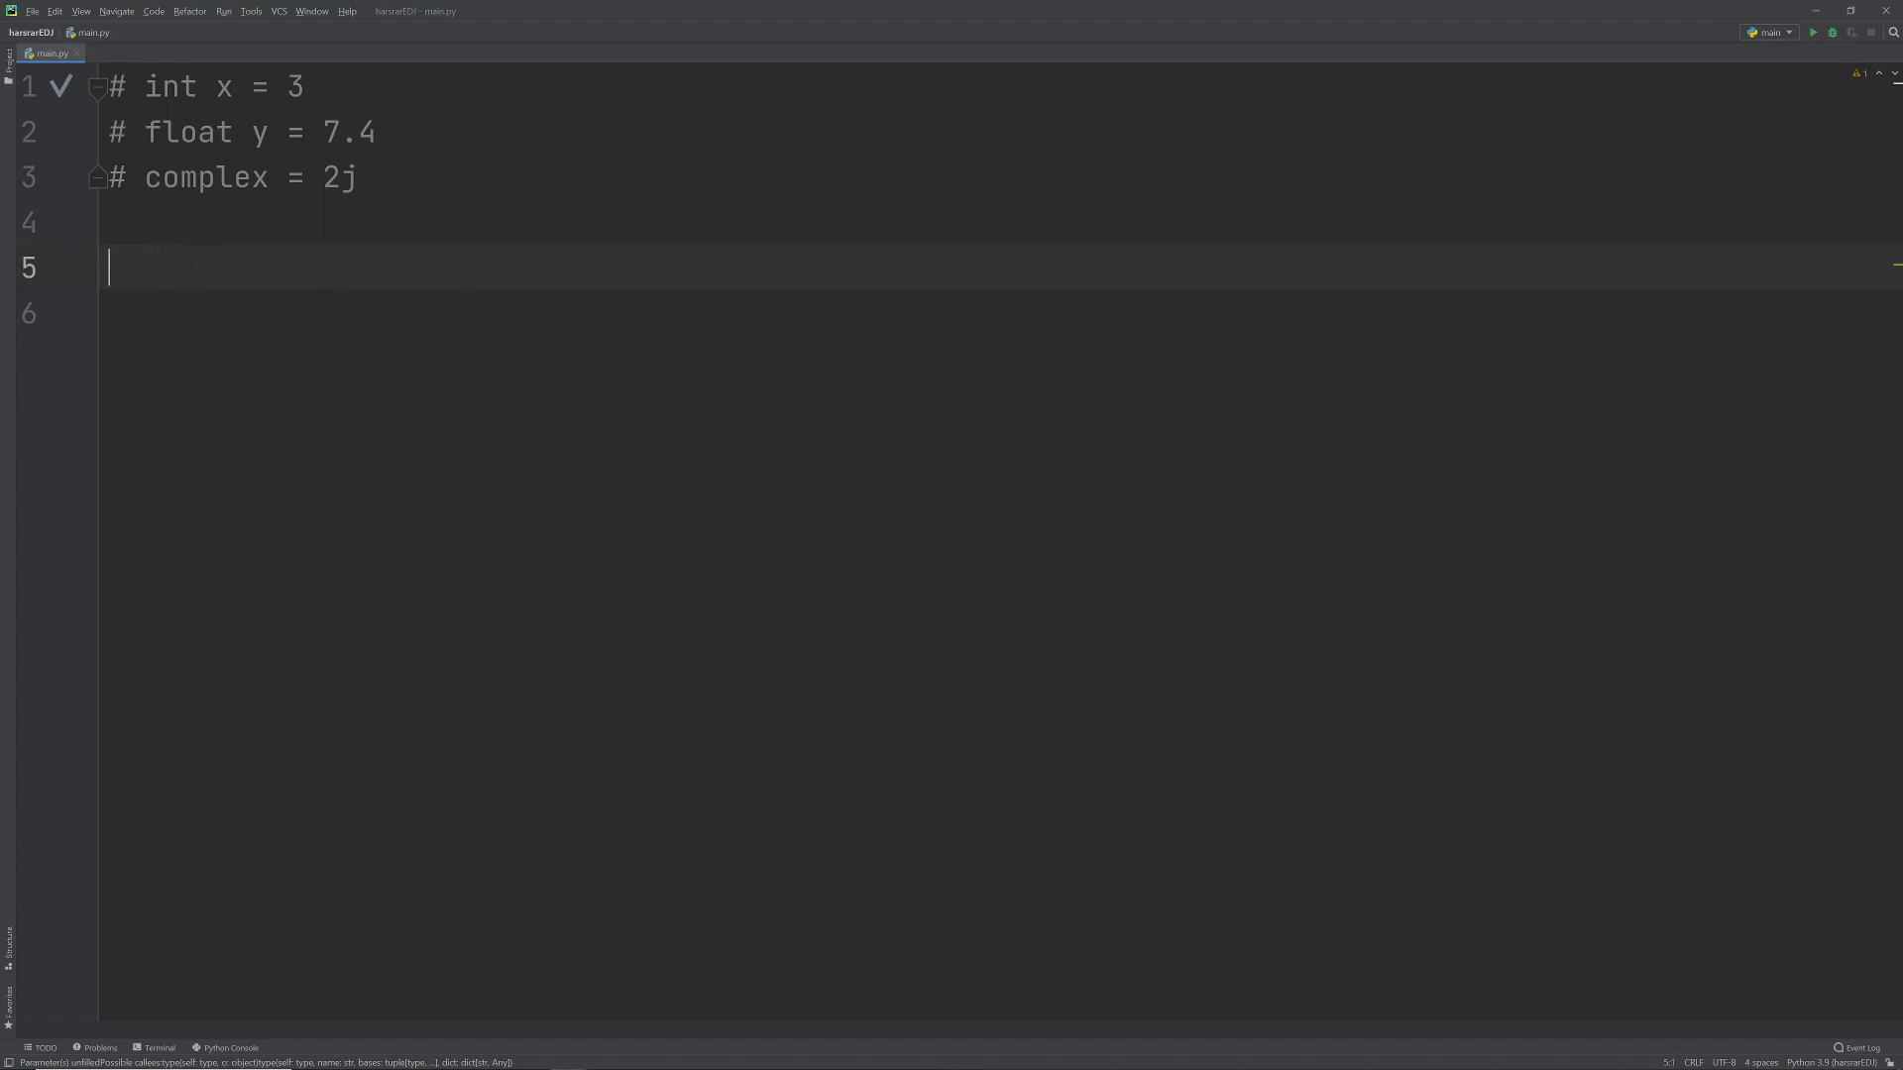
type("x")
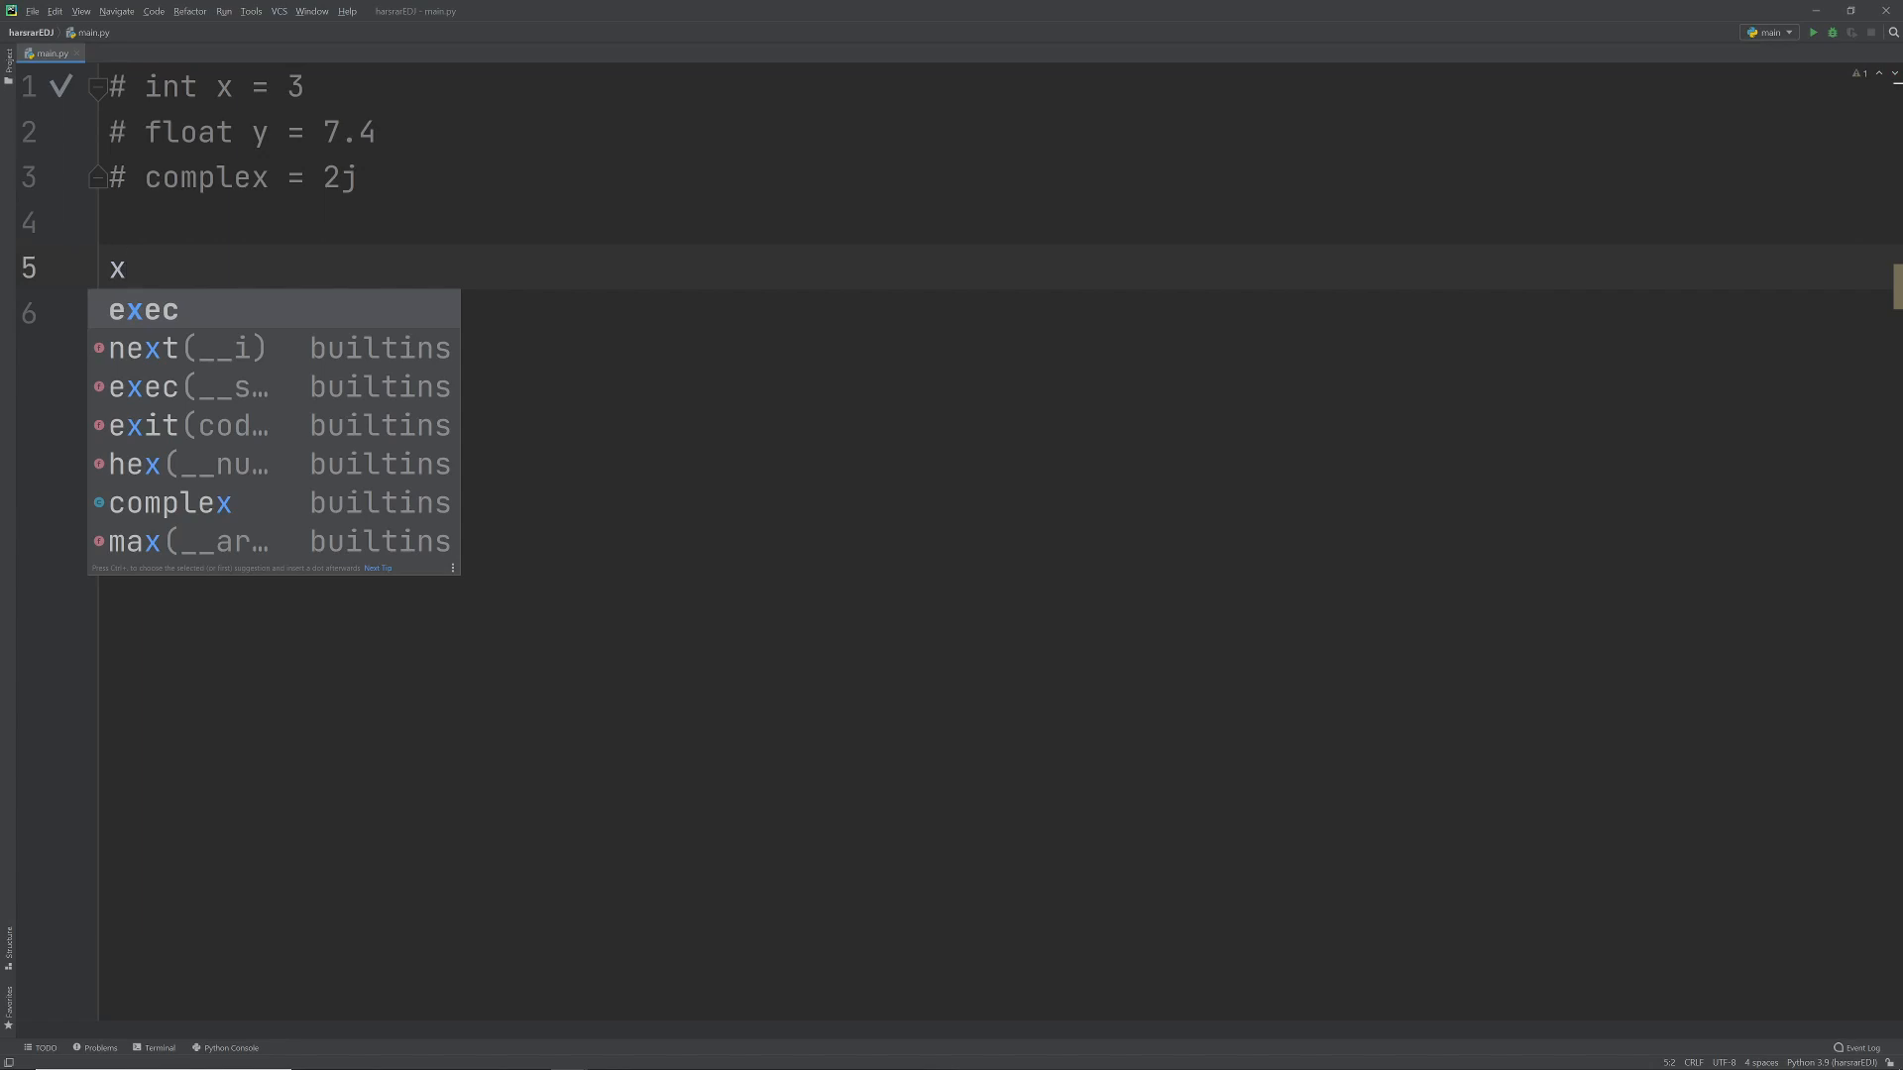
type("=")
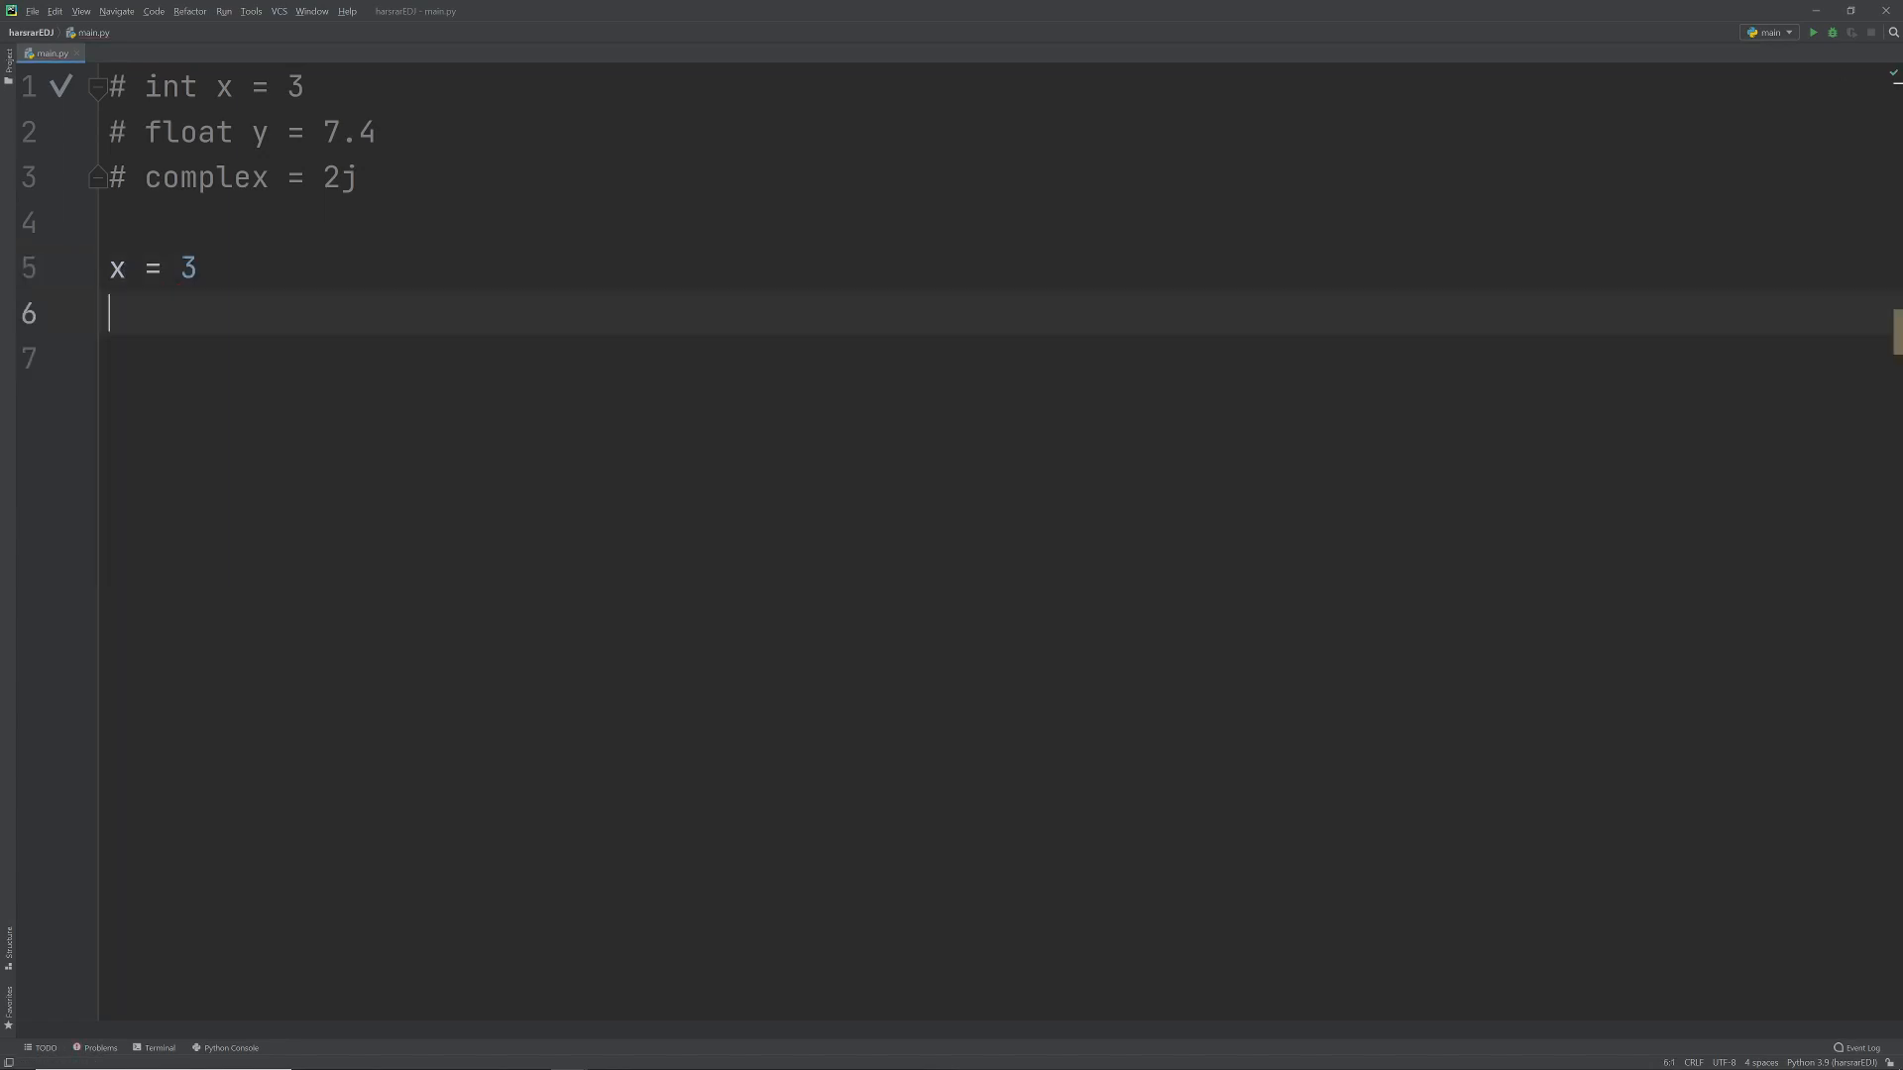
type("y =")
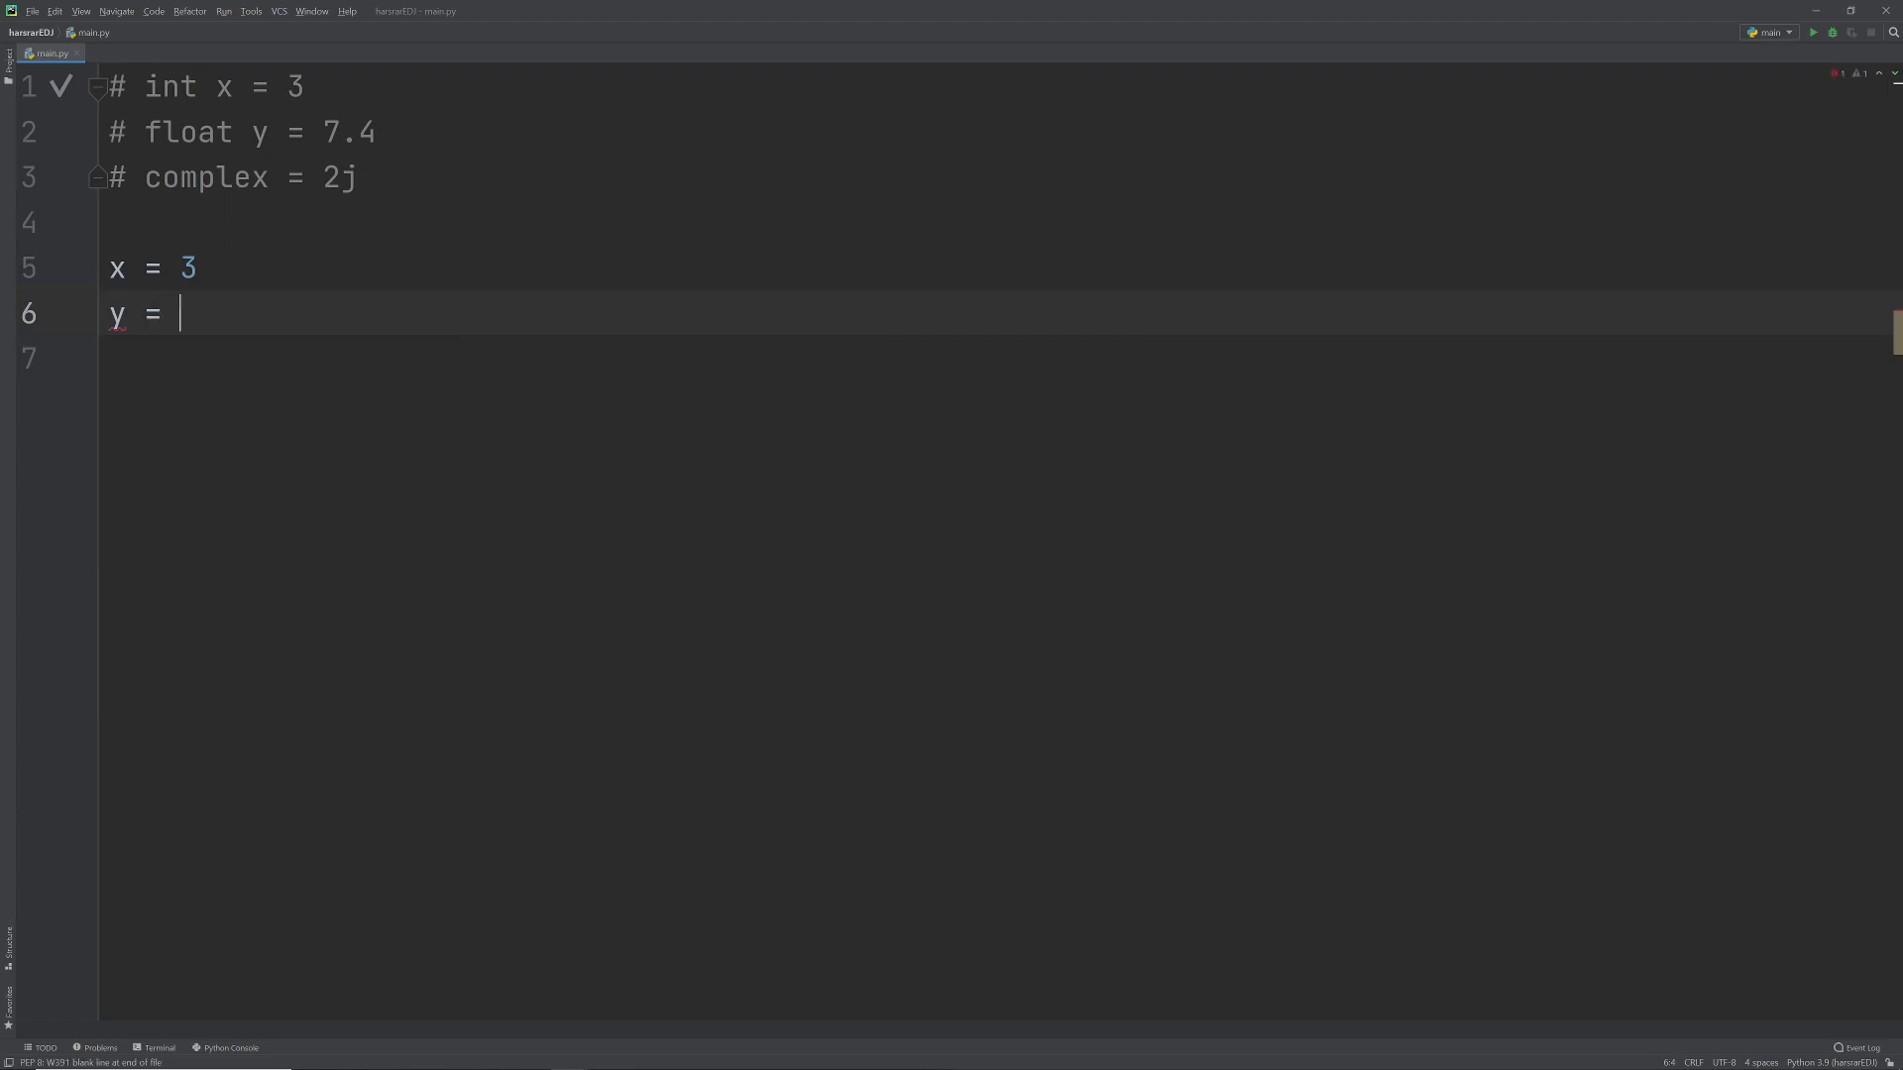
type("3.4")
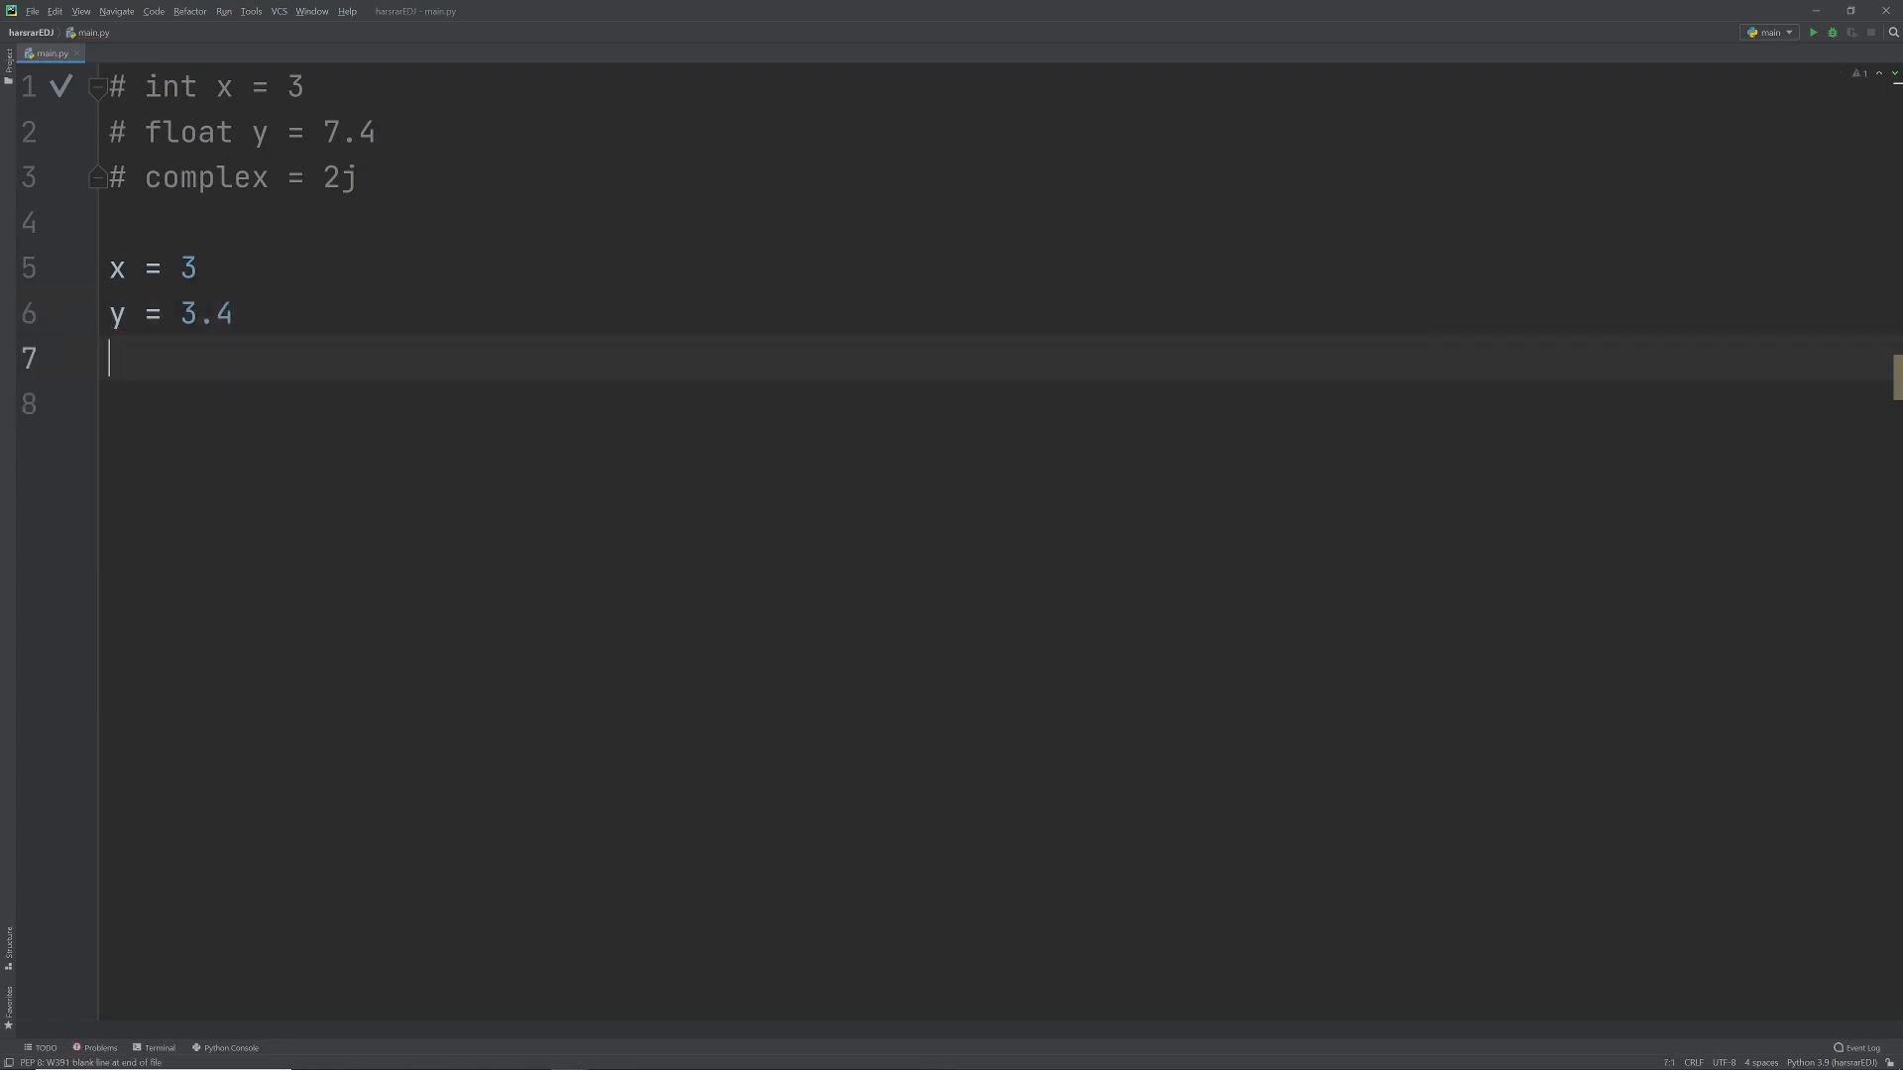
type("z =")
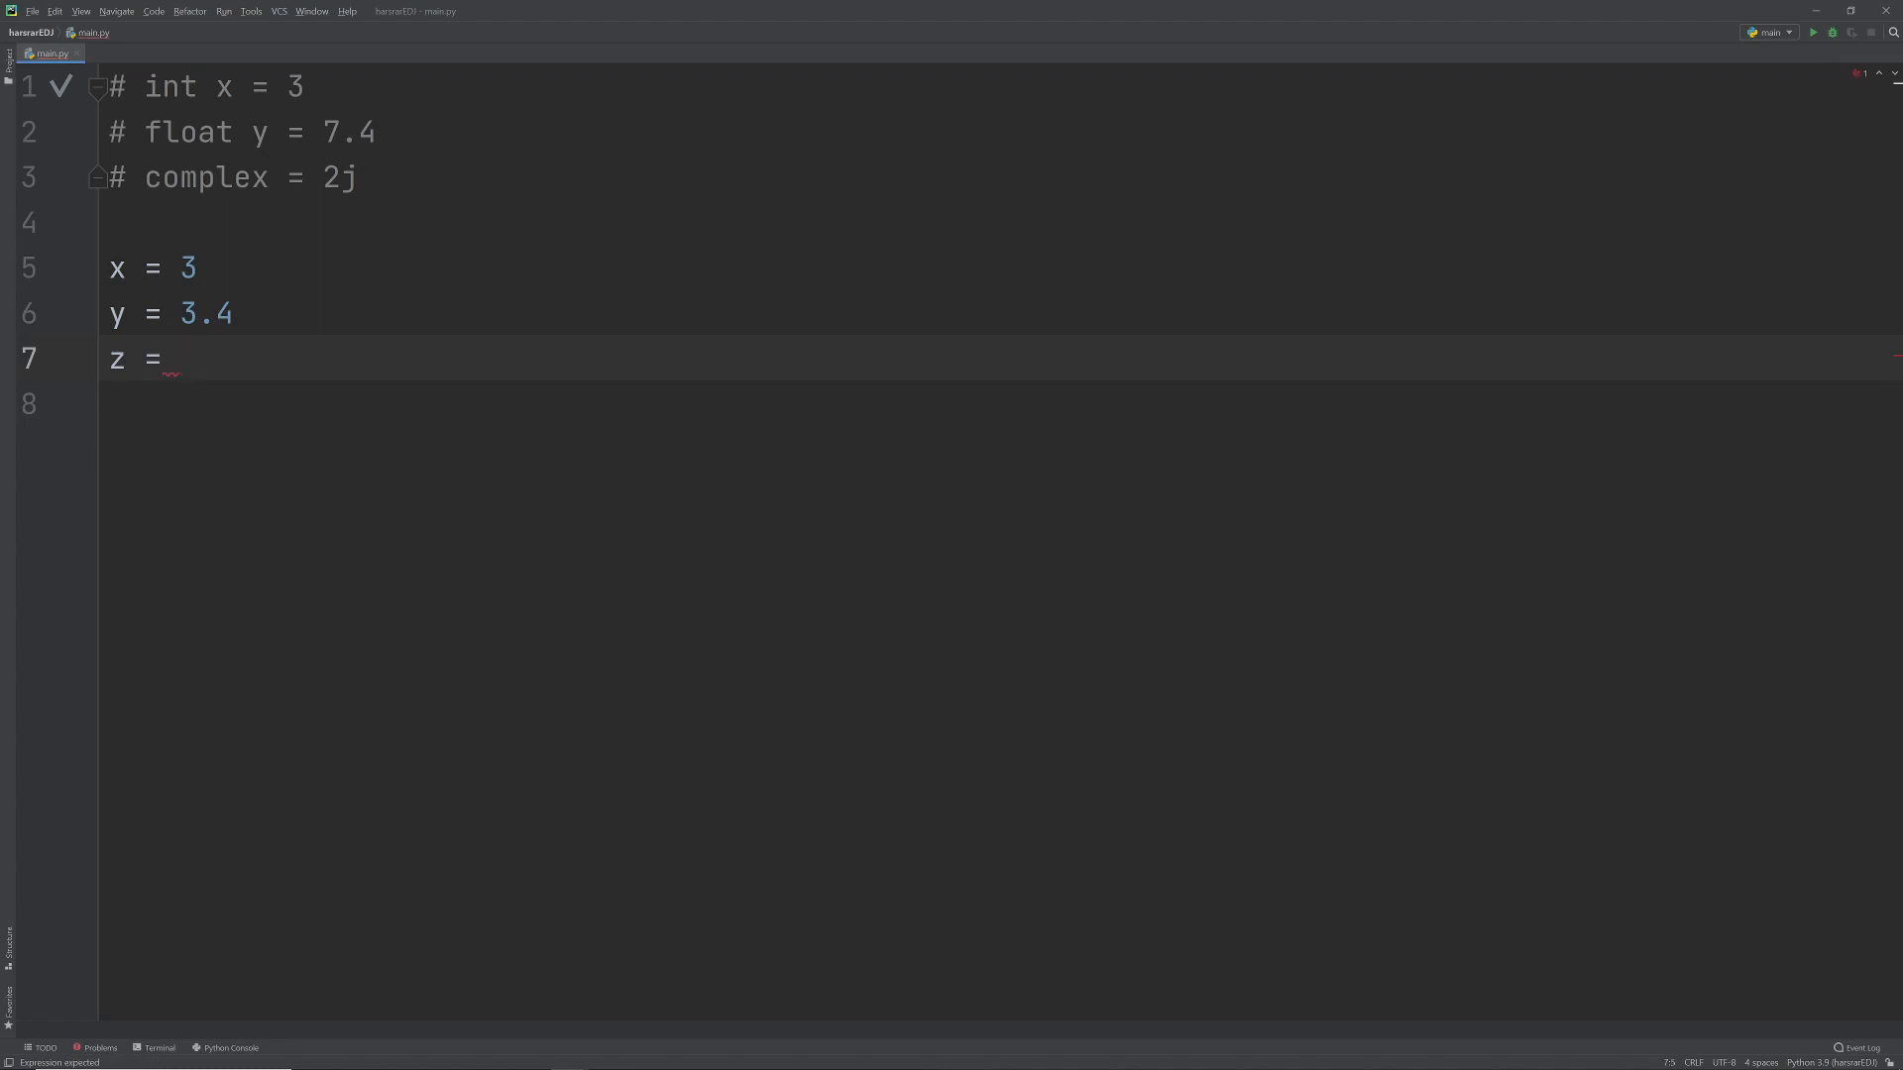
type("5j")
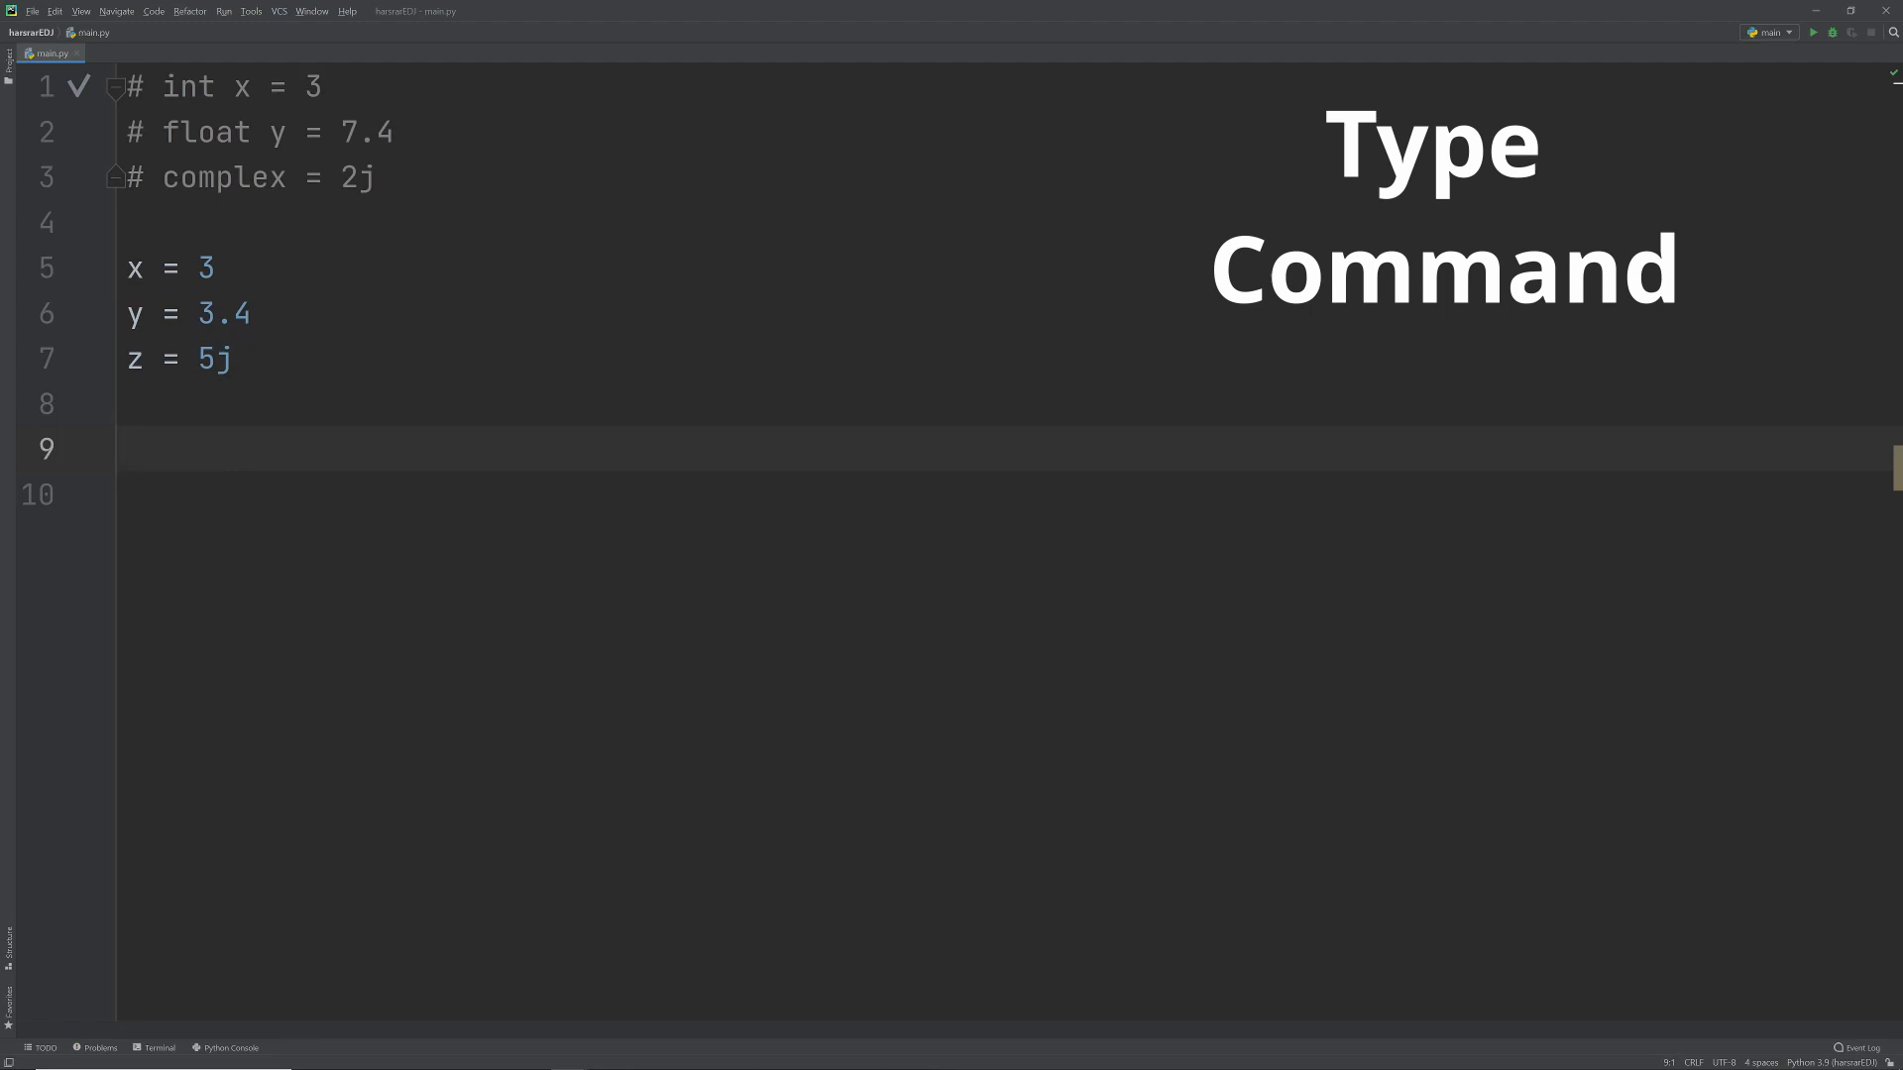
- Print type(x) and run main.py to show x's class in the output
type("print(t")
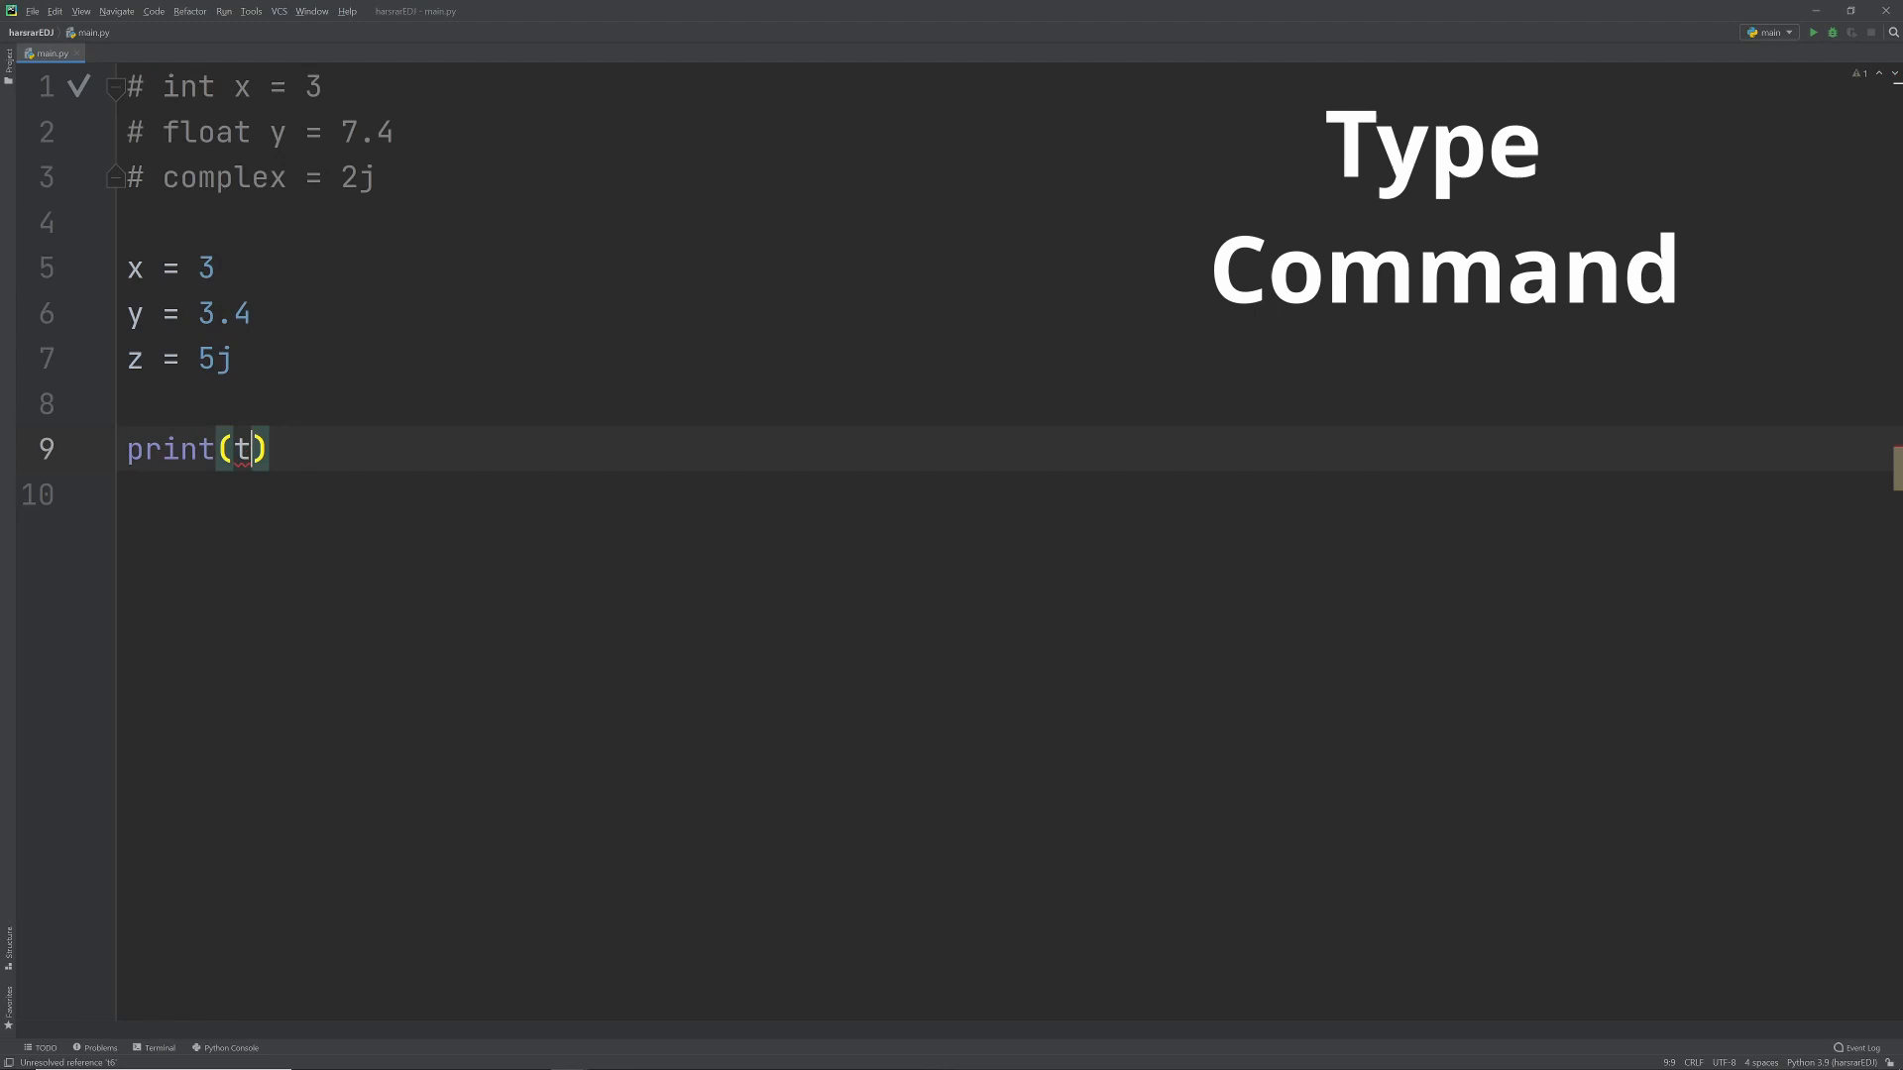
type("ype(x")
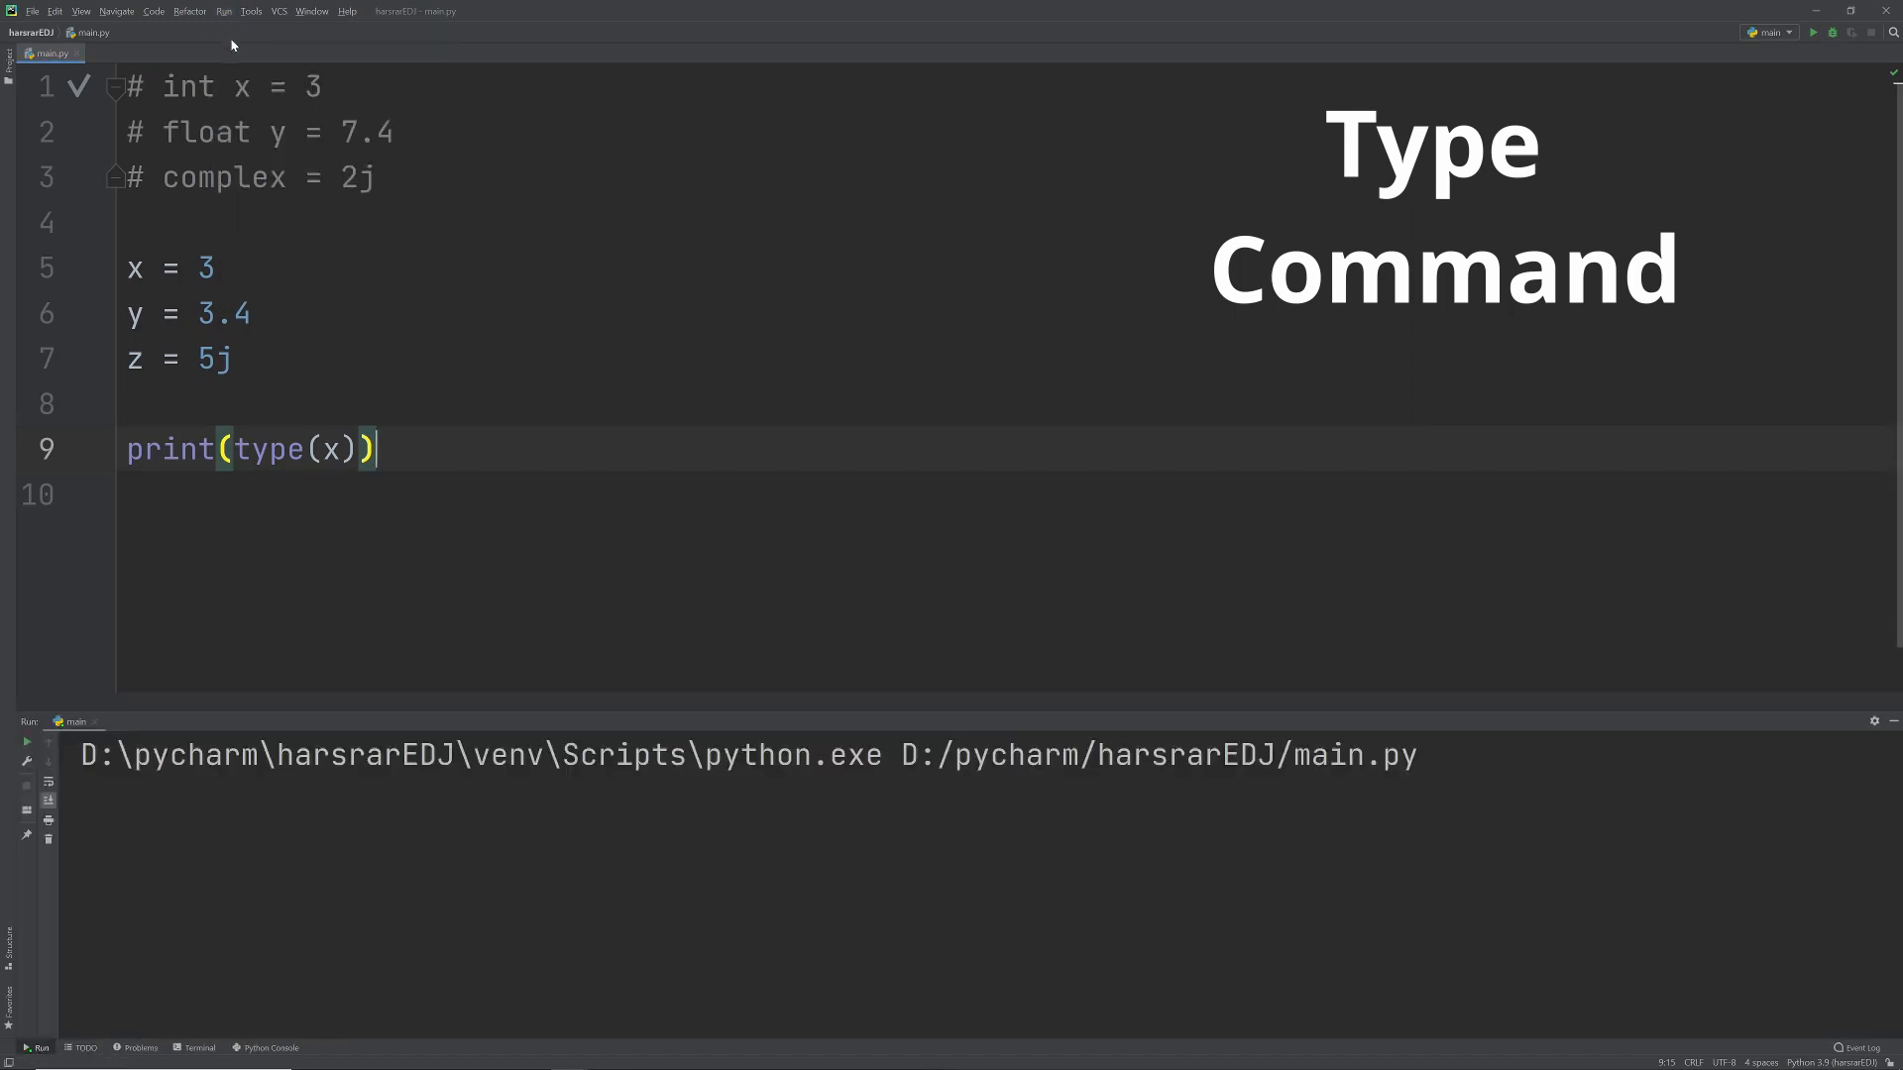
left_click(1814, 32)
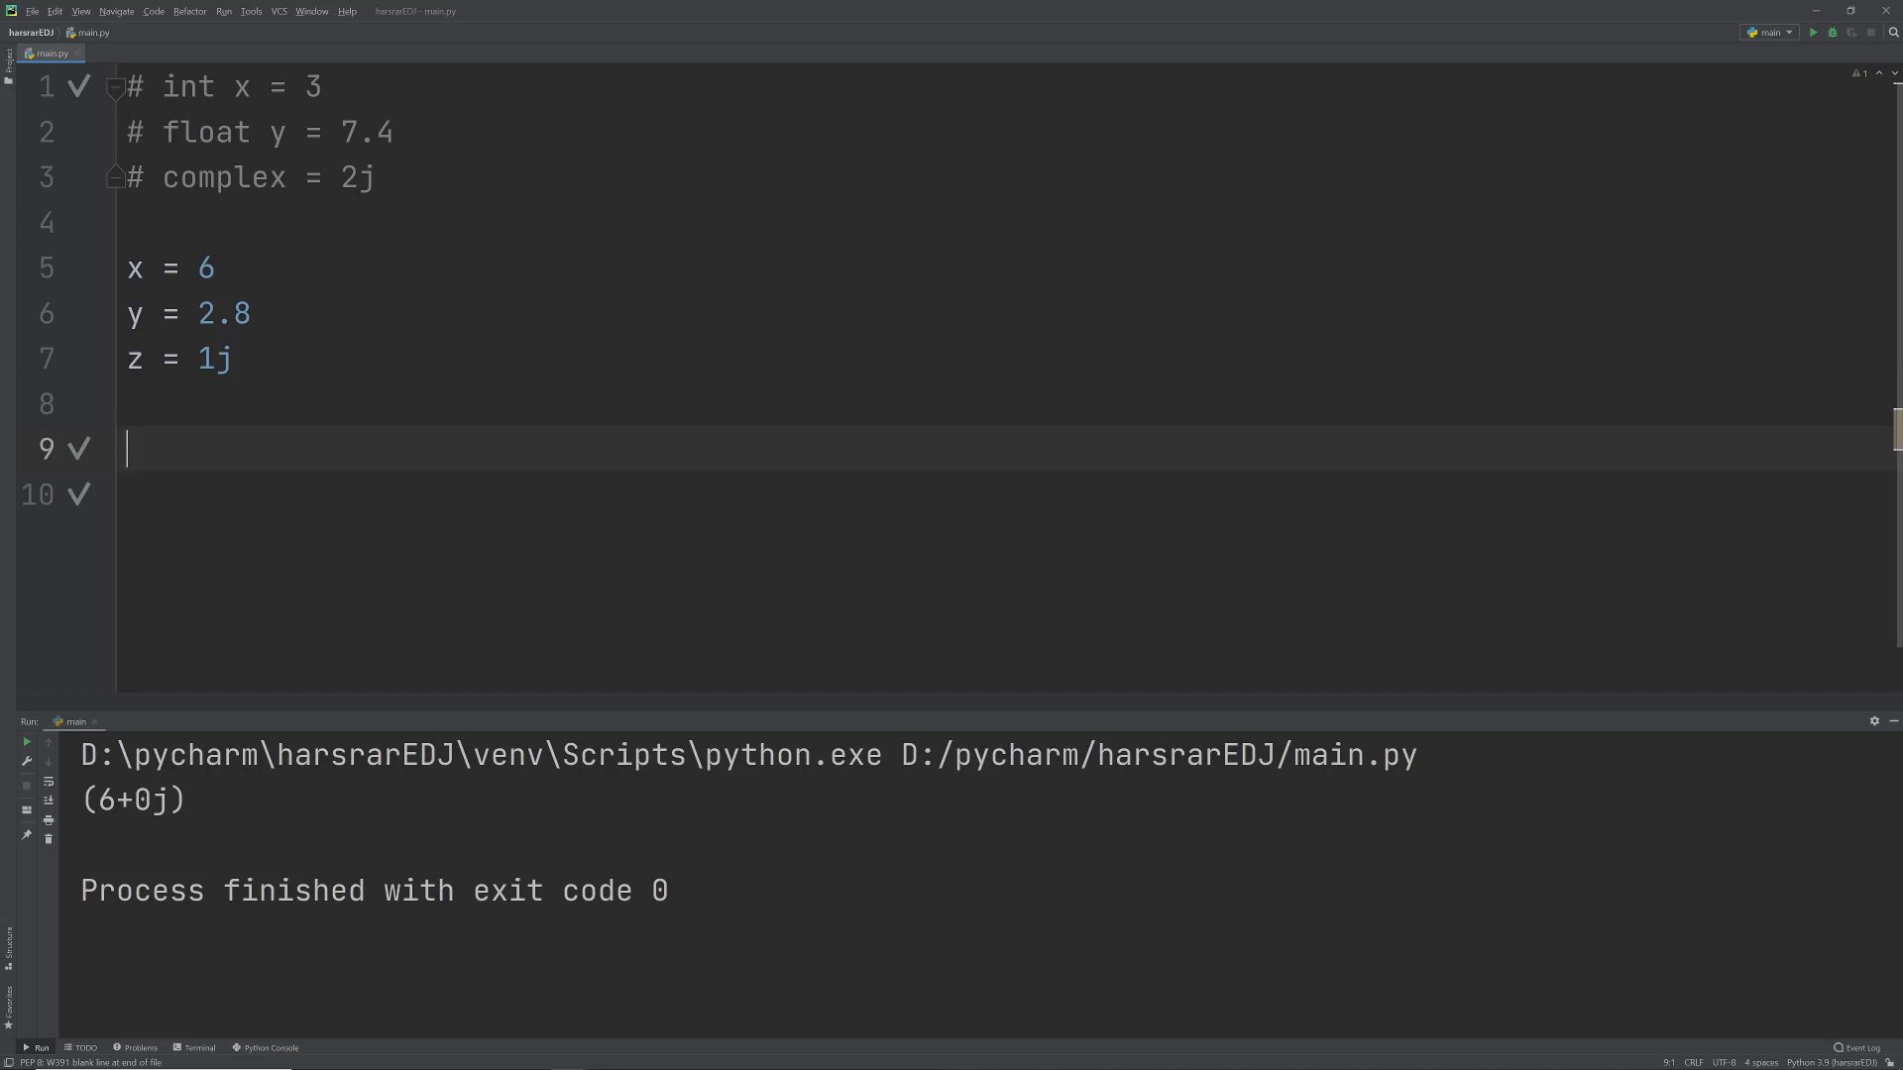
- Print type(y), run it to show <class 'float'>, then delete the print statement
type("print")
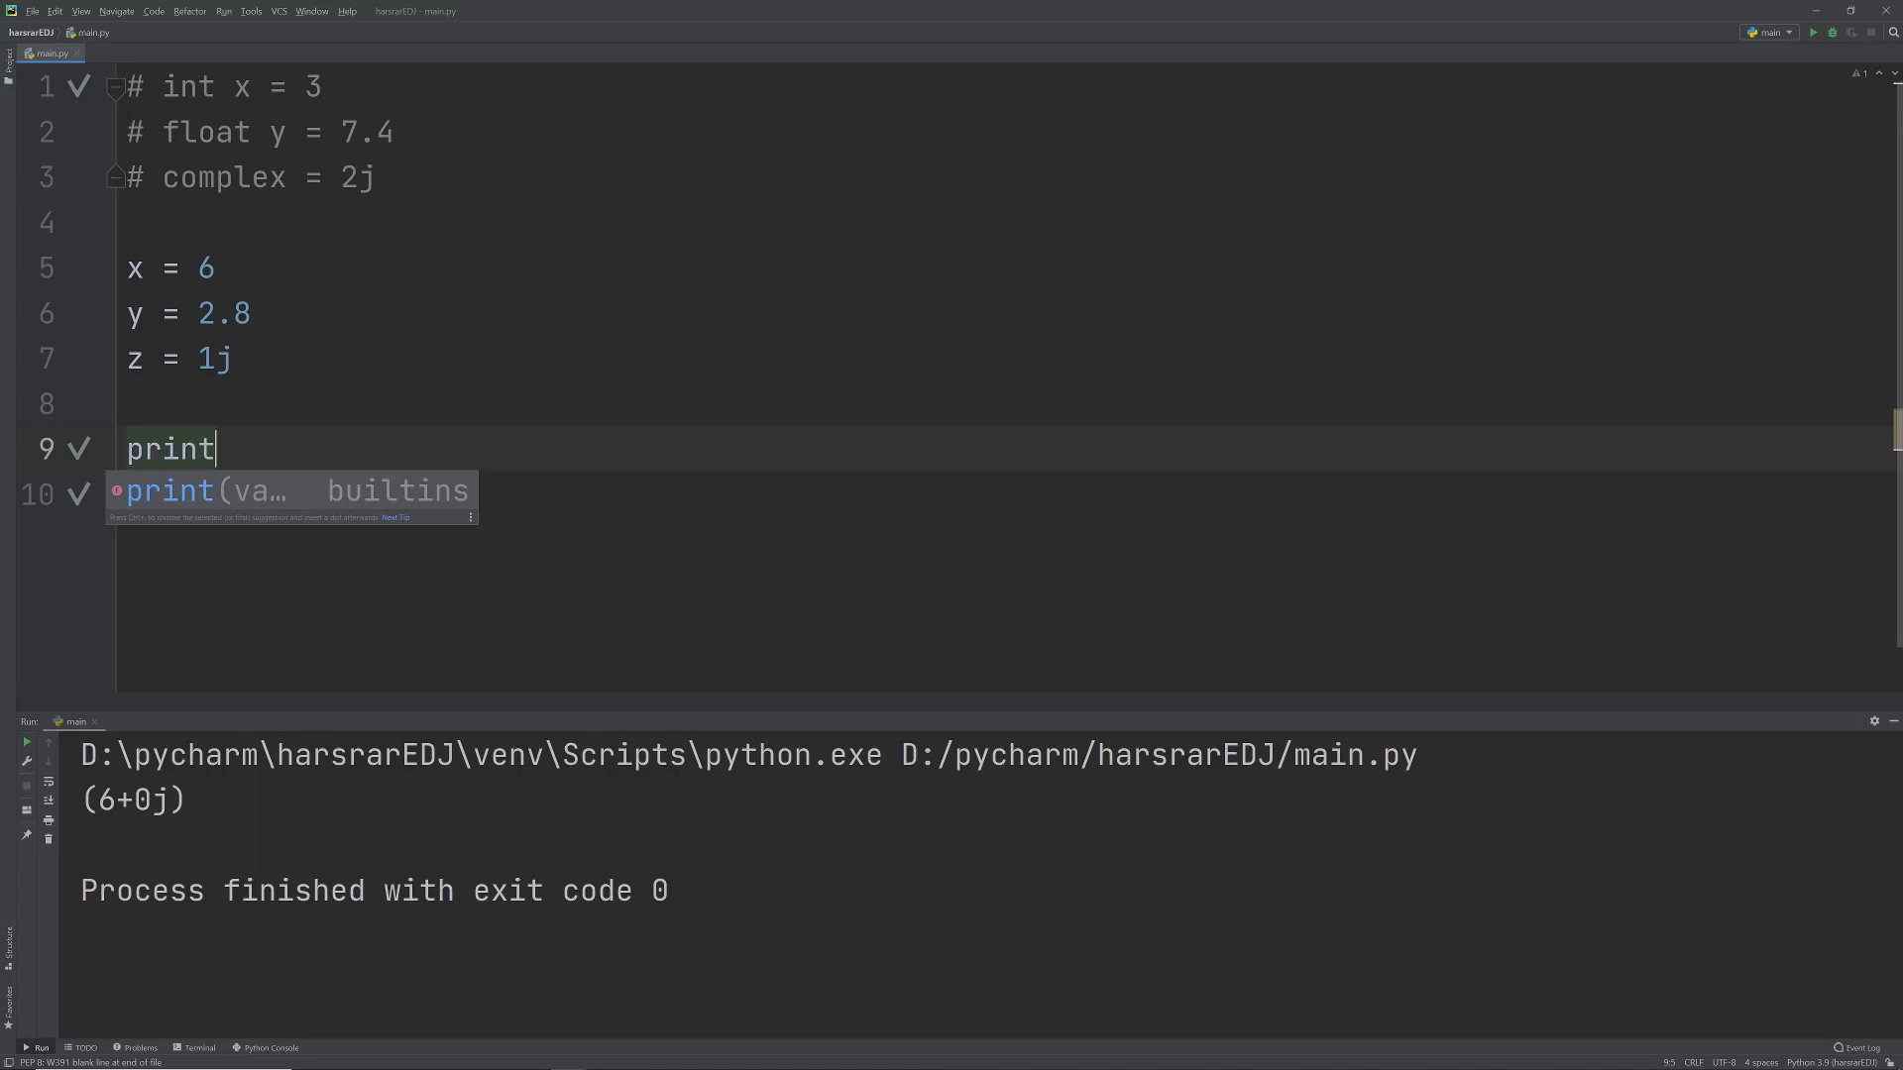
type("(type")
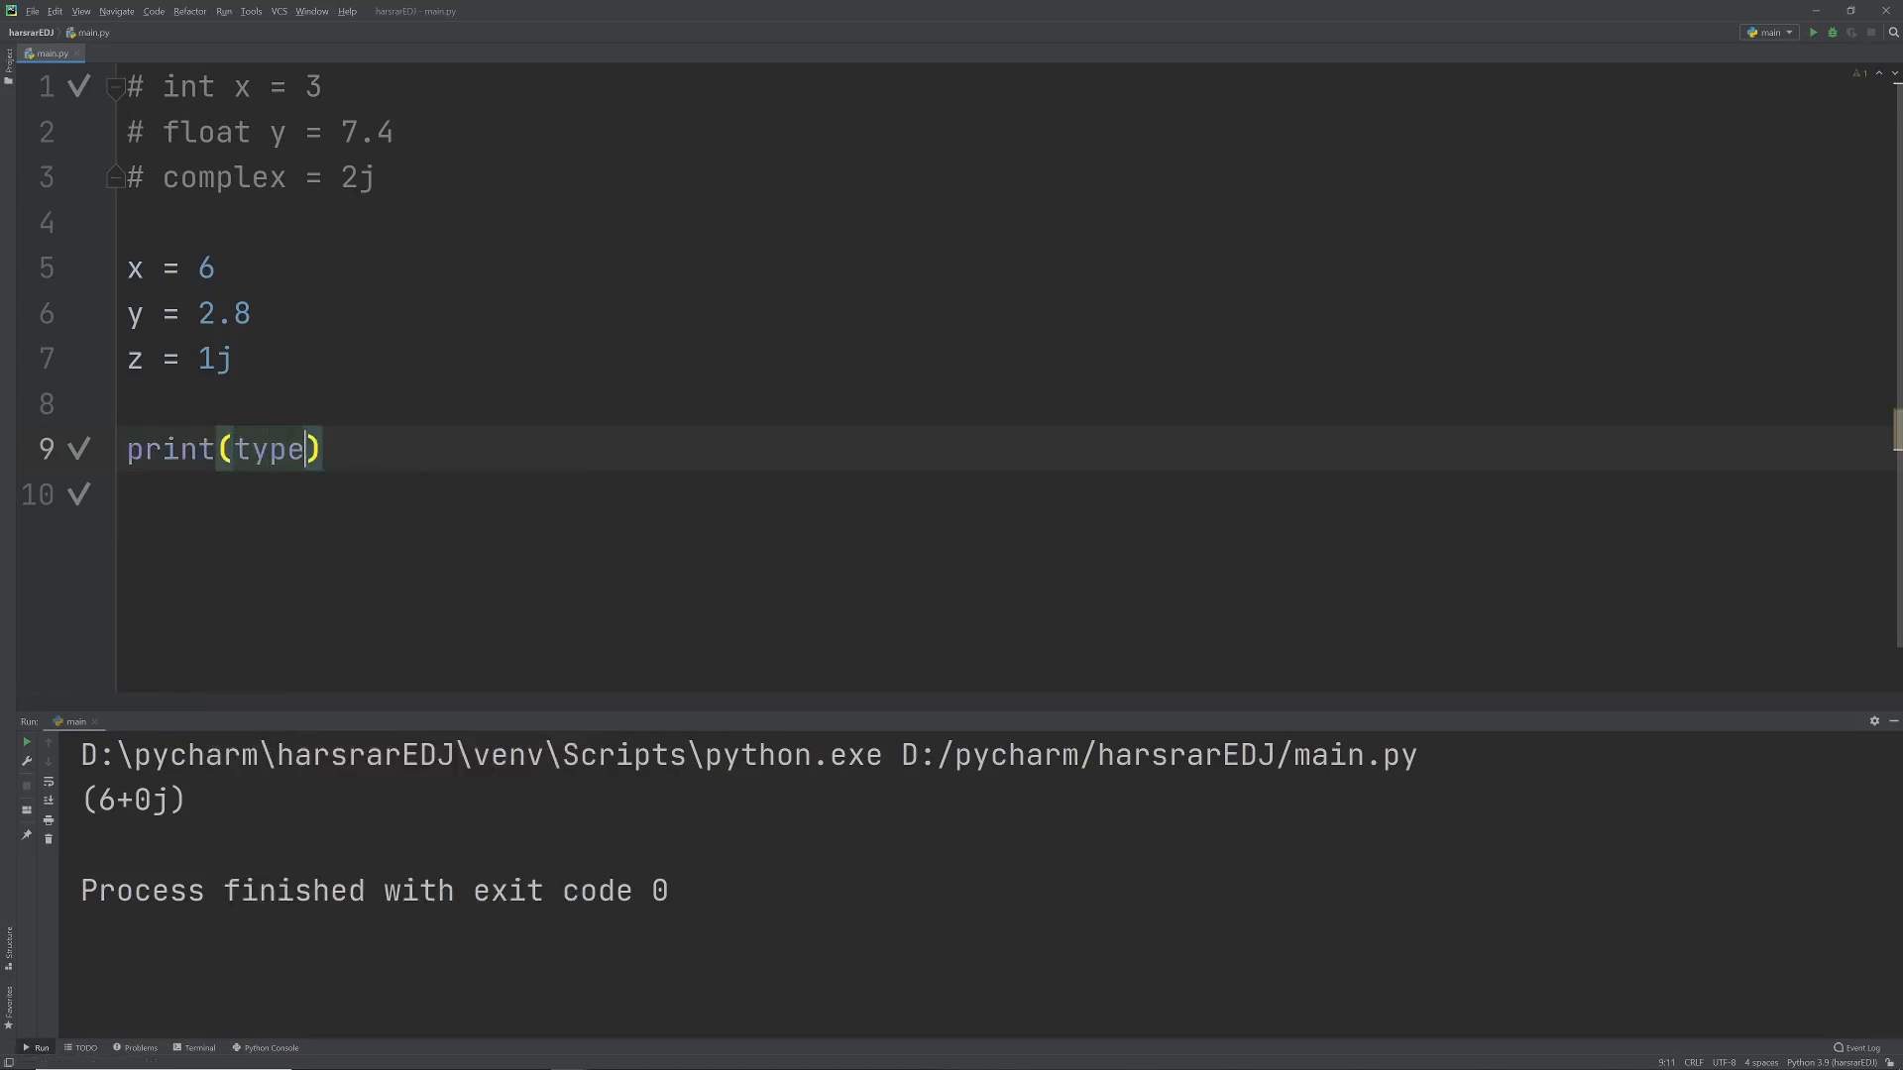
type("(y")
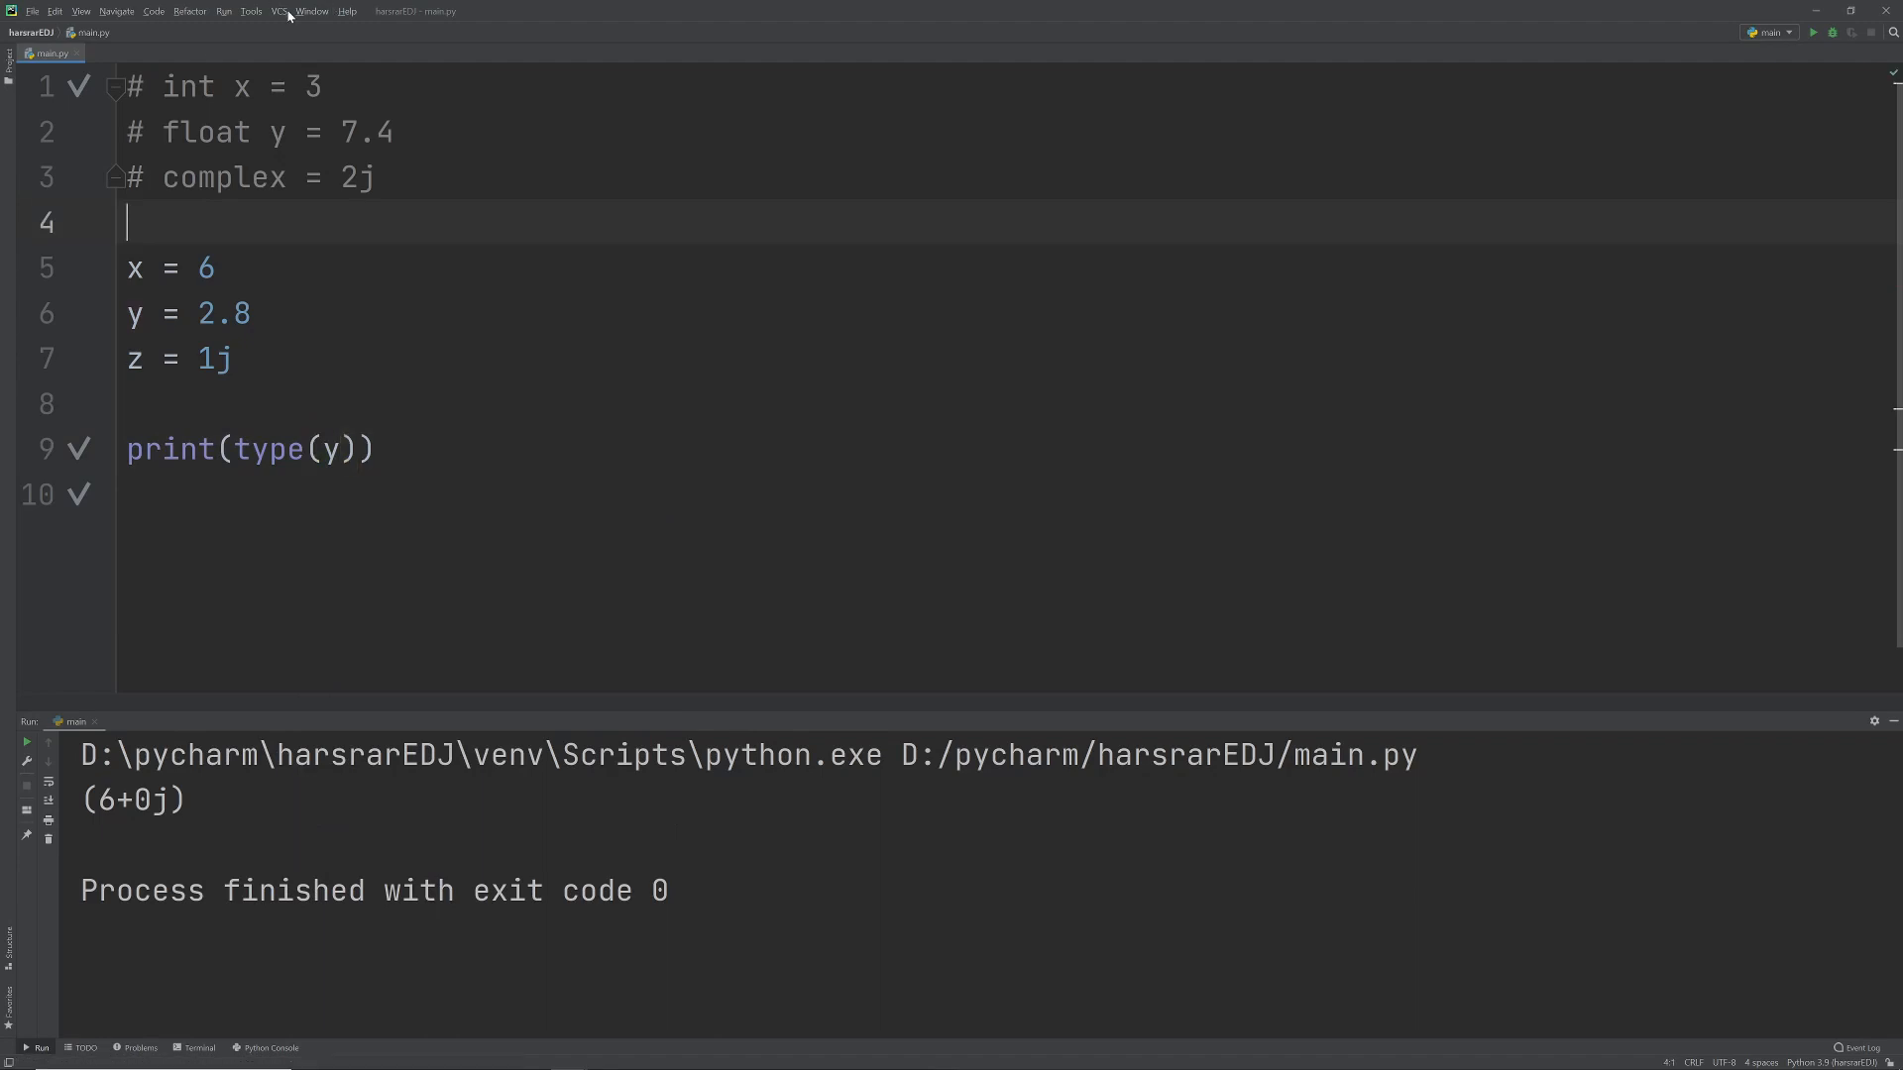
left_click(1818, 32)
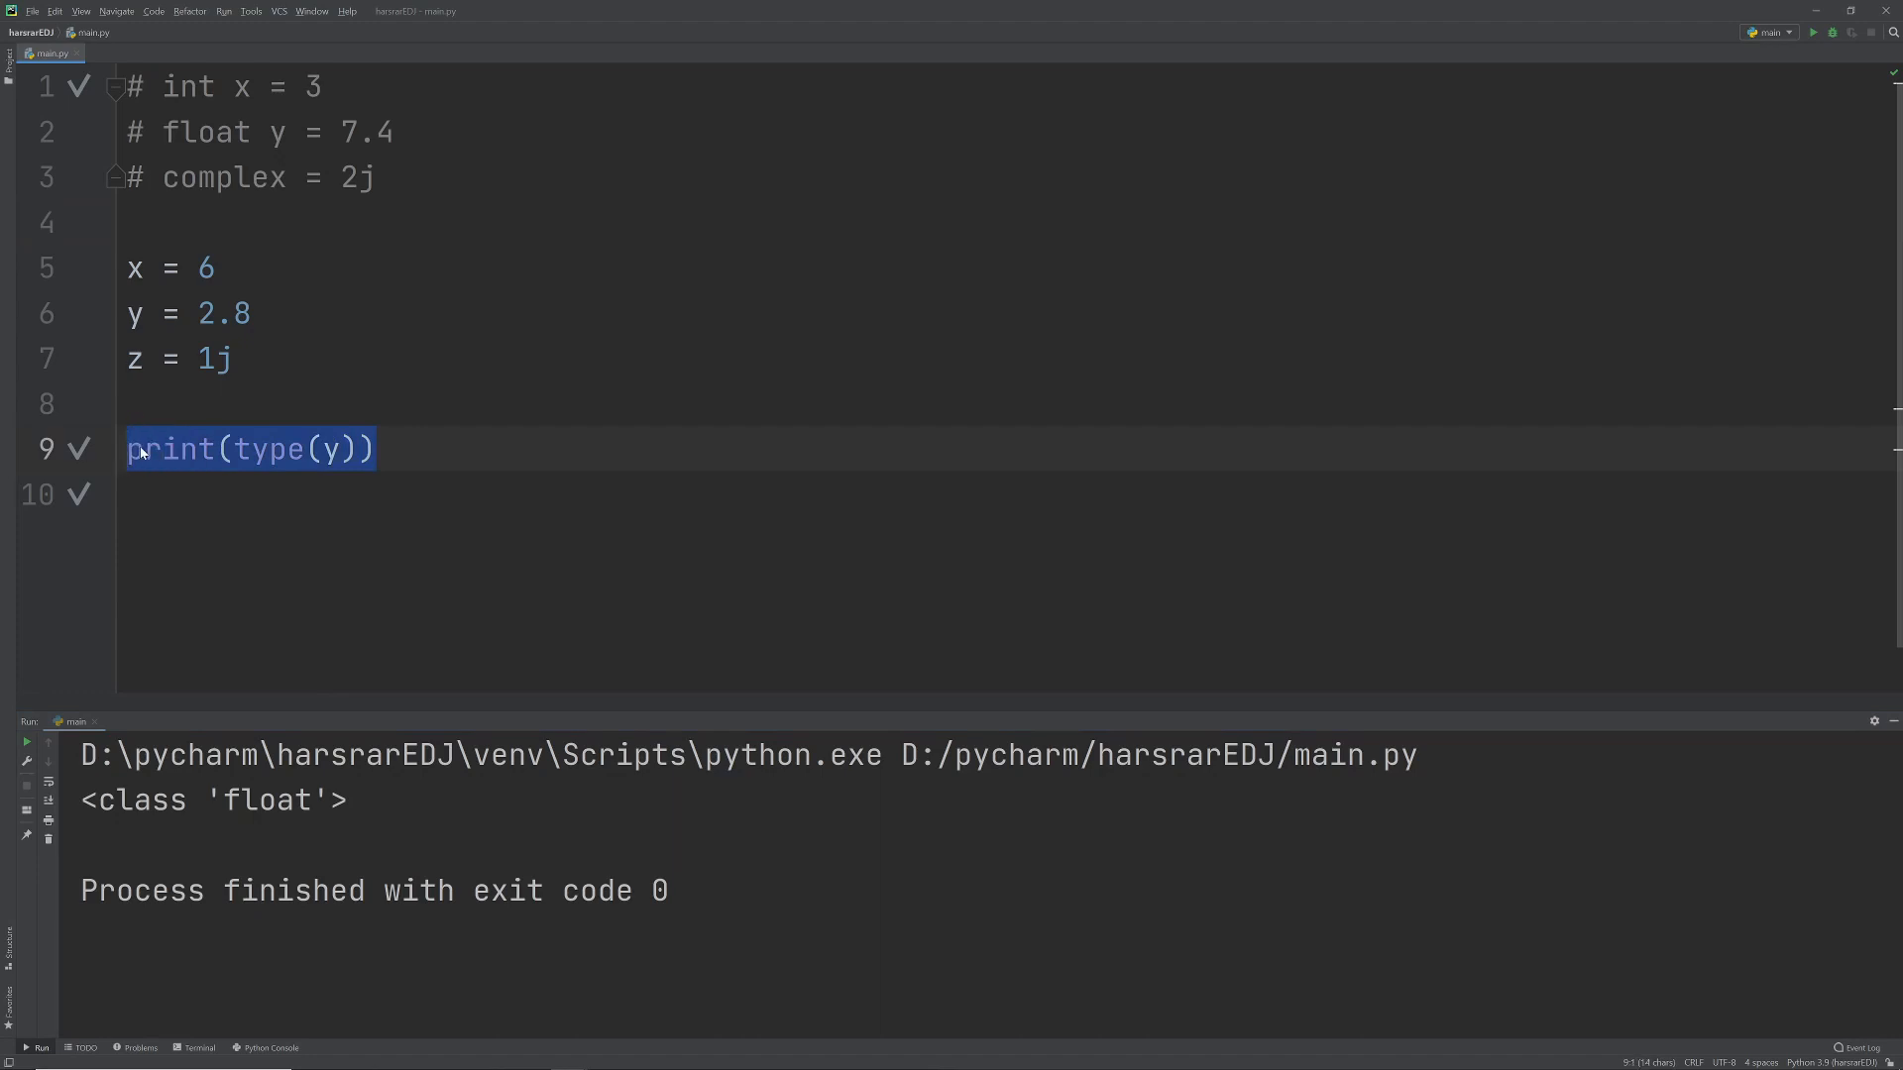
key("Delete")
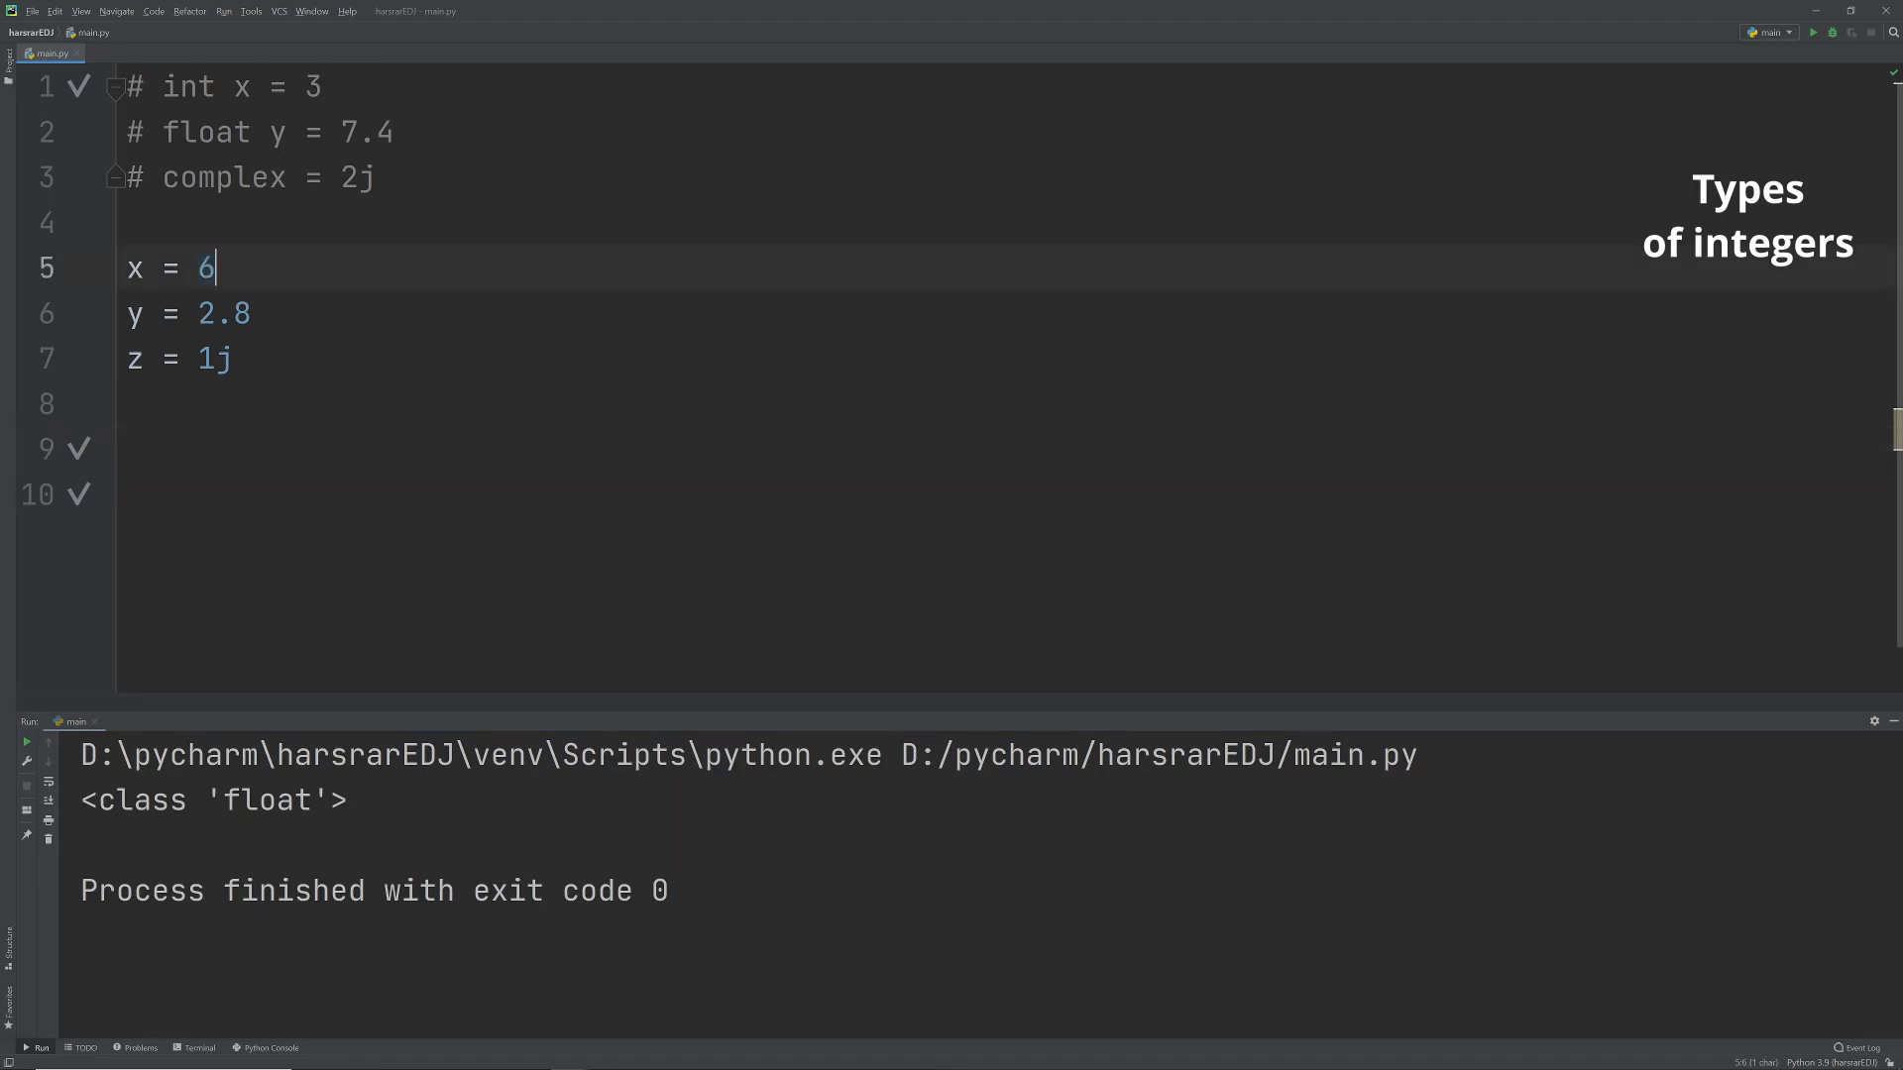
- Replace y with a long integer value and z with -235, giving x the .0 decimal
double_click(224, 313)
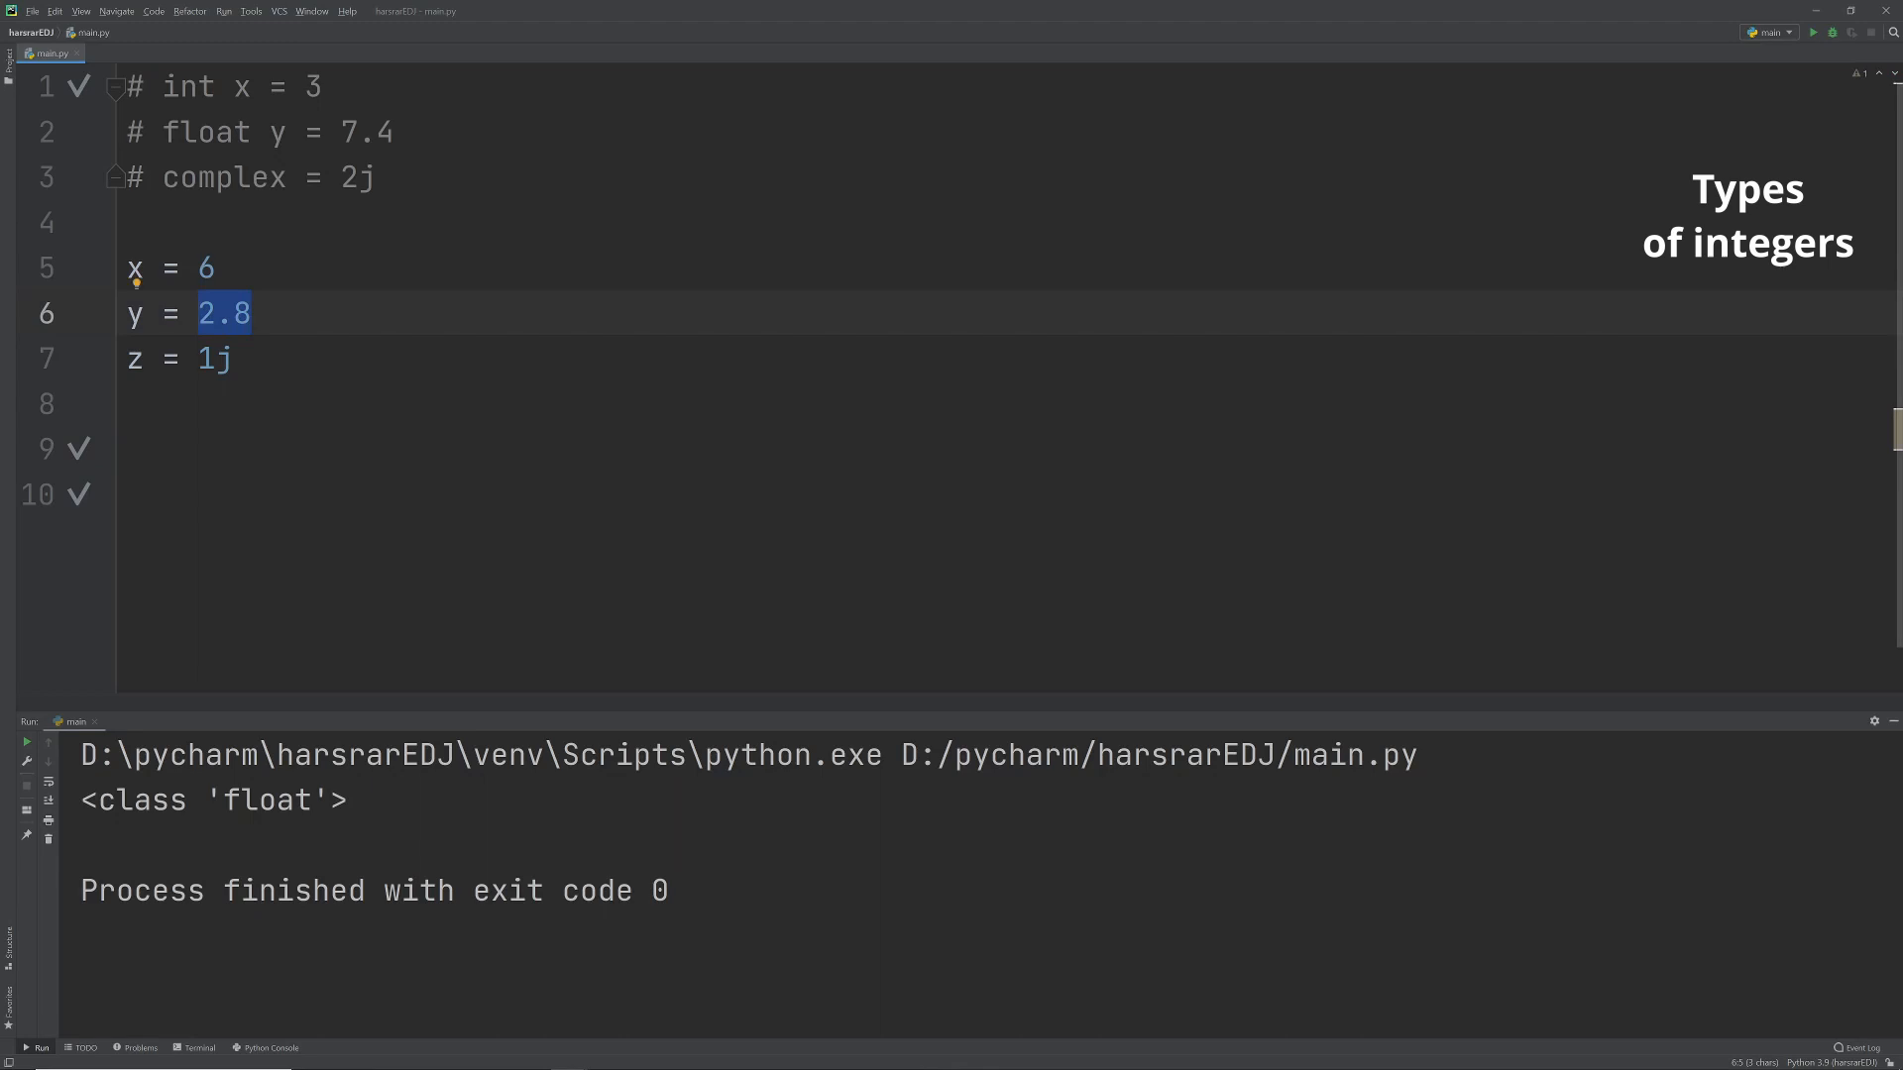
type("1421451236")
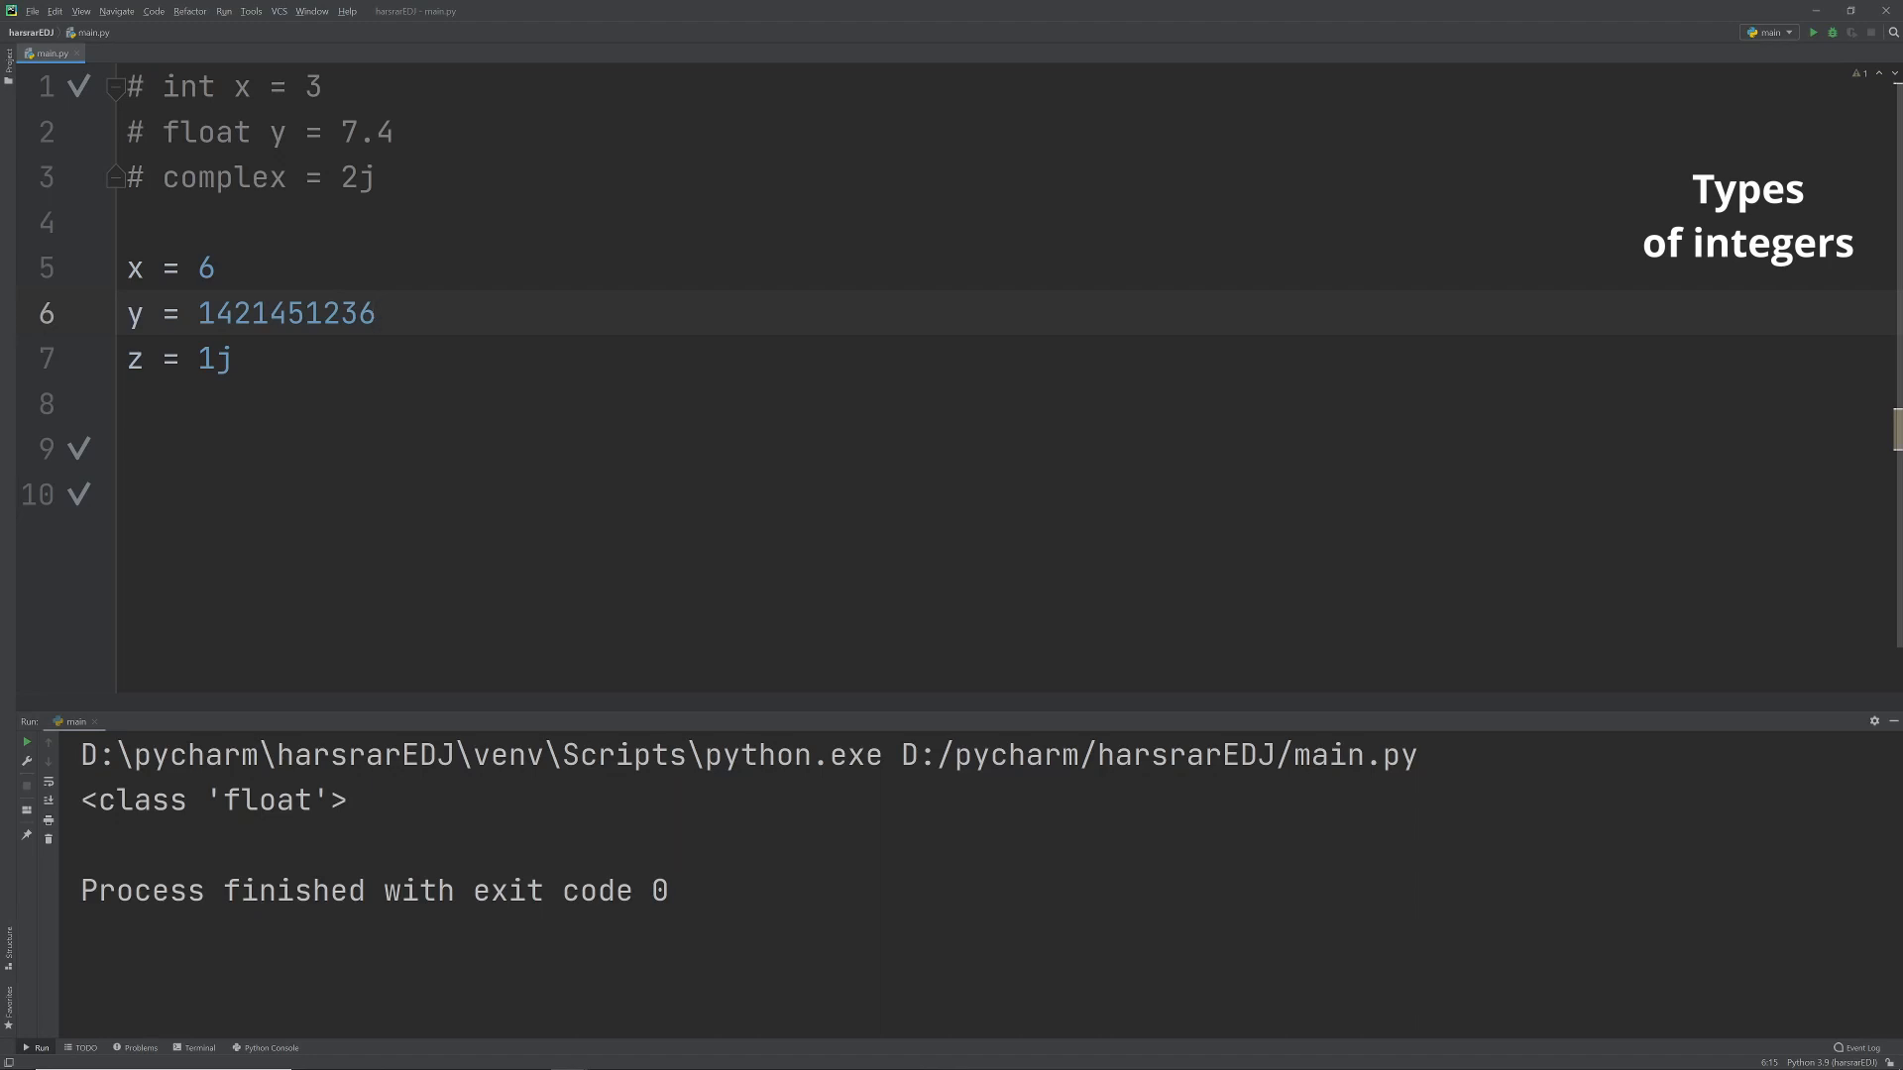
left_click(230, 359)
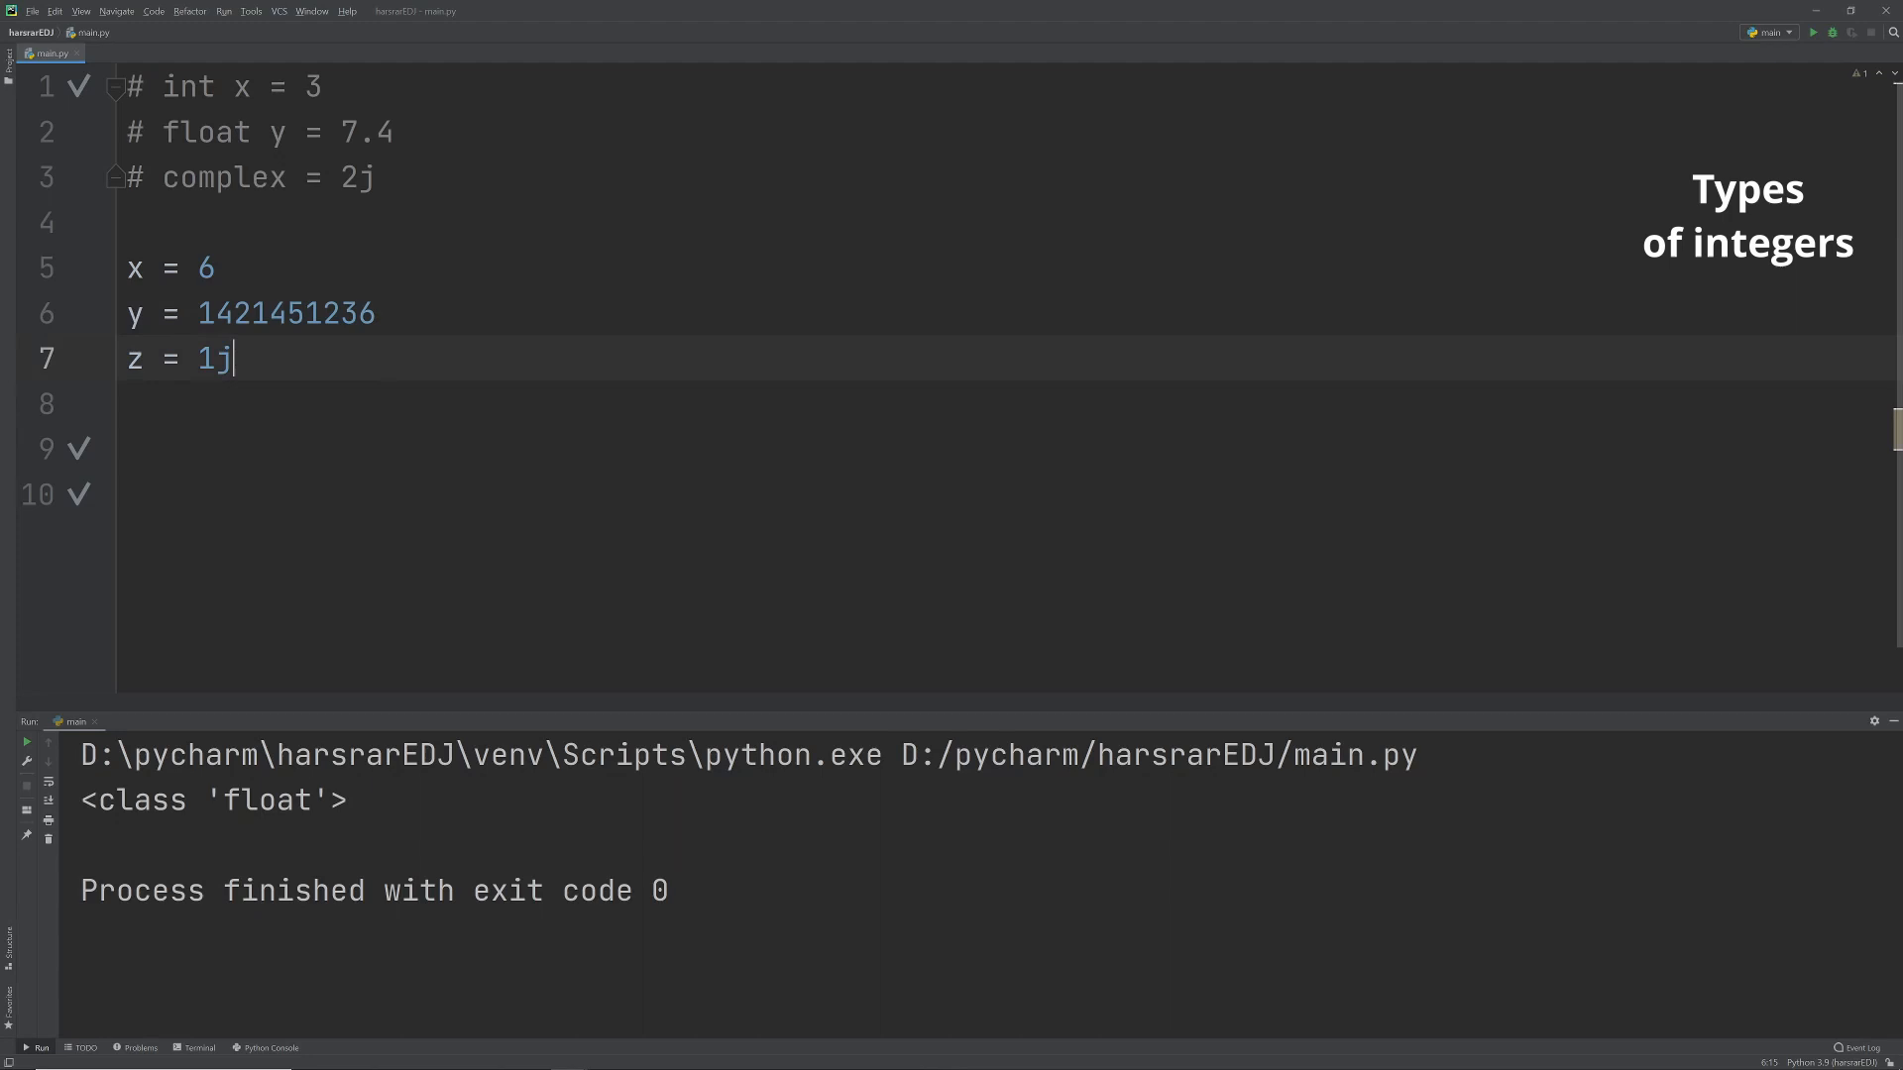
type("-235")
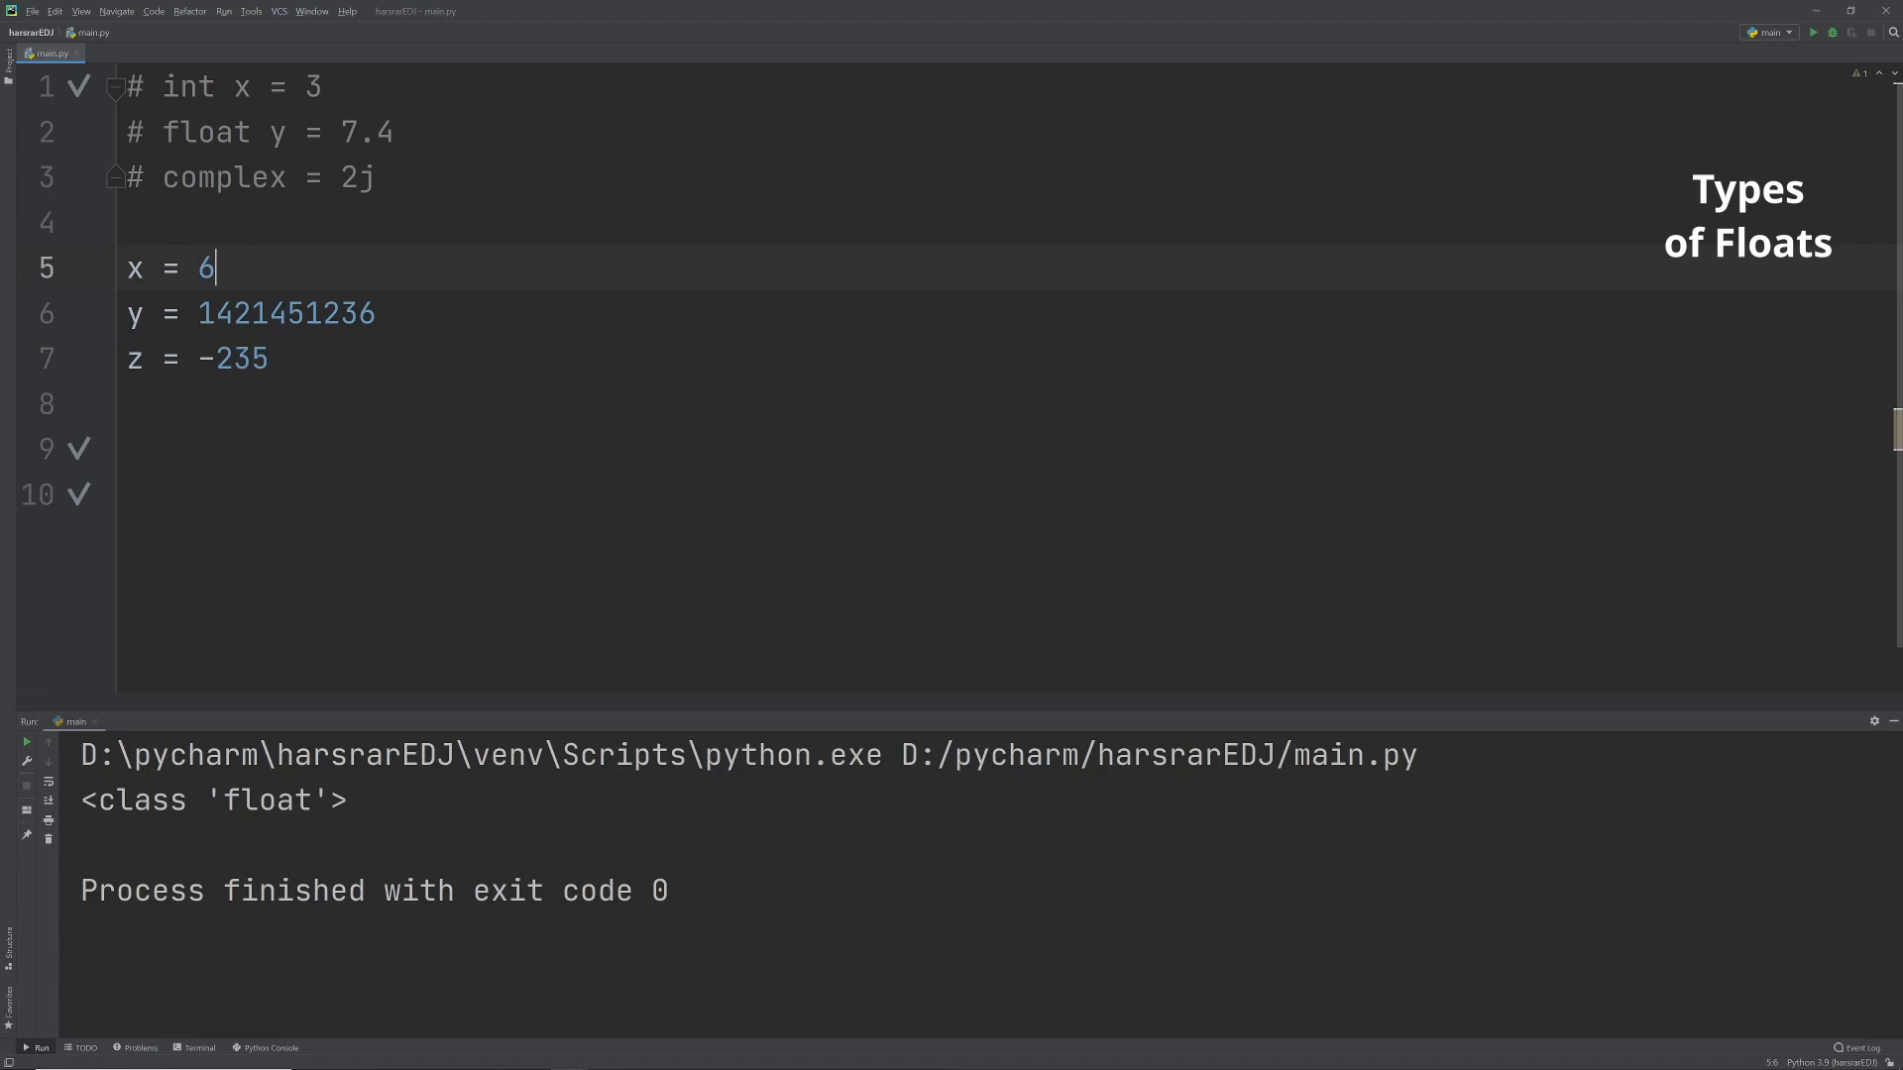
type(".0")
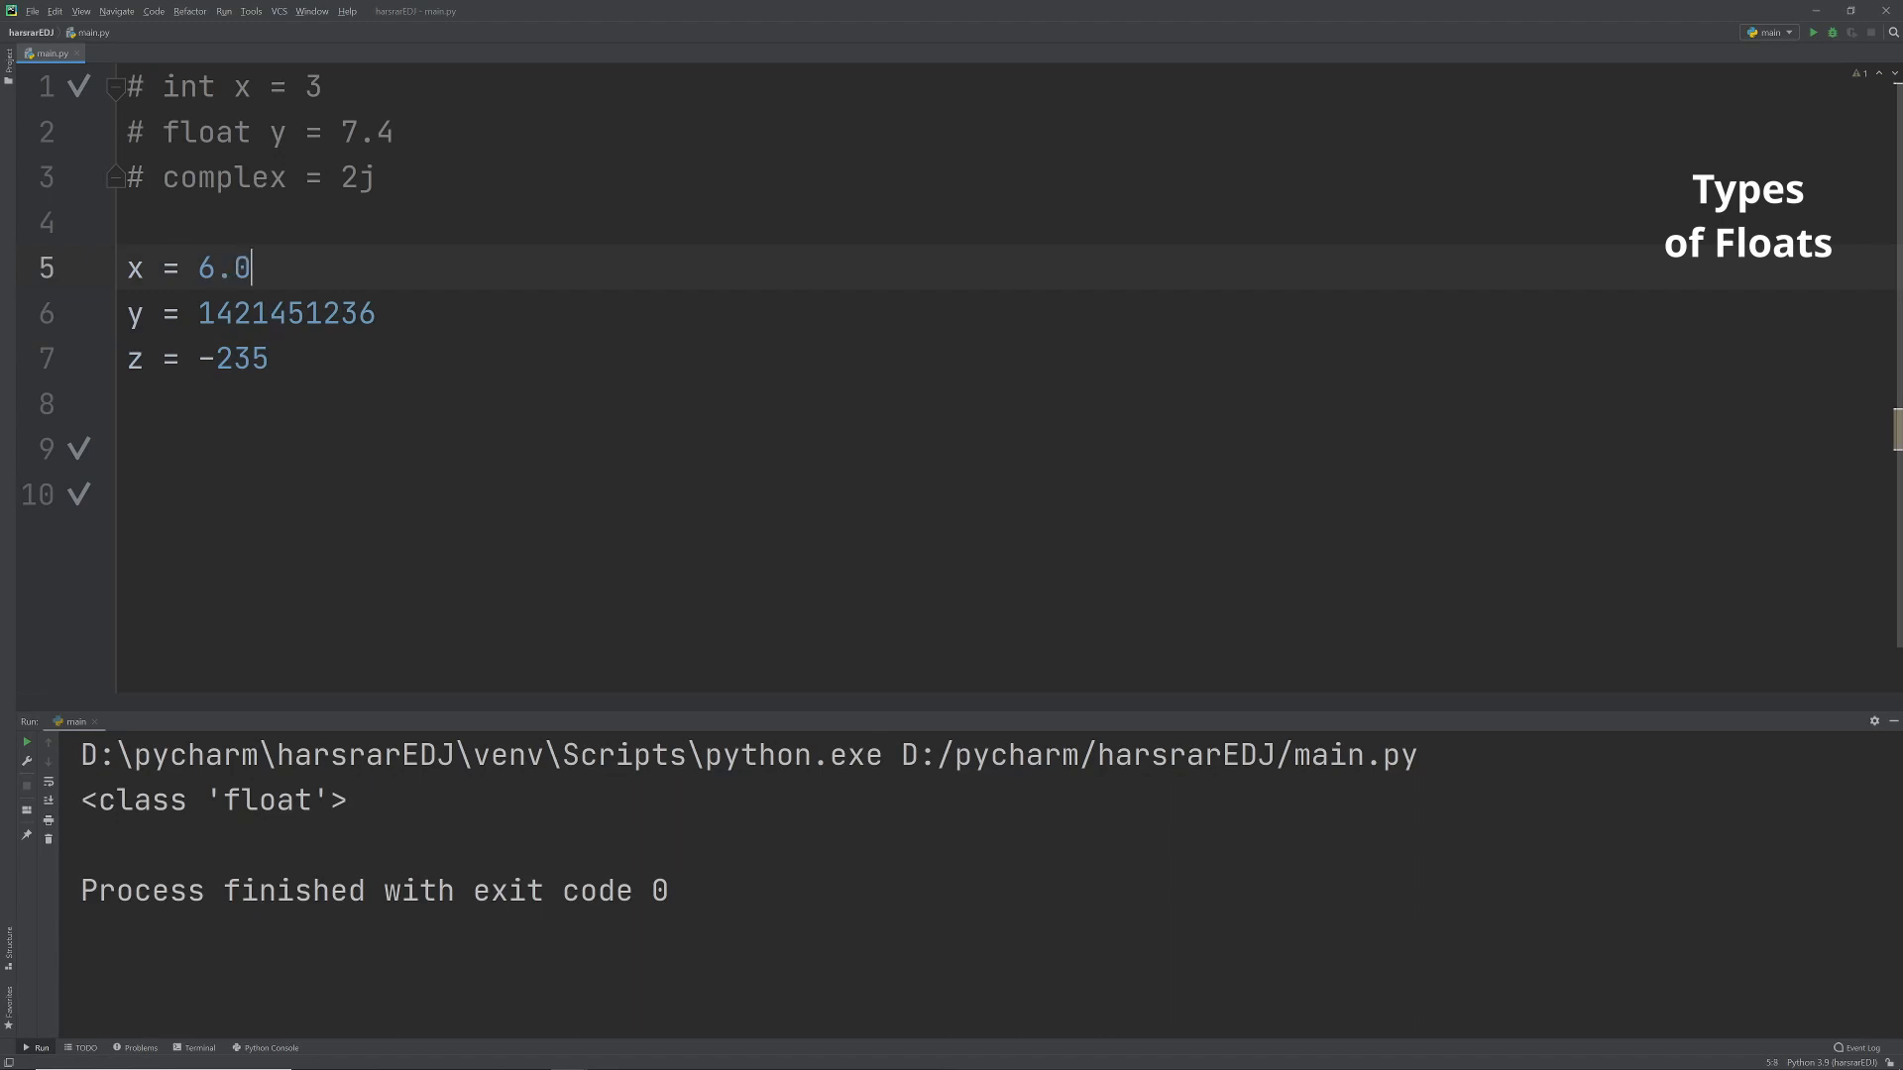
- Rewrite the values as floats: y = 132.45 and z = -235.69
left_click_drag(212, 314, 377, 314)
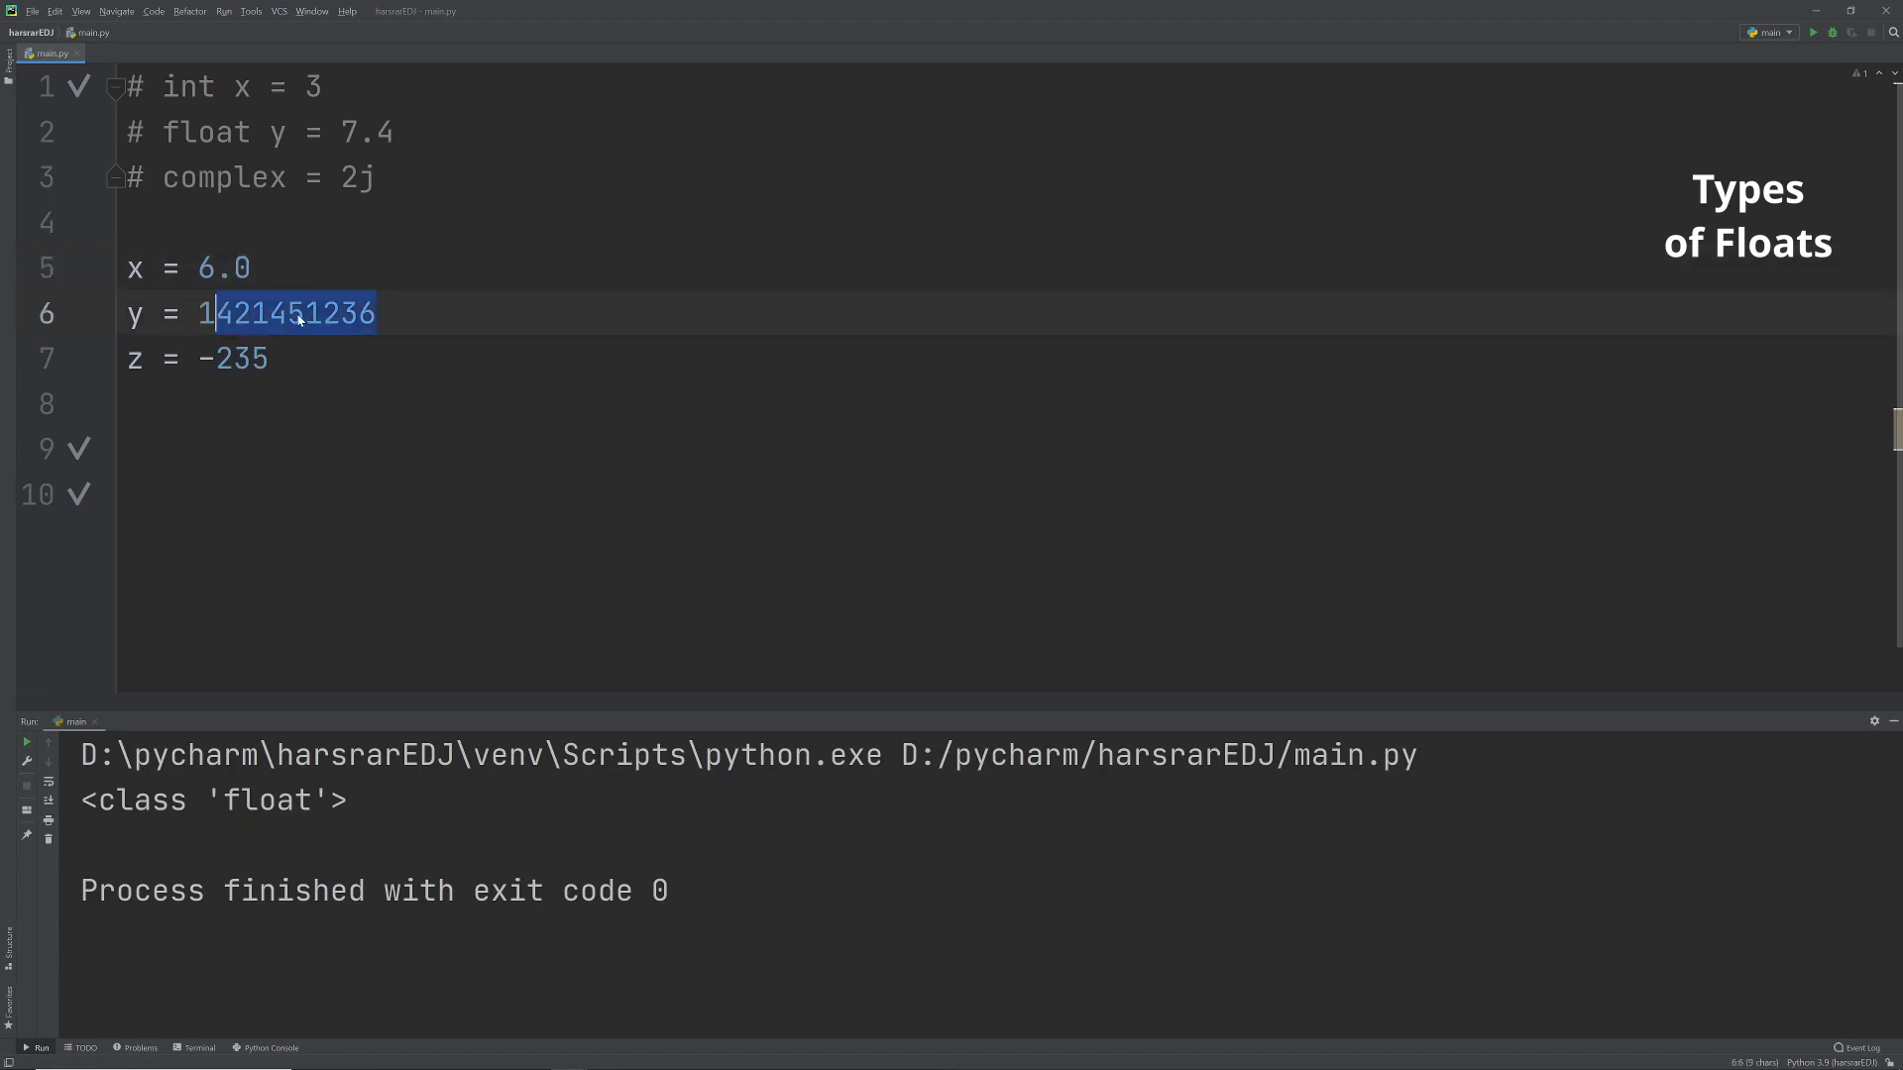
type("32.")
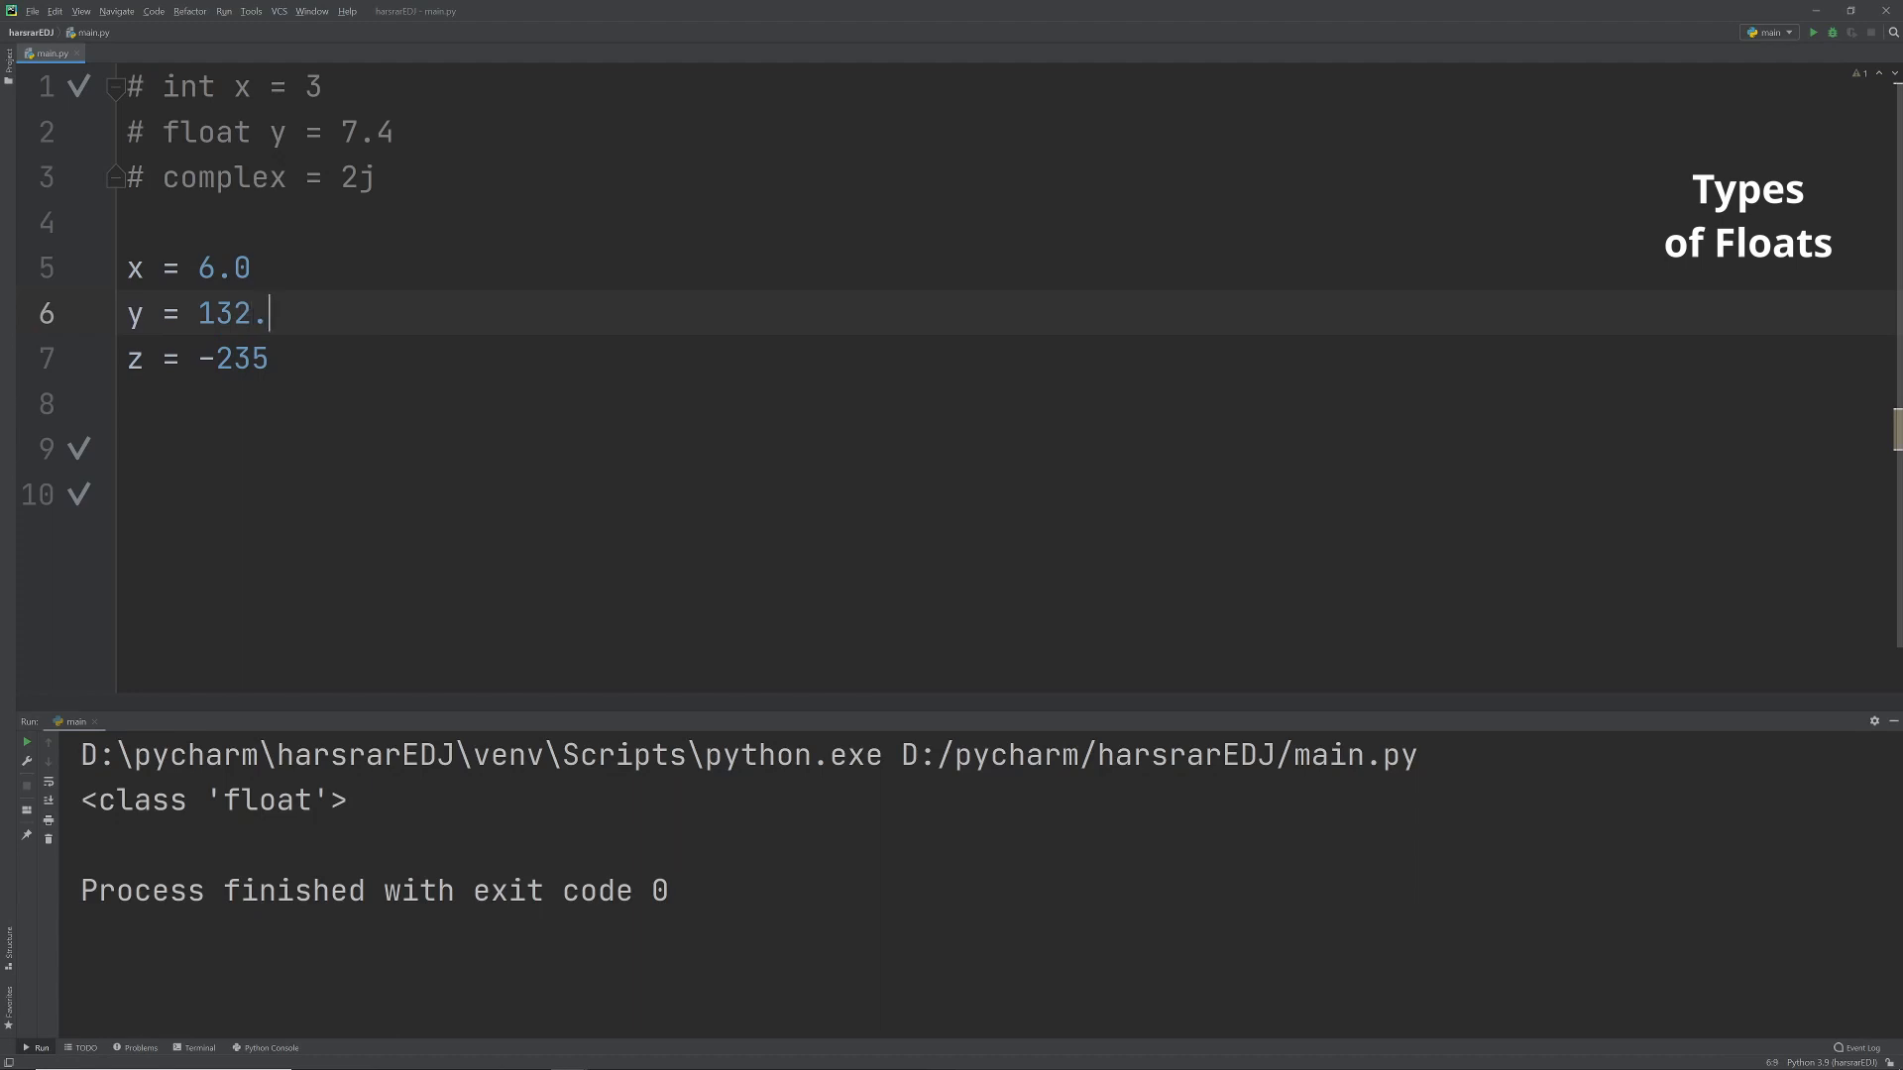
type("45")
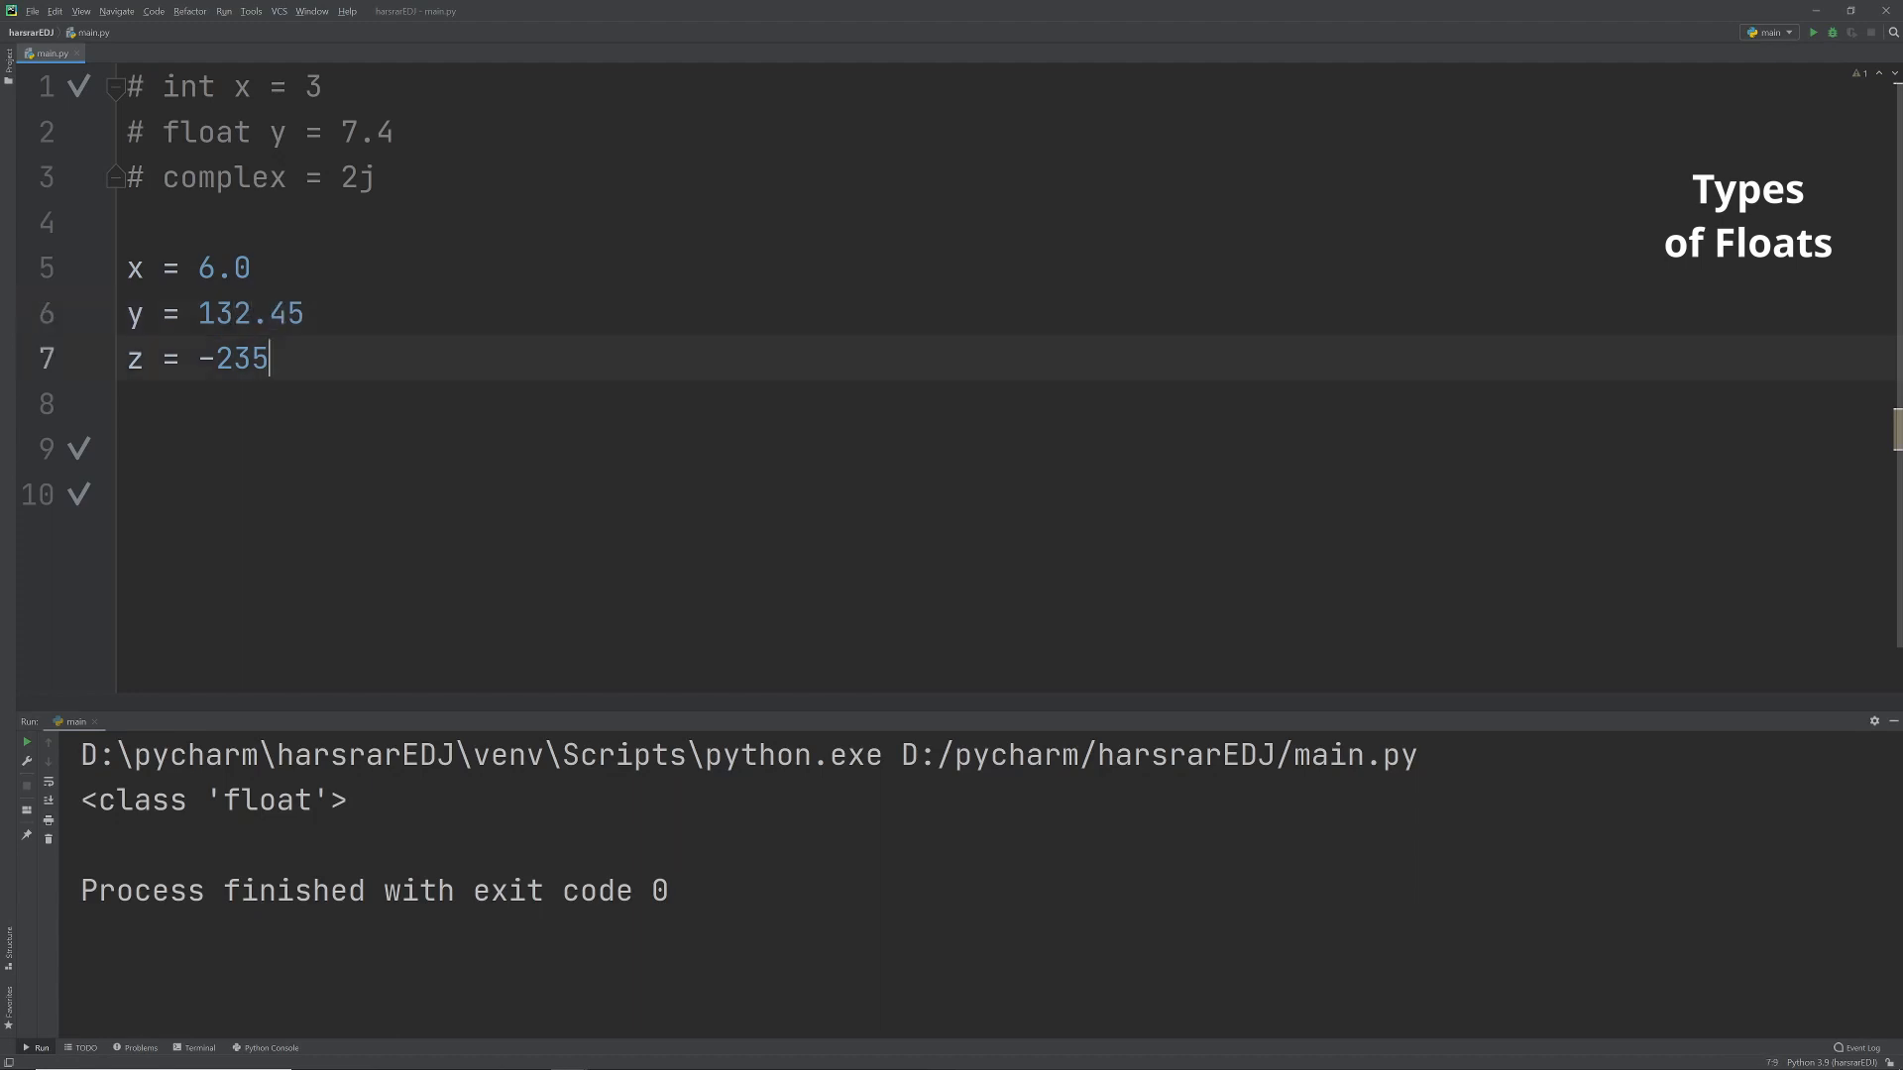
type(".6")
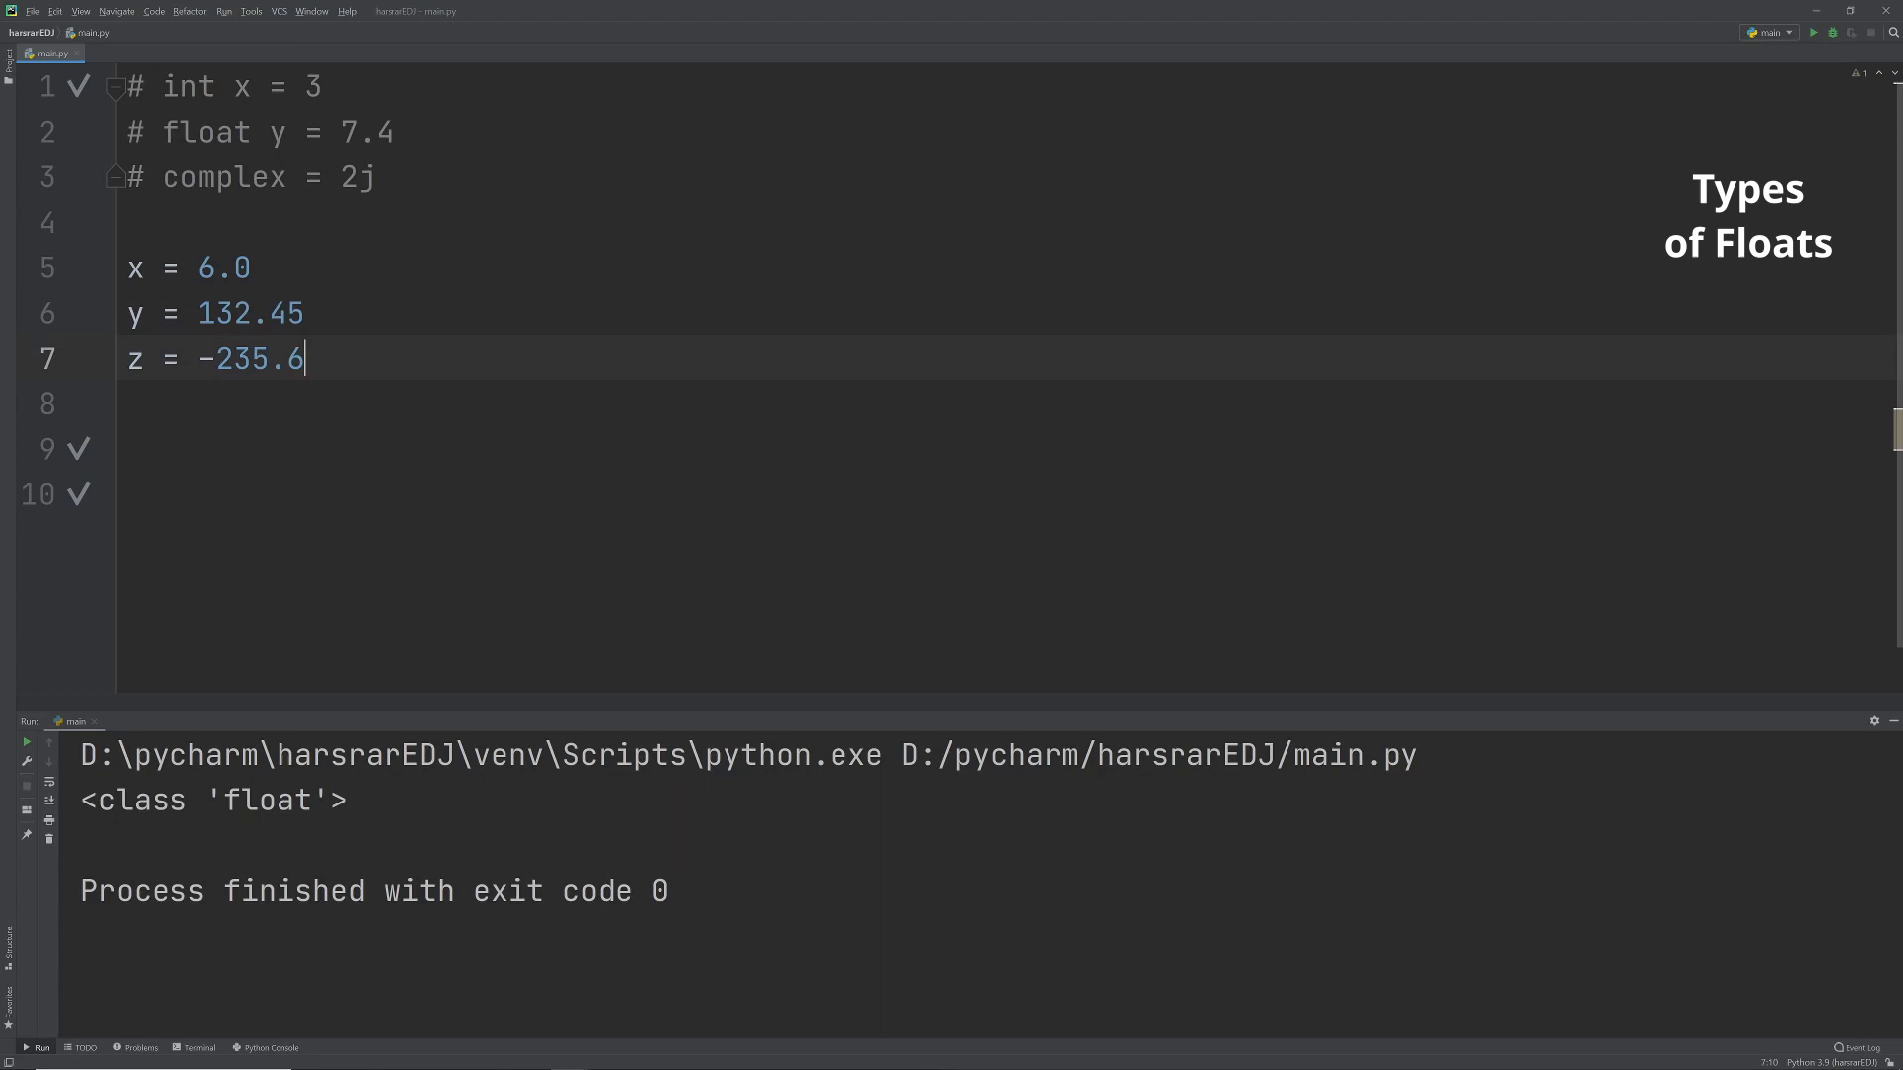
type("9")
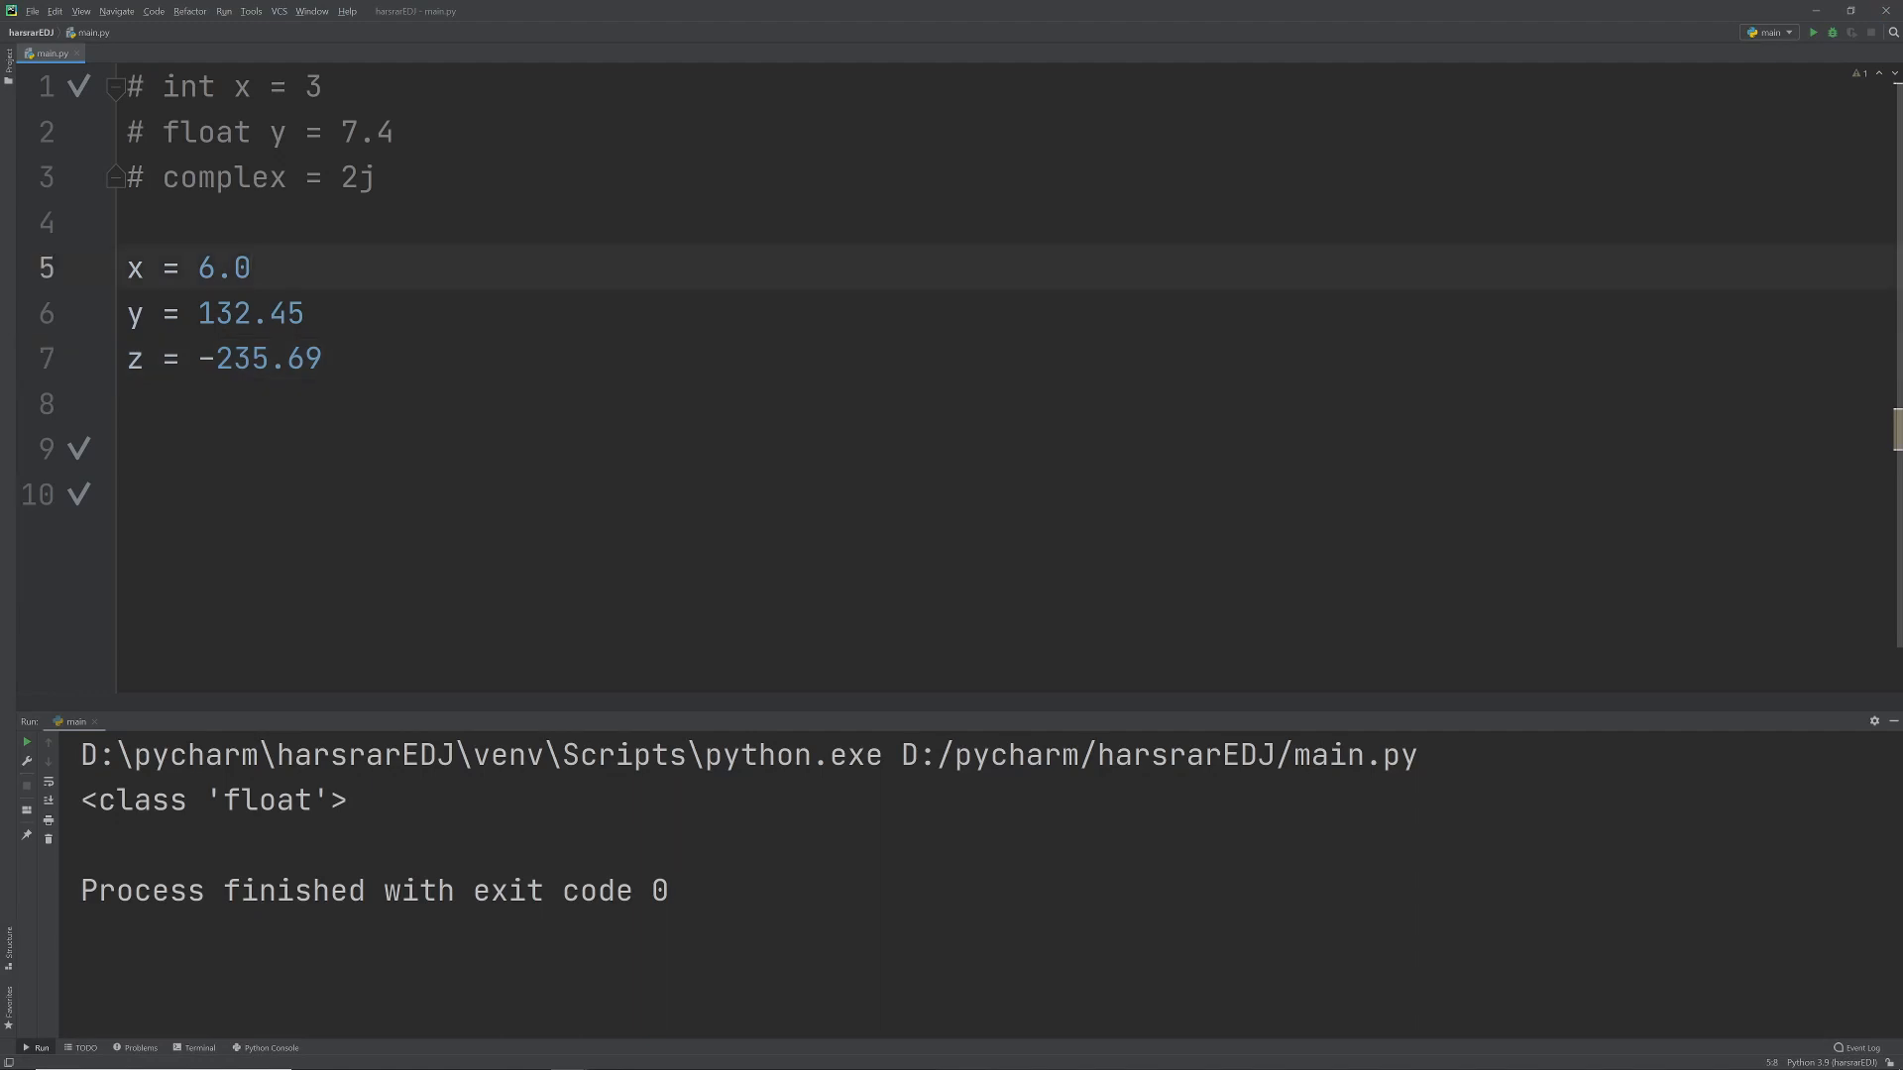
- Write x in scientific notation as 6e3 == 6*10^3 == 6000
key("BackSpace")
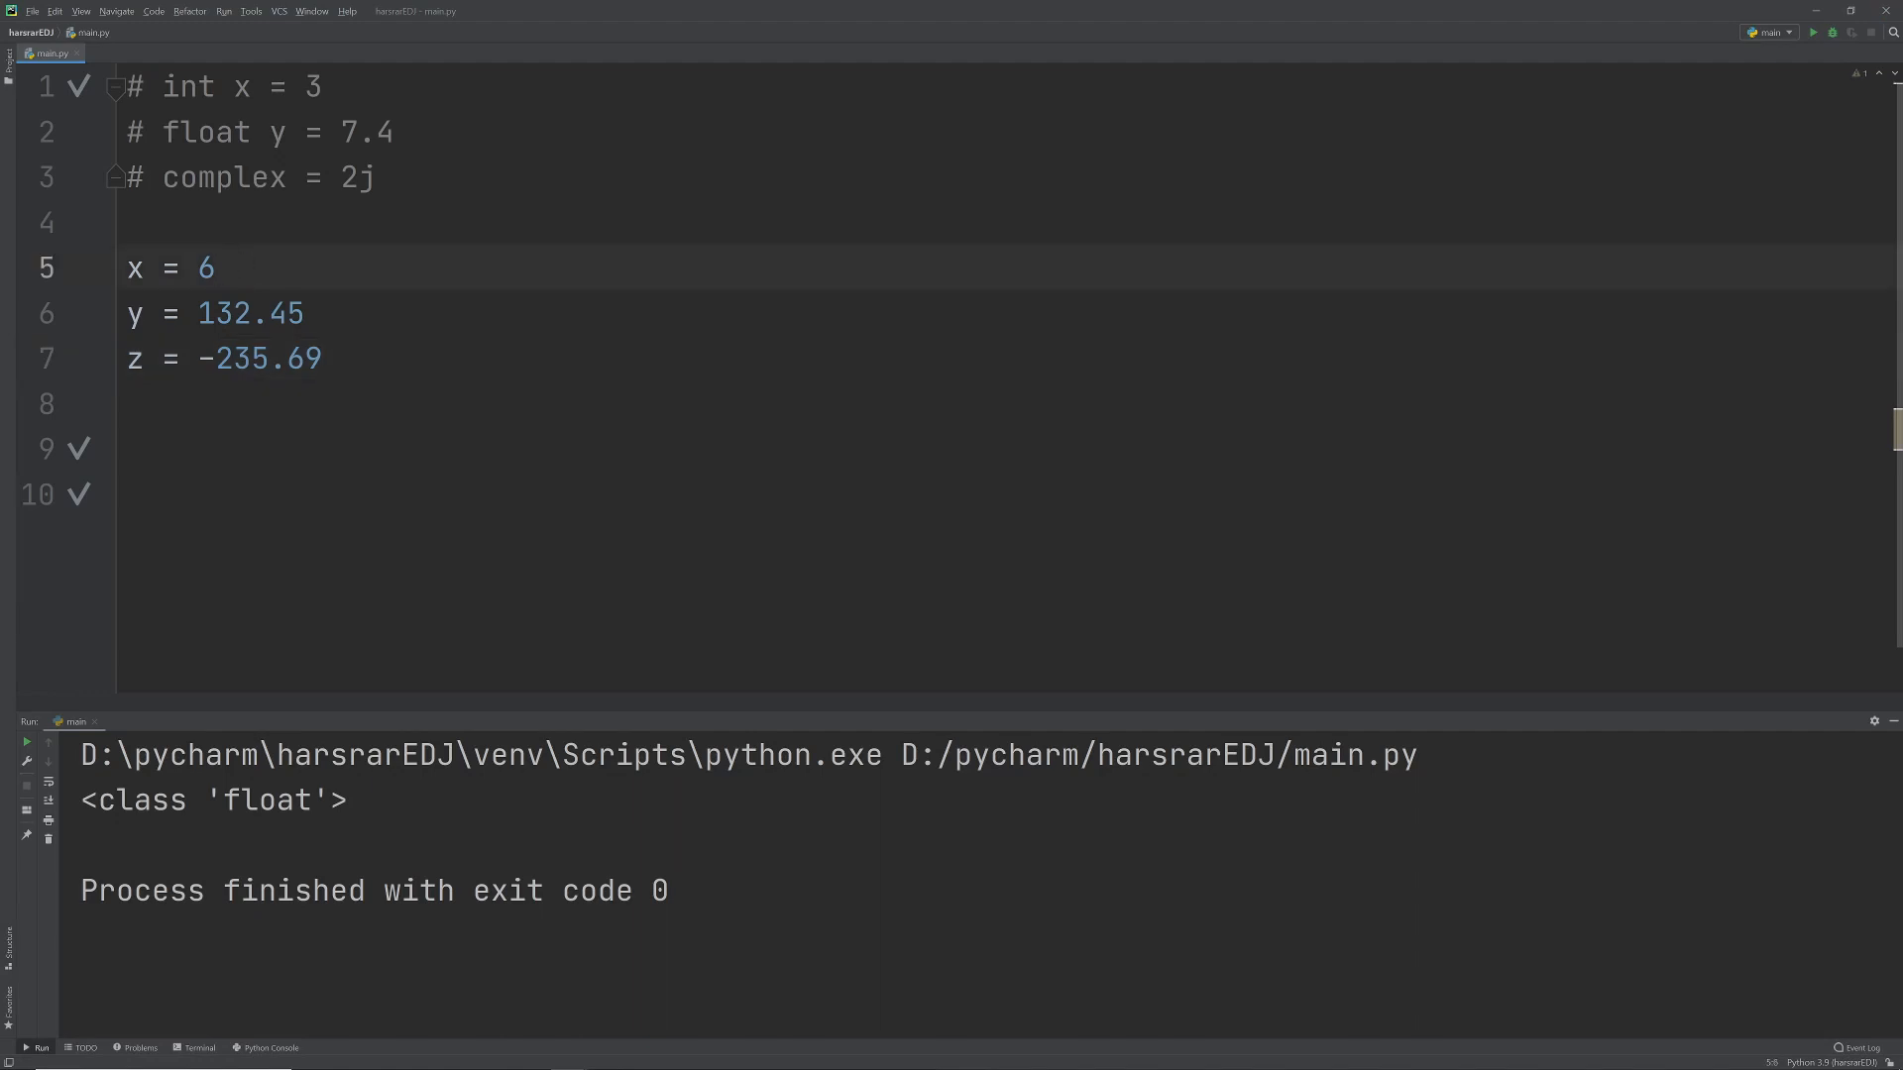
type("e3")
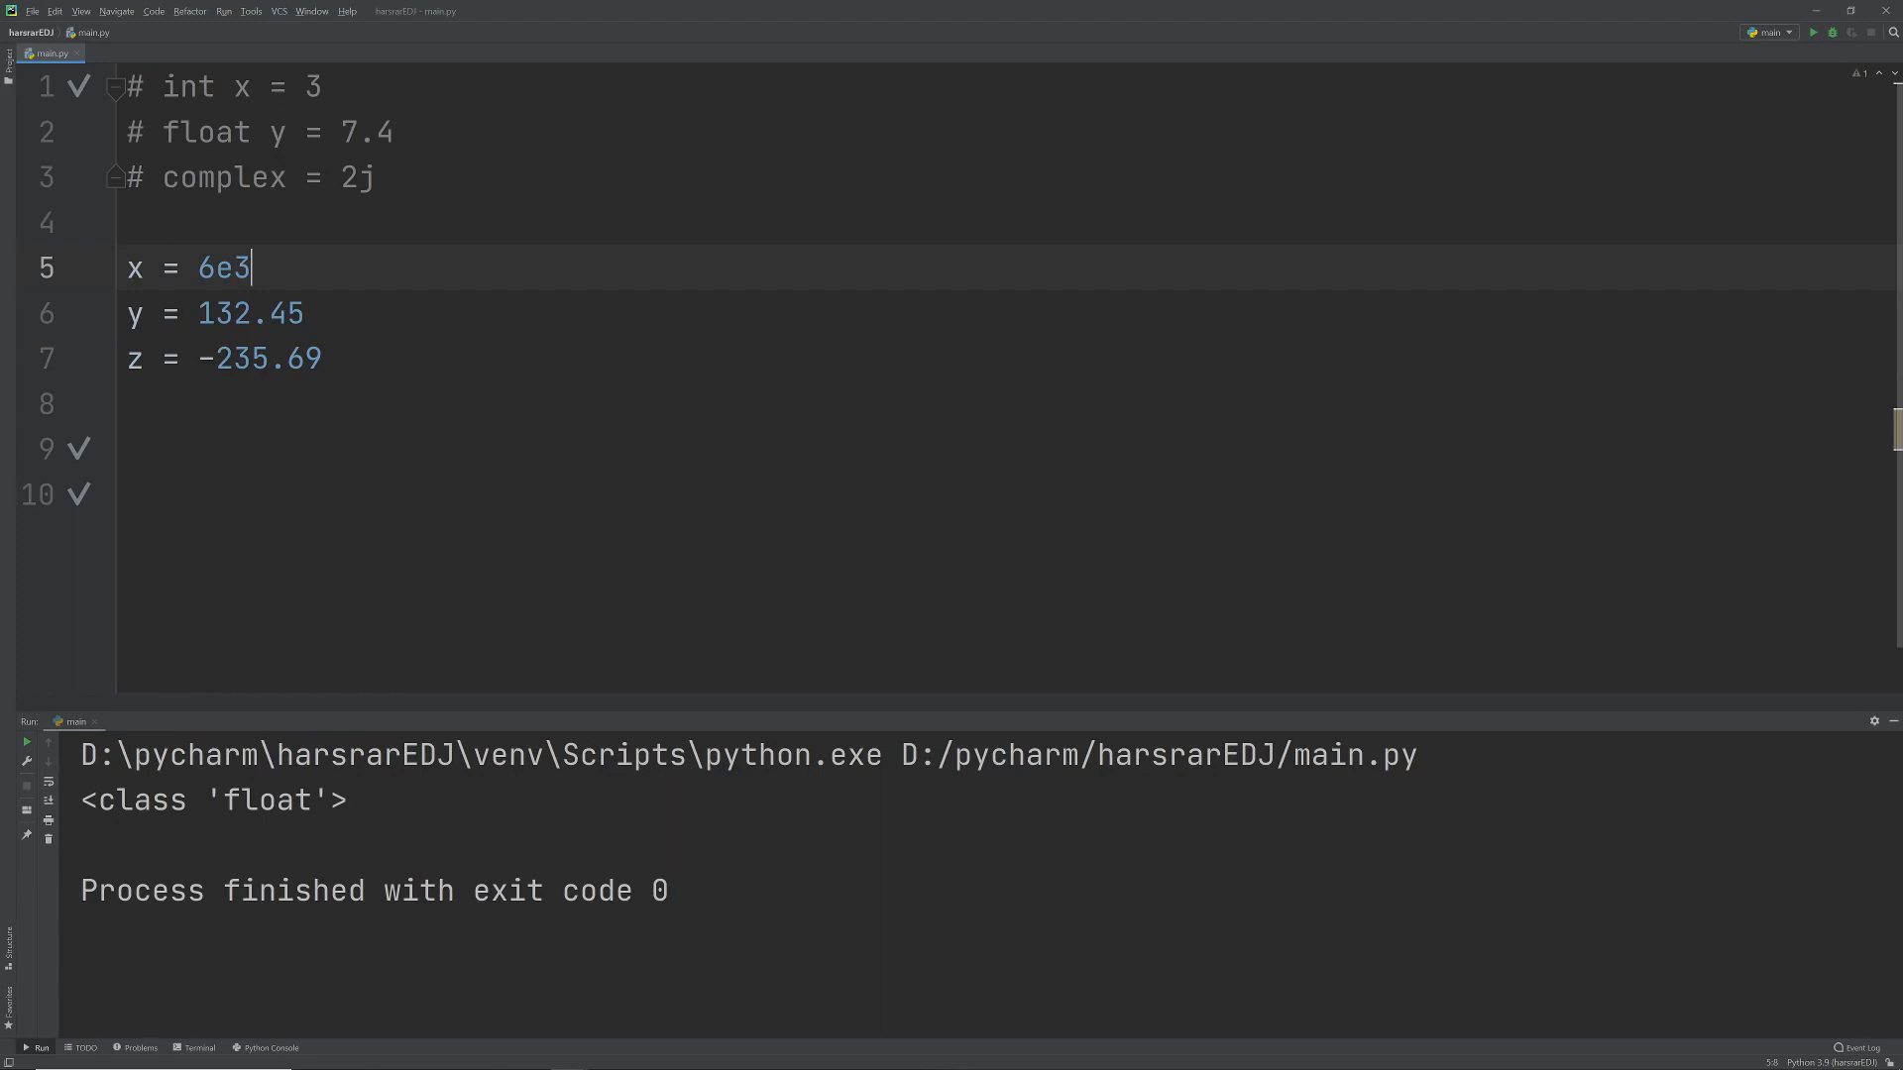
type("==")
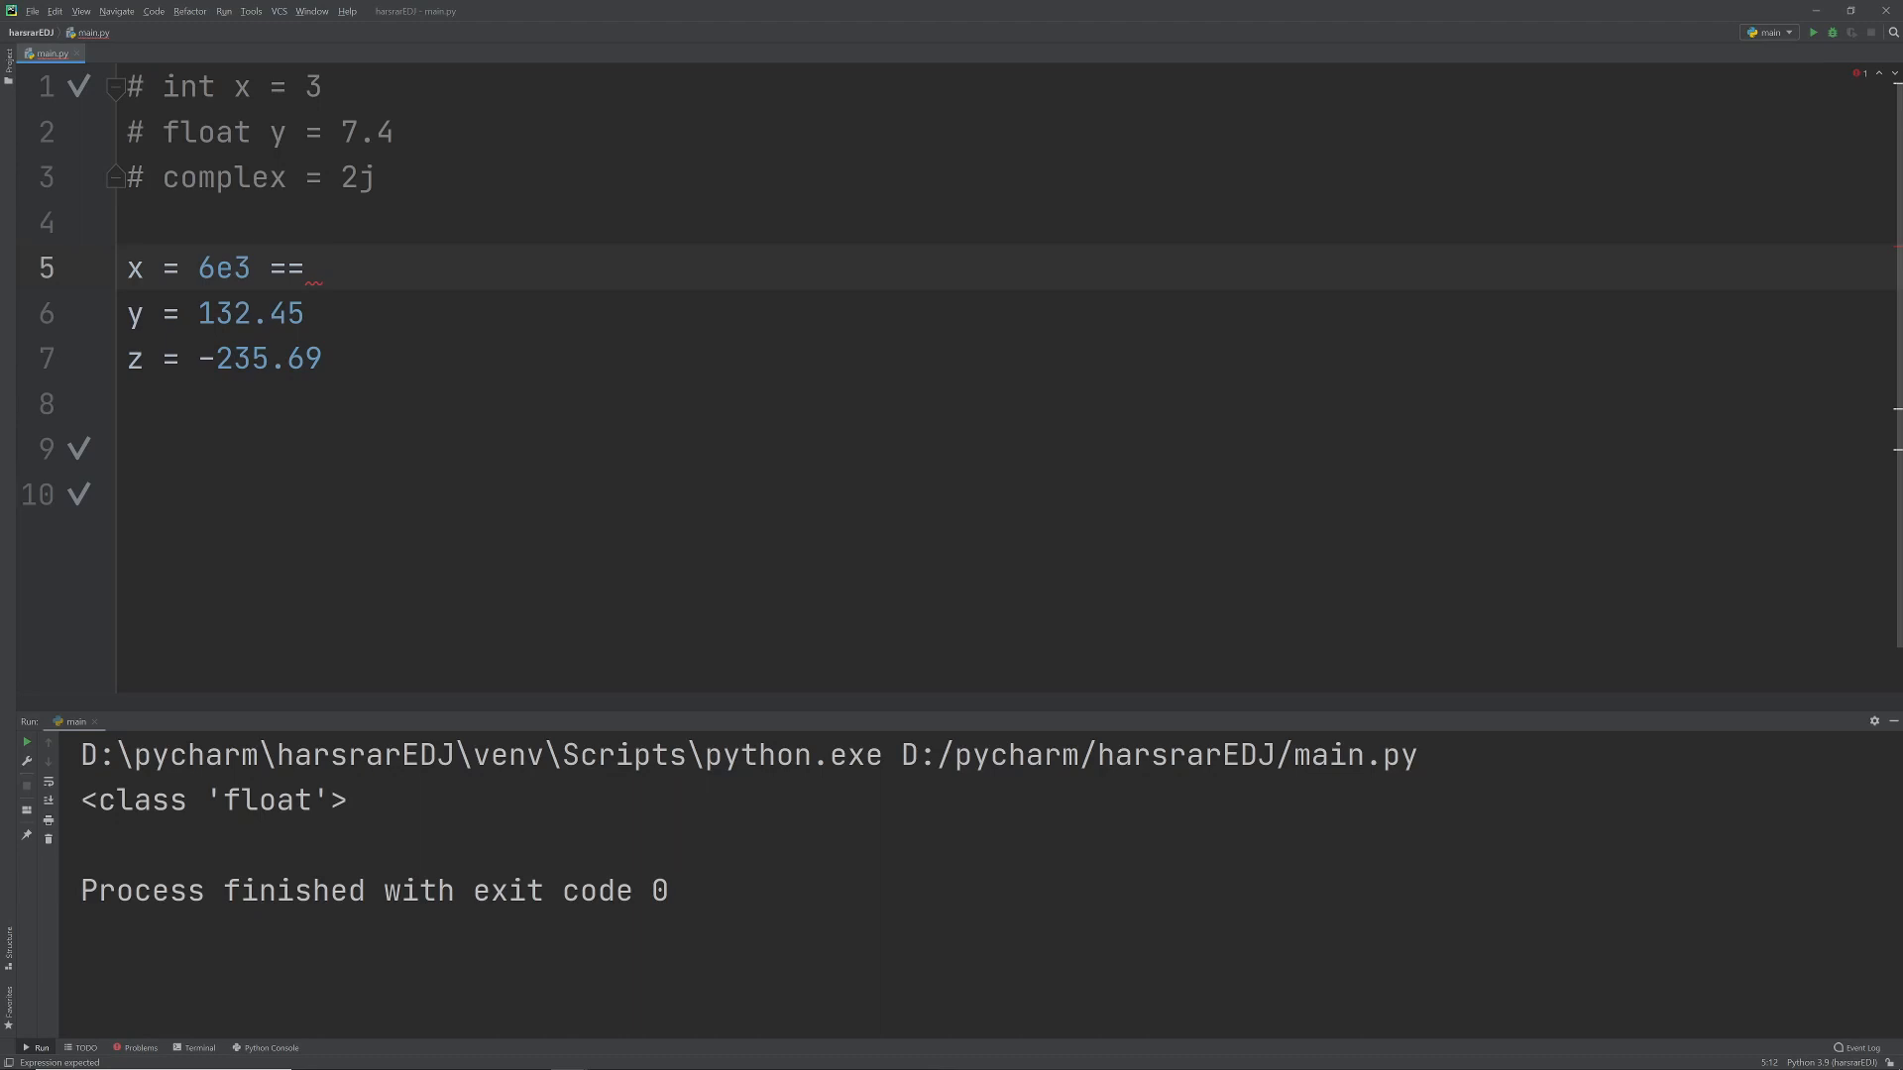
type("6")
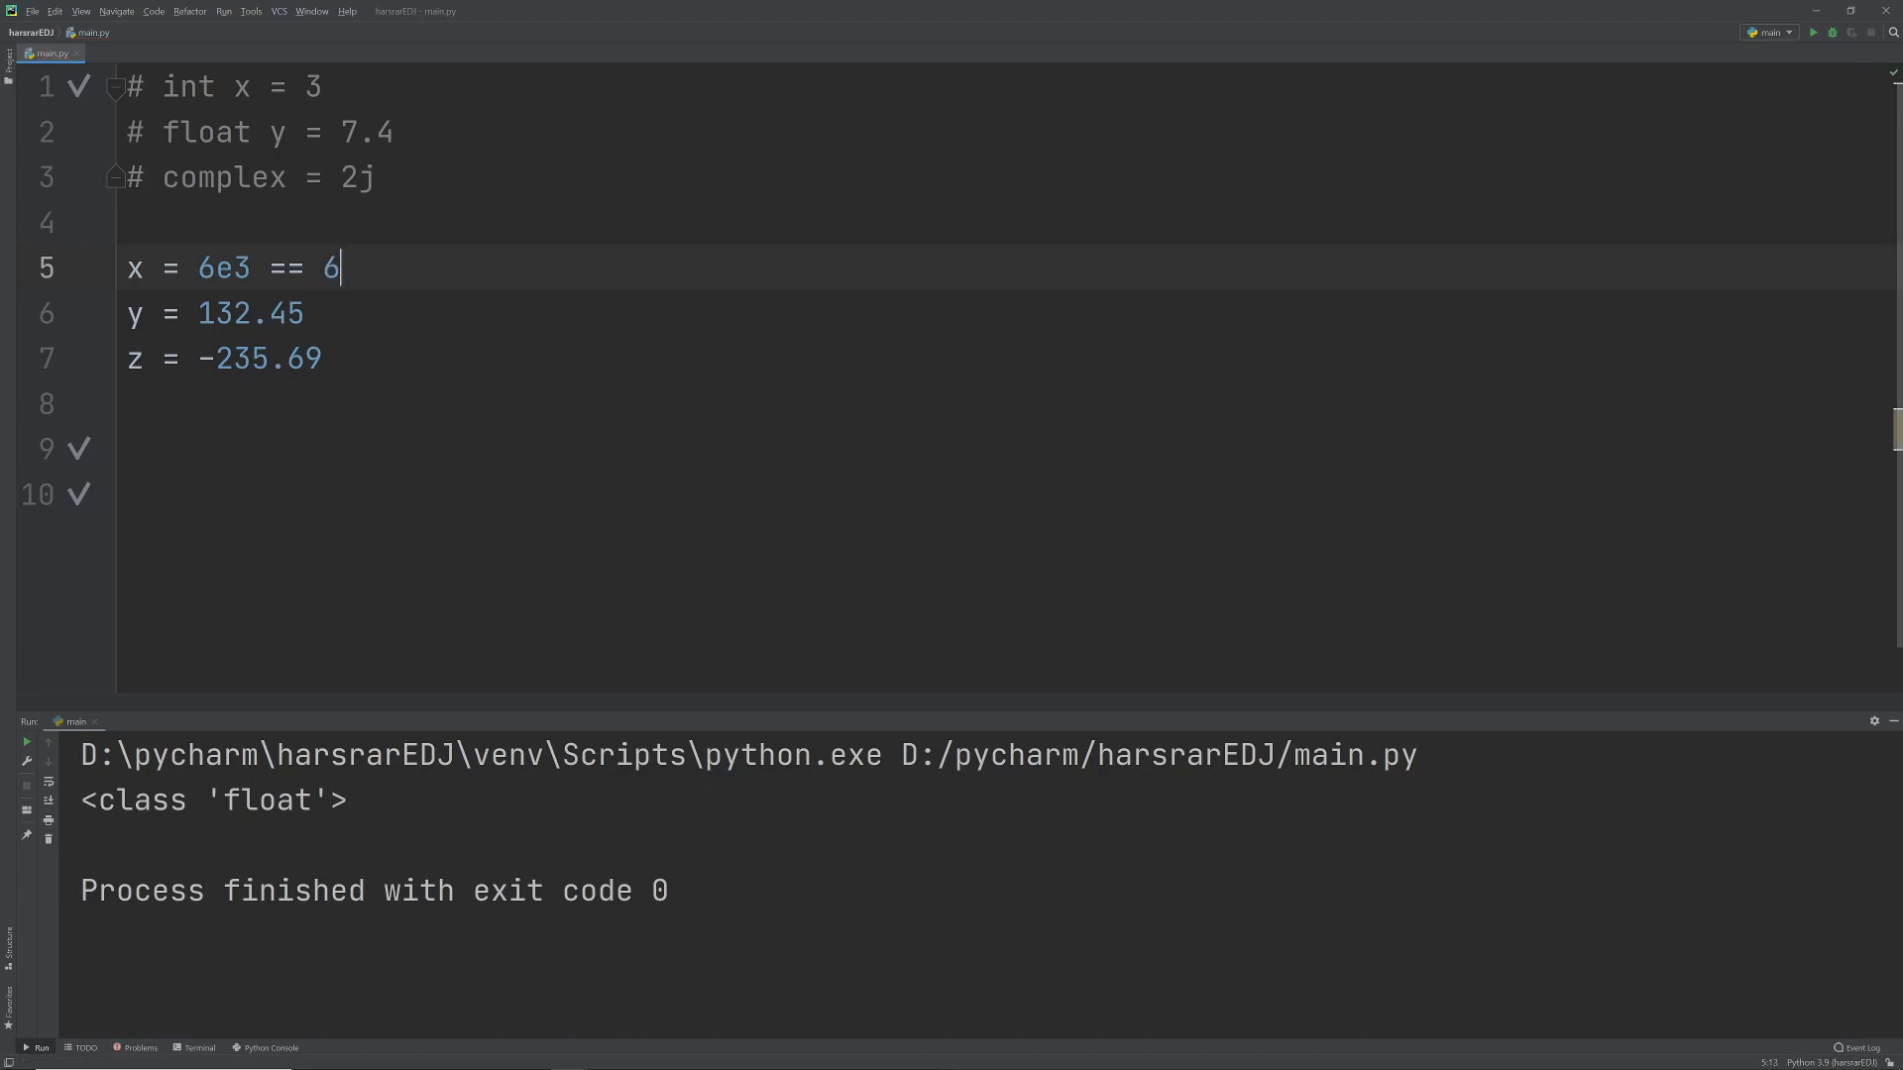
type("*10")
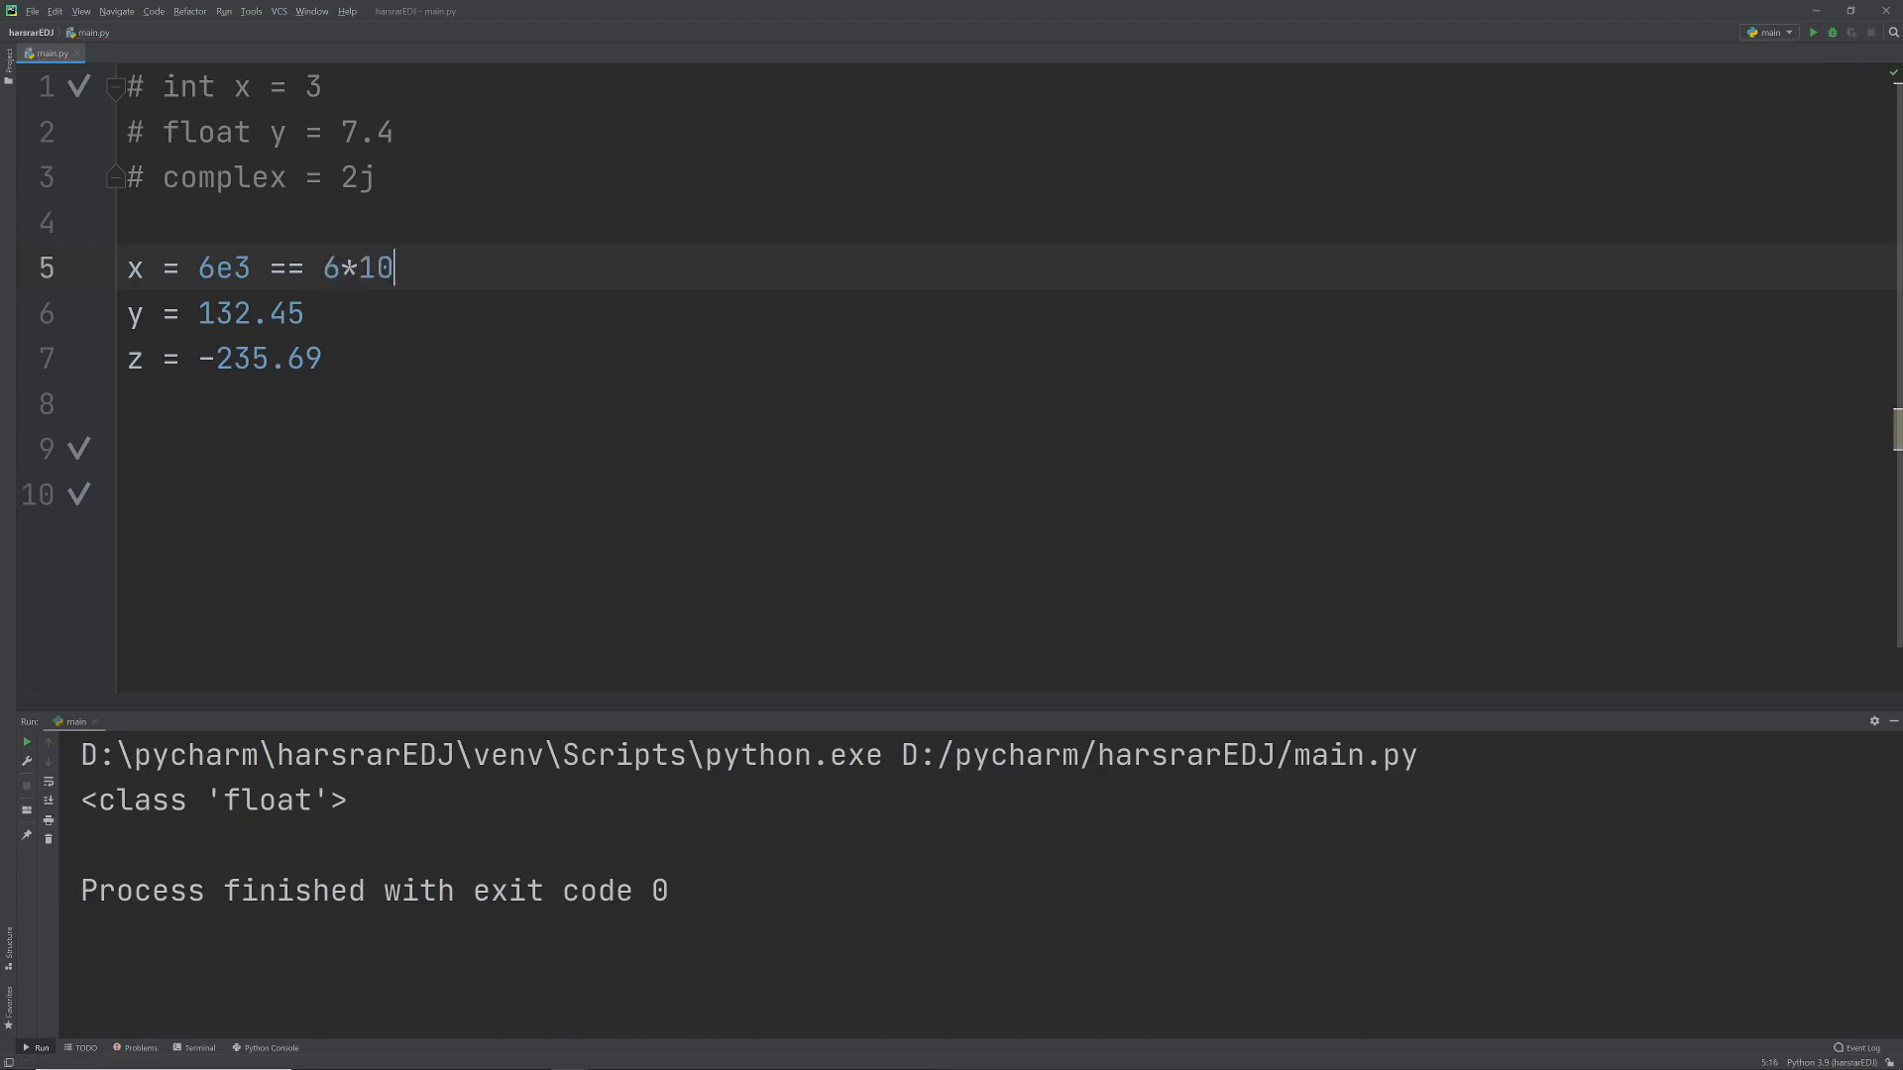
type("^3 ==")
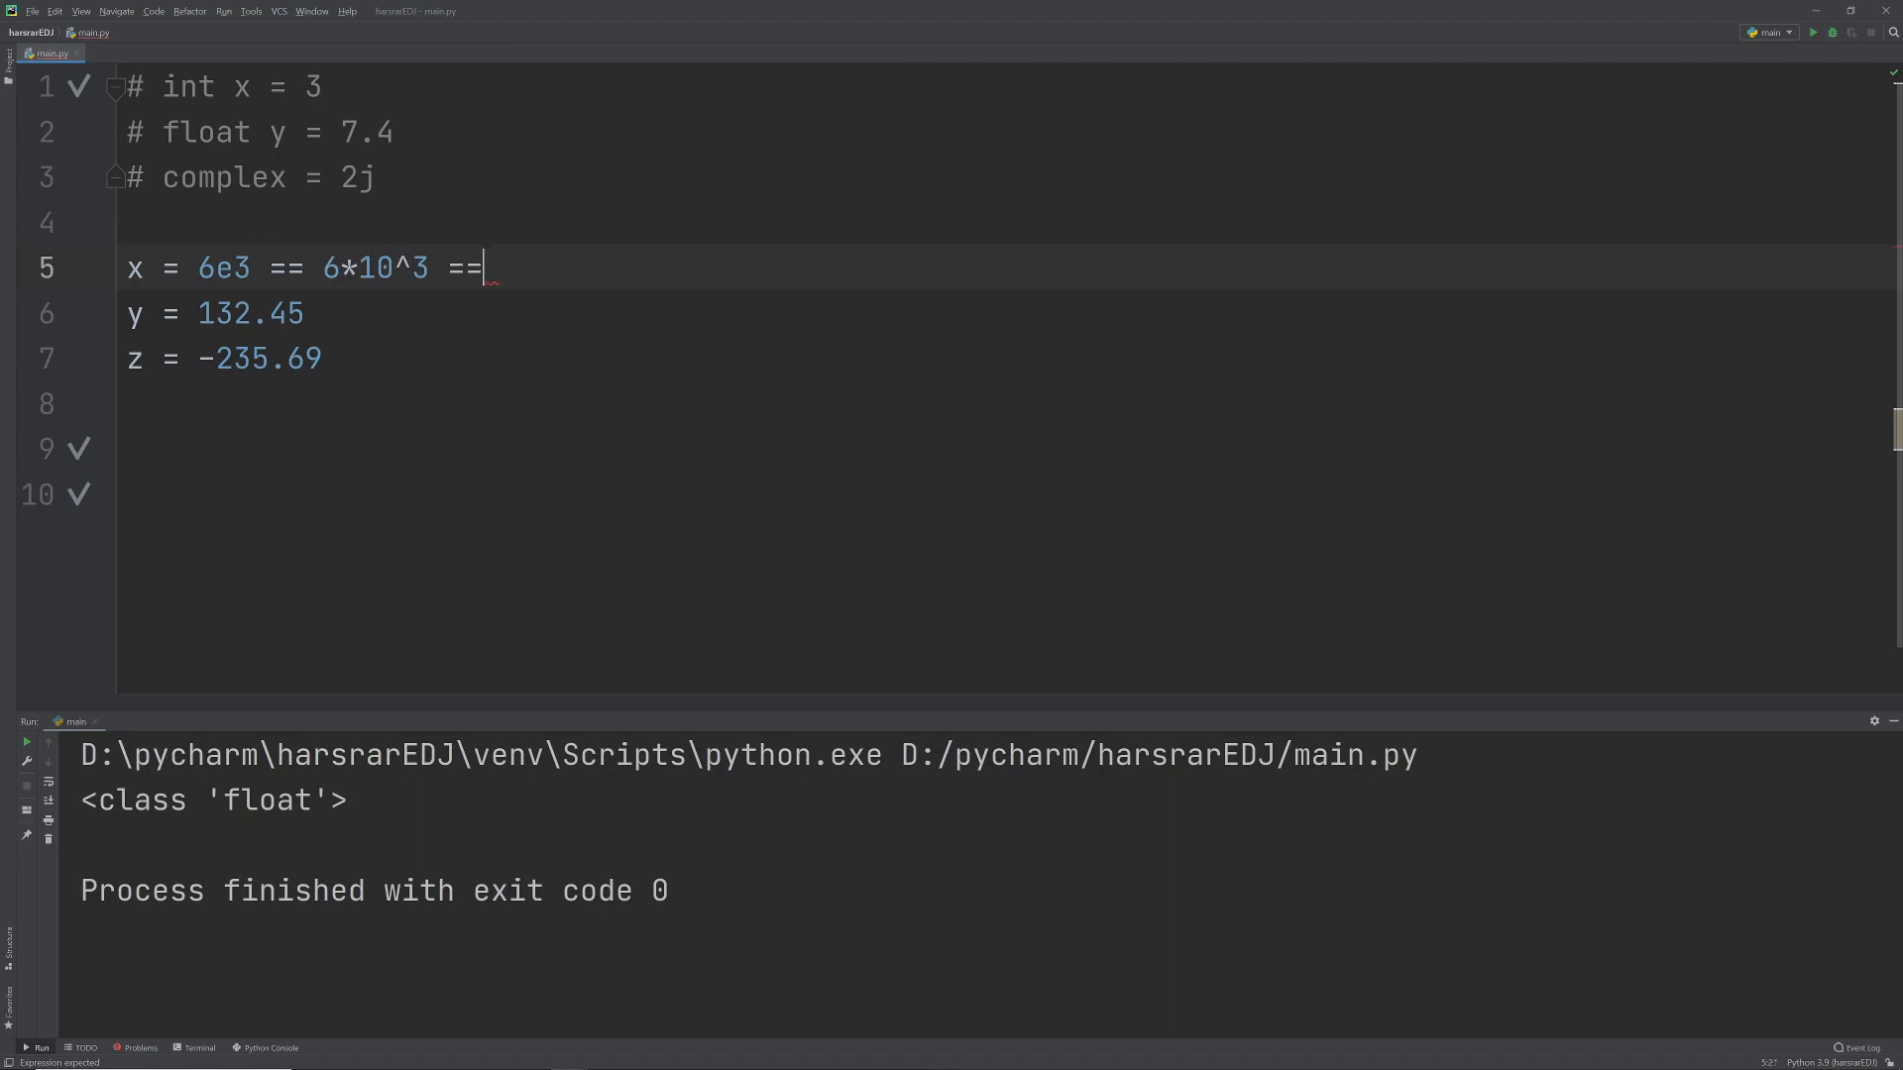
type("6000")
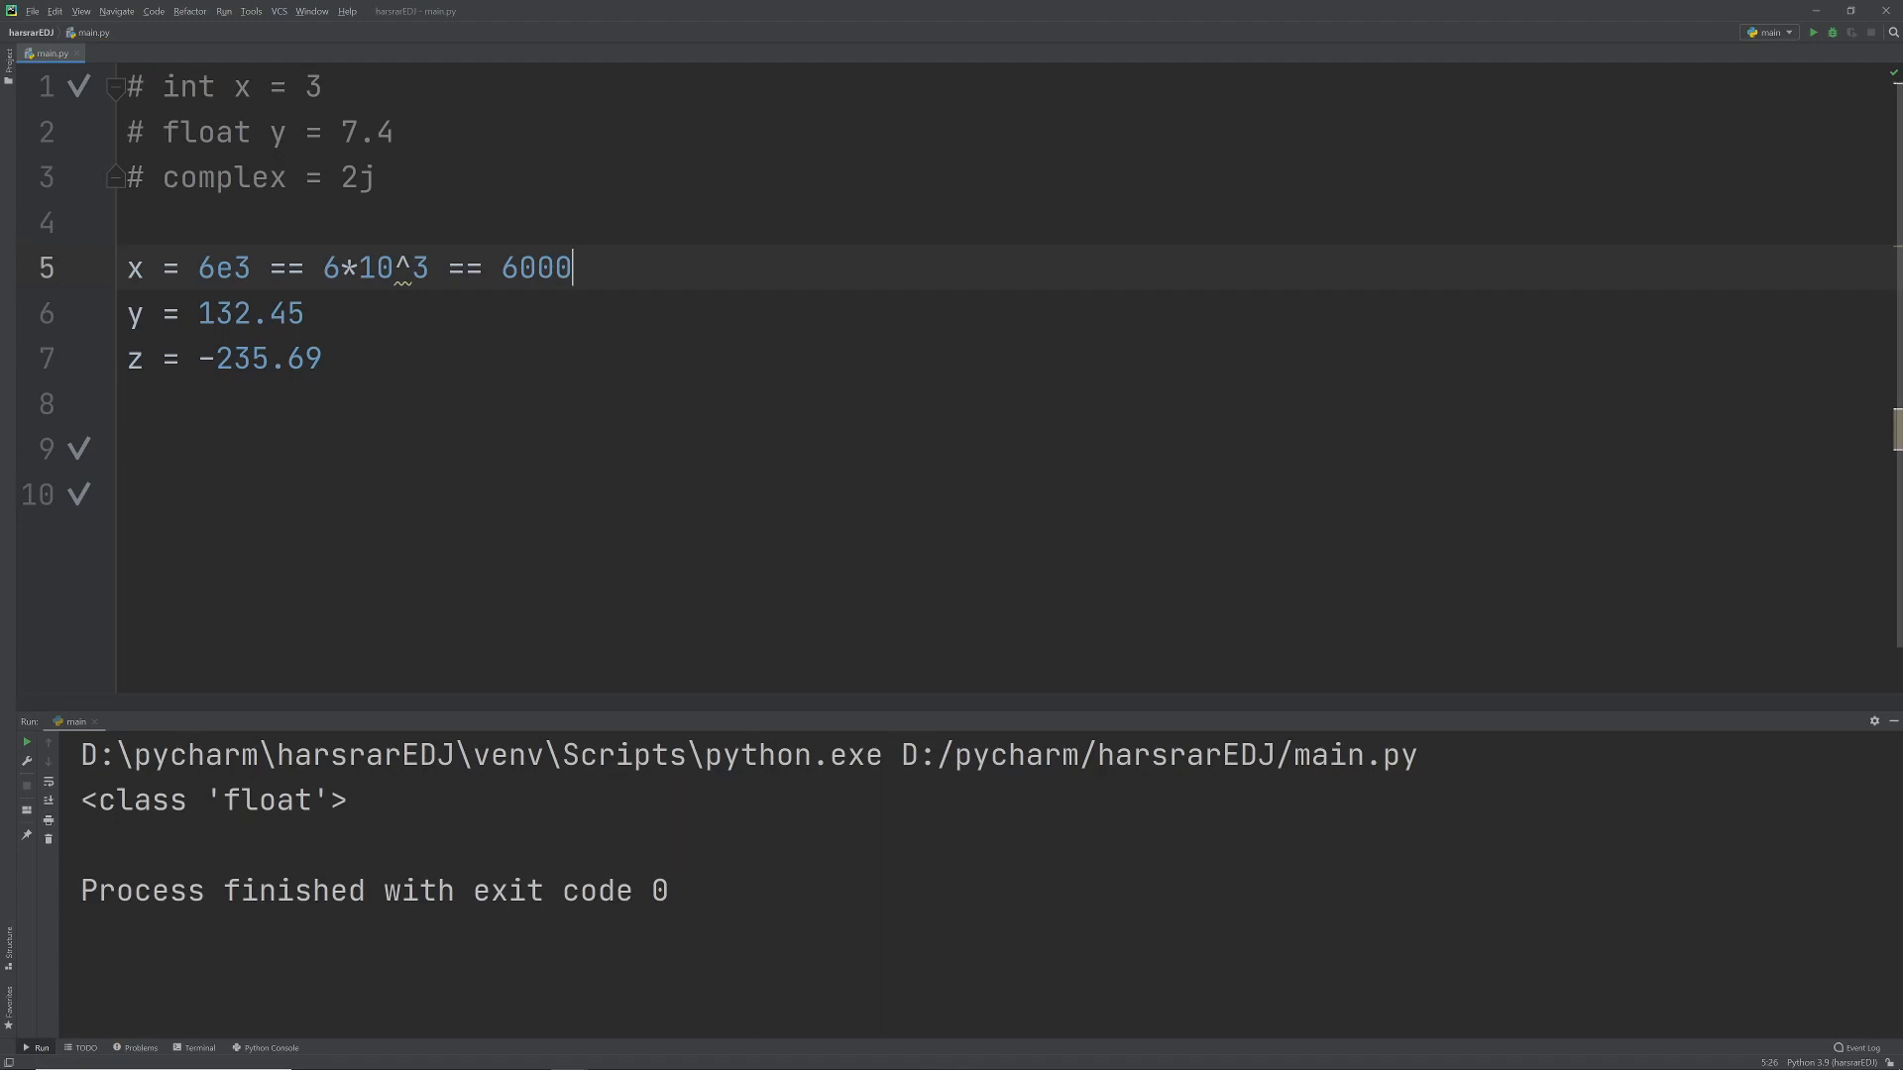
left_click_drag(571, 267, 200, 268)
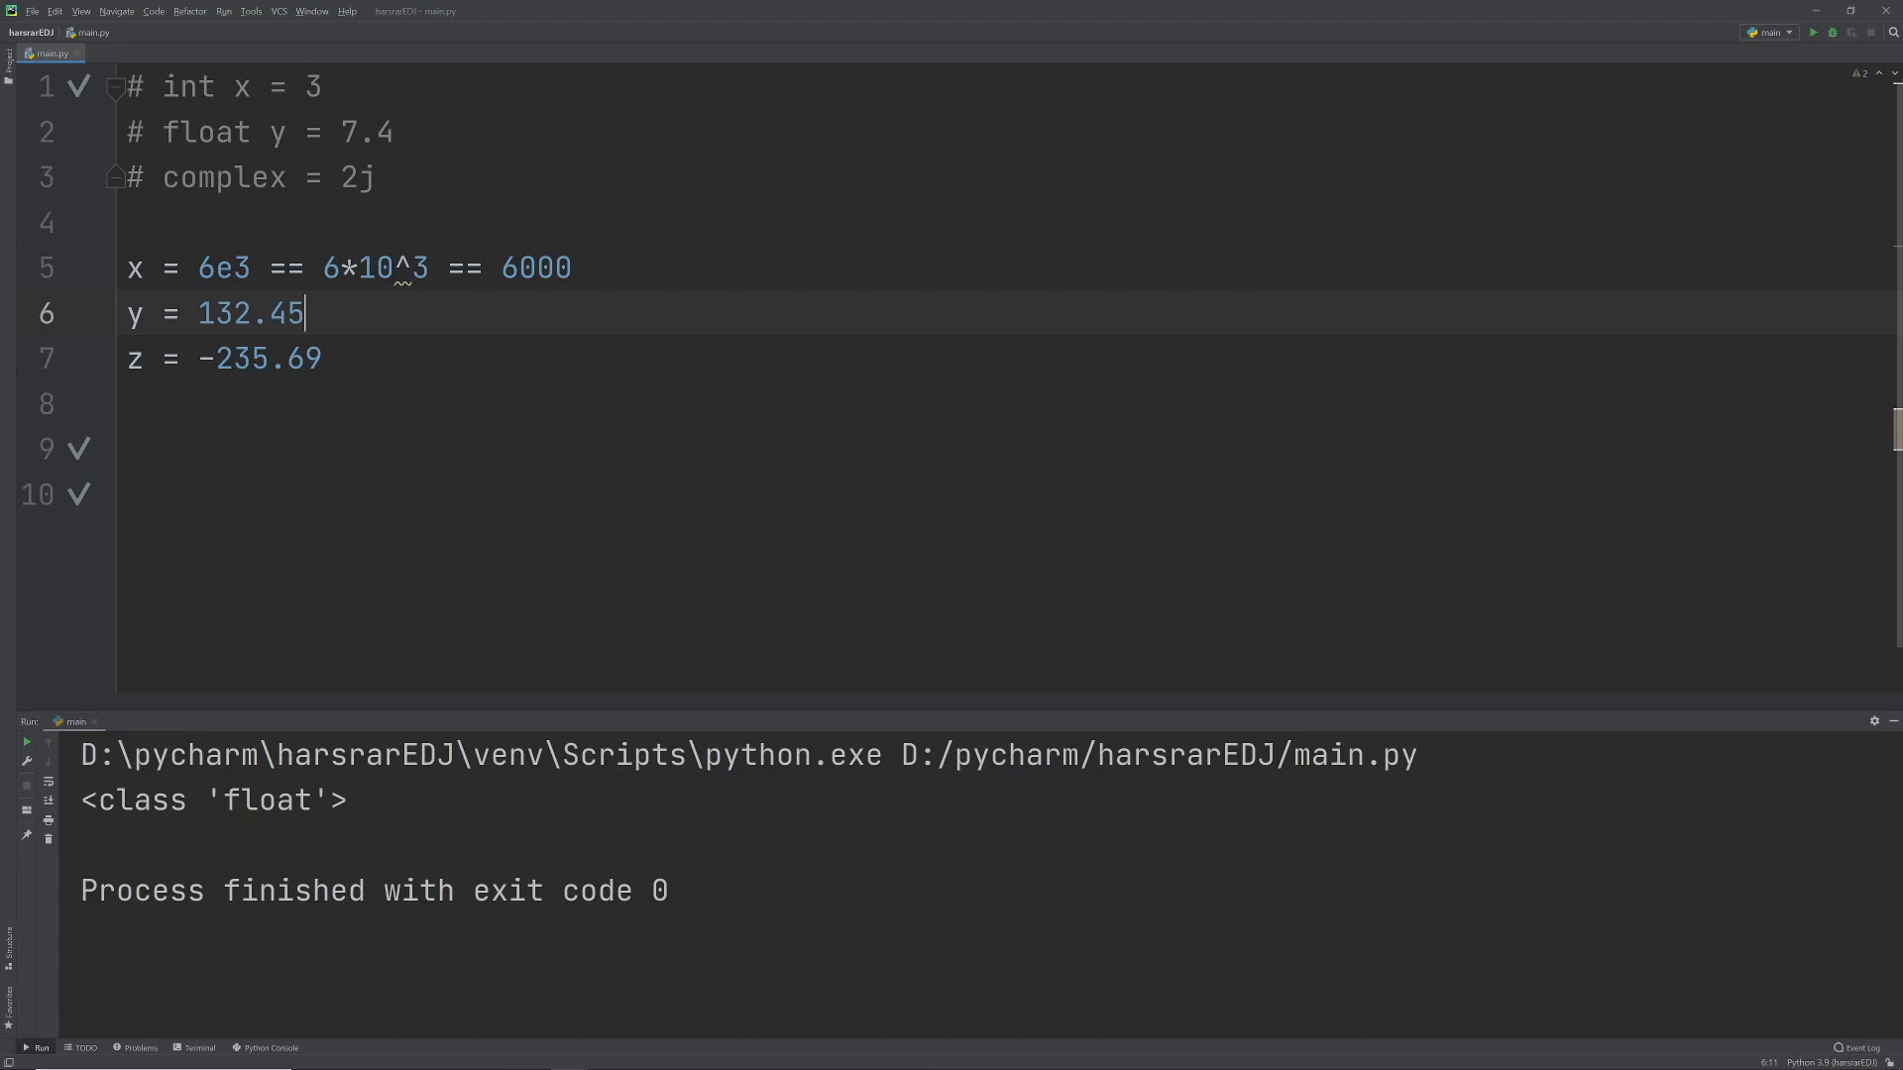
- Set y = 123e5 and z = -235.69e5 in scientific notation
double_click(249, 314)
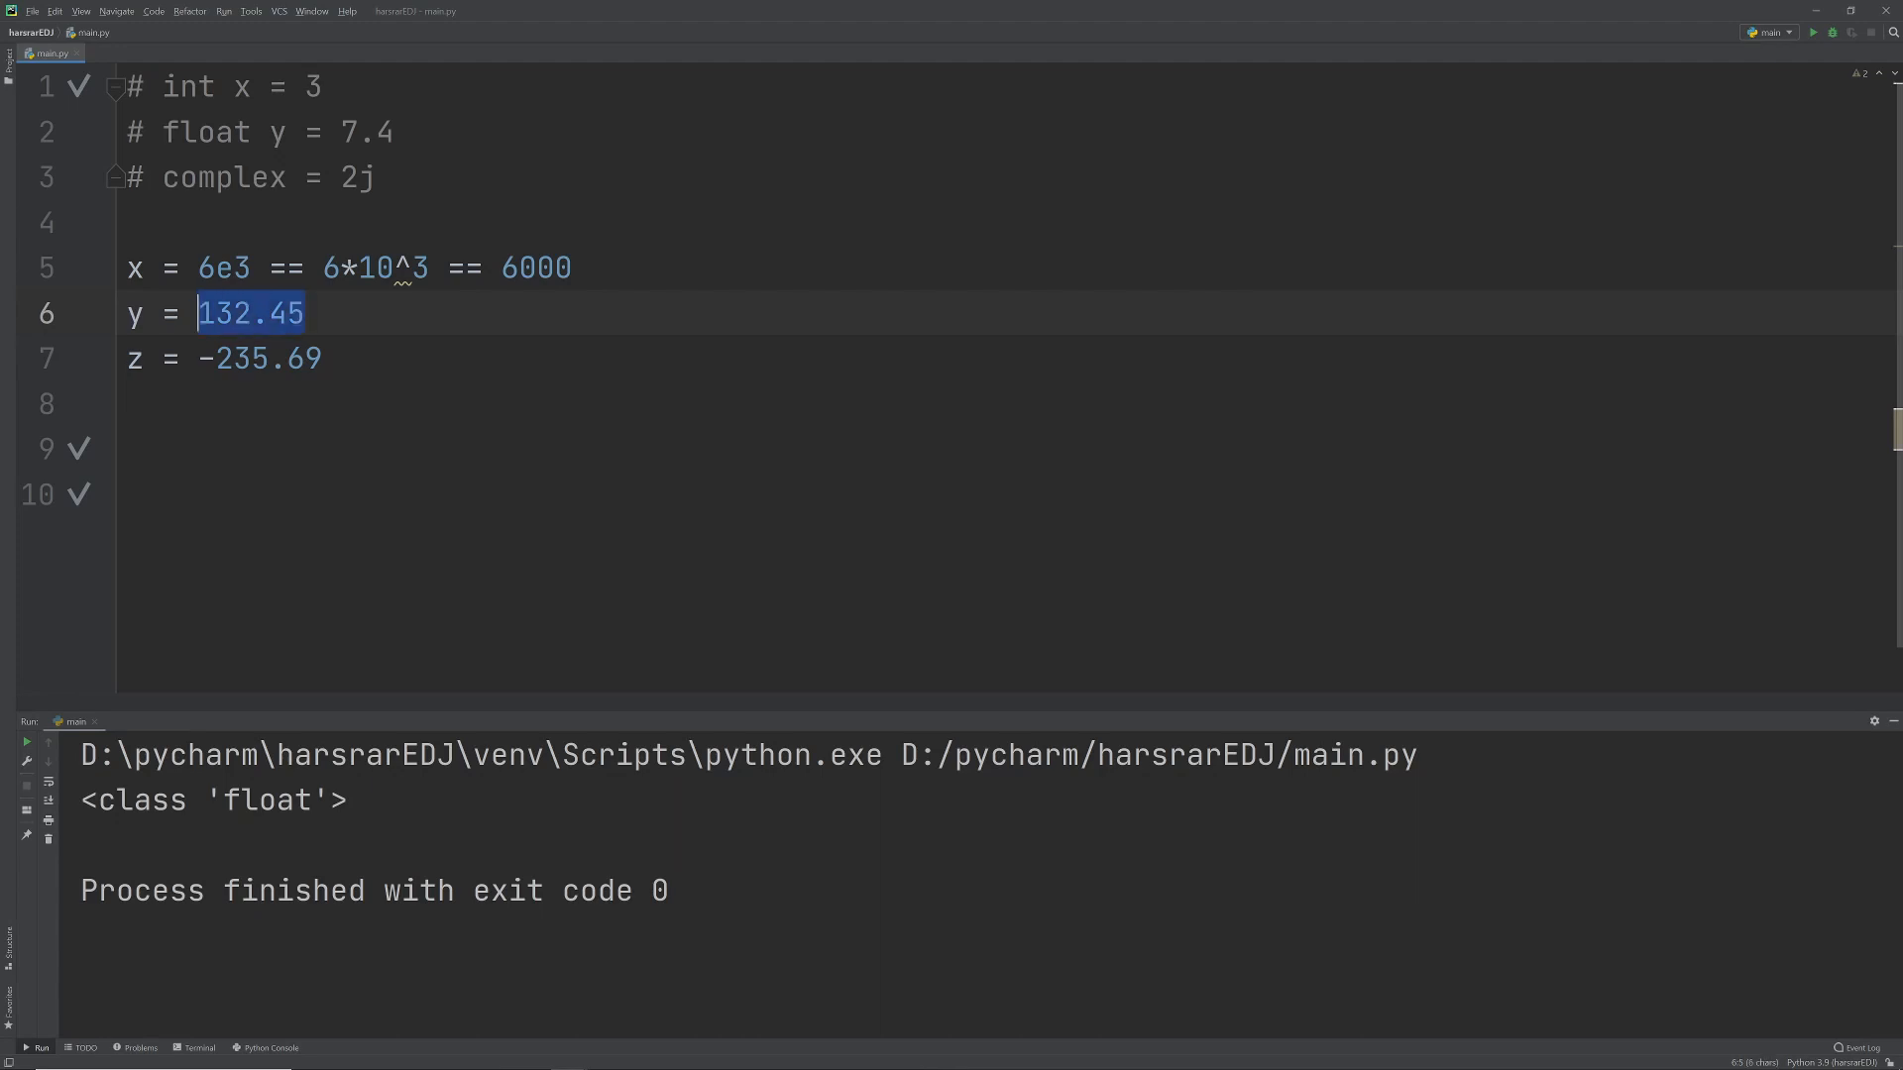
type("123")
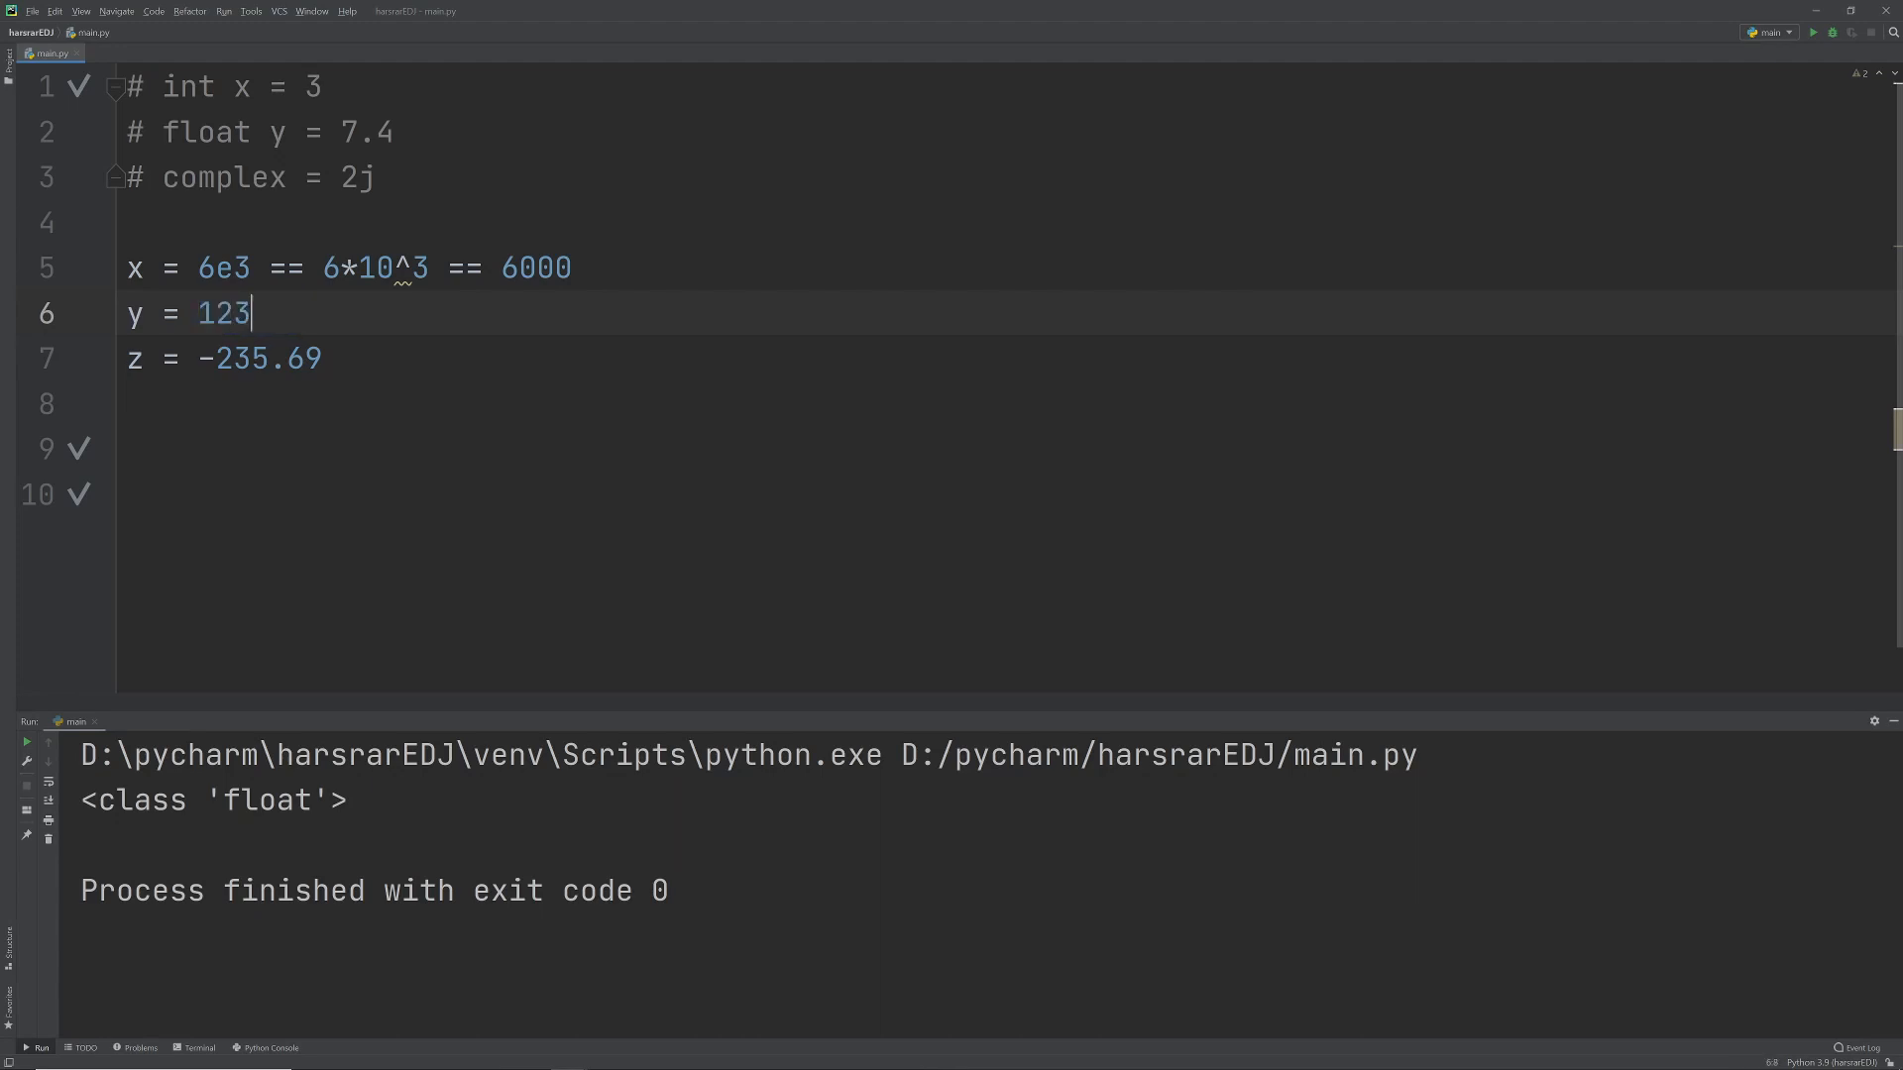
type("e5")
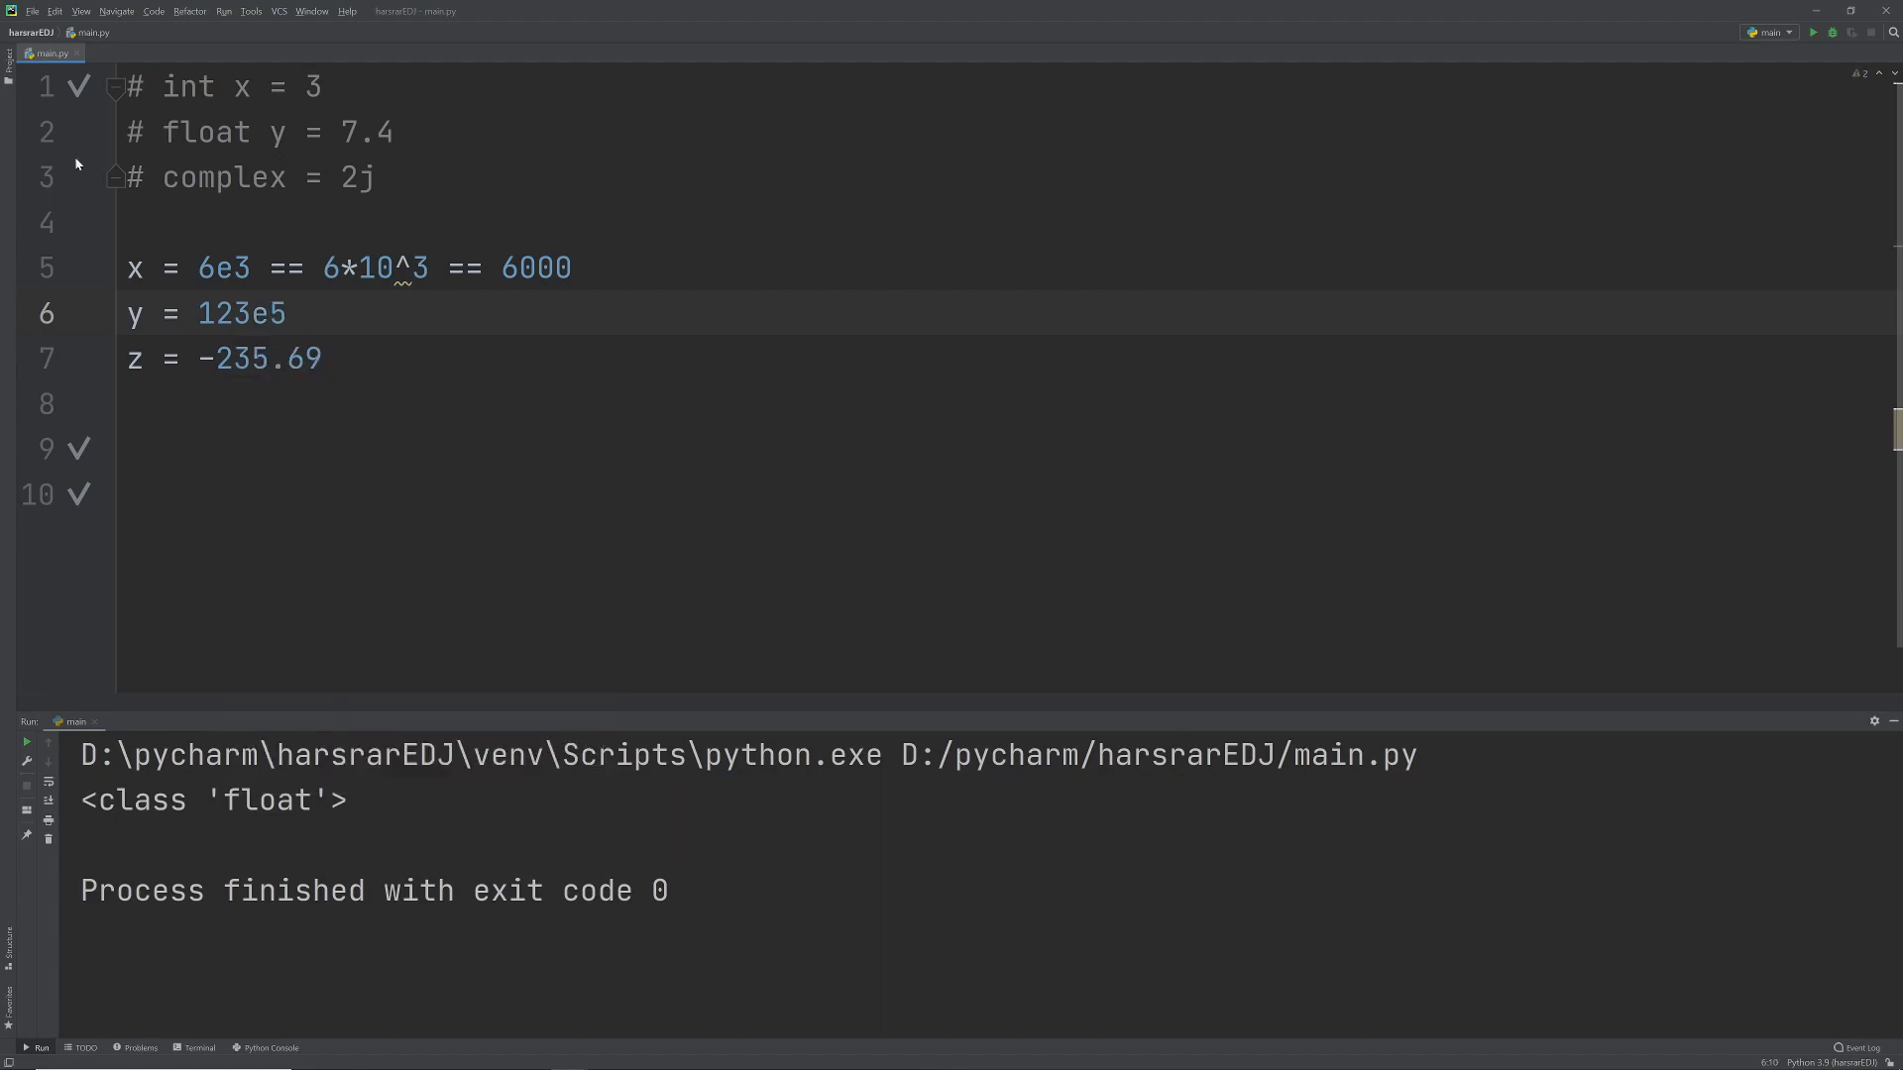
double_click(233, 313)
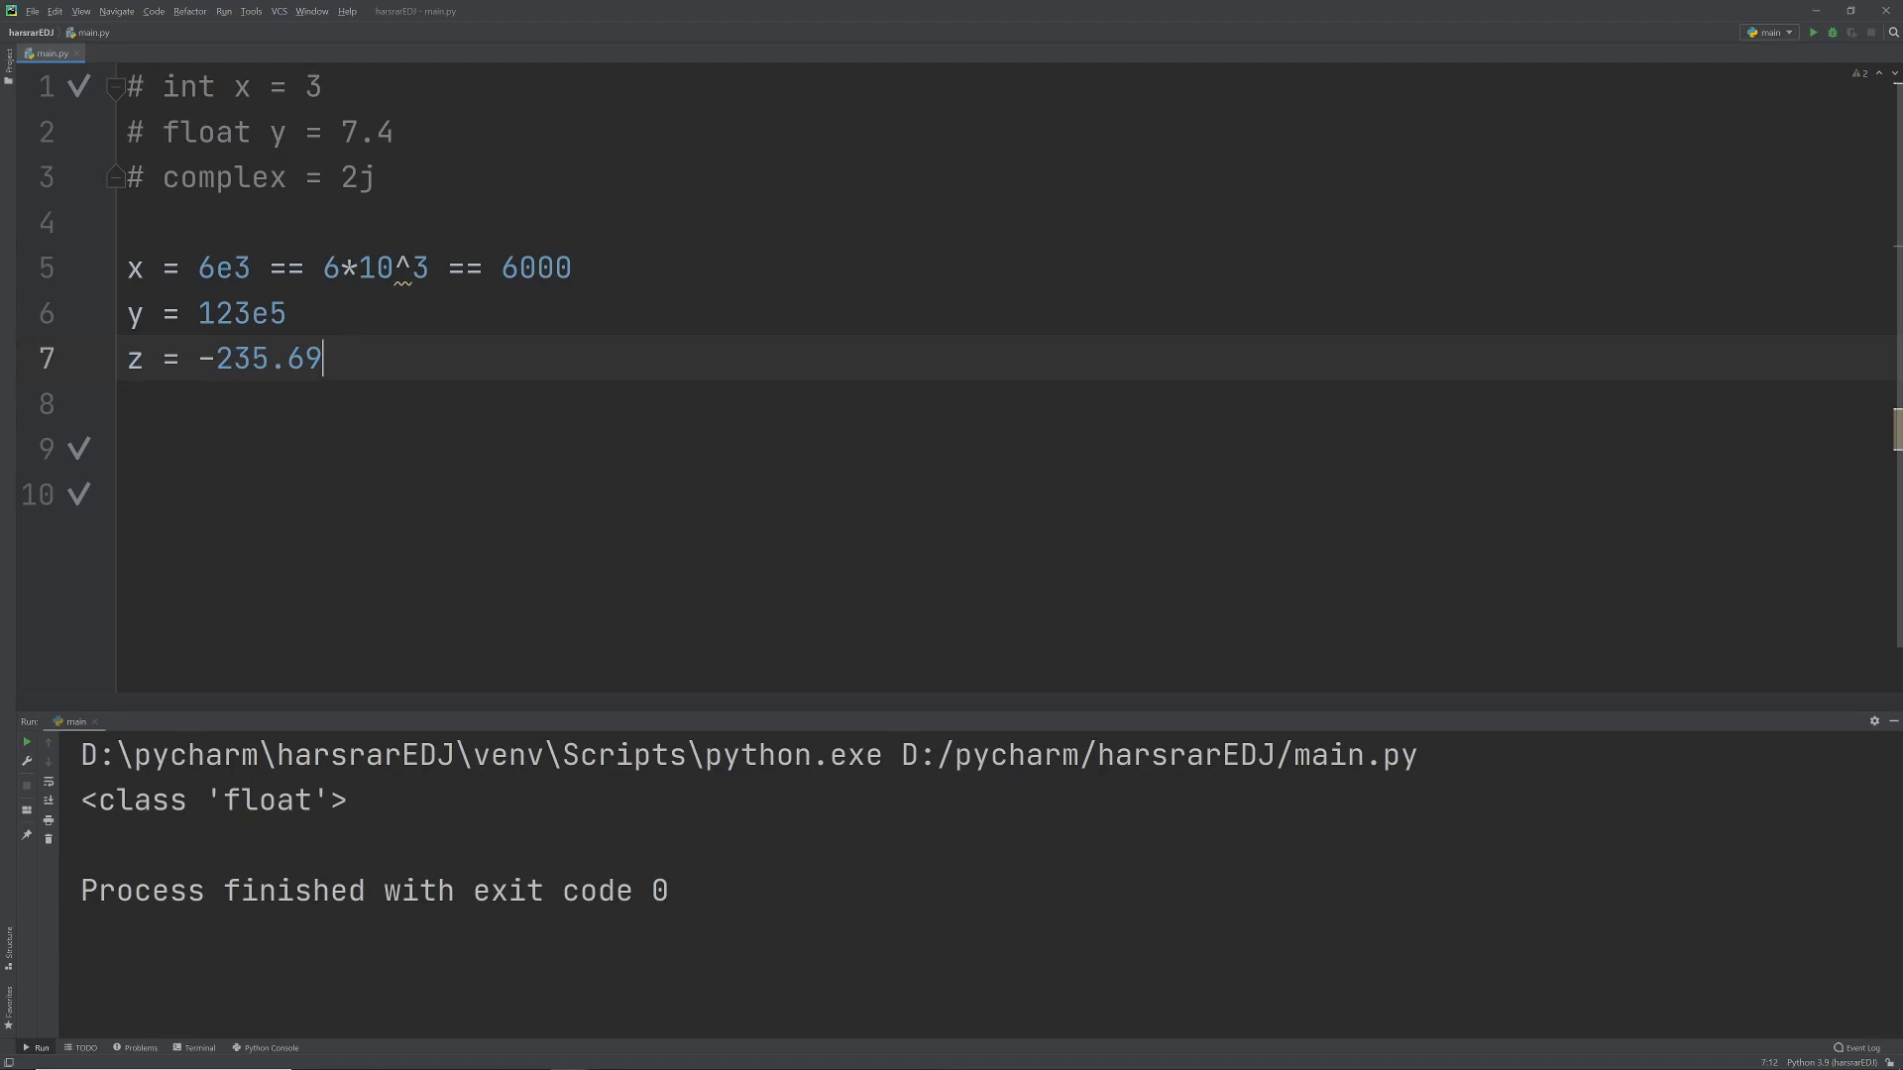
type("e")
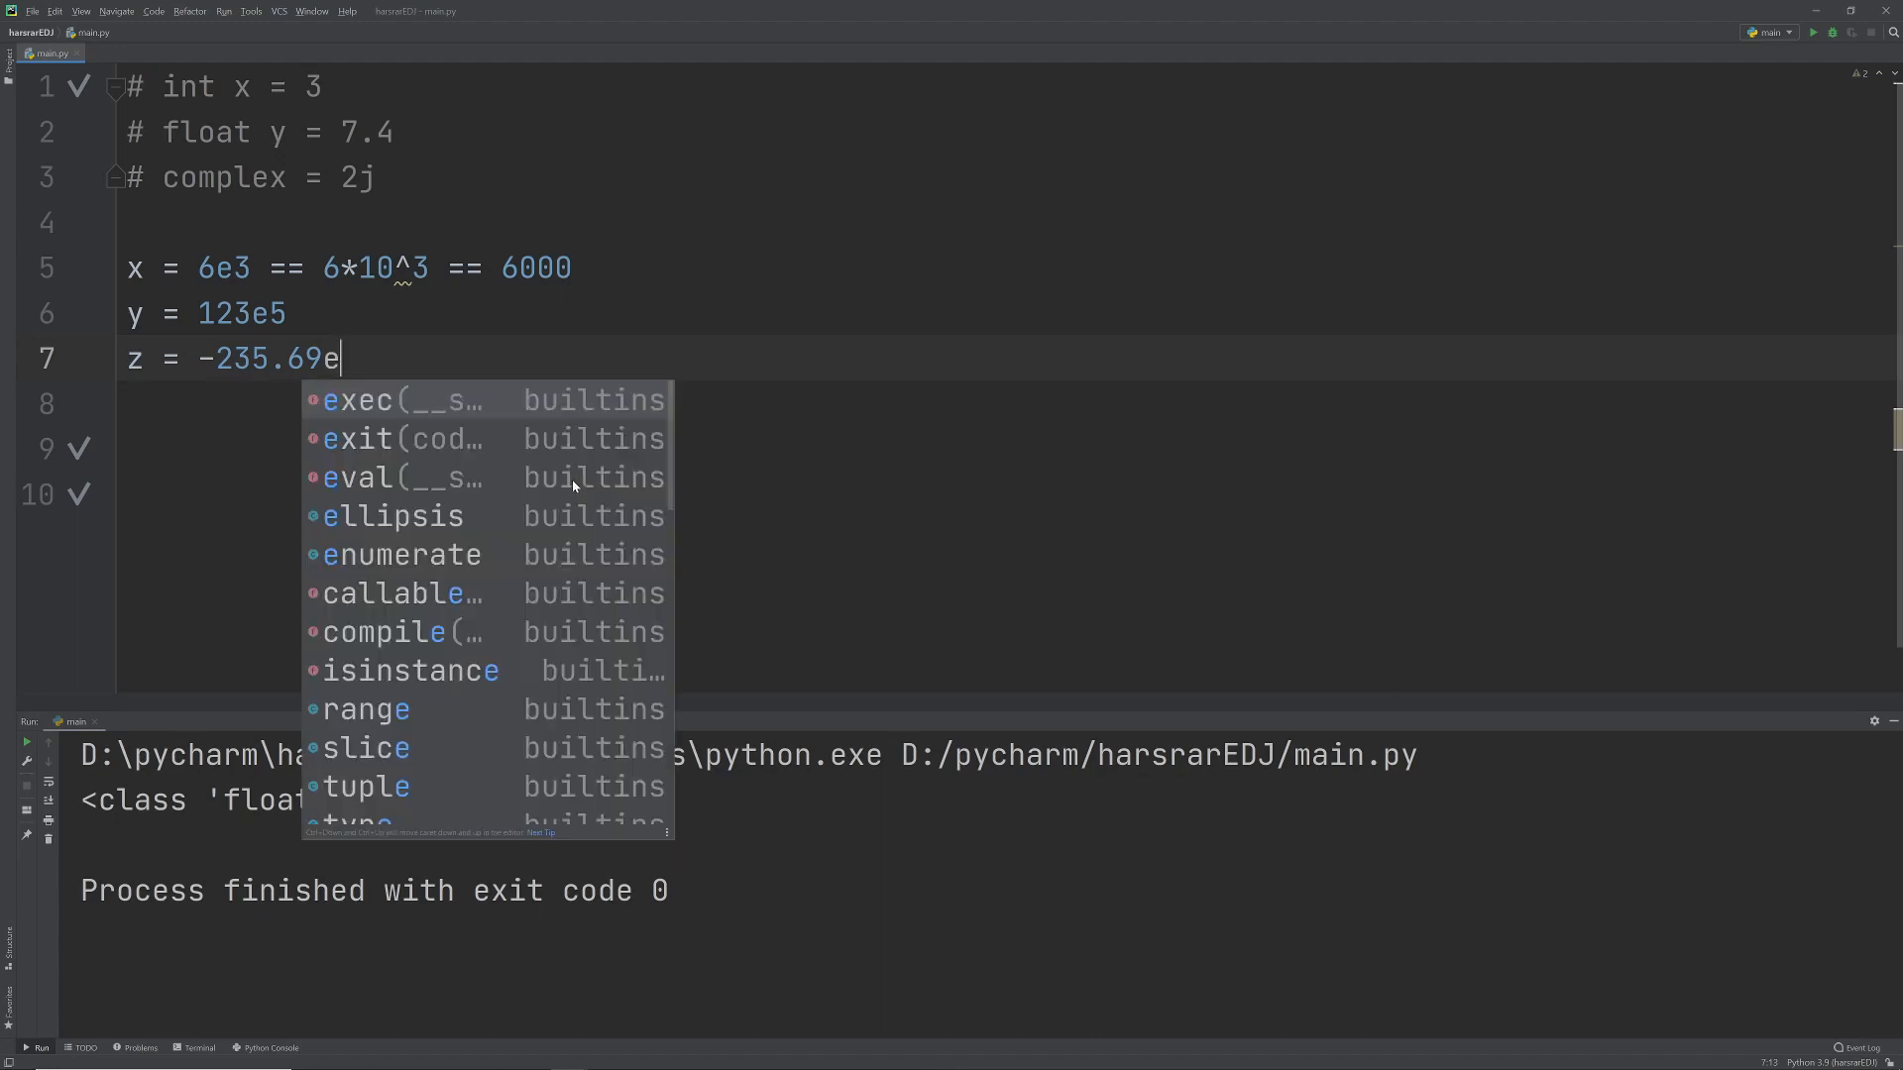
type("5")
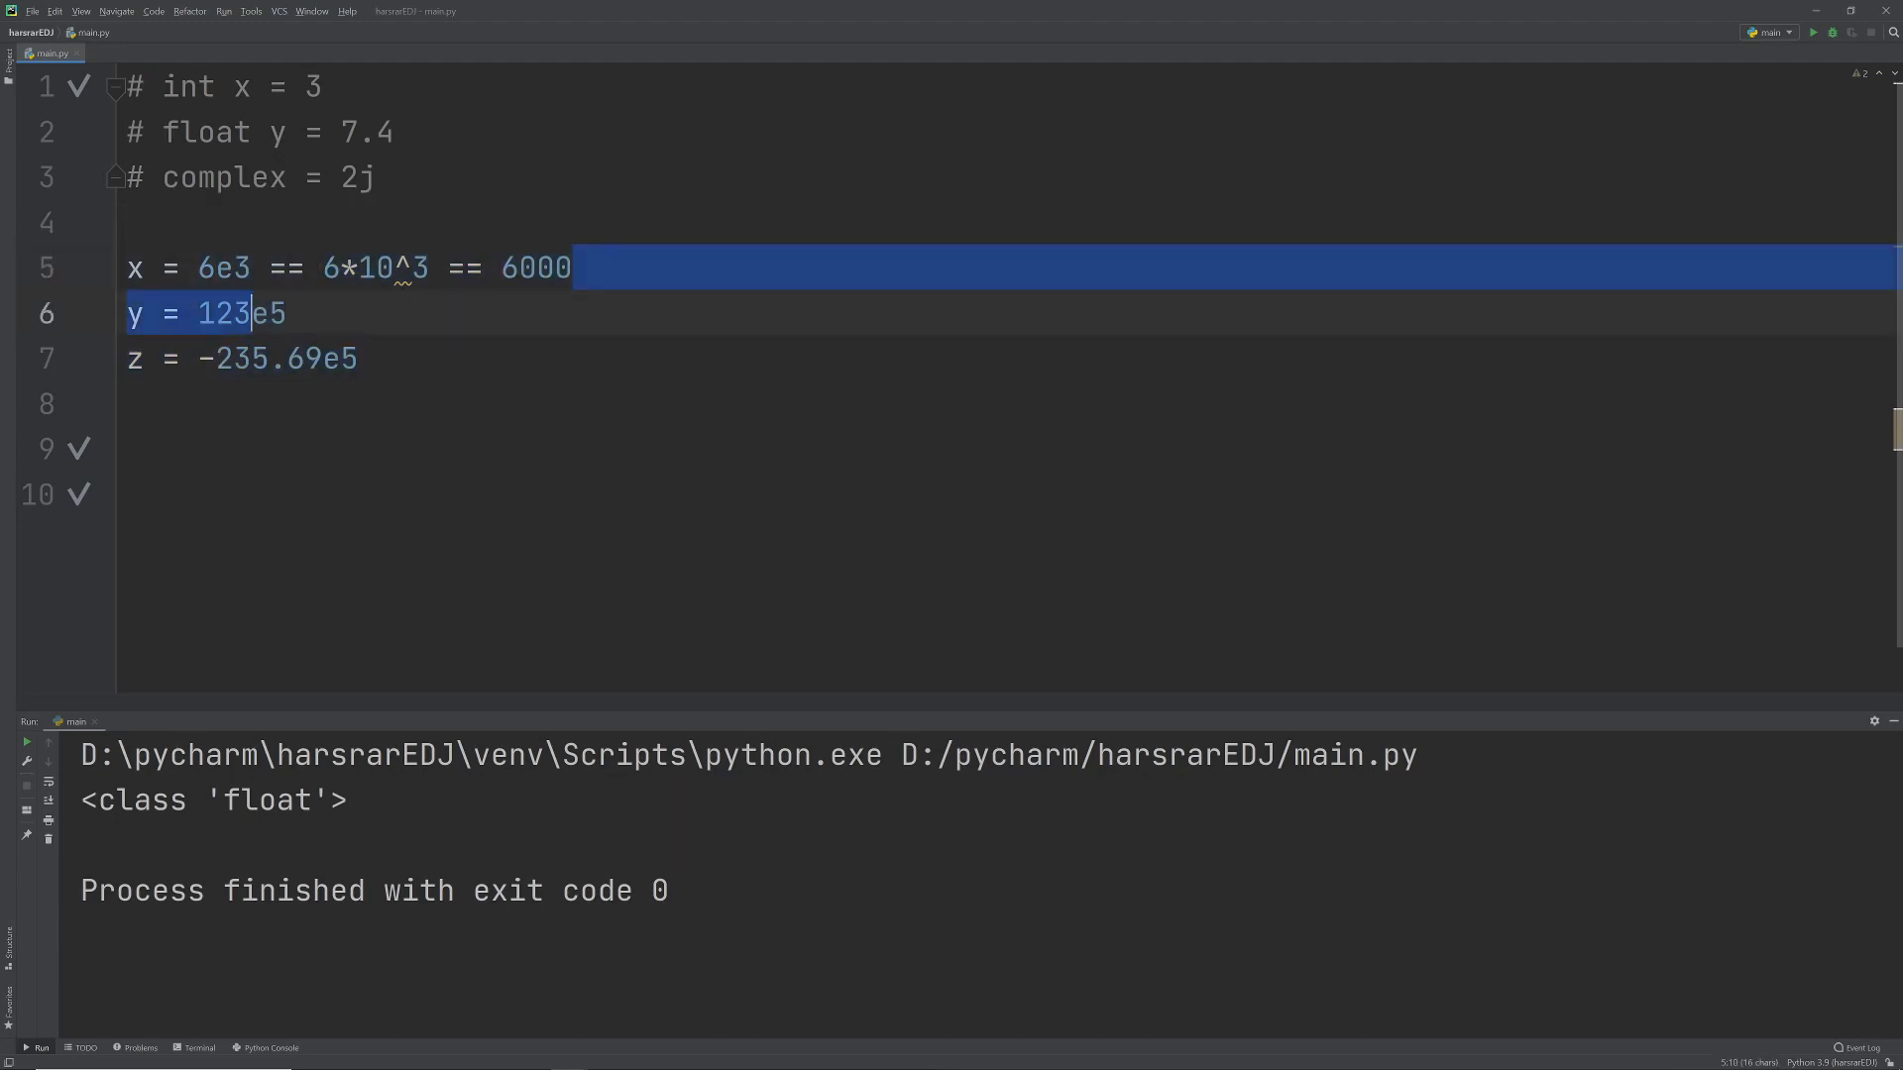
- Clear the scientific-notation values and give x a complex value like 5+4j
key("Delete")
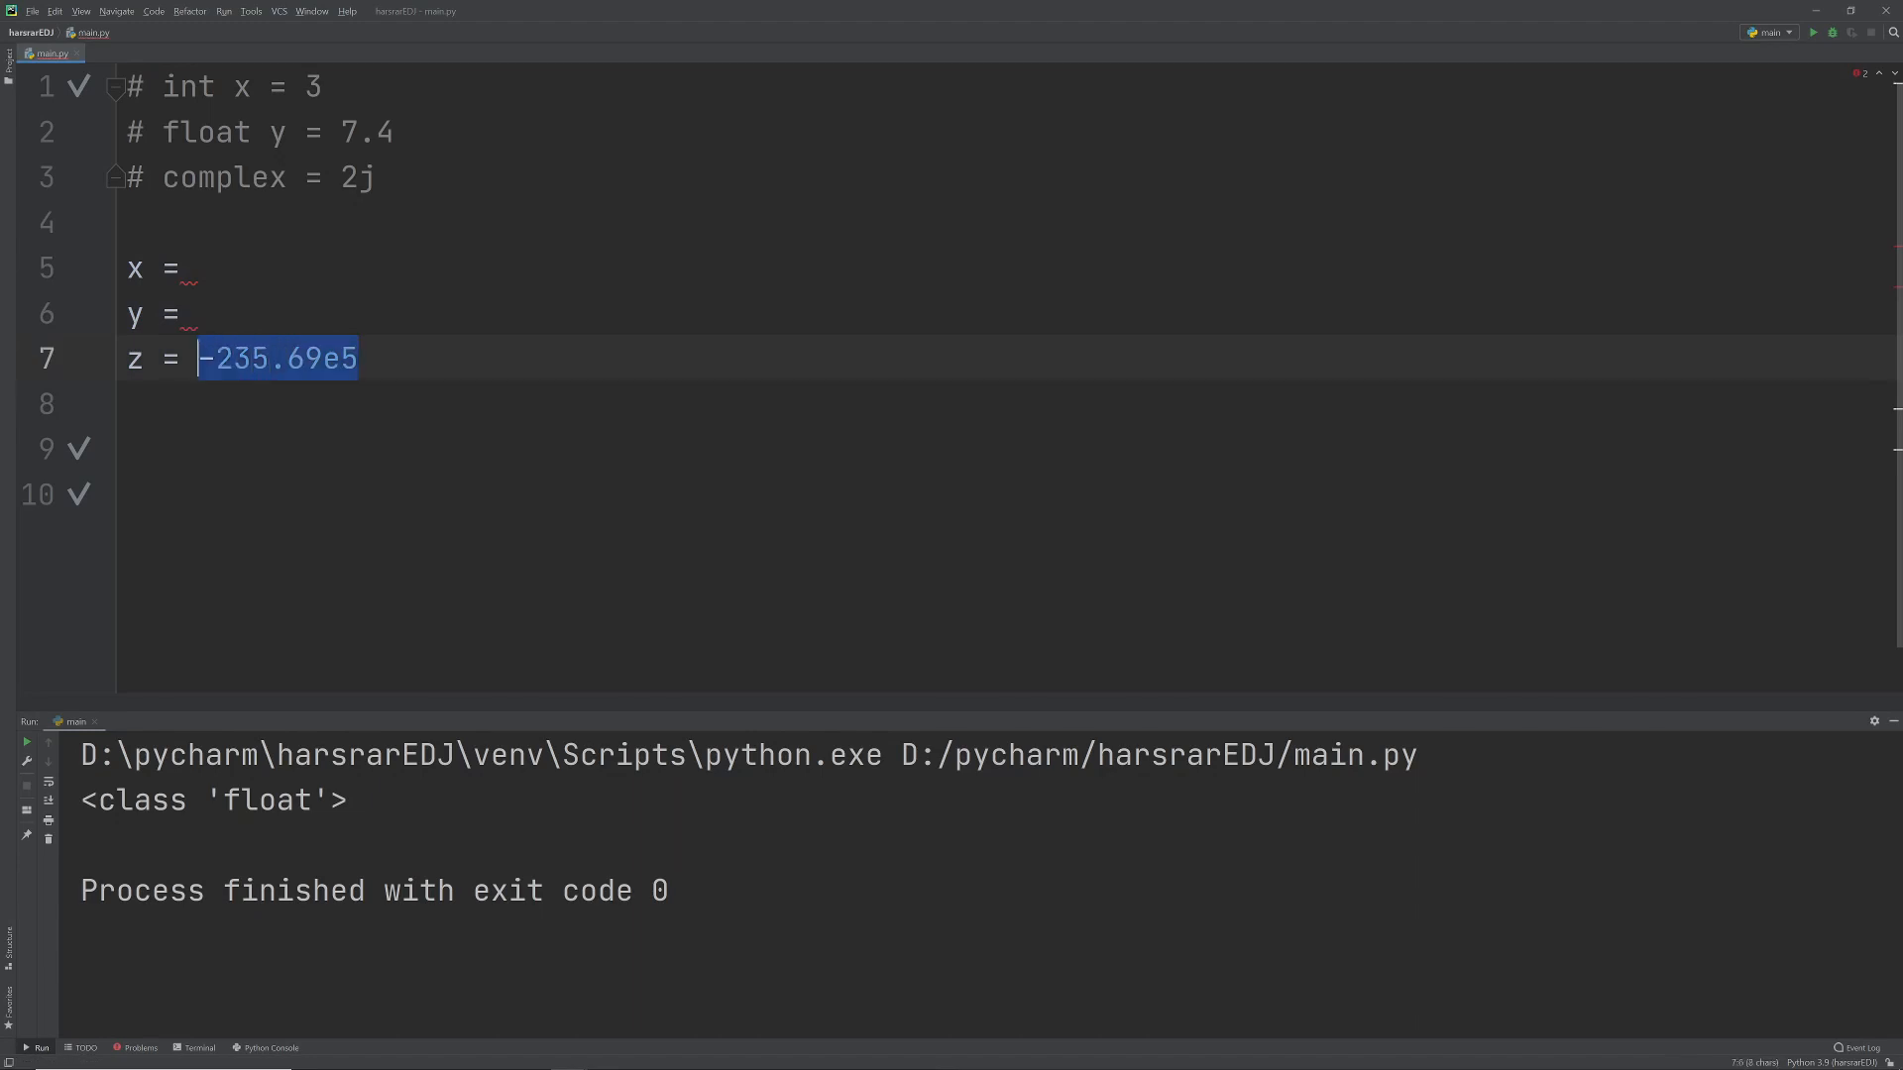
key("Delete")
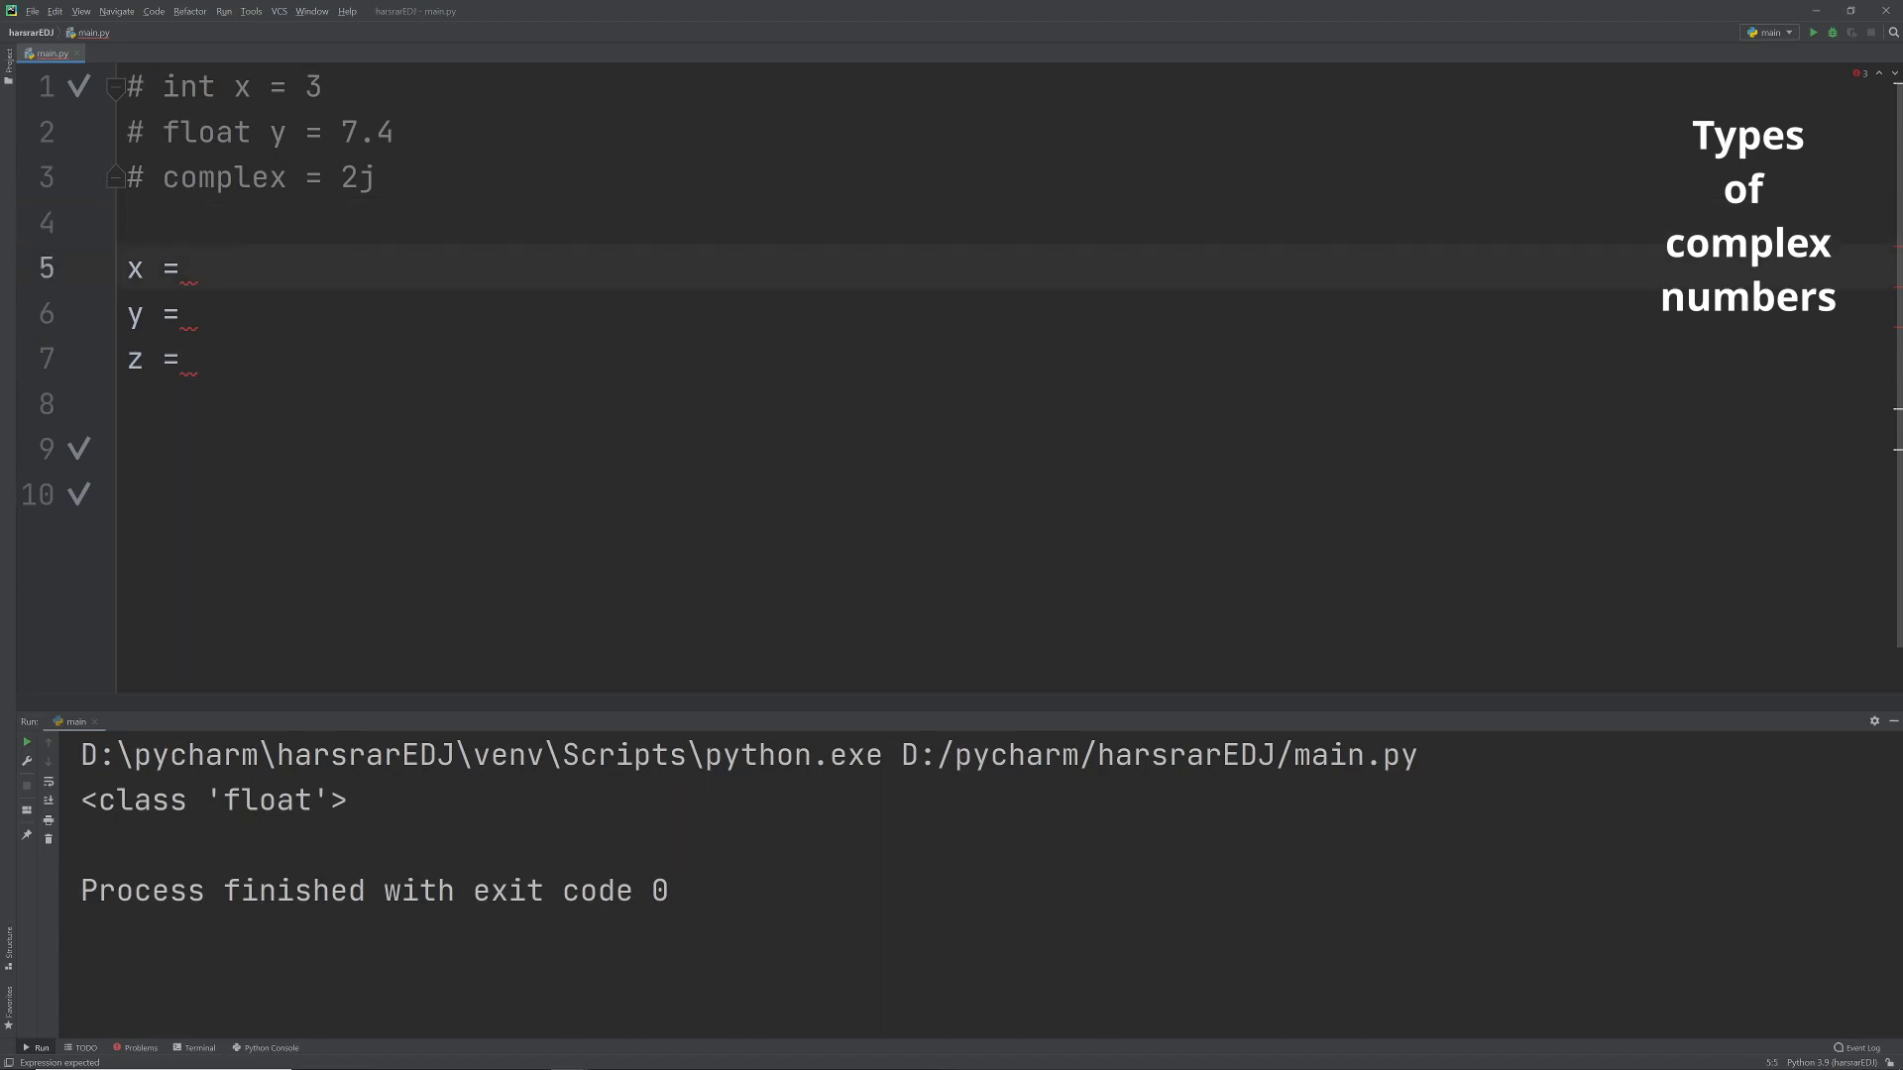
type("59")
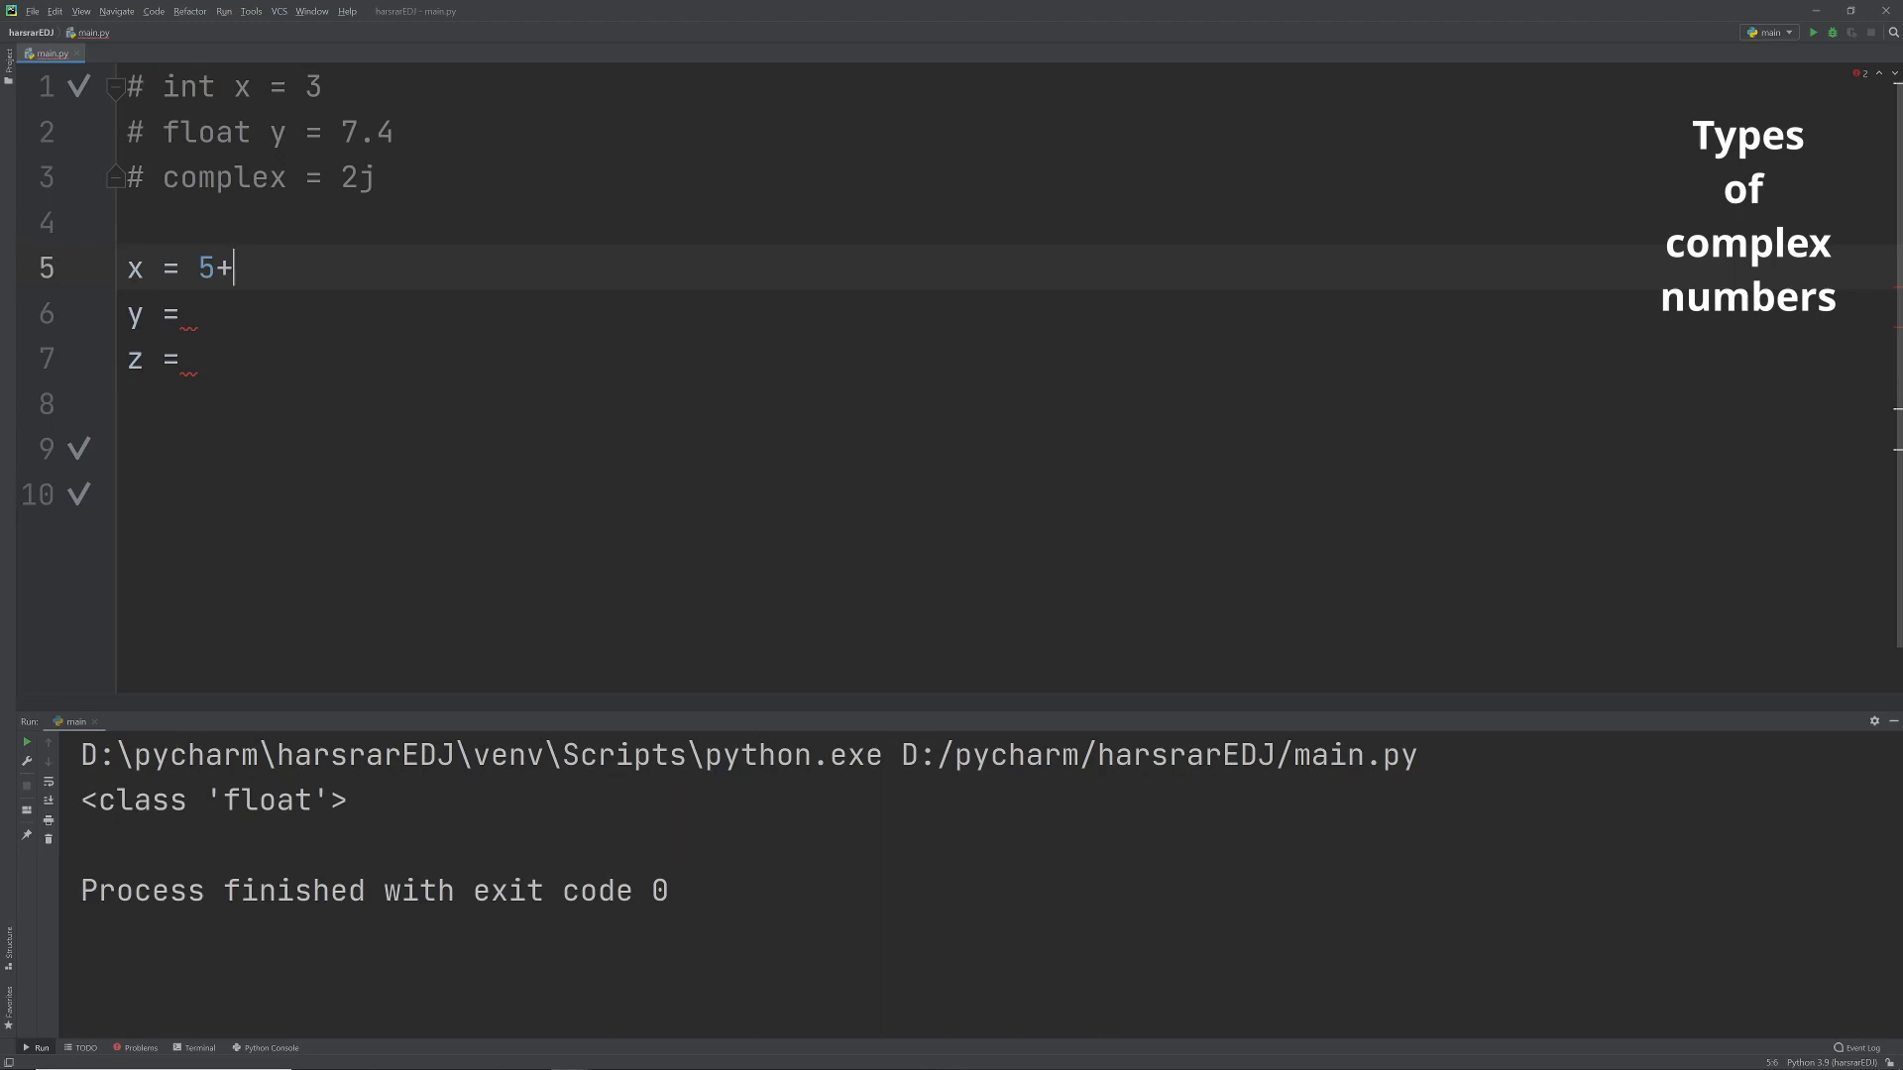
type("0j")
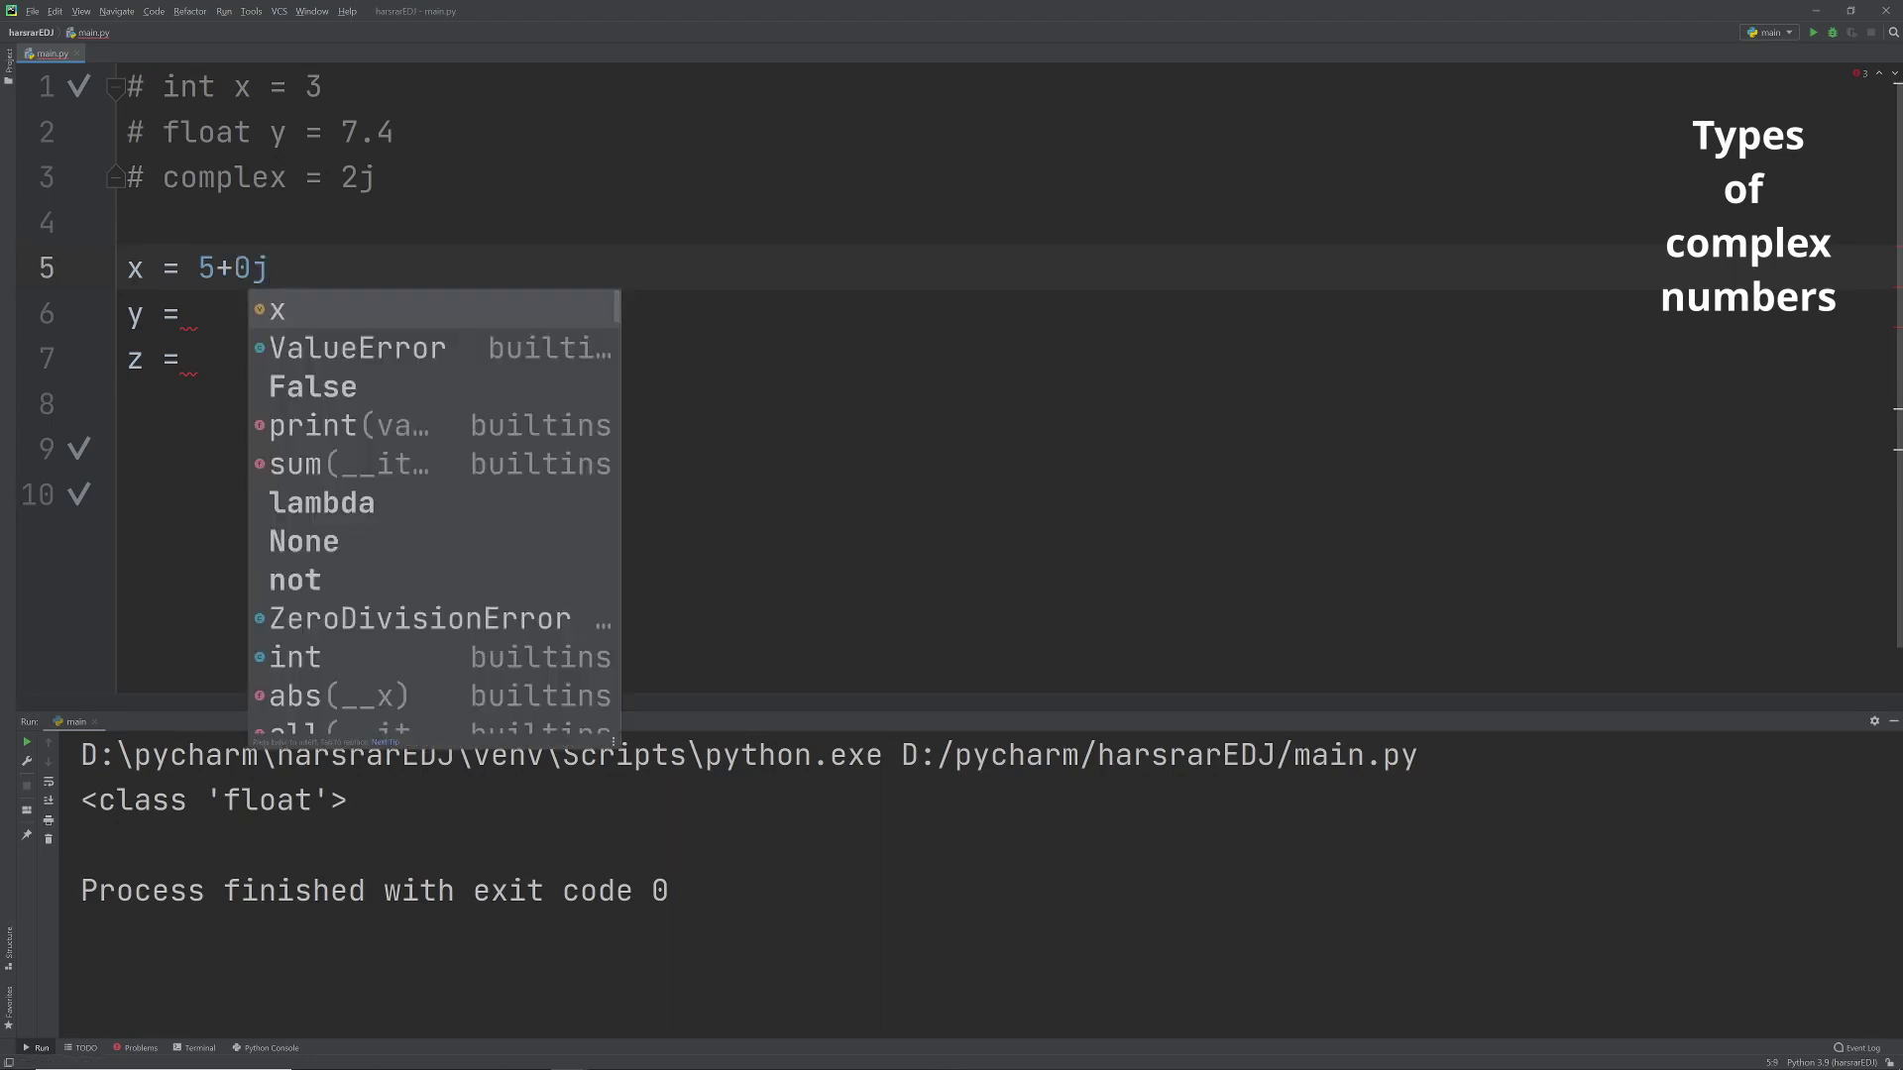
type("4")
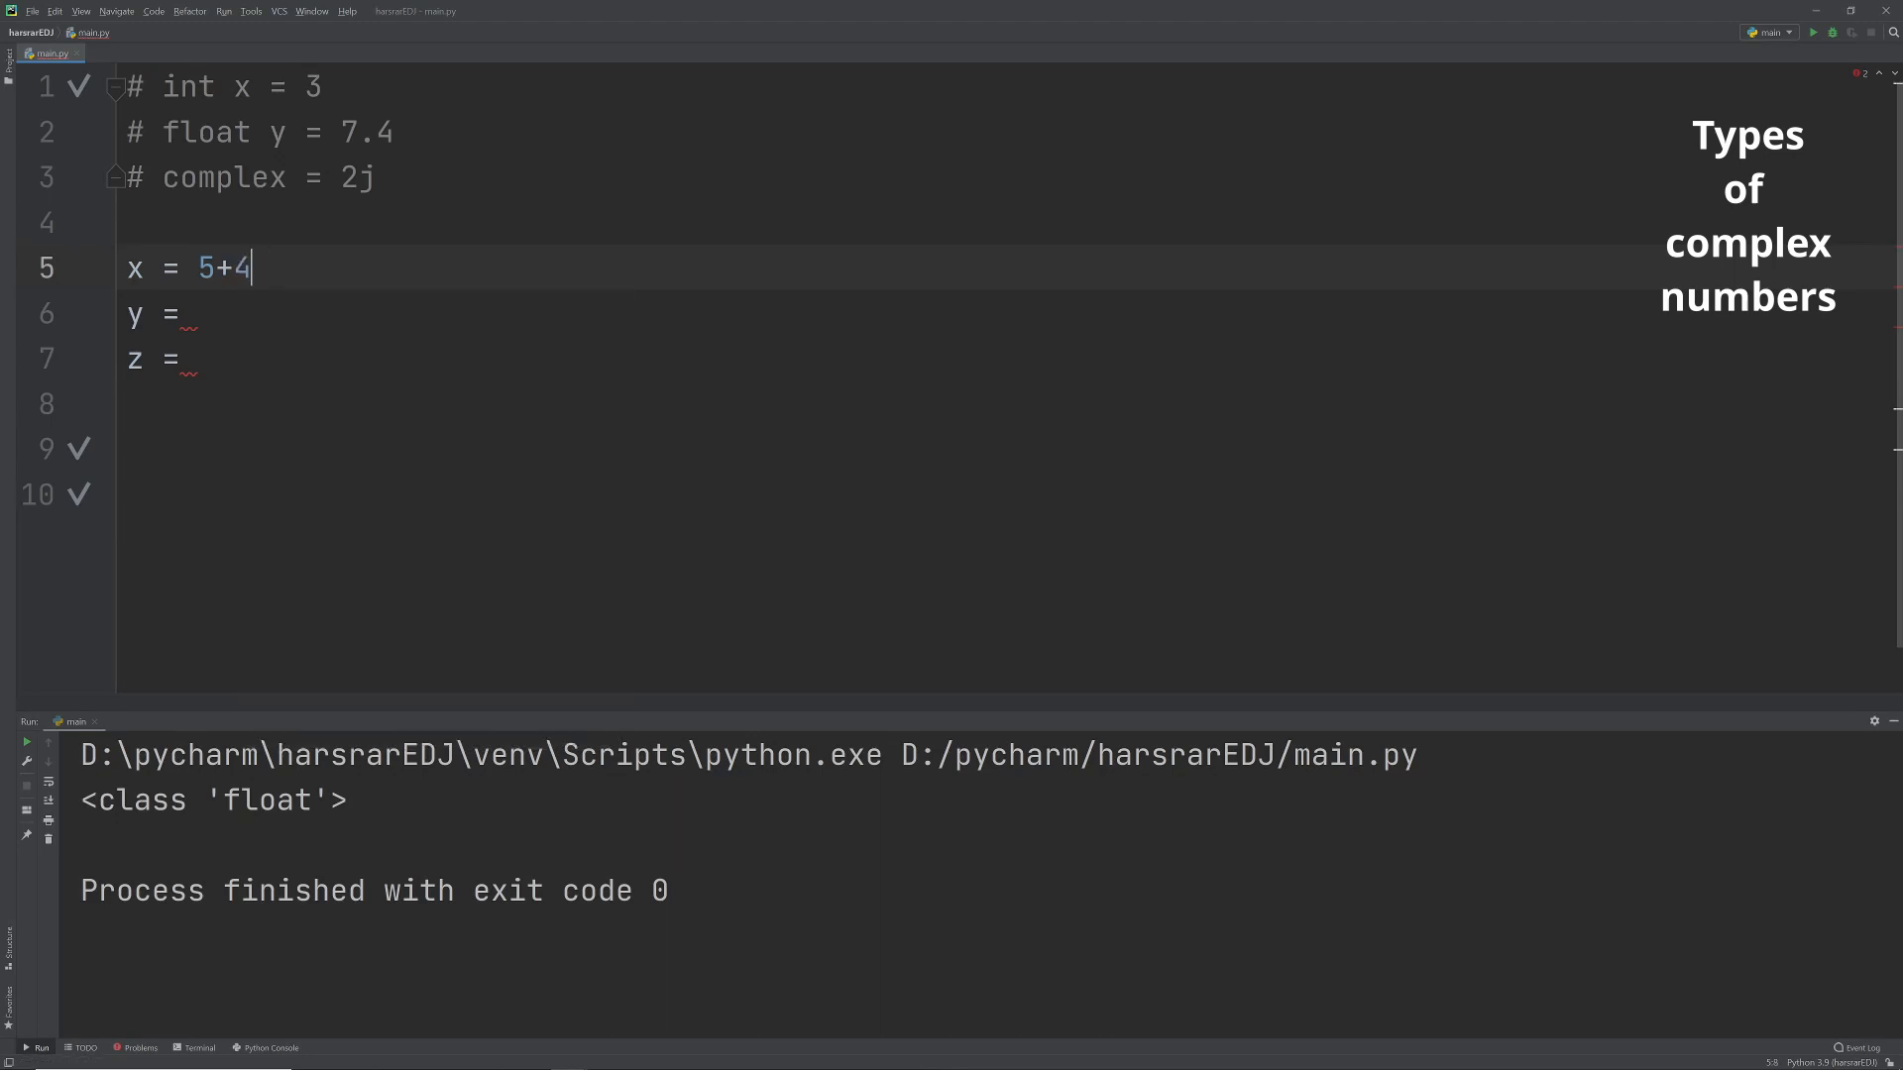
type("j")
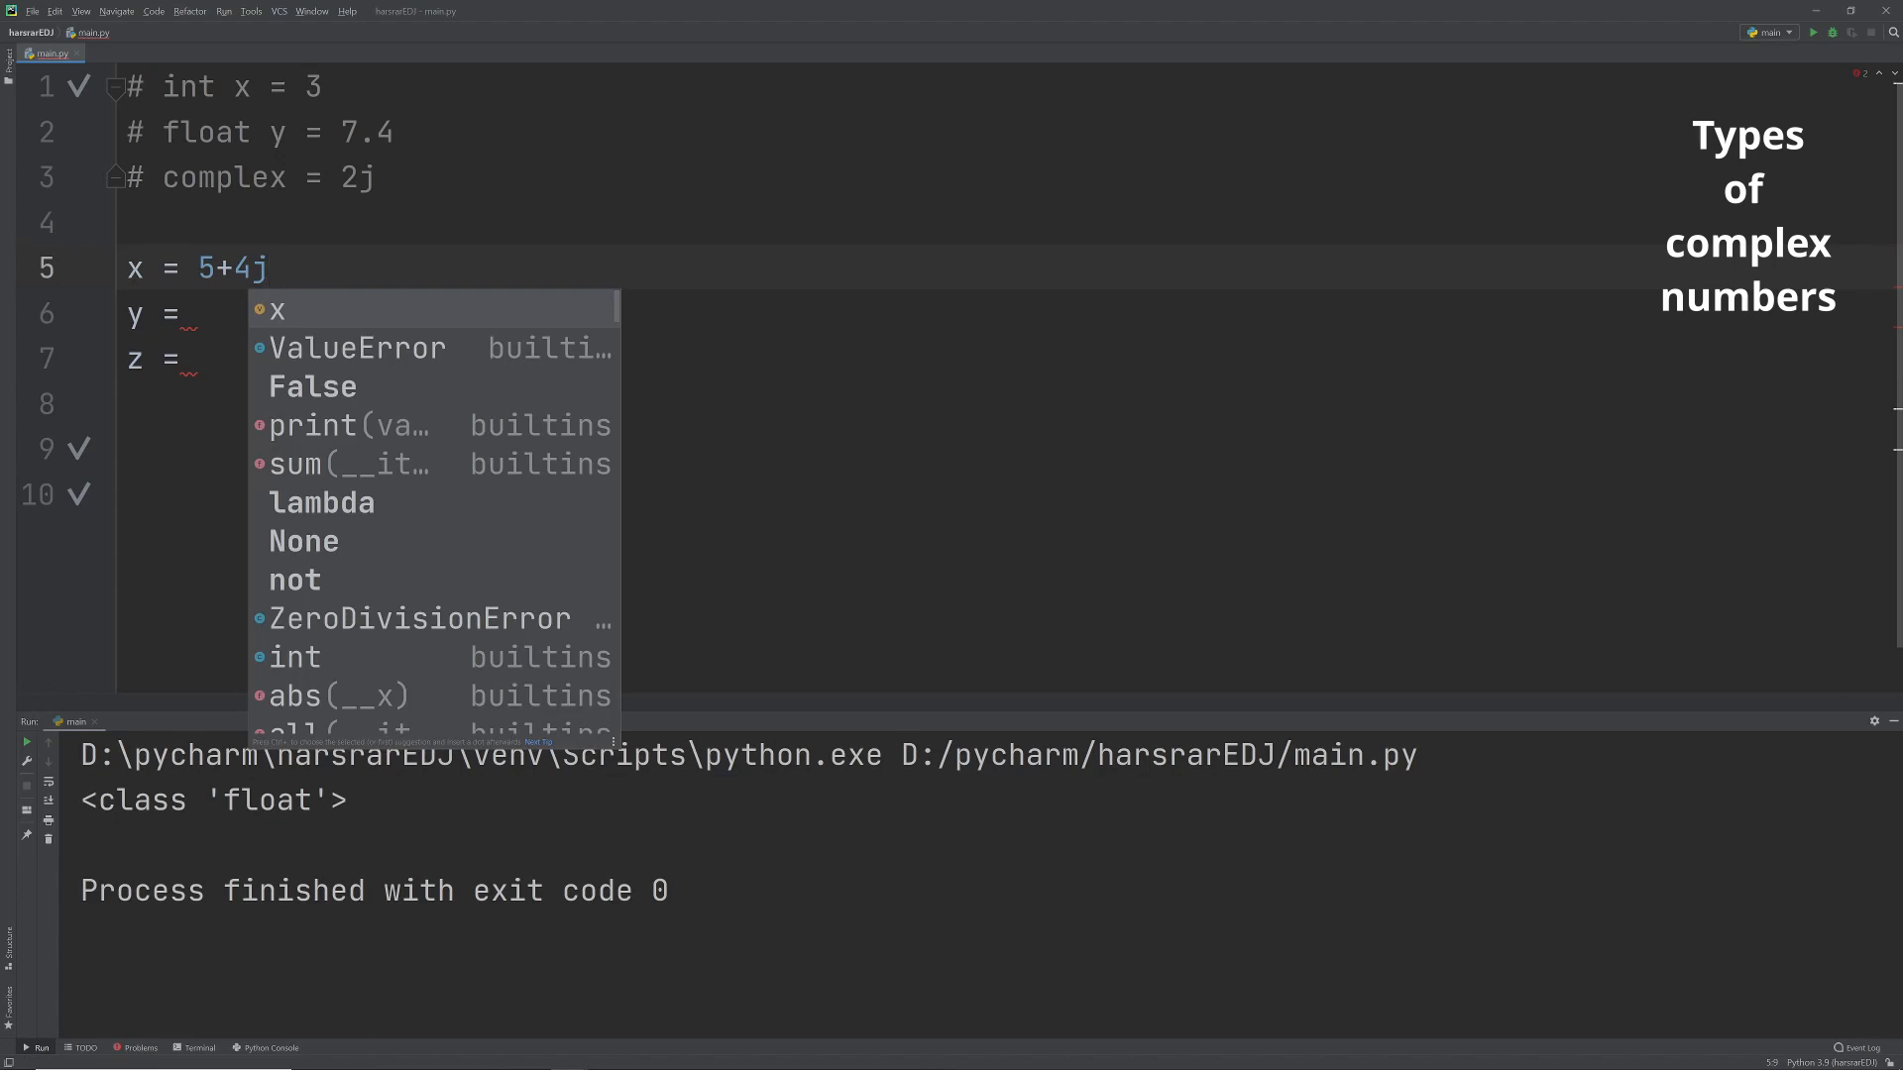
key("Escape")
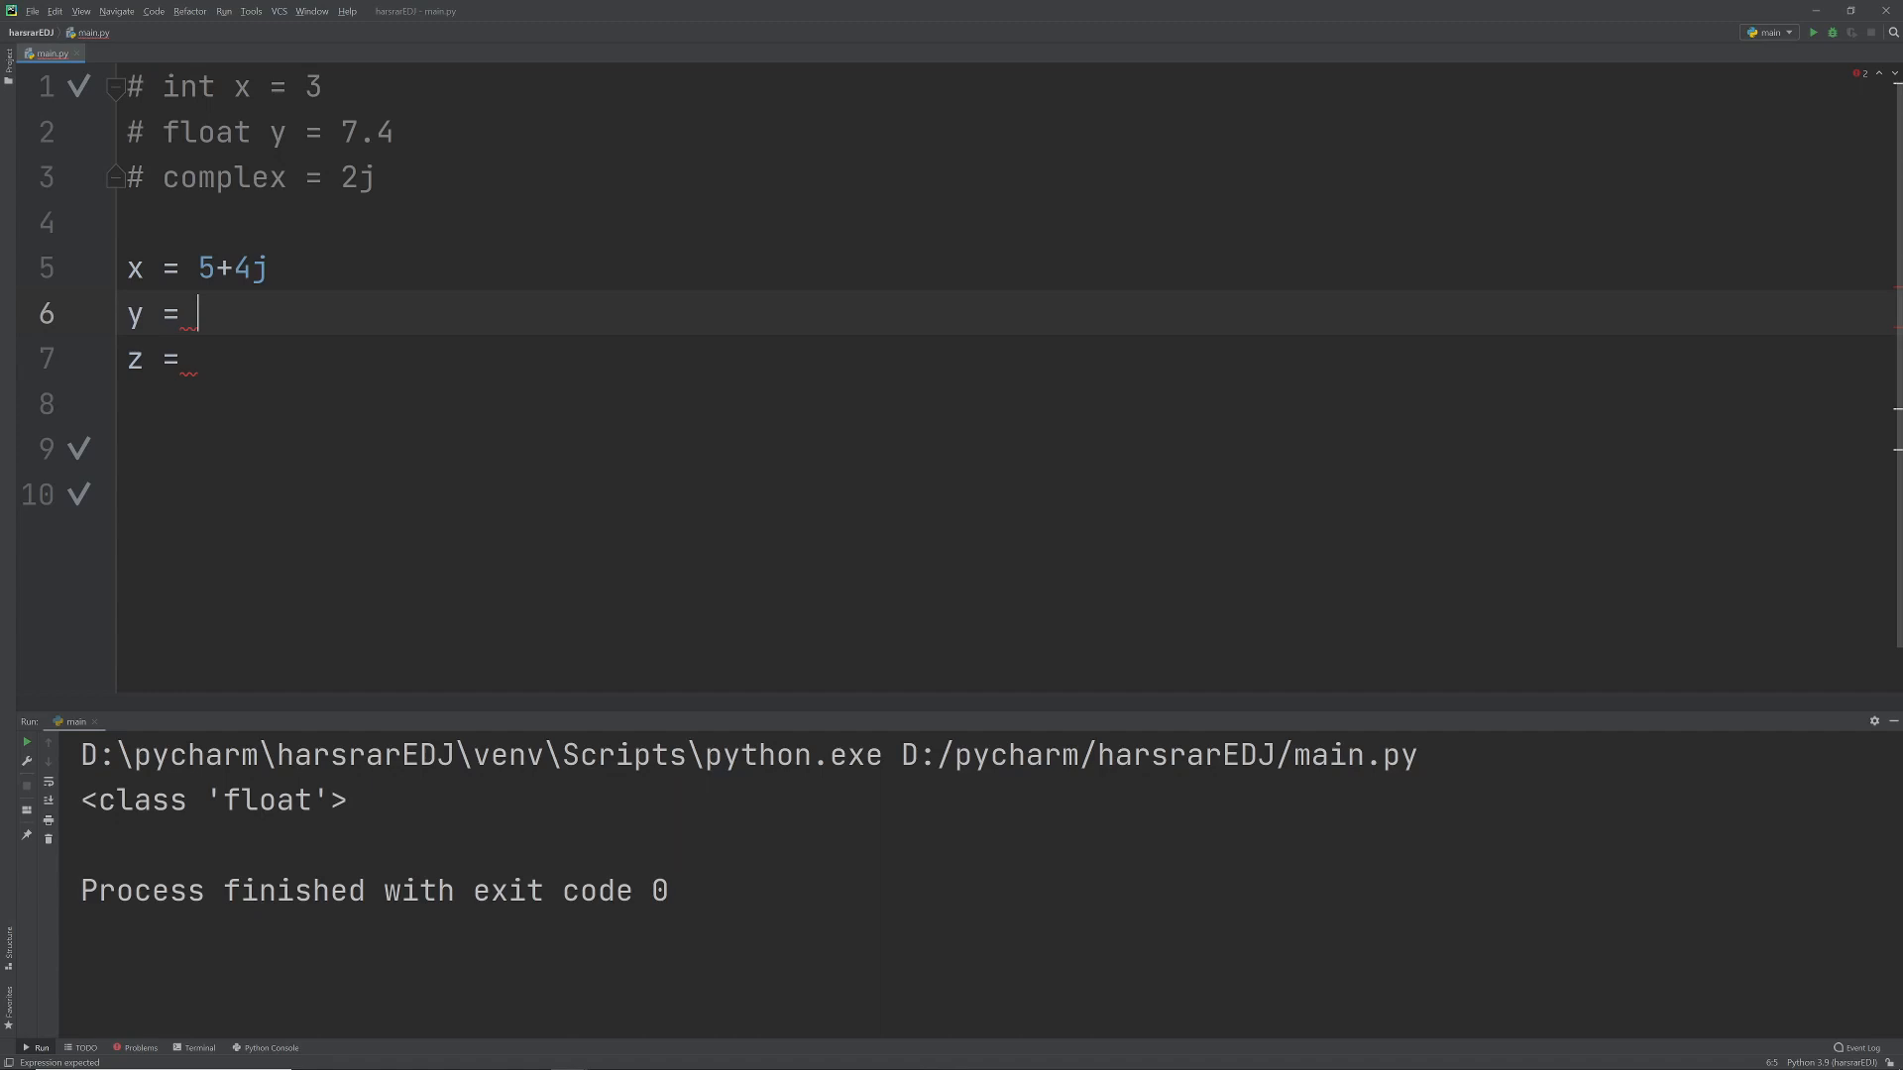
- Set y = 54j and z = -5j, then clear x's complex value and retype it as 2
type("54")
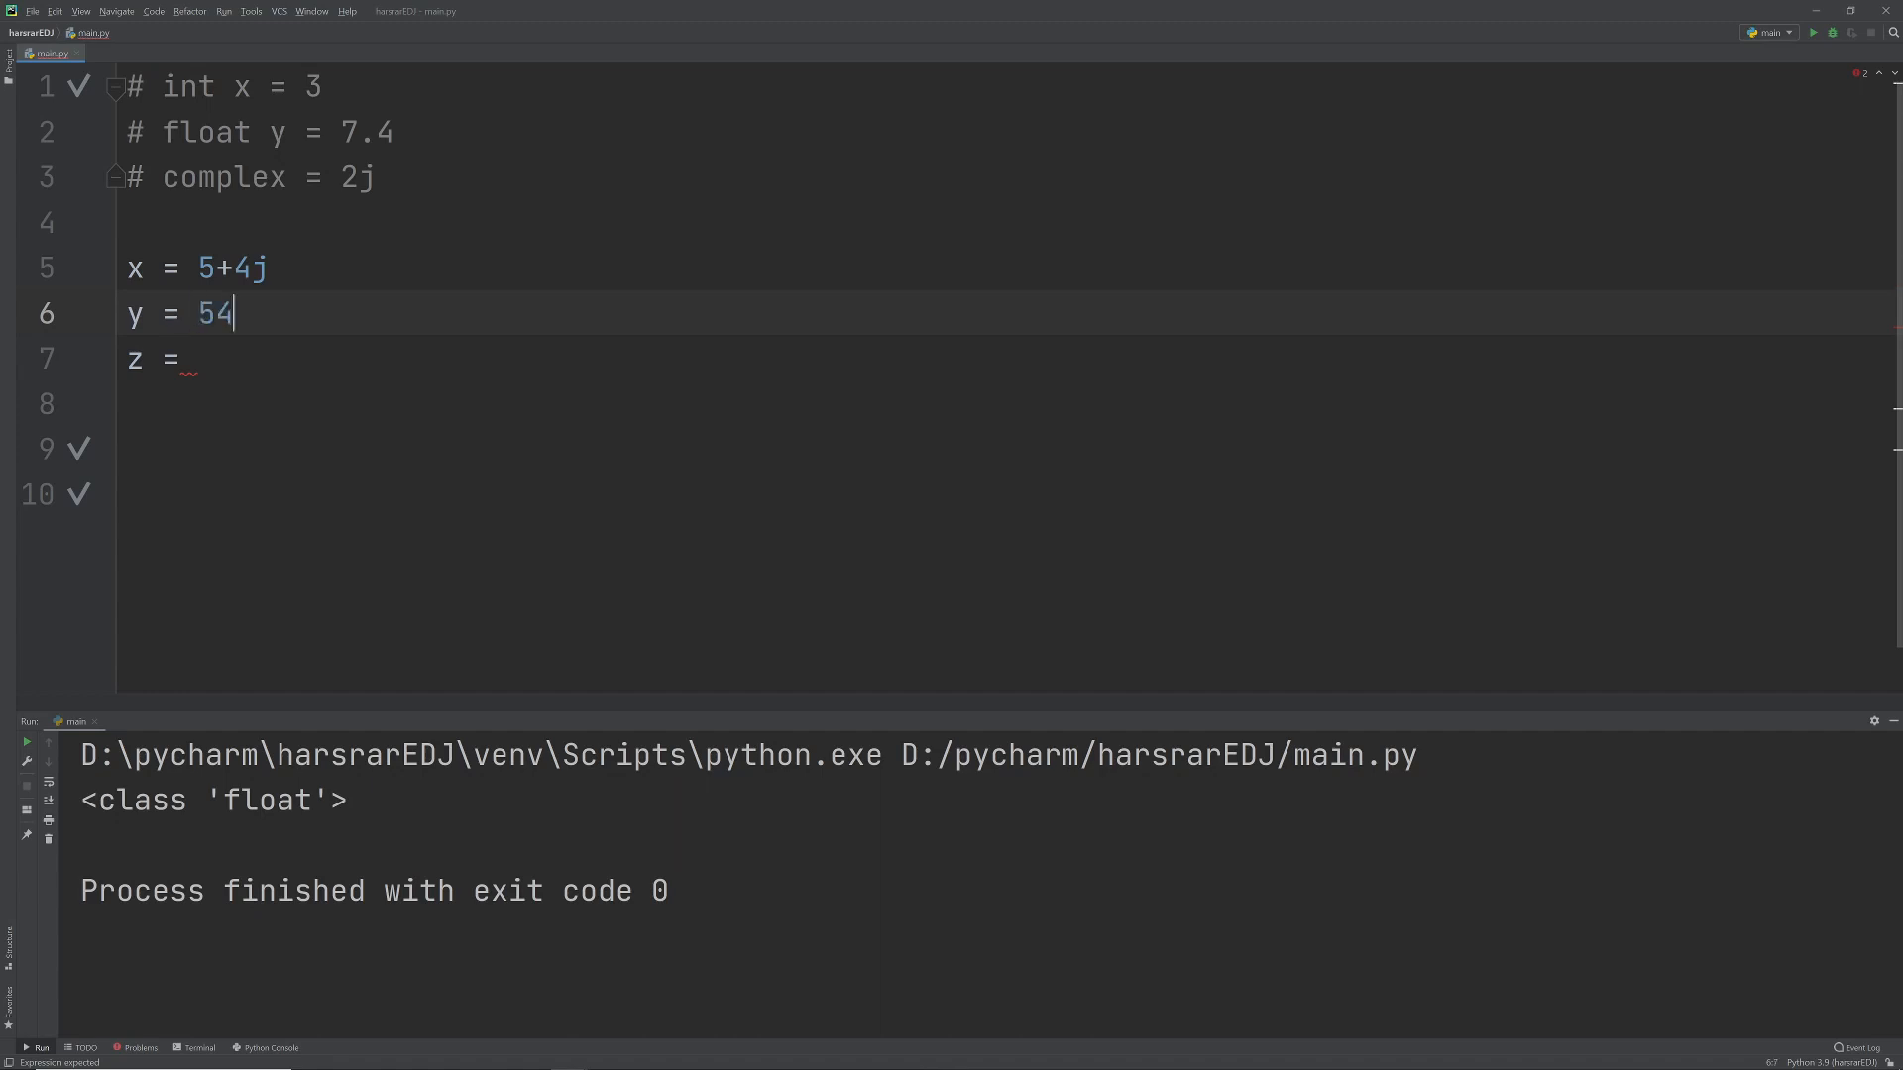
type("j")
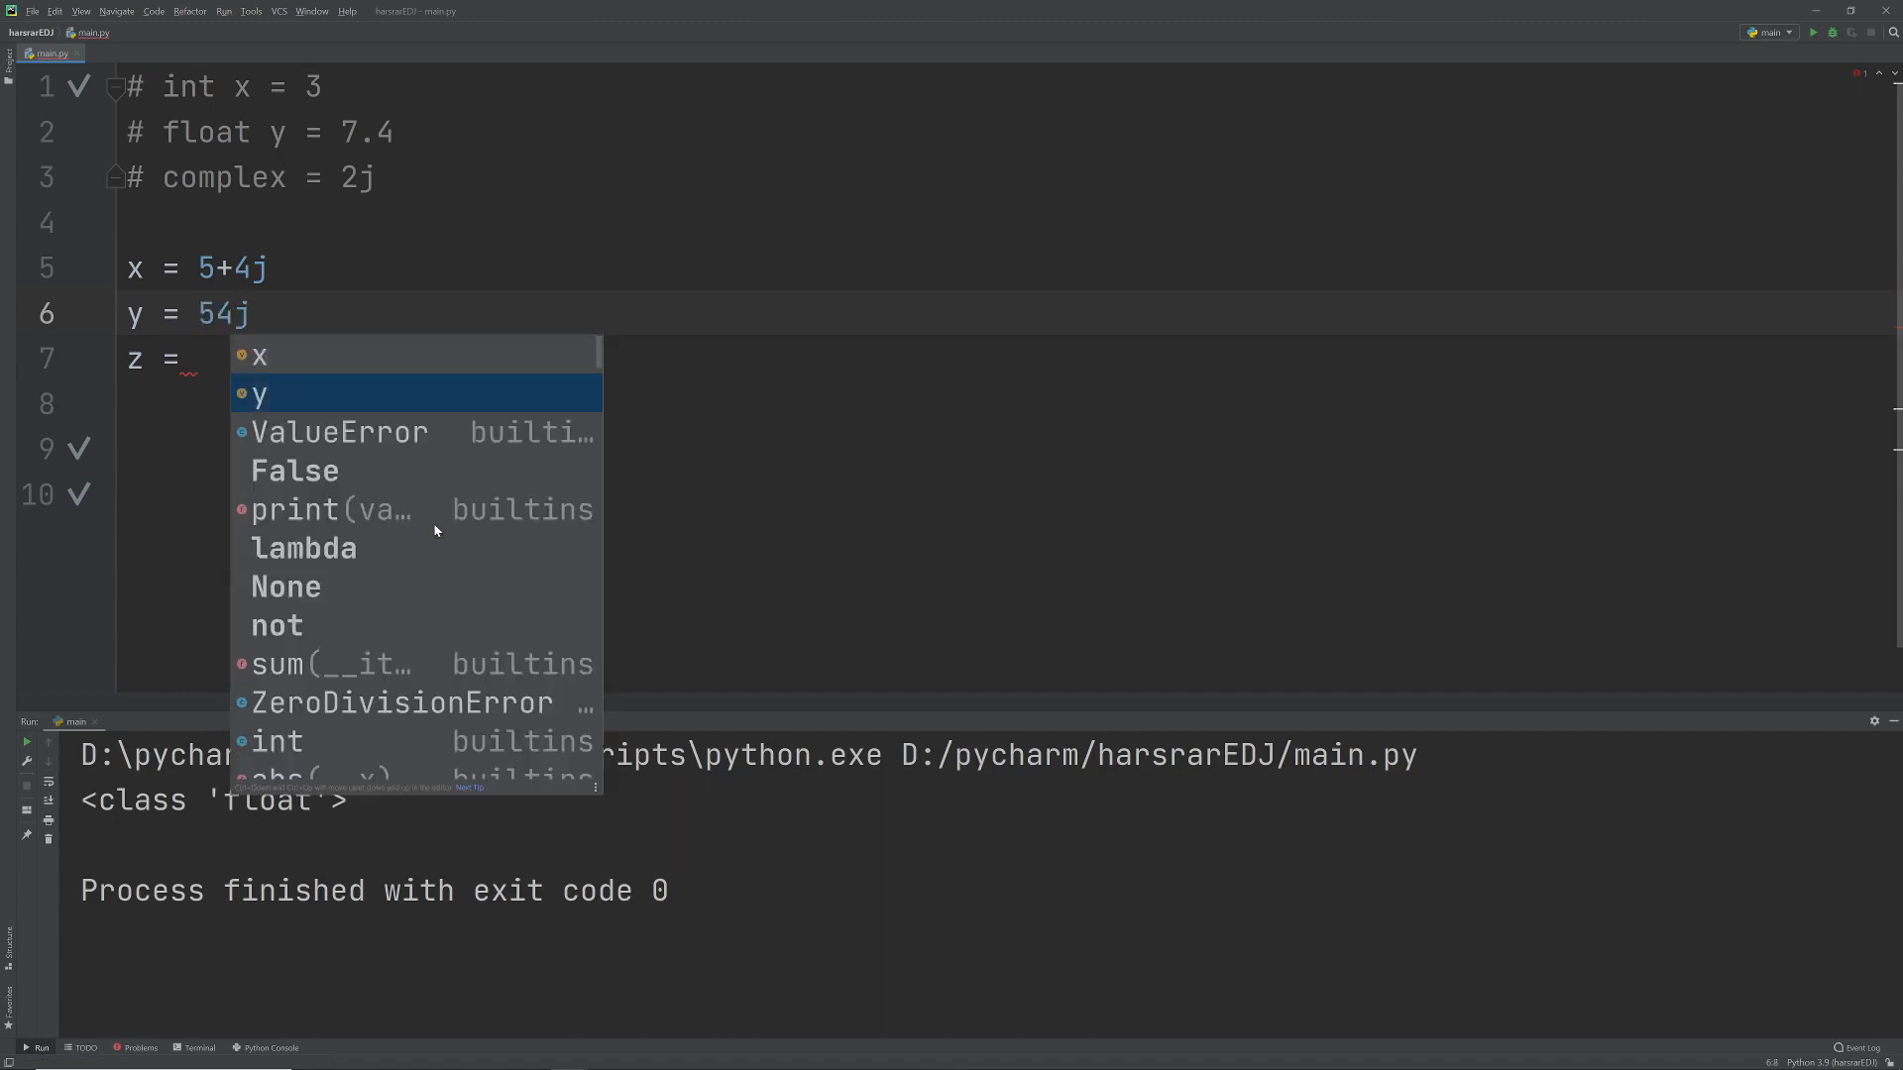
key("Escape")
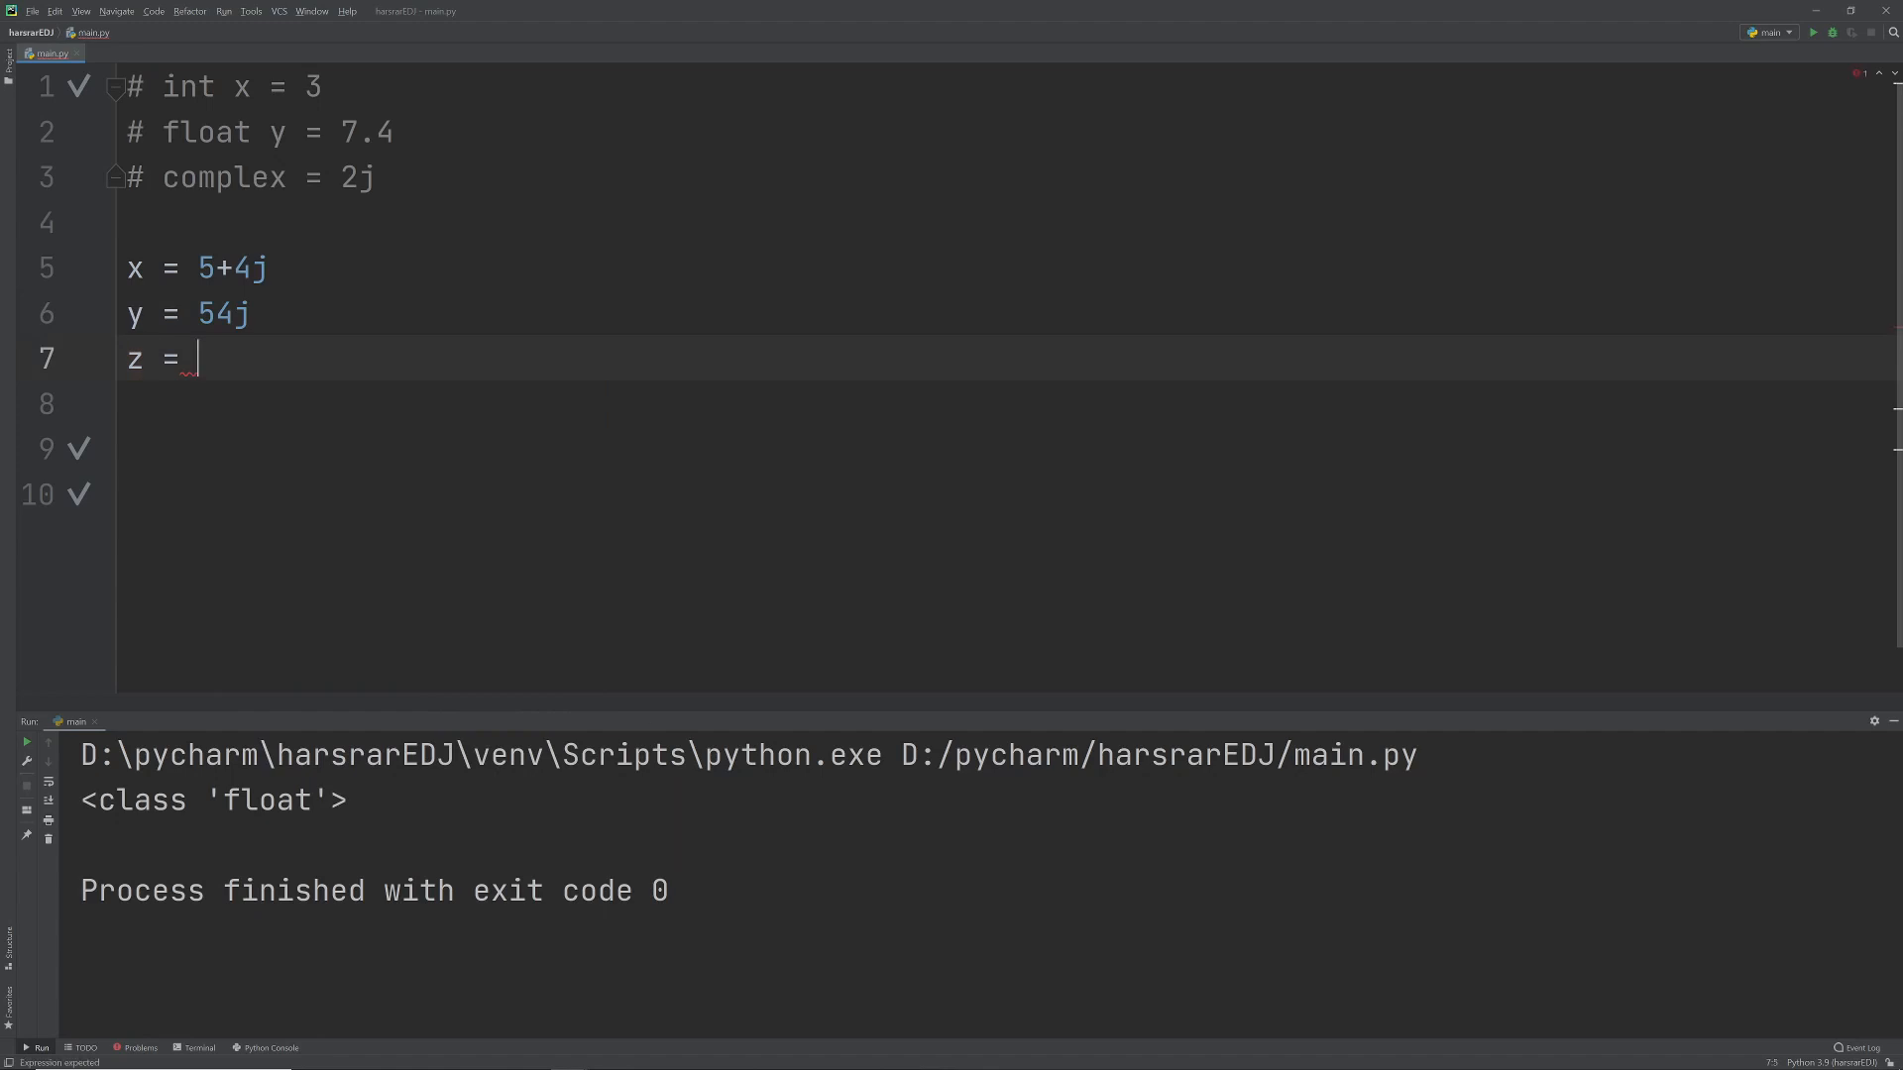
type("-5j")
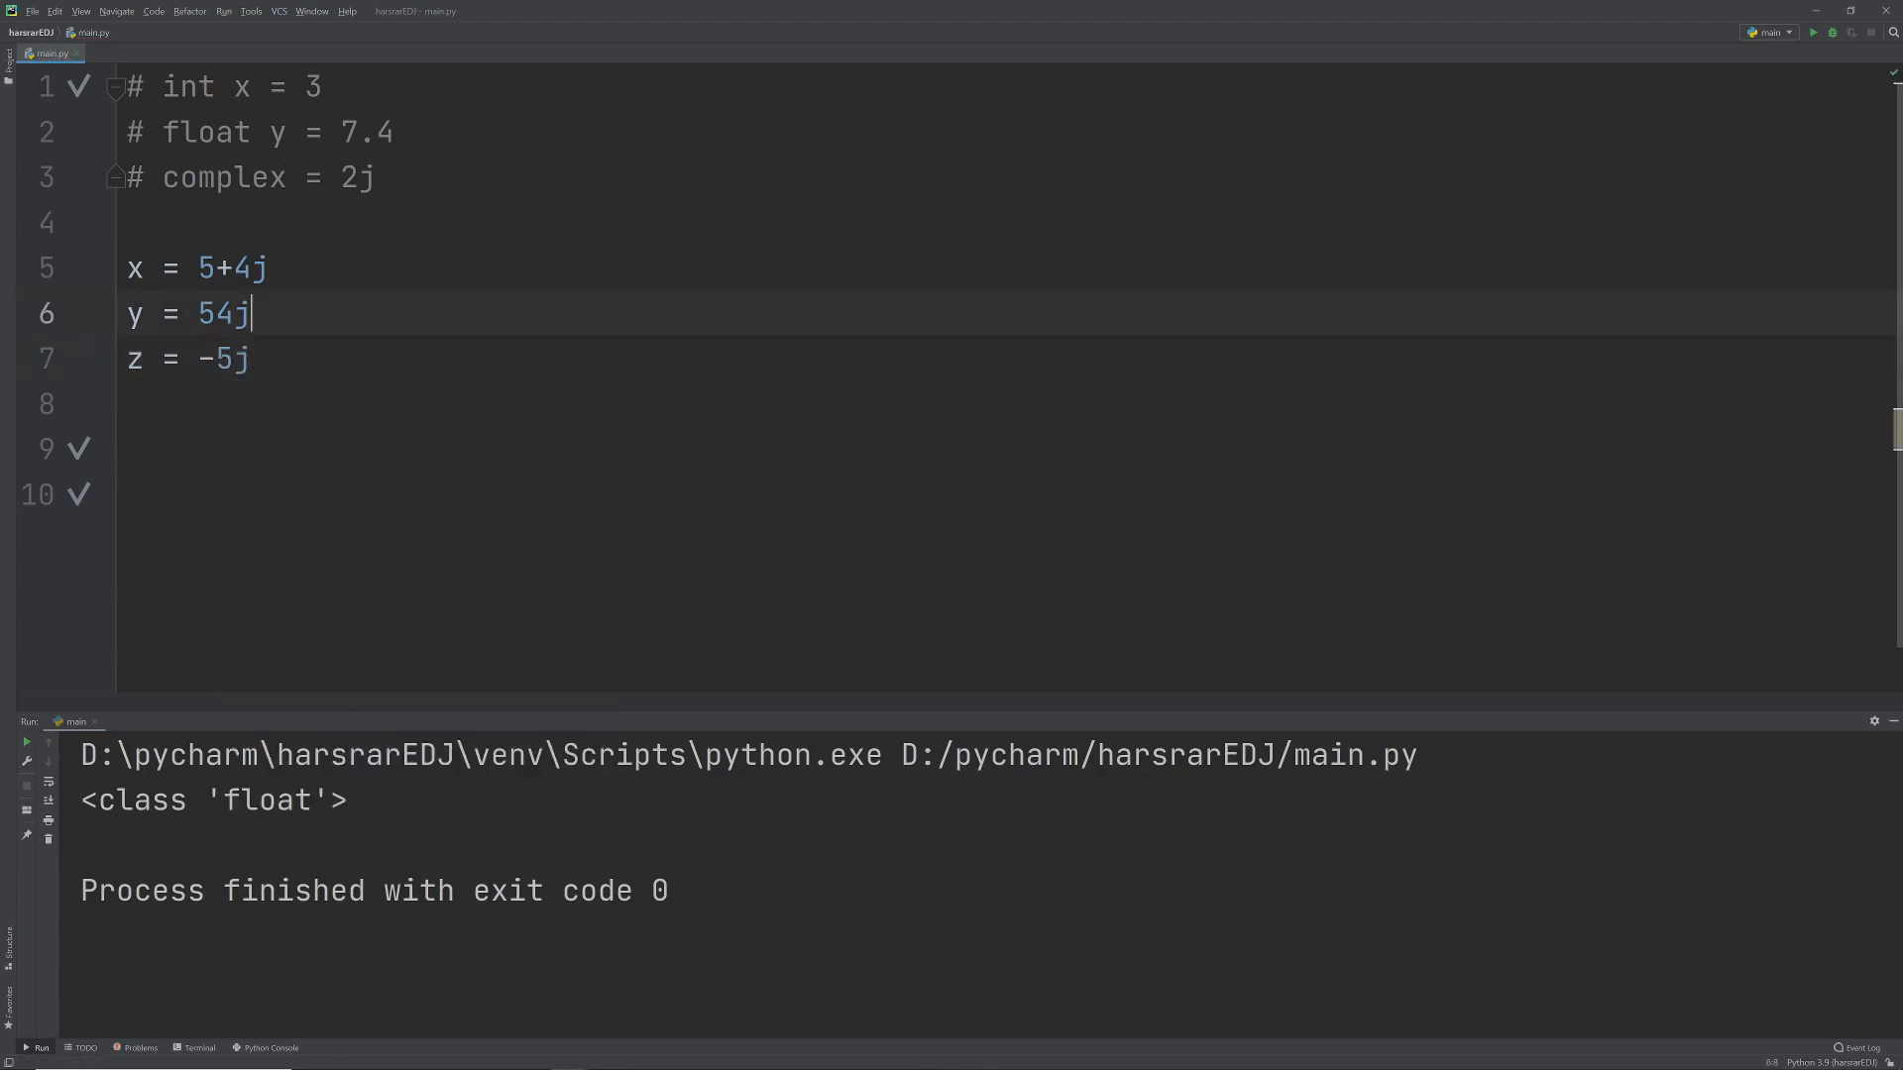
double_click(222, 359)
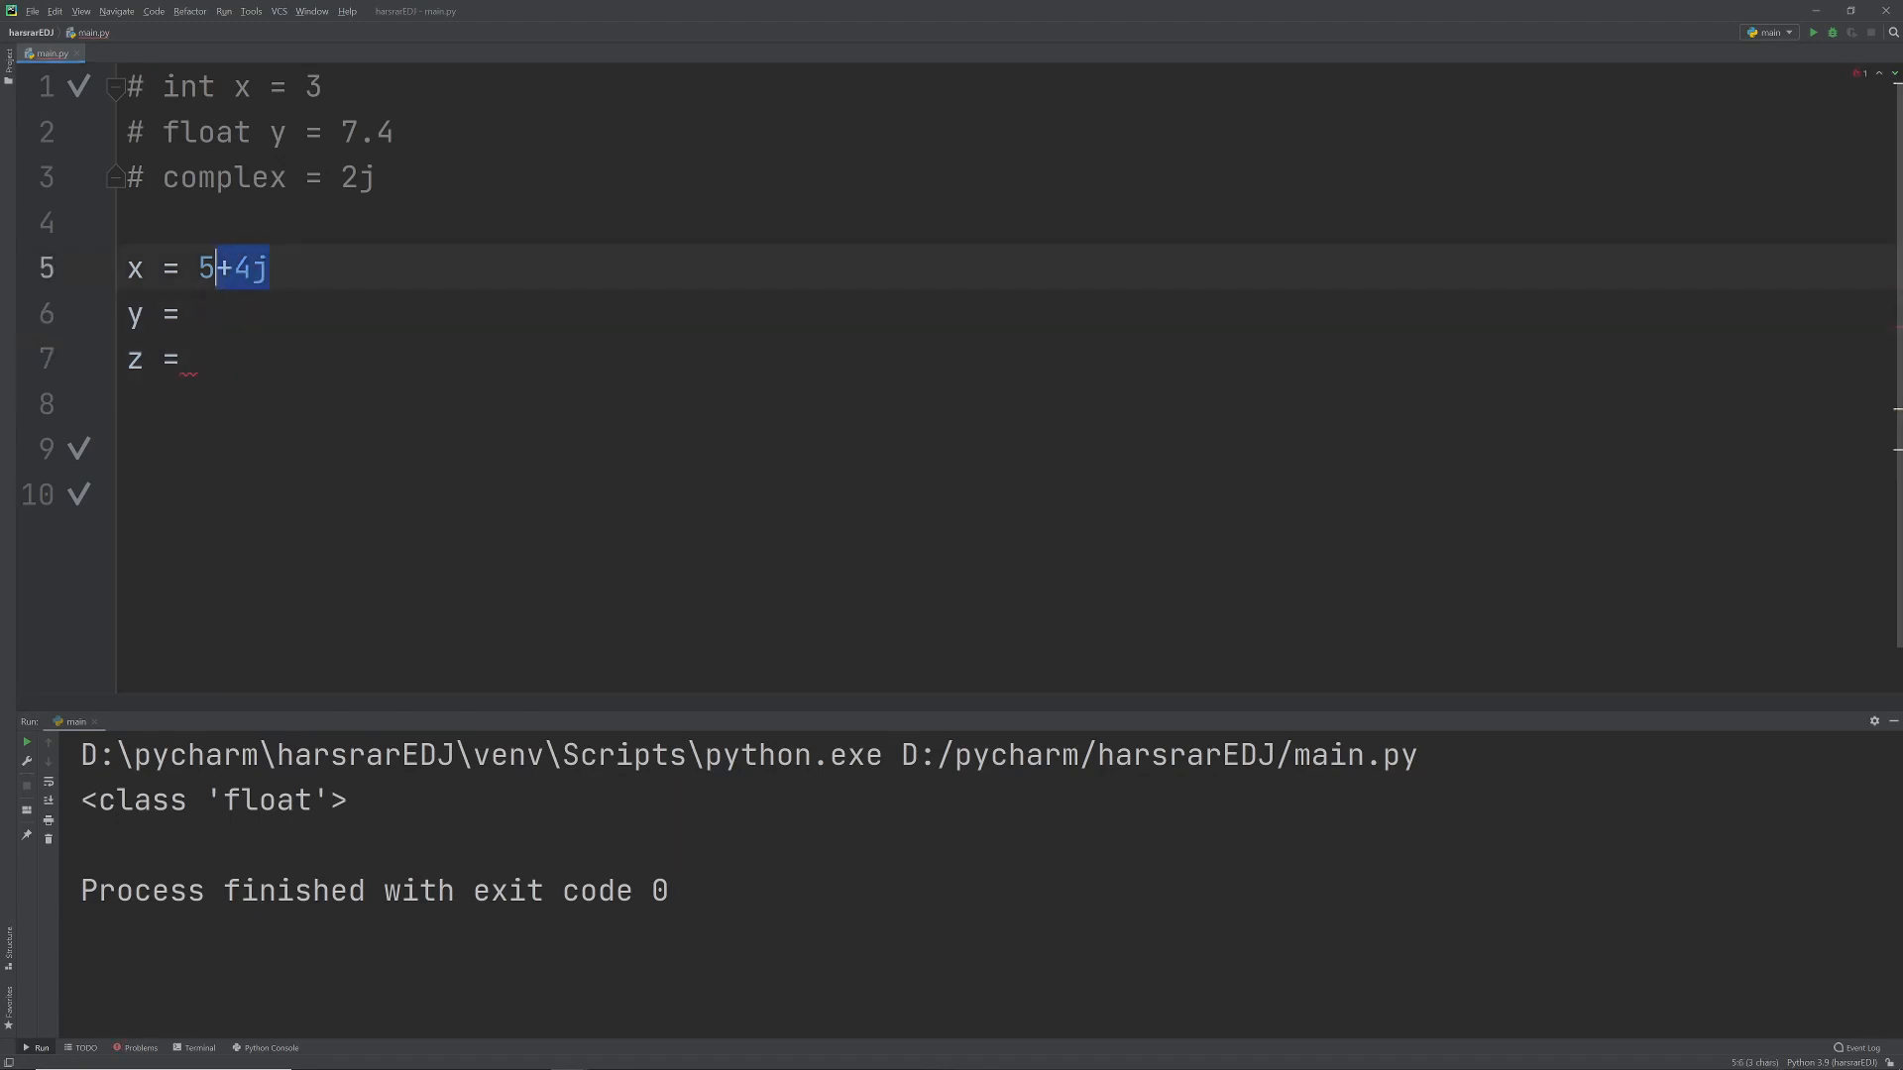
key("Delete")
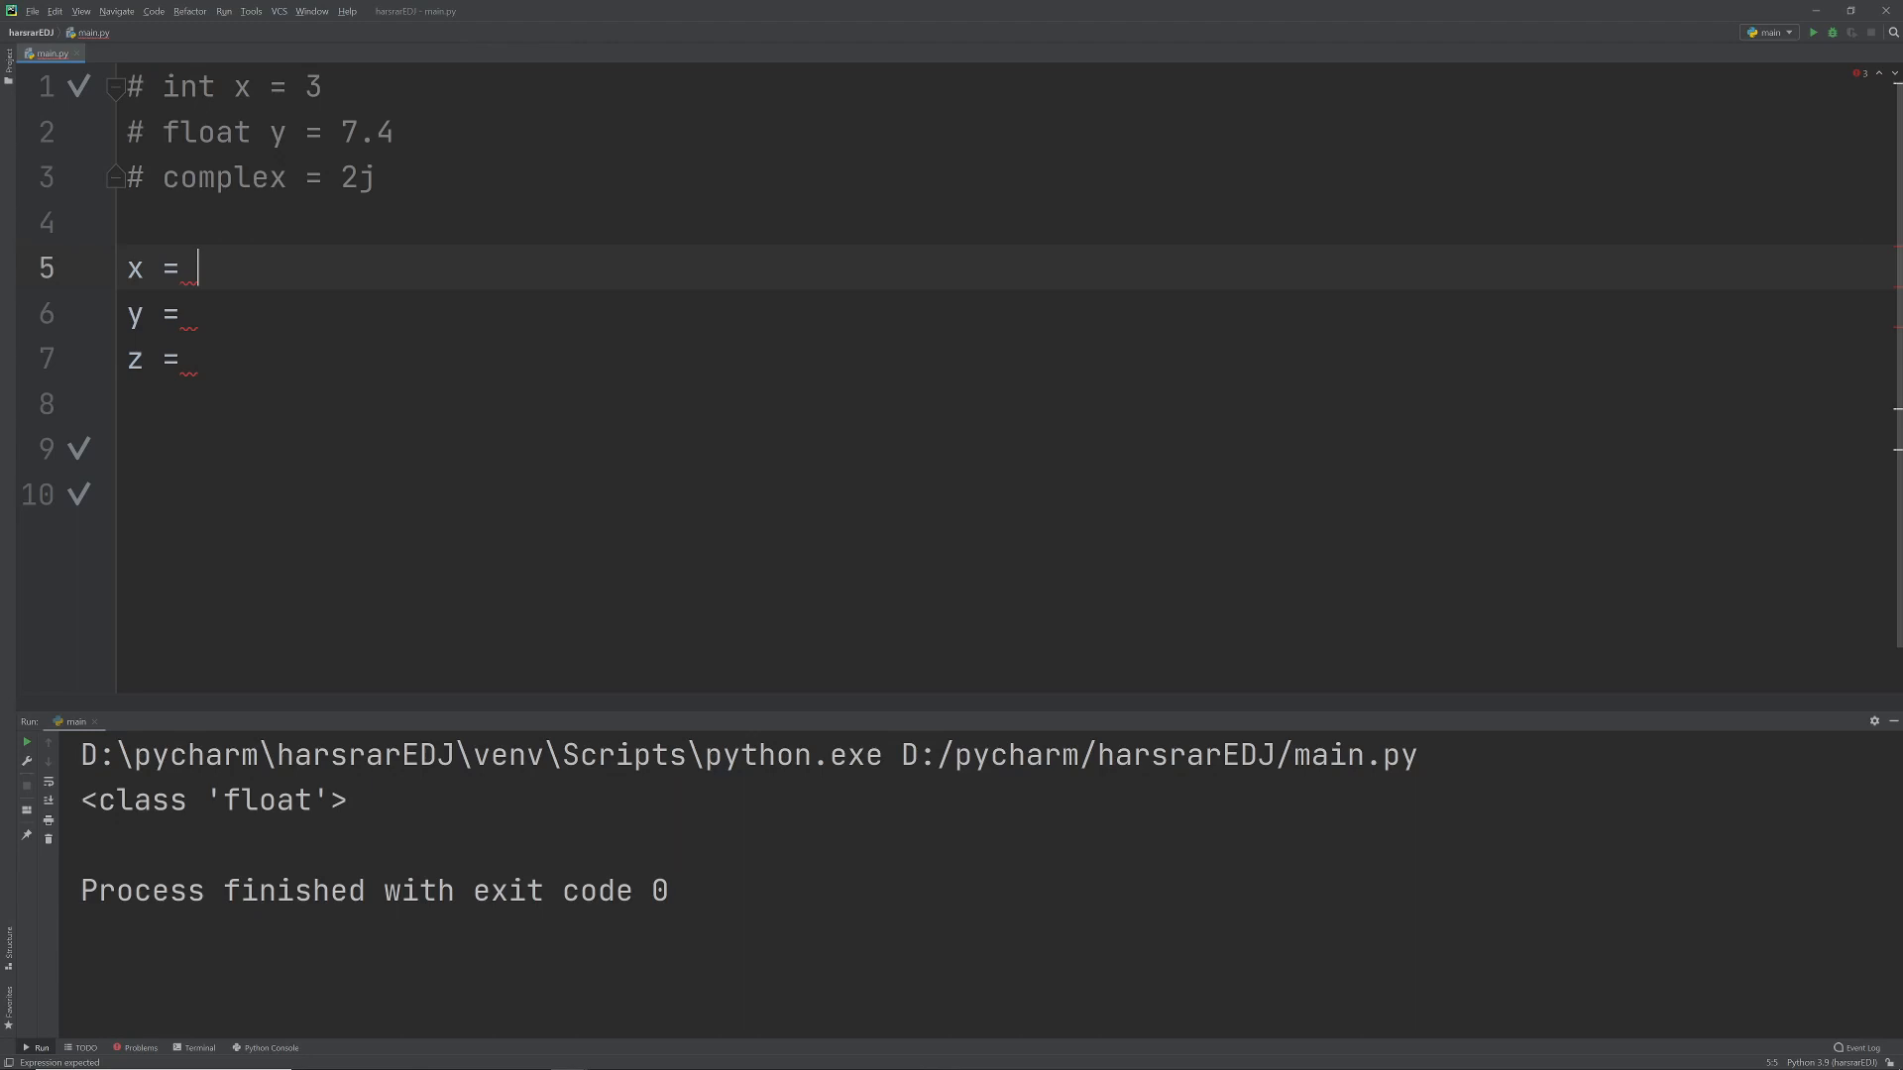
mouse_move(686, 39)
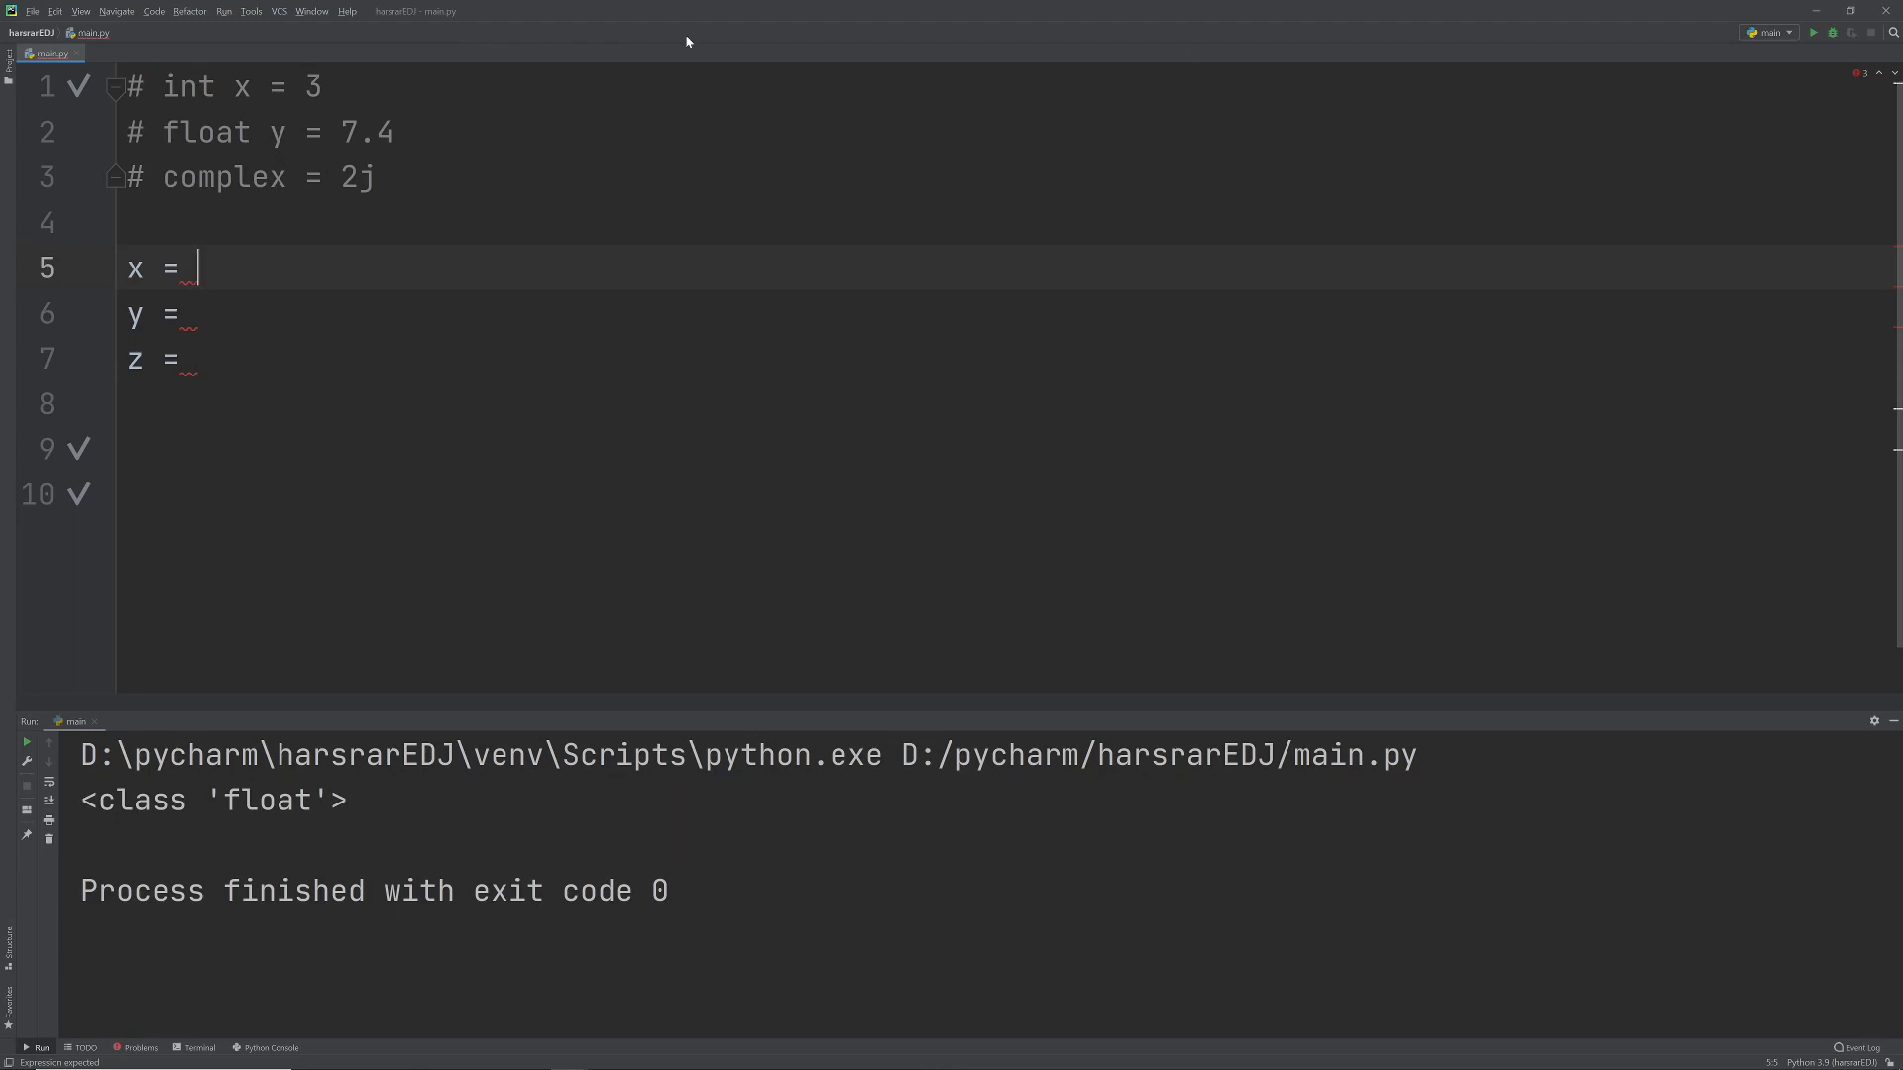
type("2")
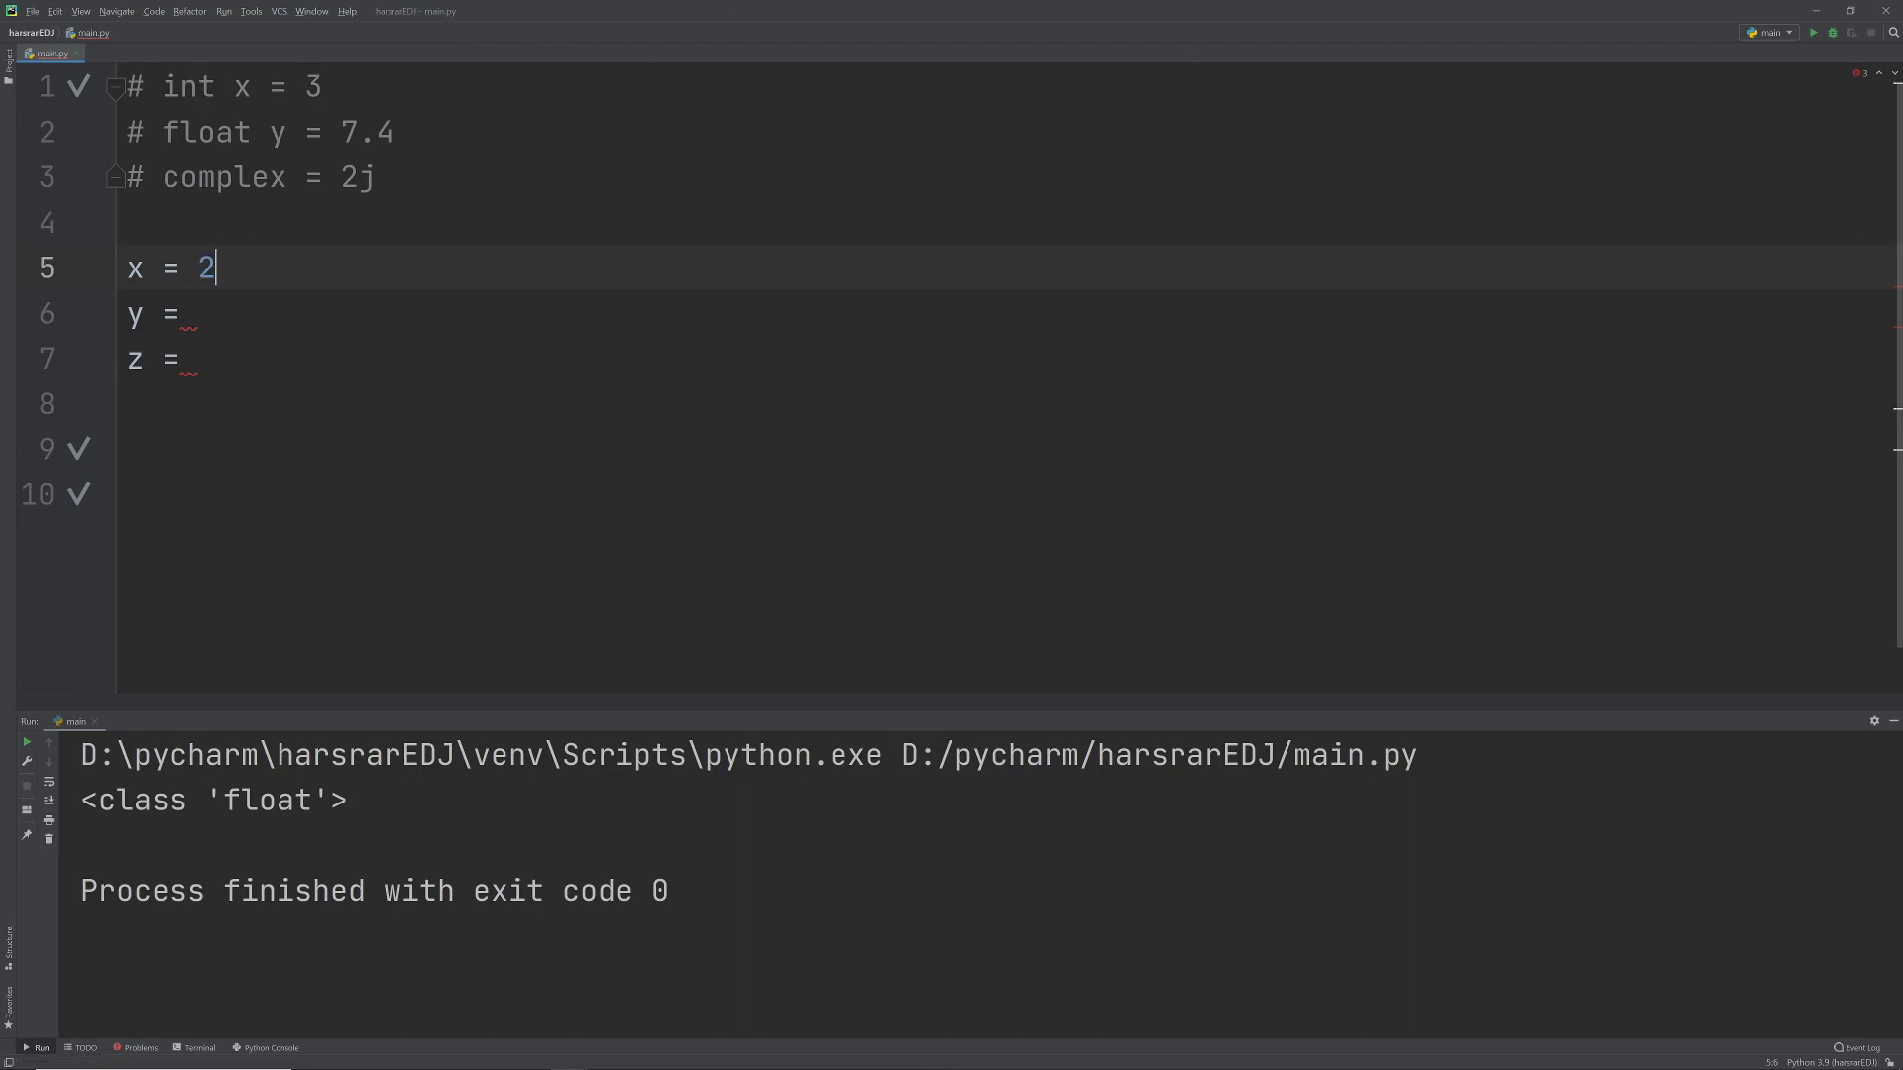
- Assign y = 3.6 and z = 5j so each number type has one variable
type("3.6")
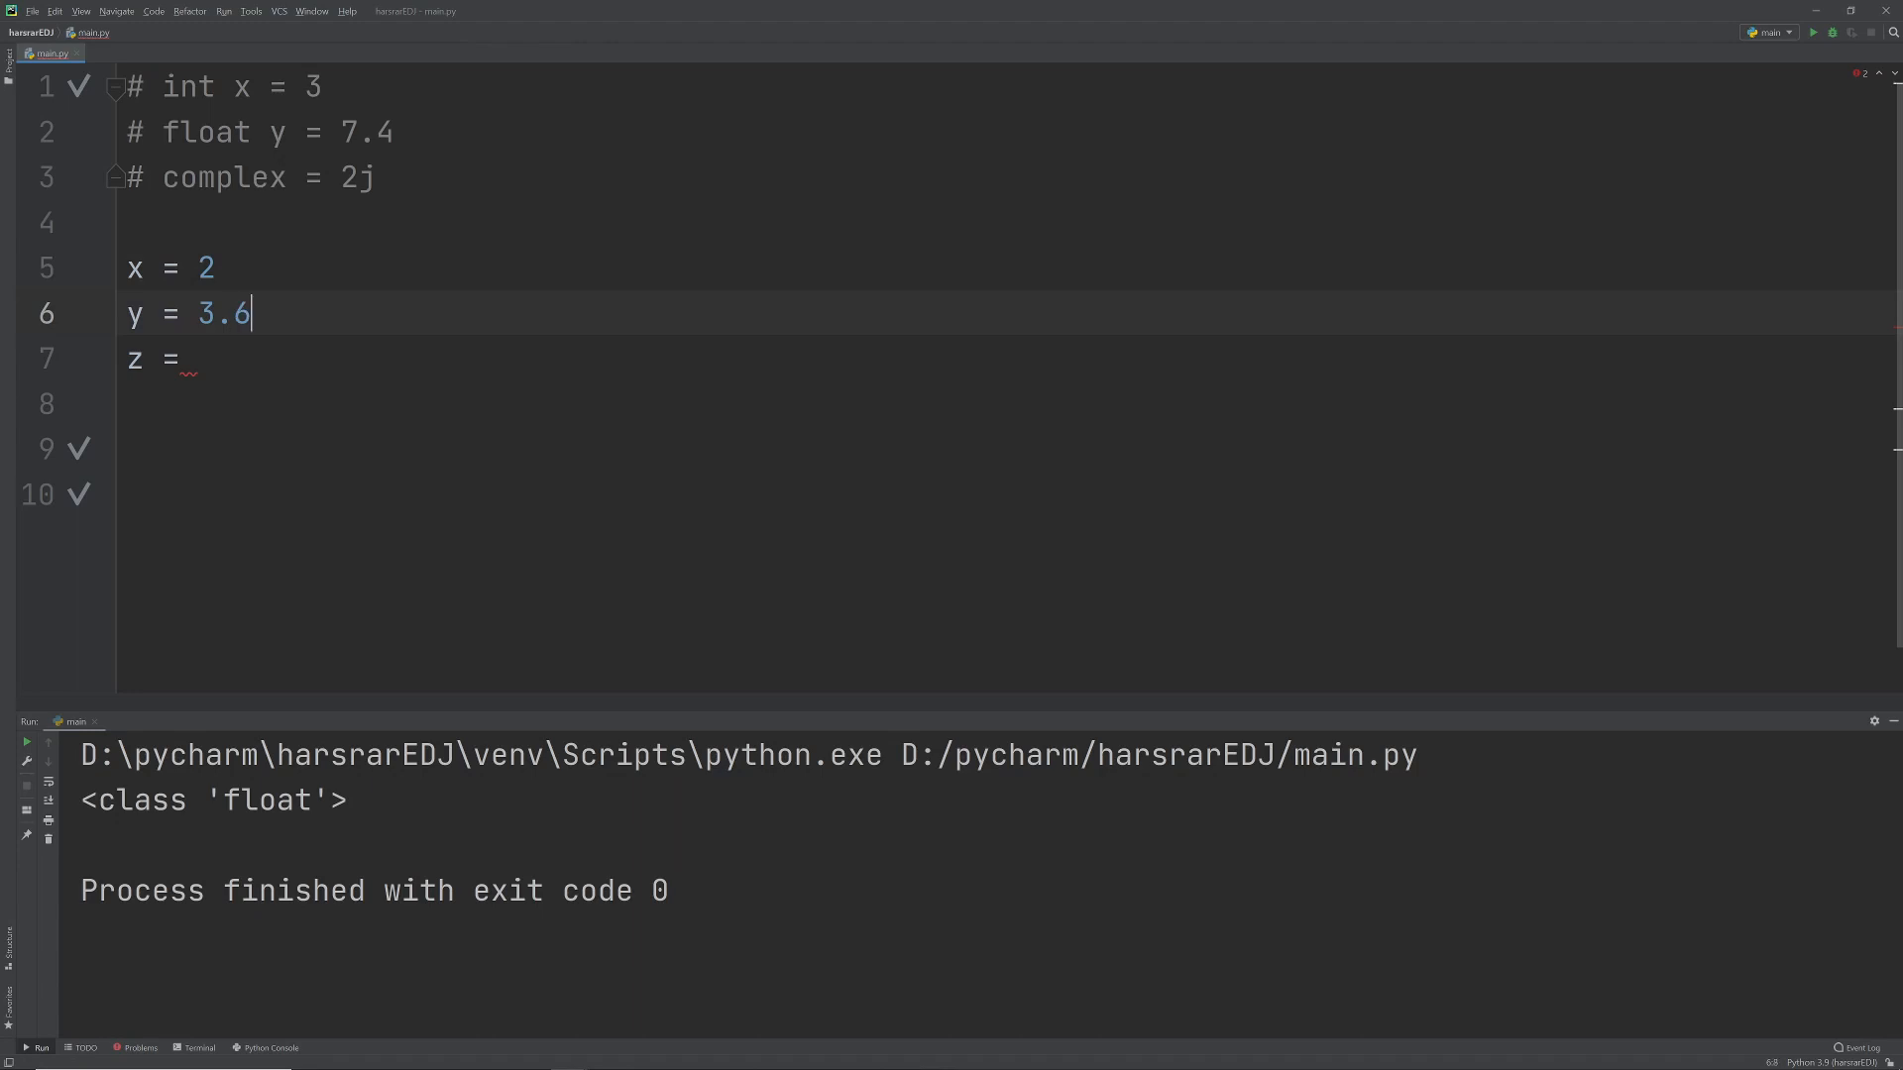
type("5j")
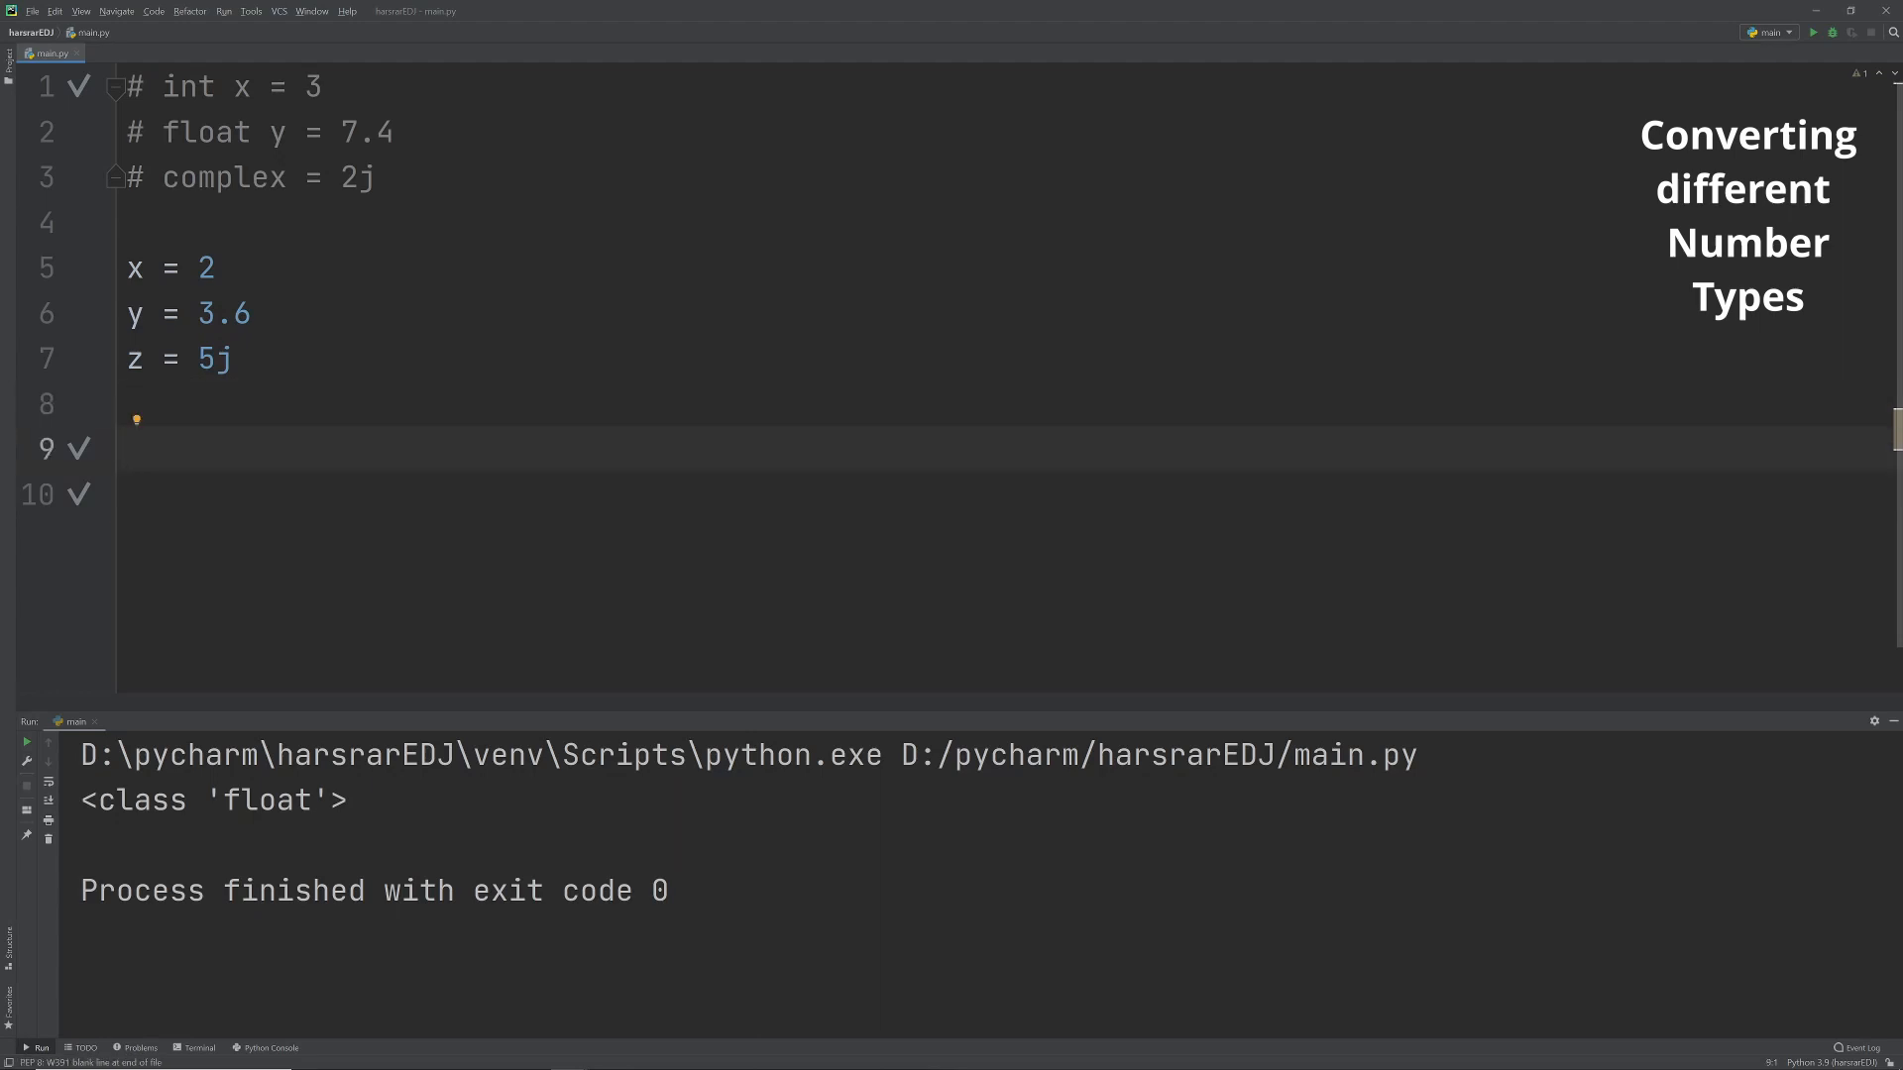
- Add a = float(x) and print(a), then run main to output 2.0
type("a = fl")
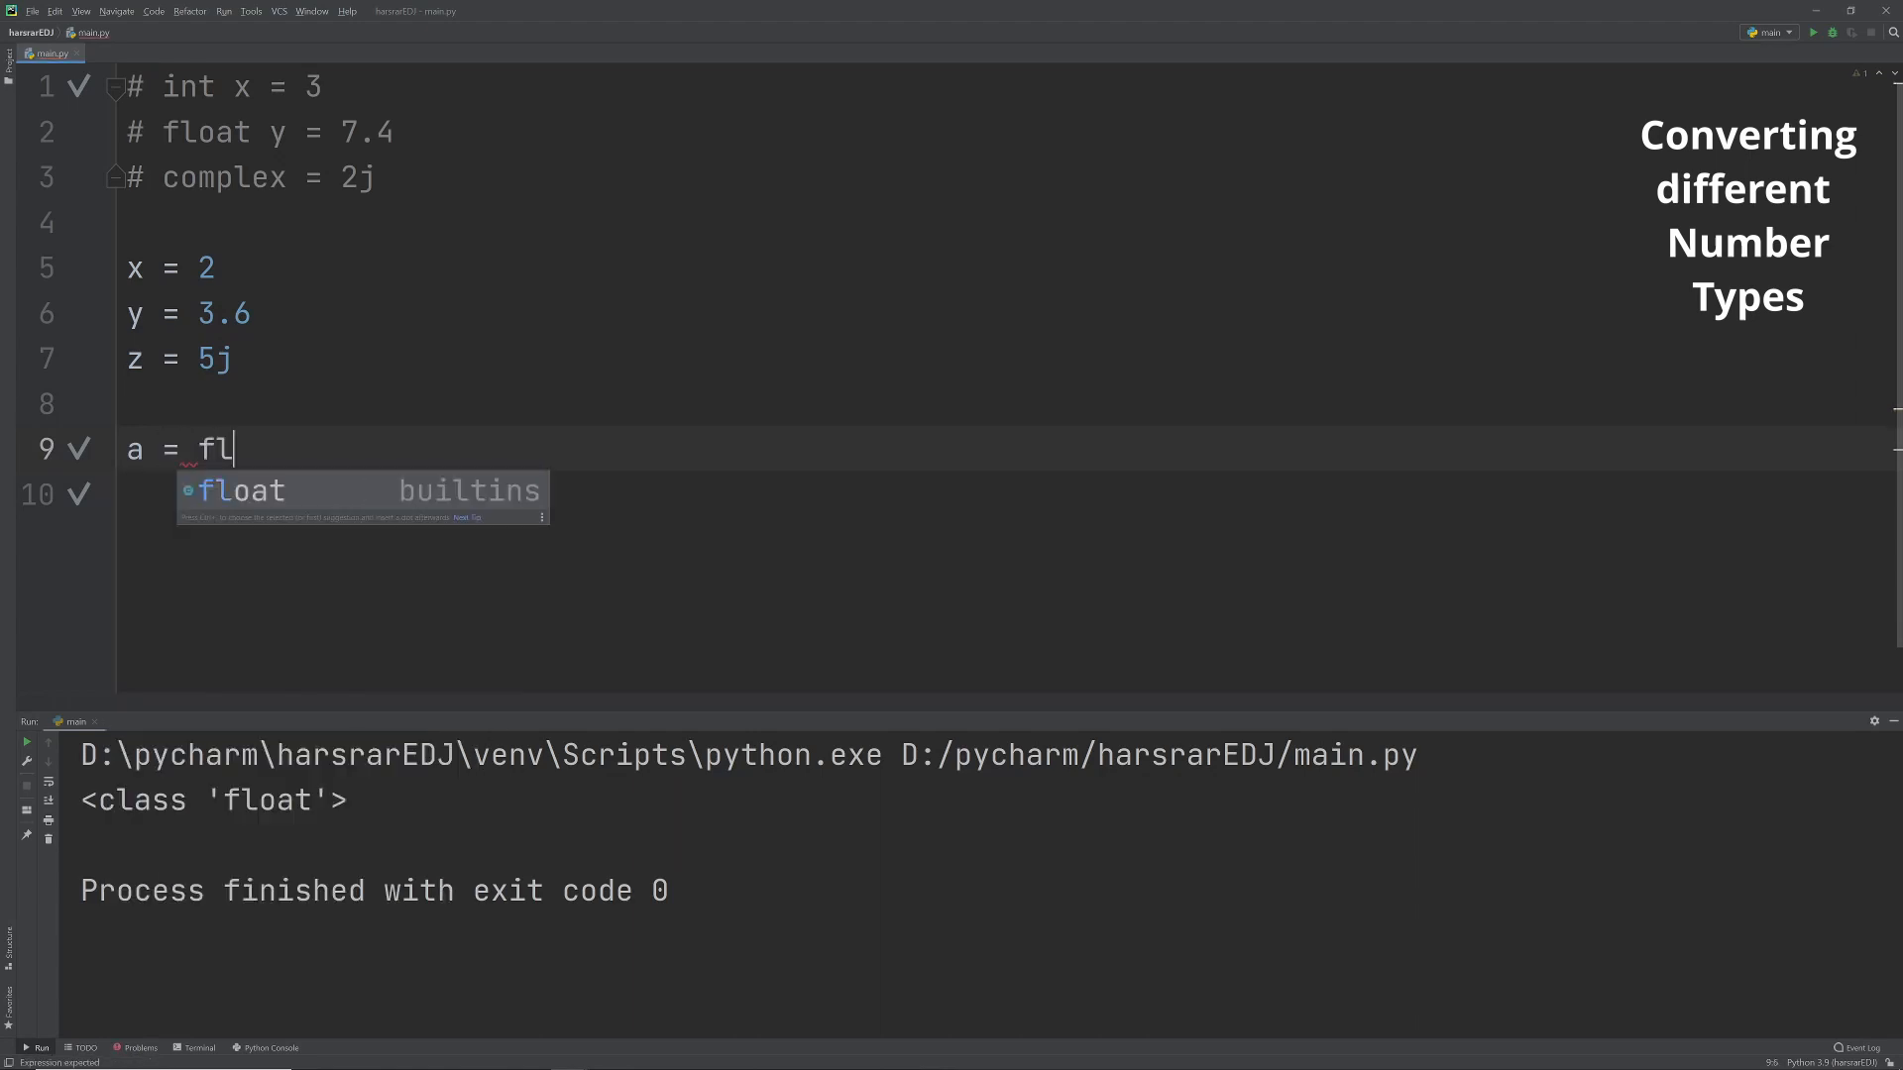
key("Tab")
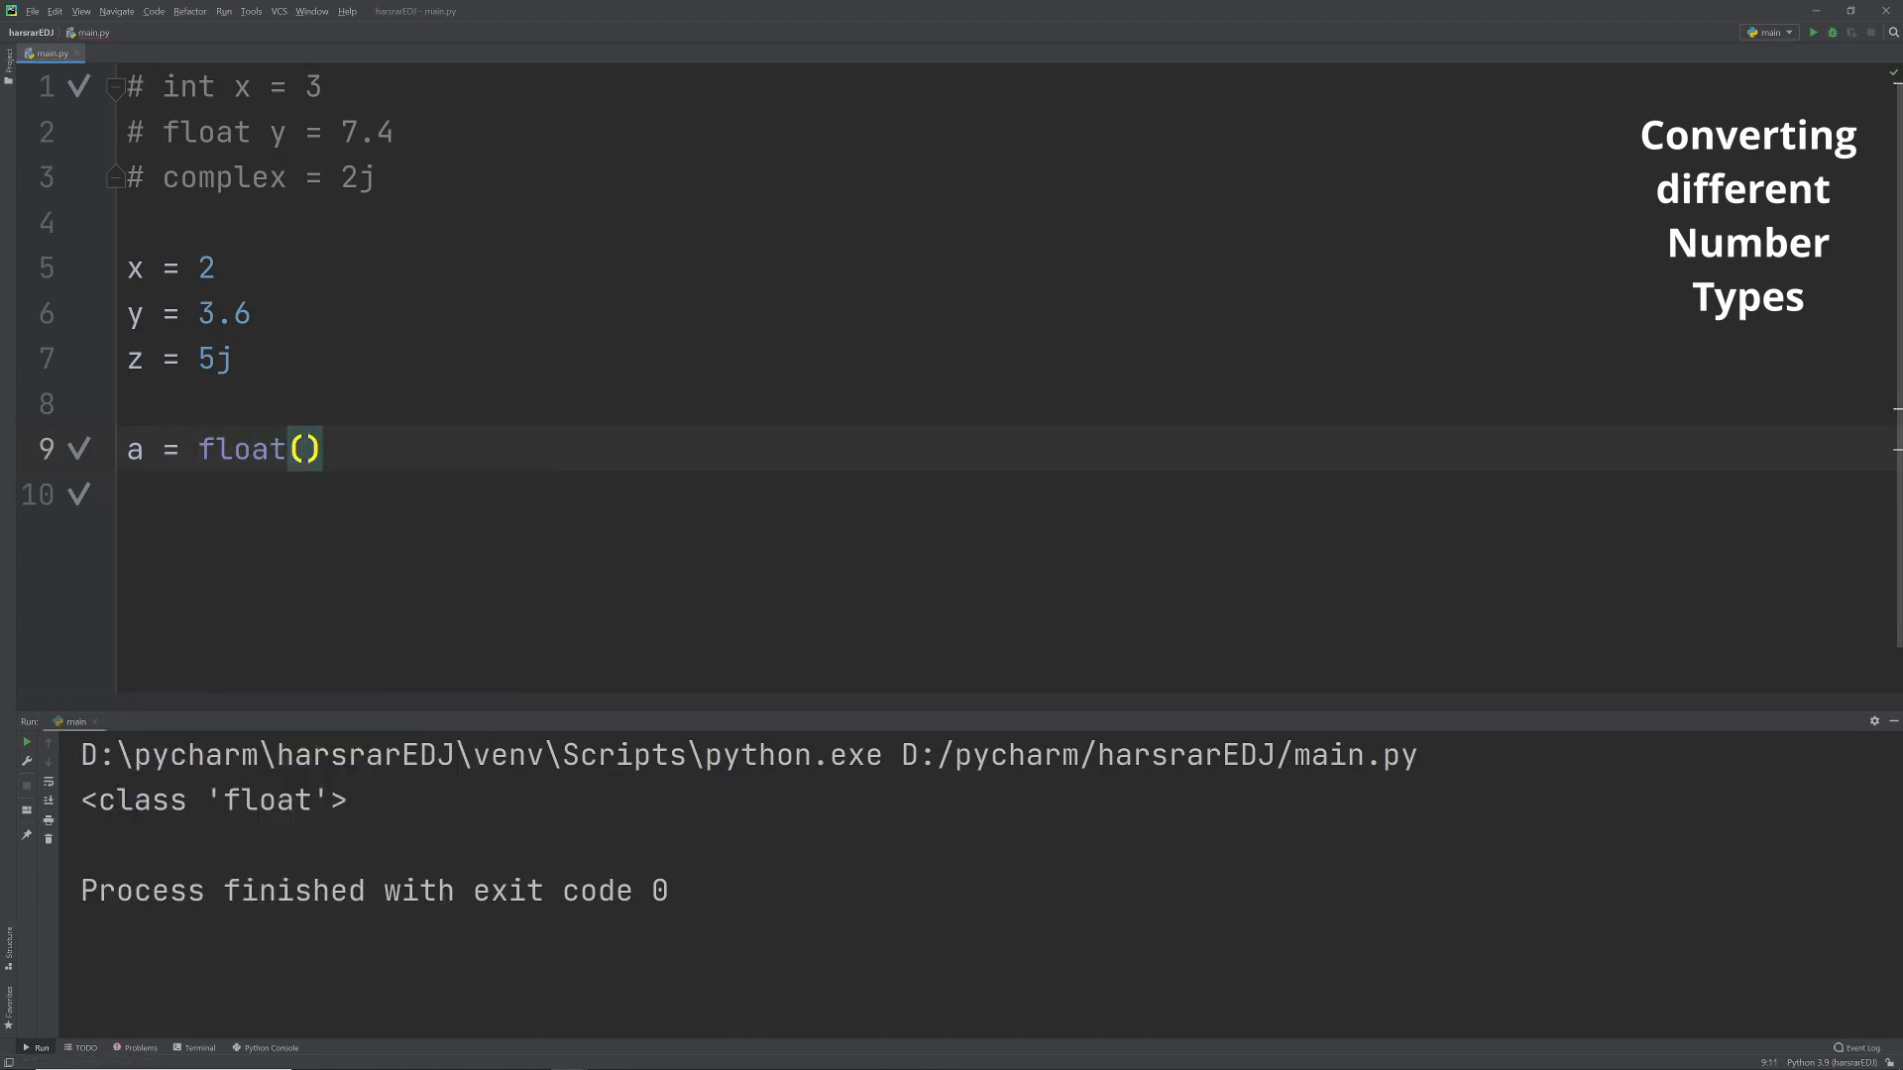
type("x")
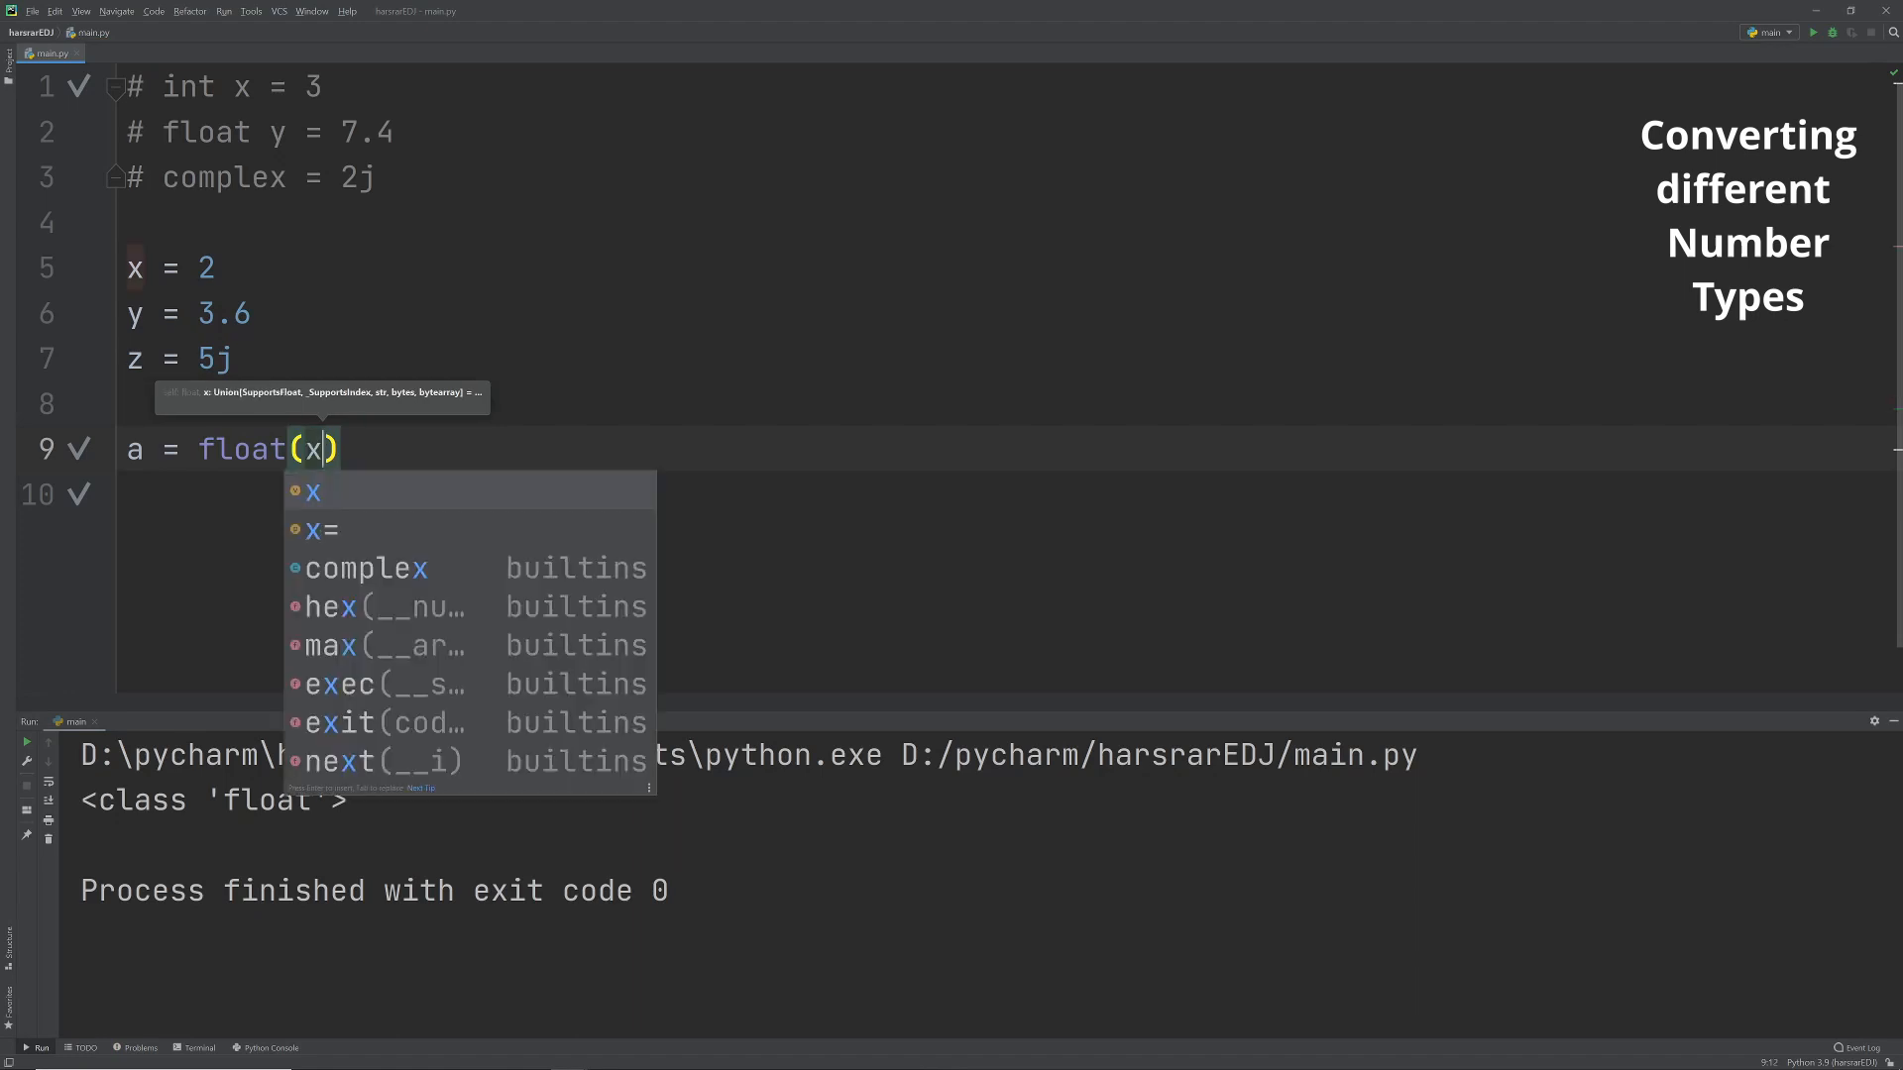
key("Escape")
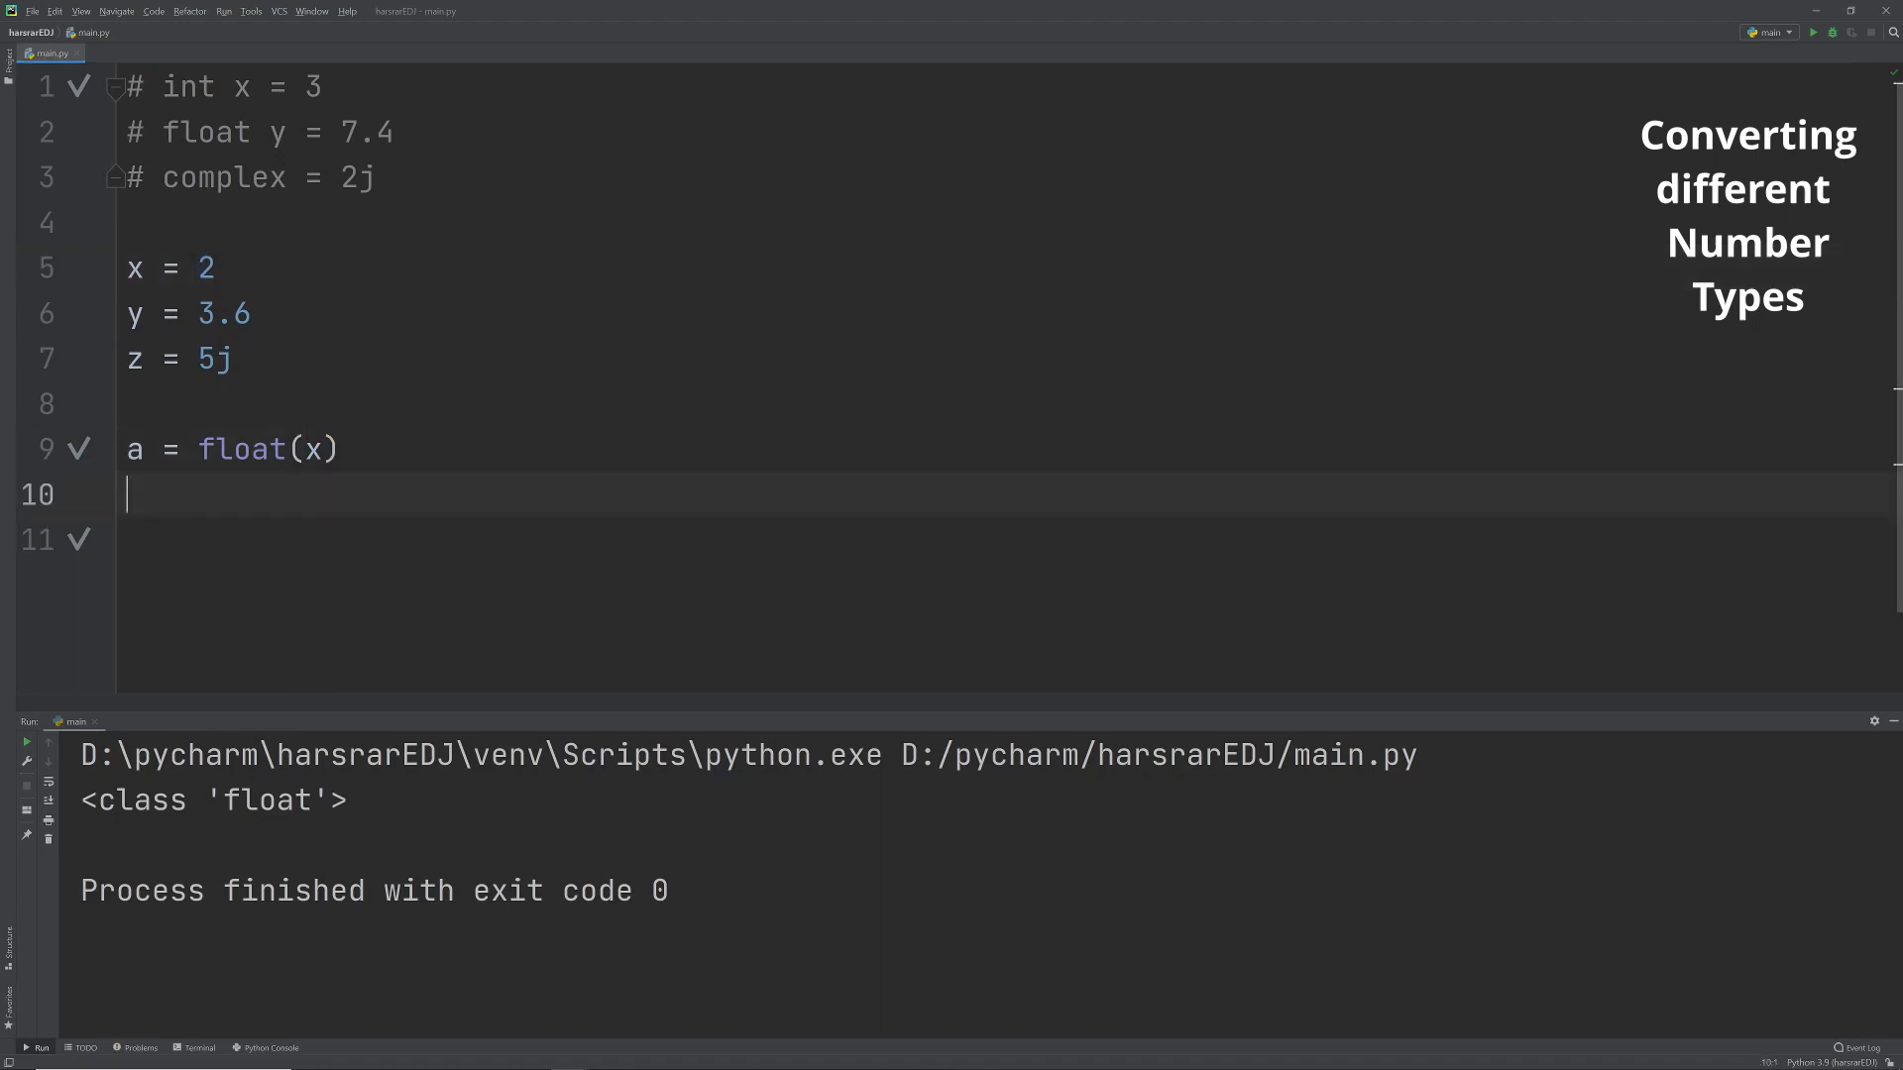
type("print(a")
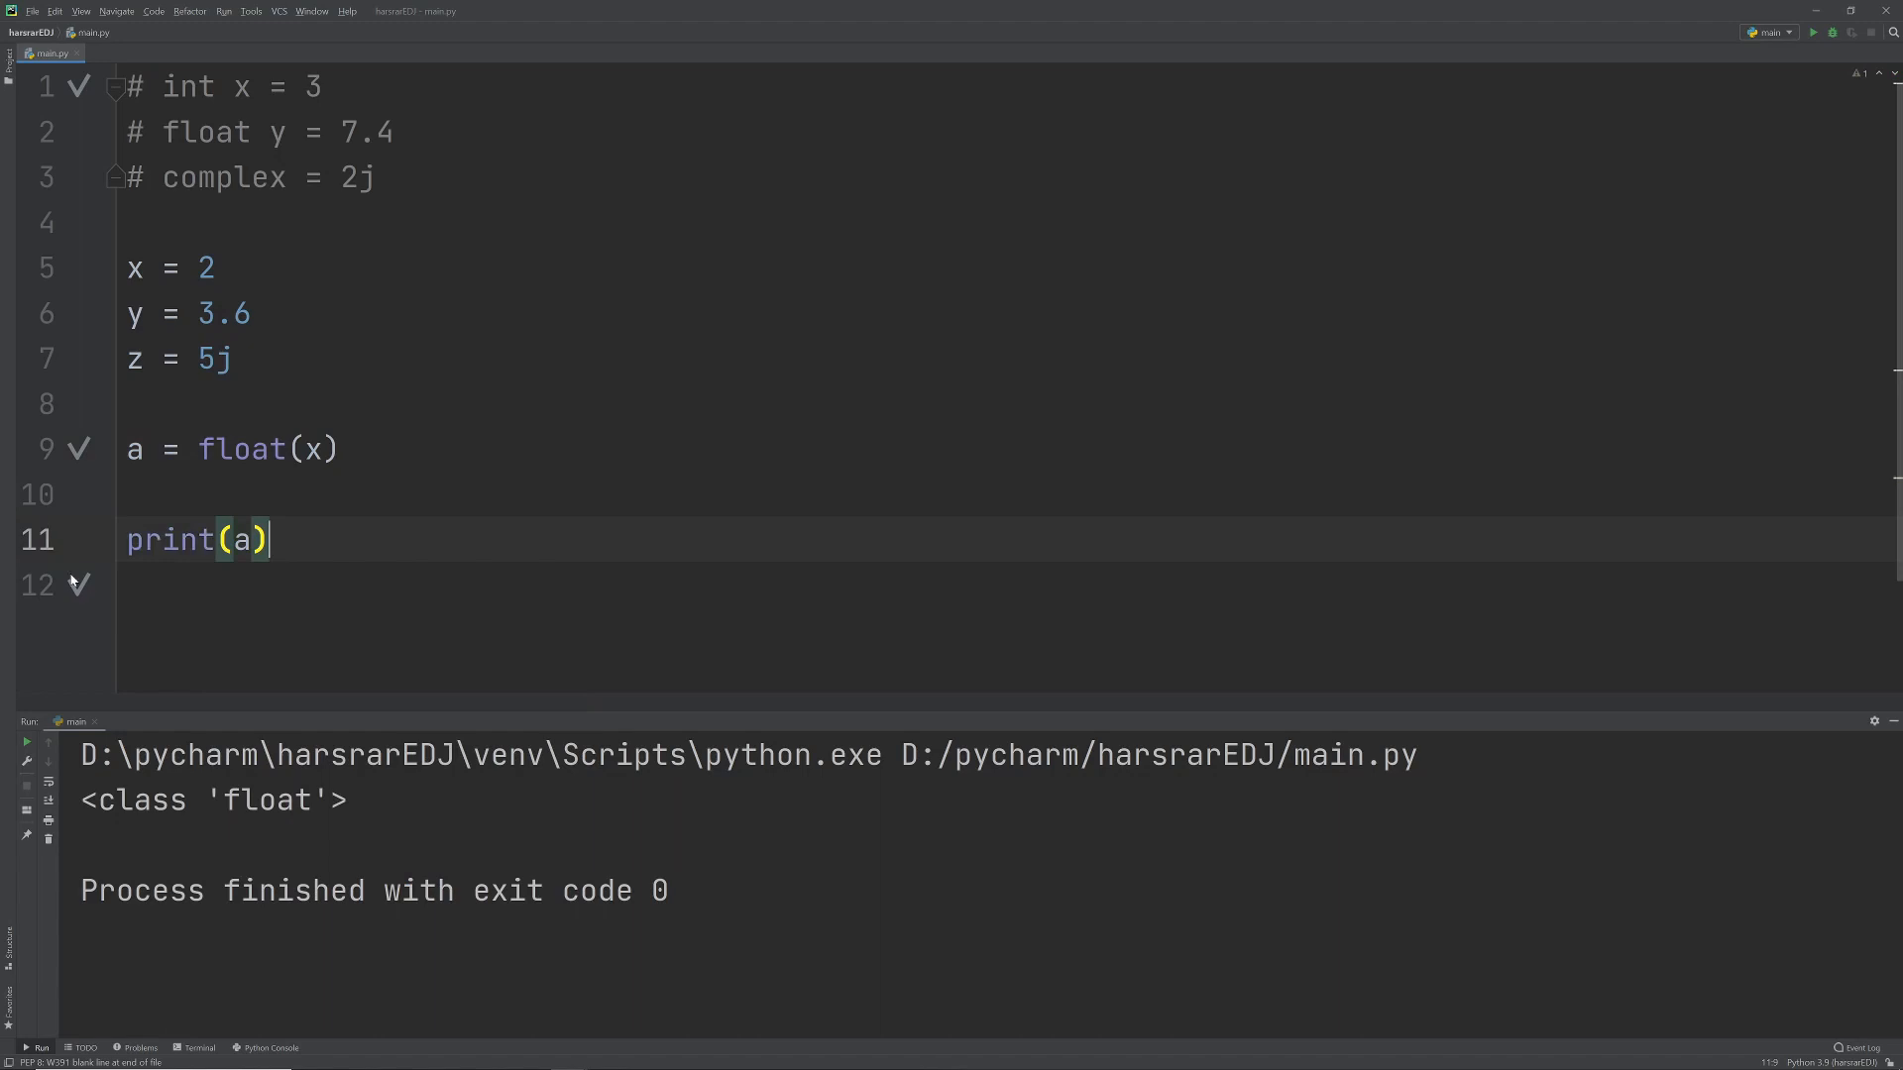
left_click(228, 12)
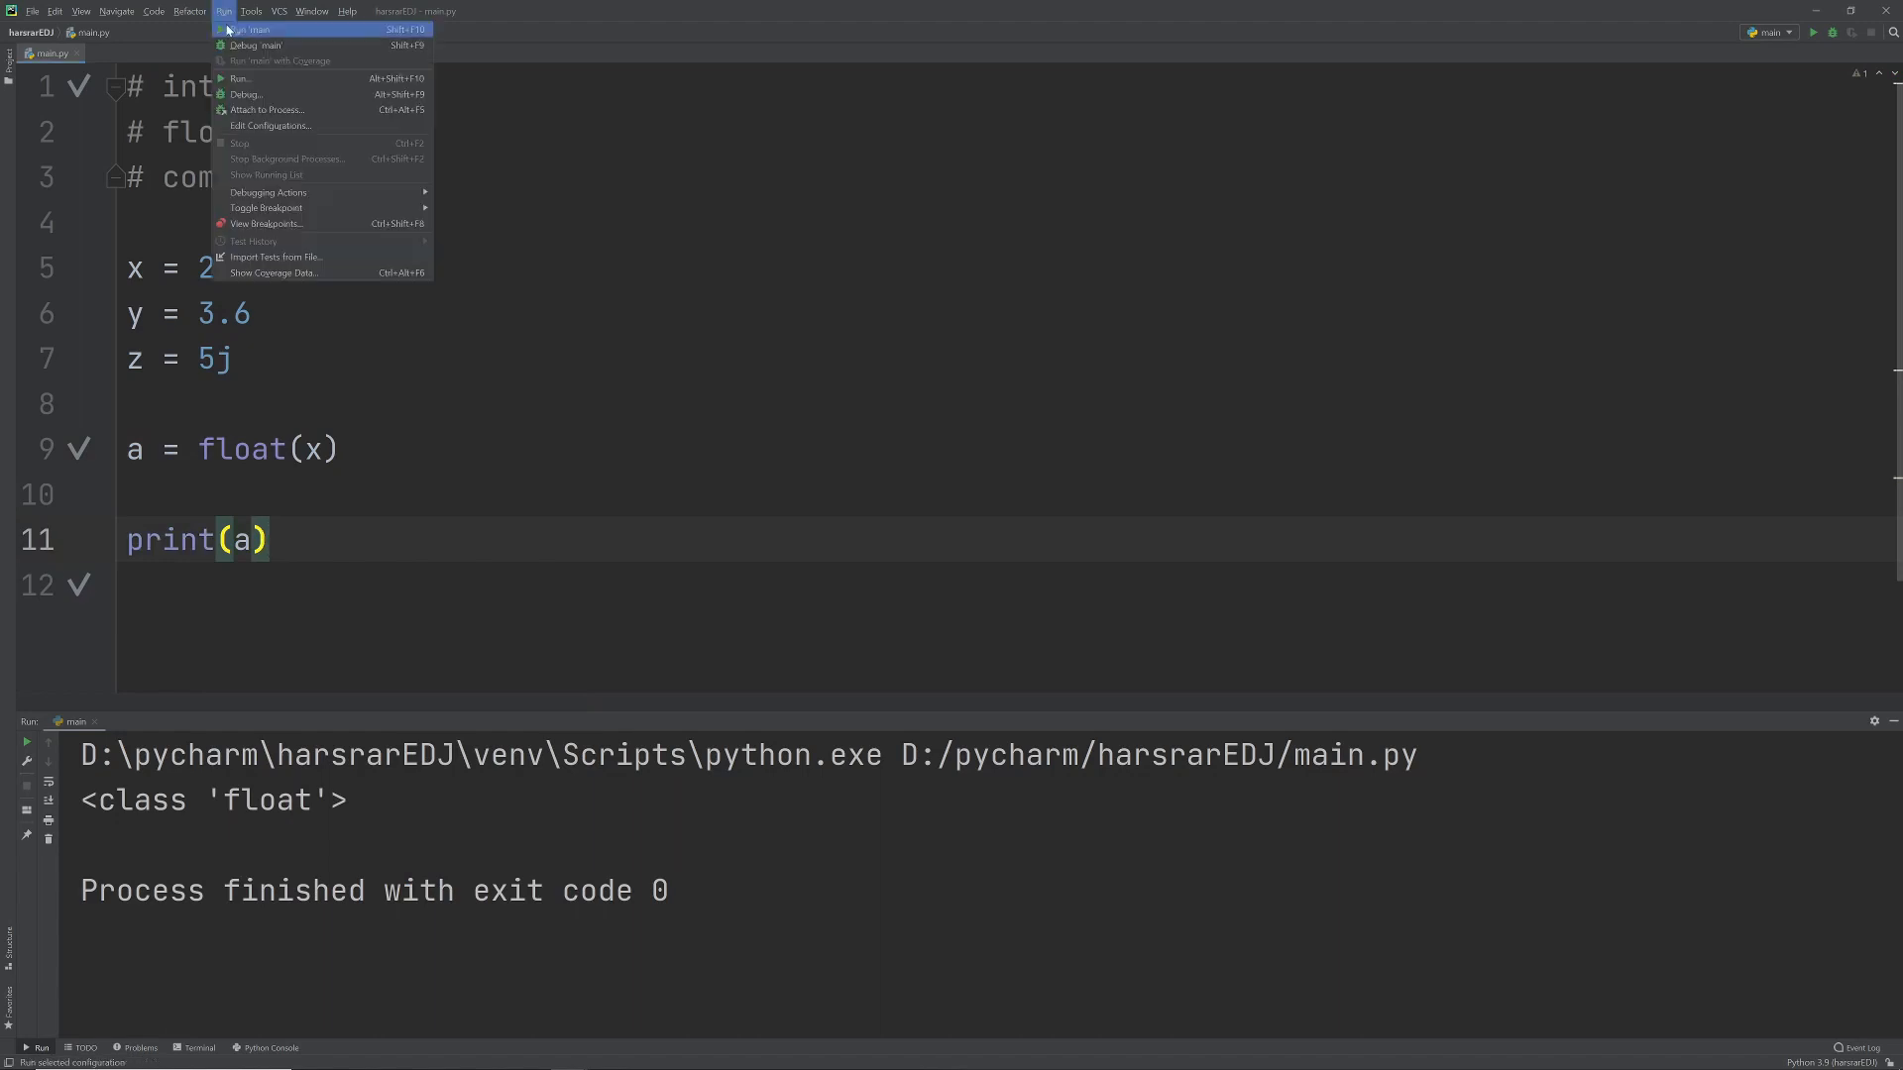
left_click(256, 32)
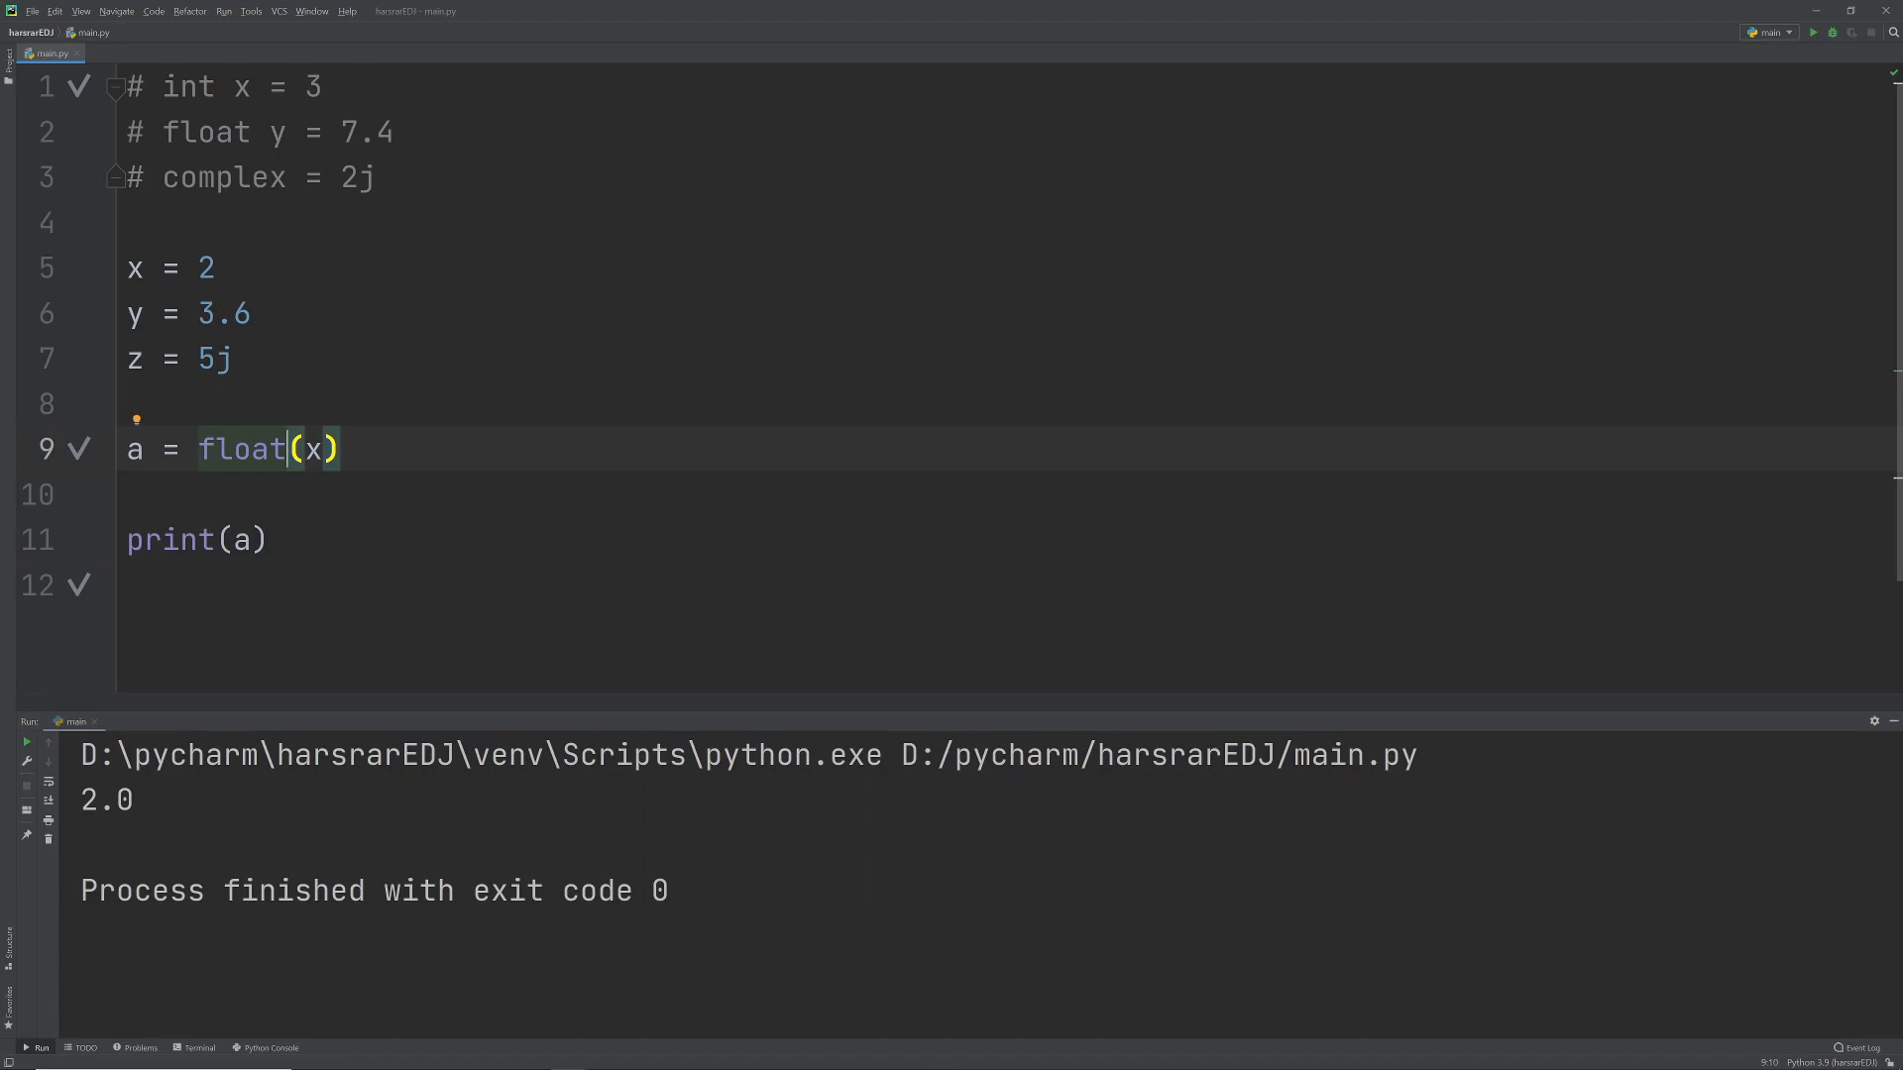
- Change the conversion to a = int(y) and run main so it prints 3
double_click(226, 313)
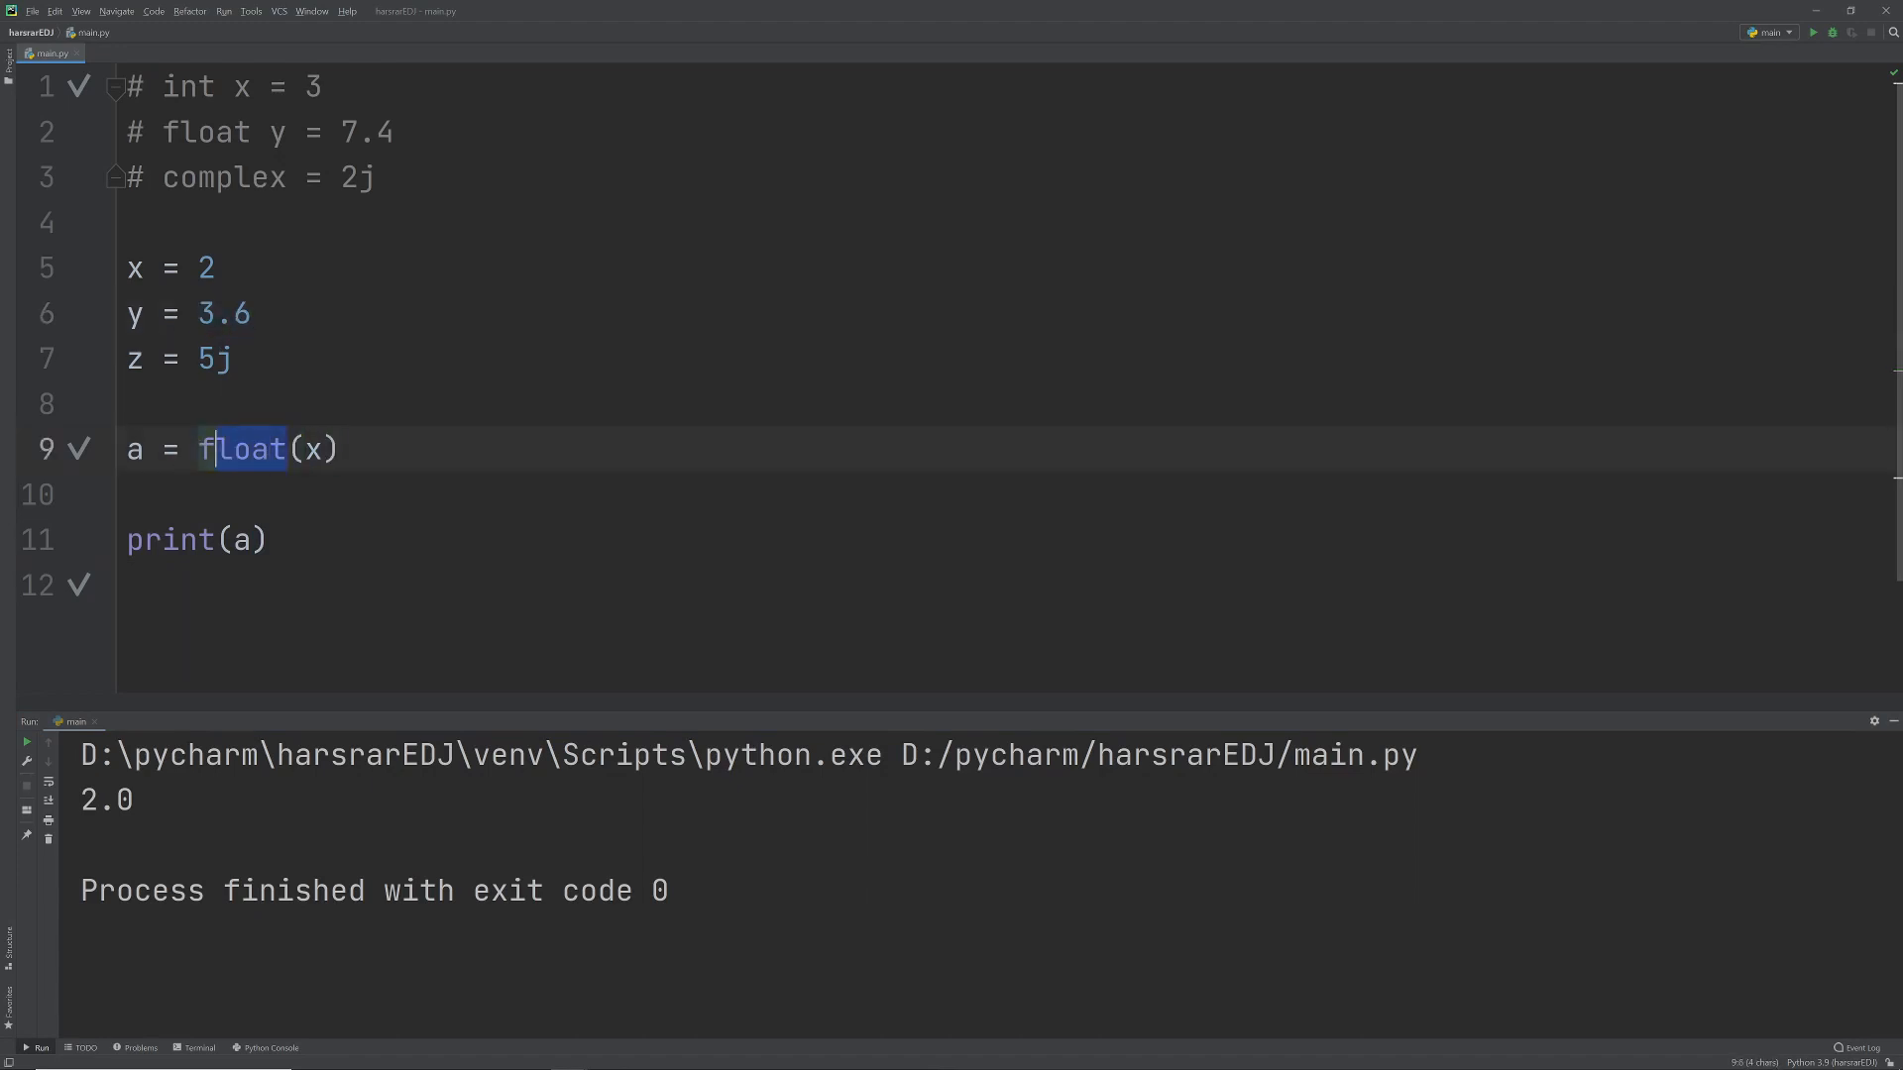
type("int")
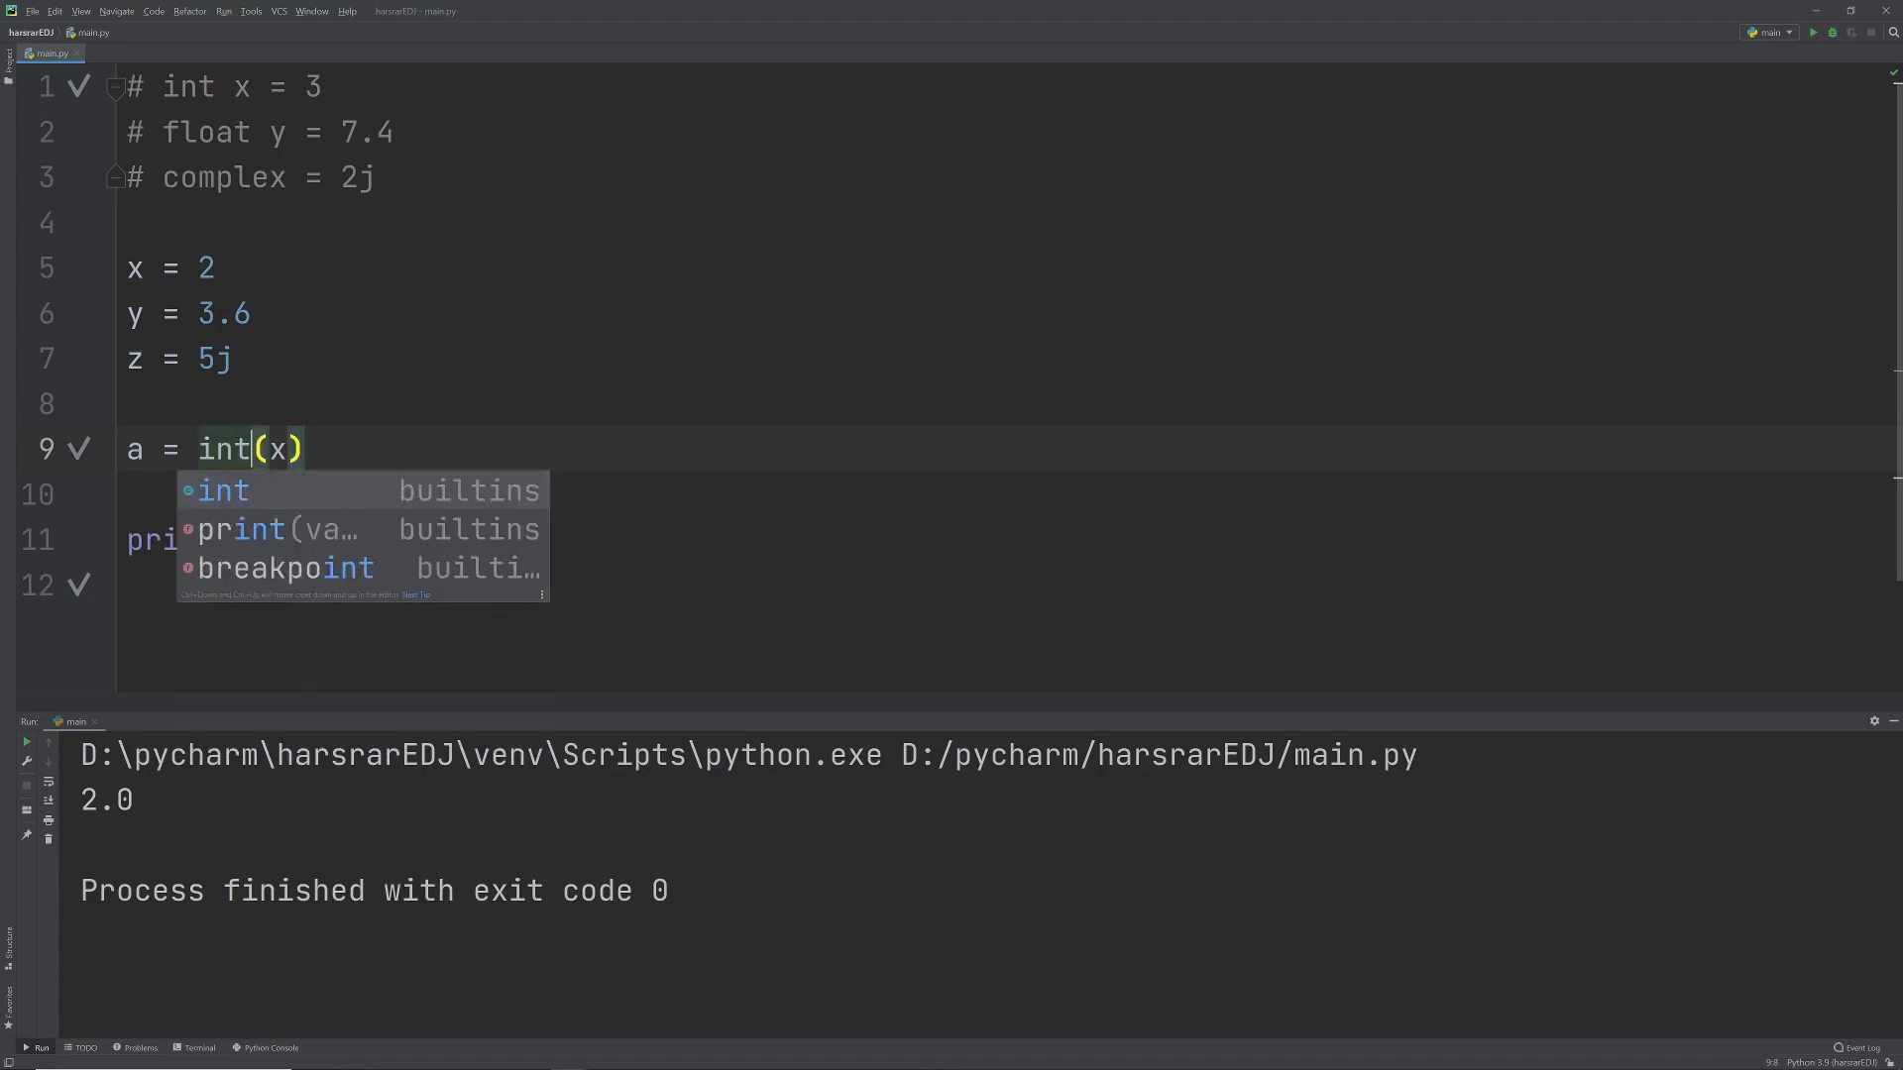
key("Escape")
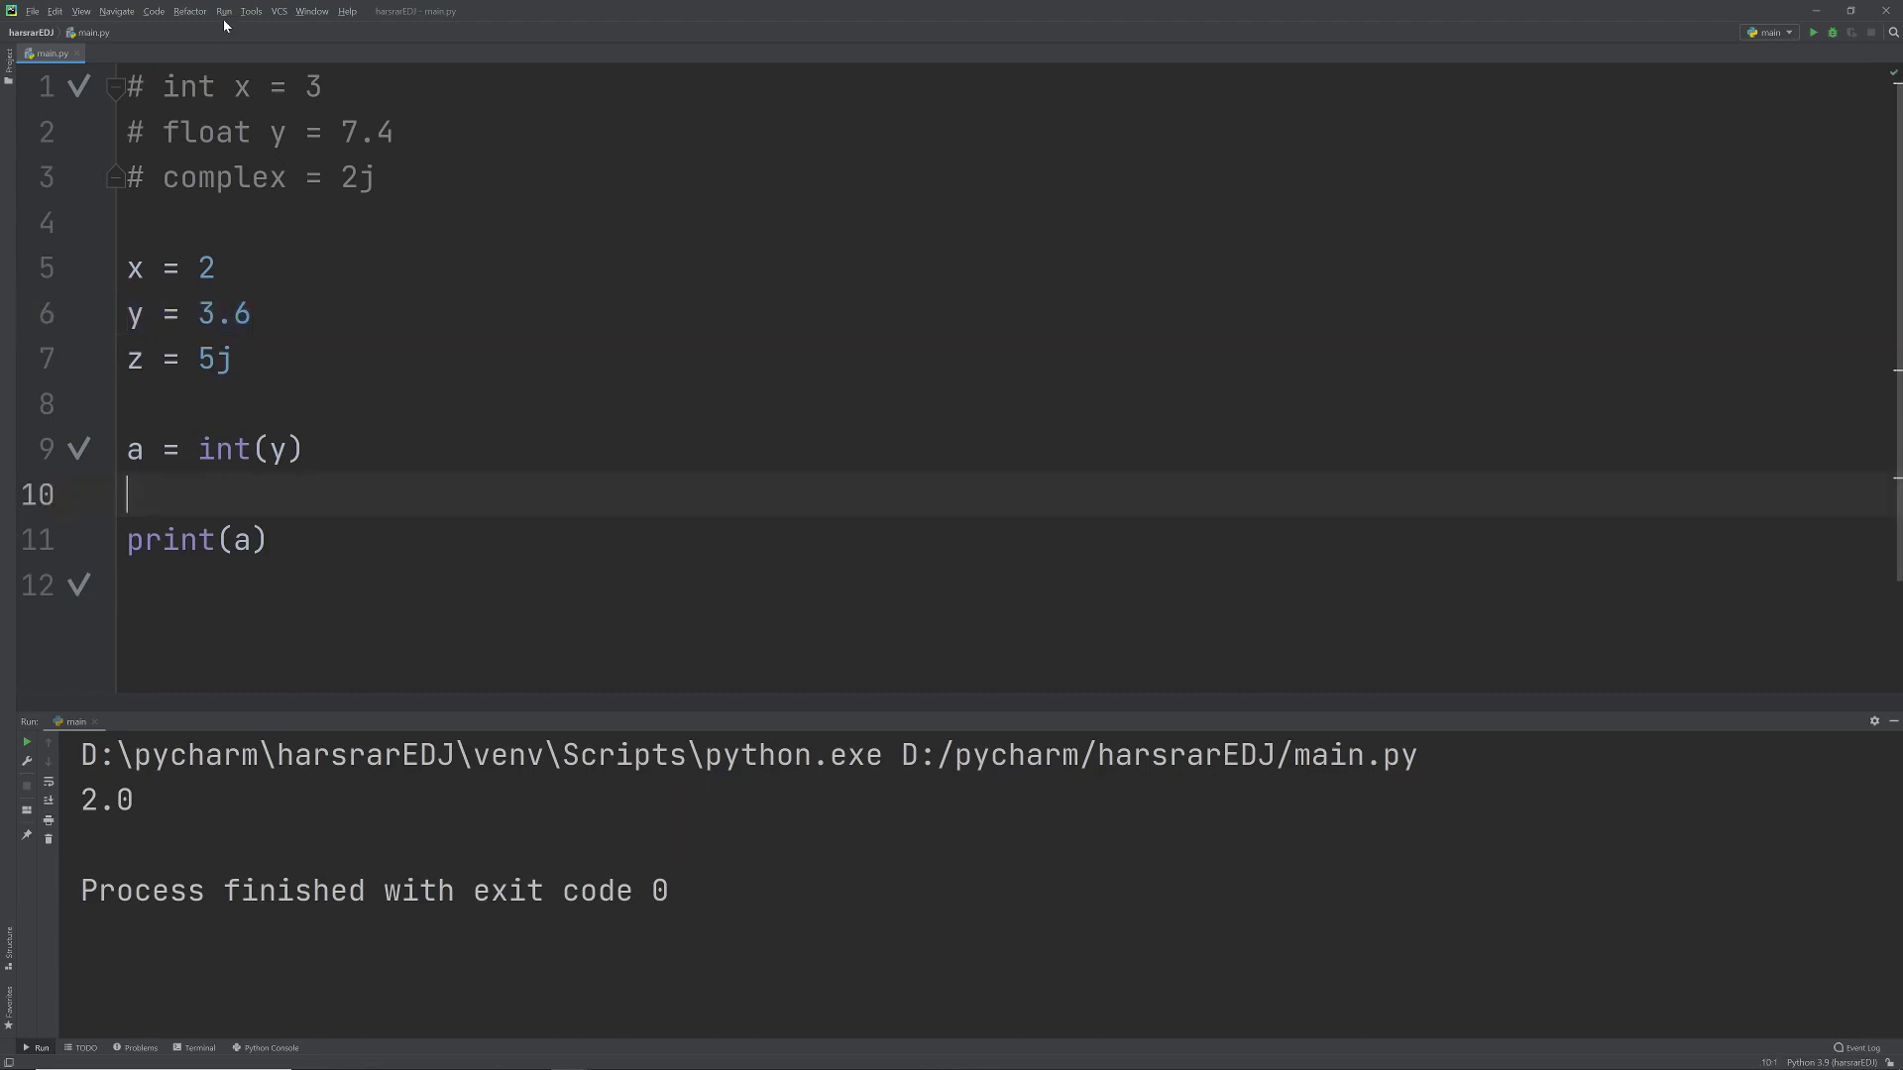
left_click(1812, 32)
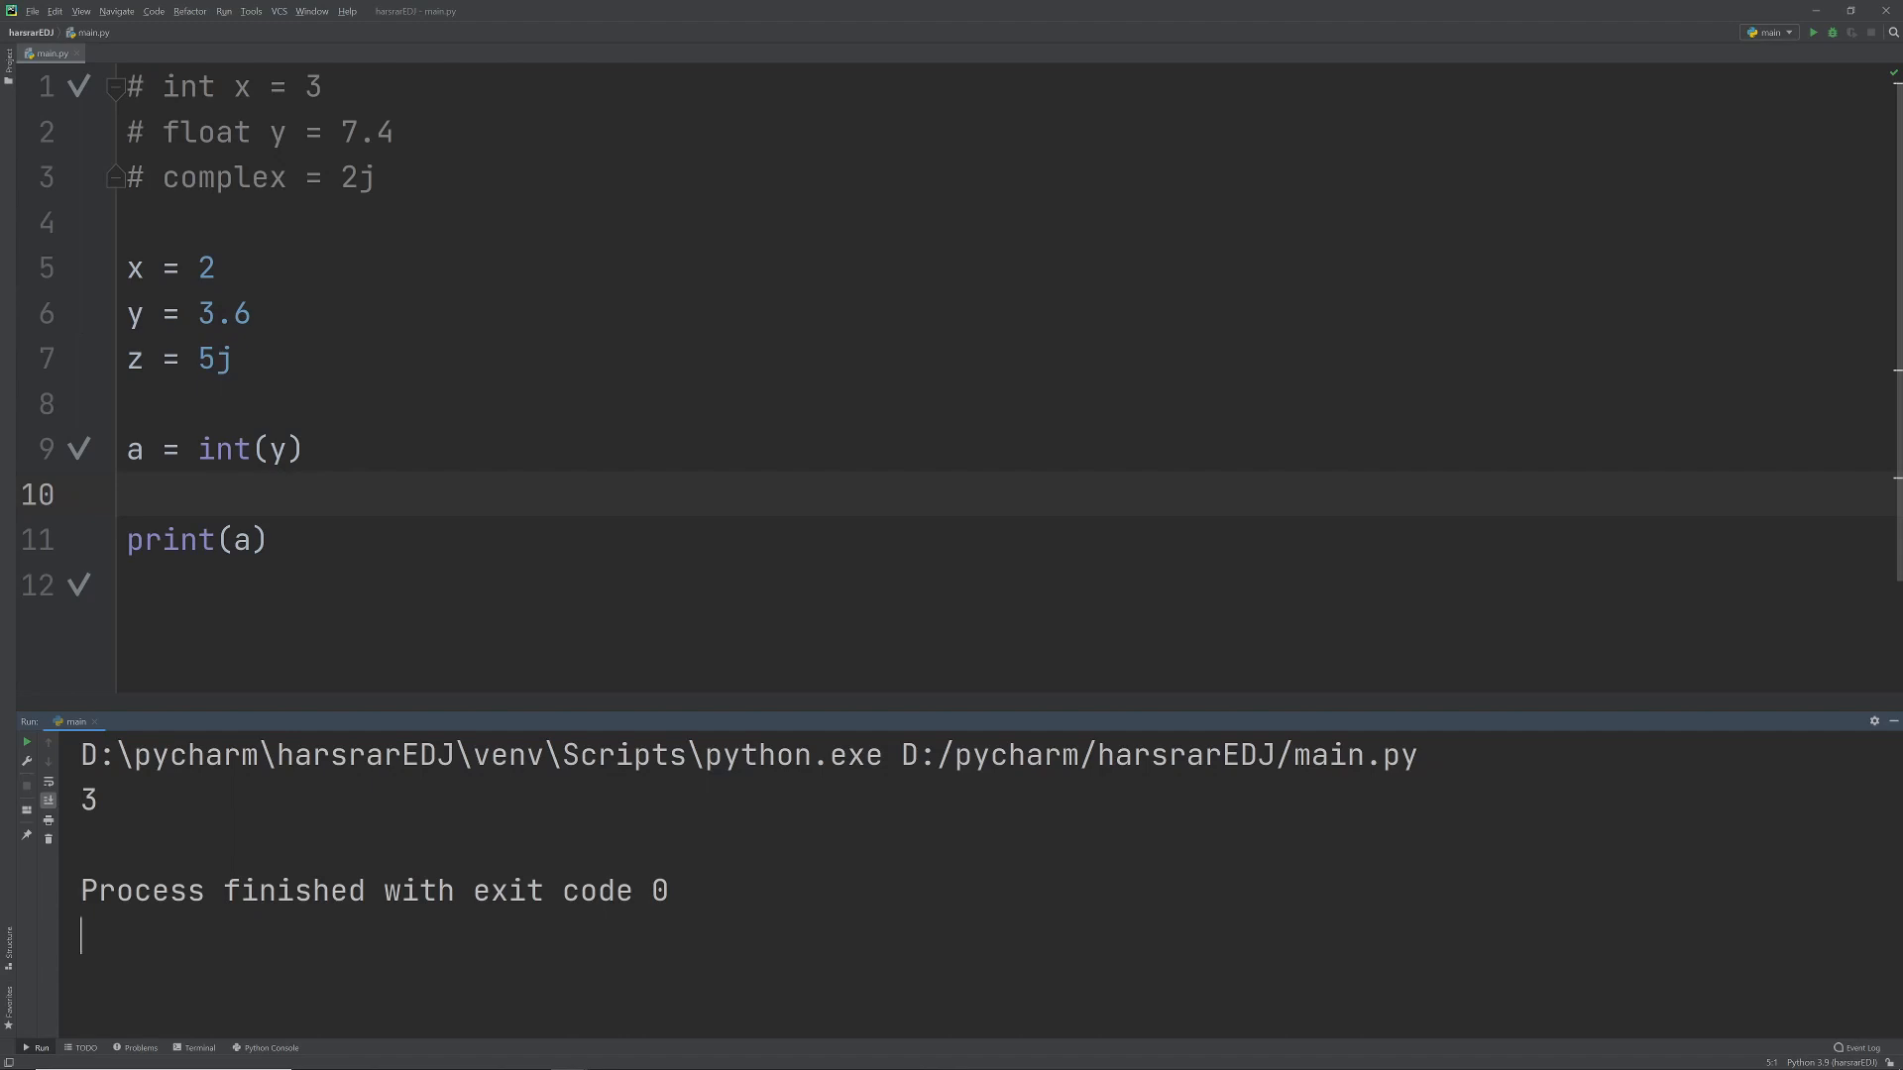
left_click(210, 268)
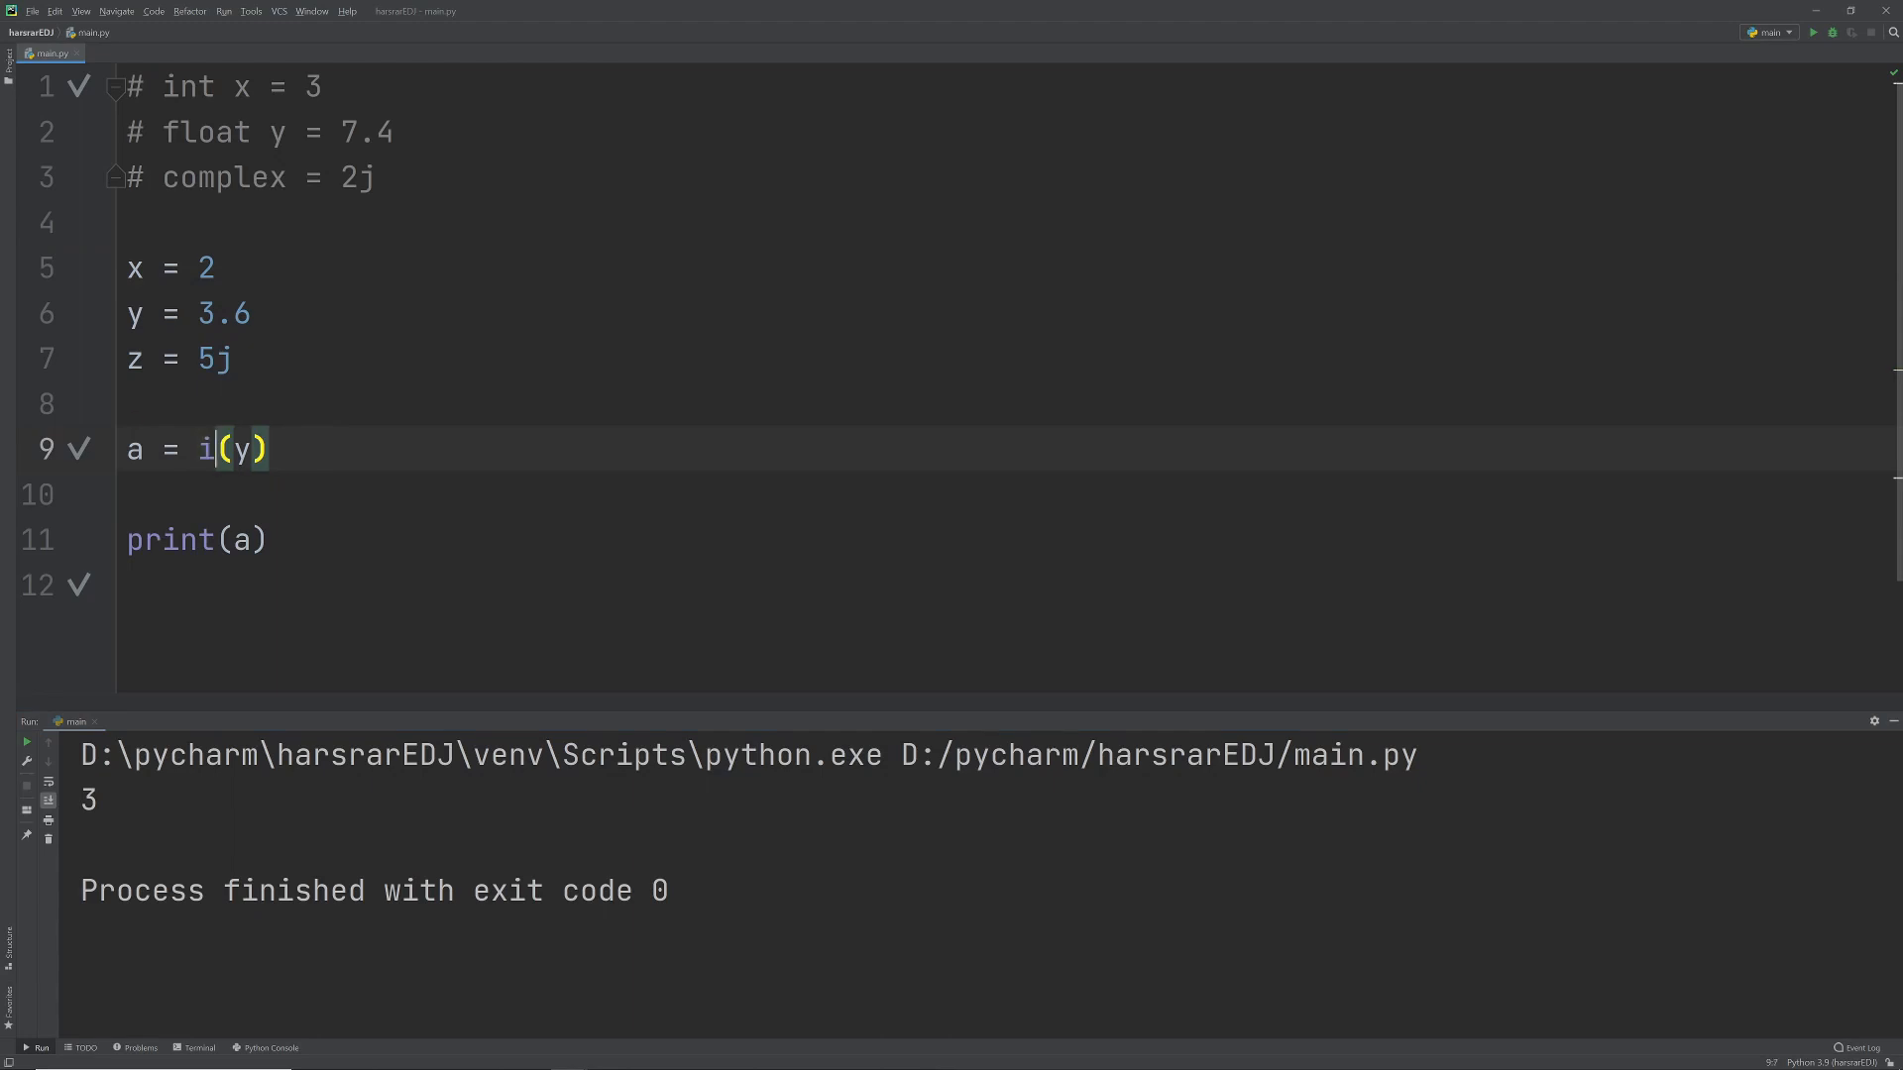
- Switch the conversion call to complex() and run the script to try it
type("omp[")
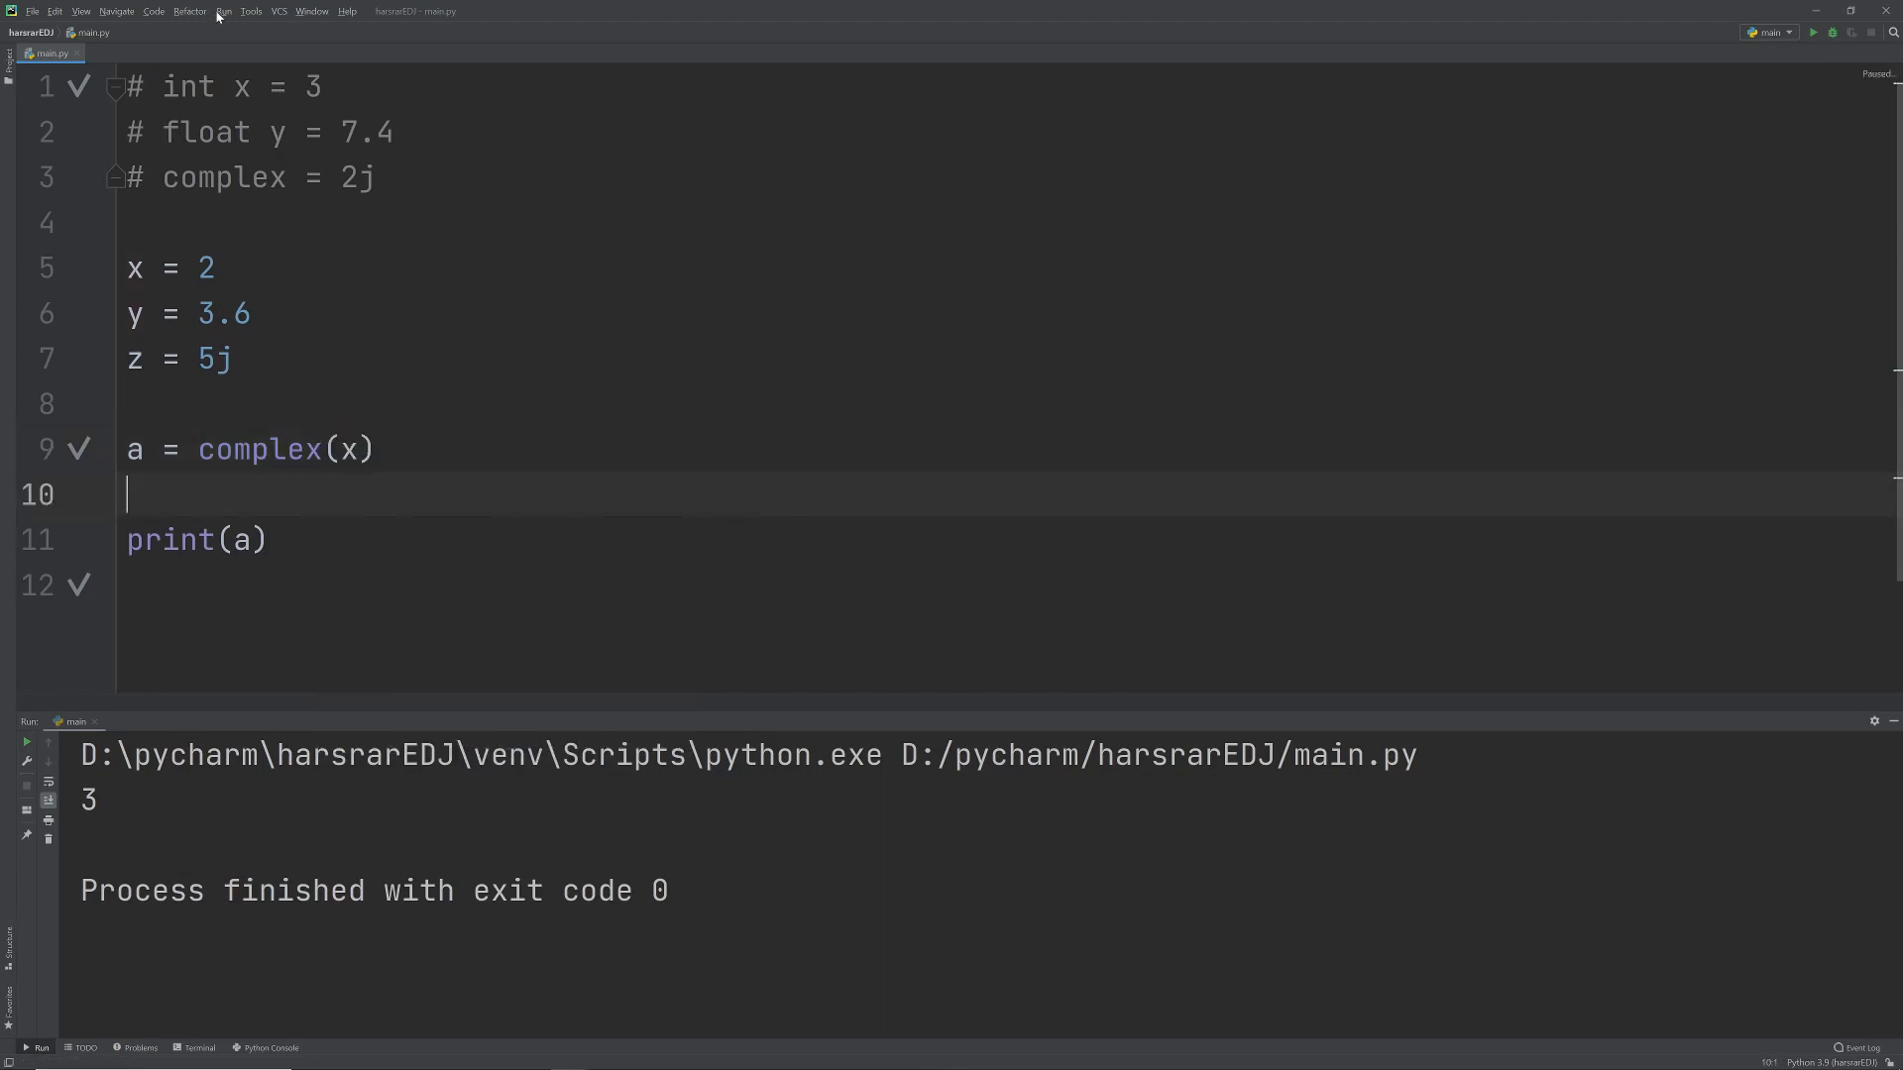
left_click(1812, 32)
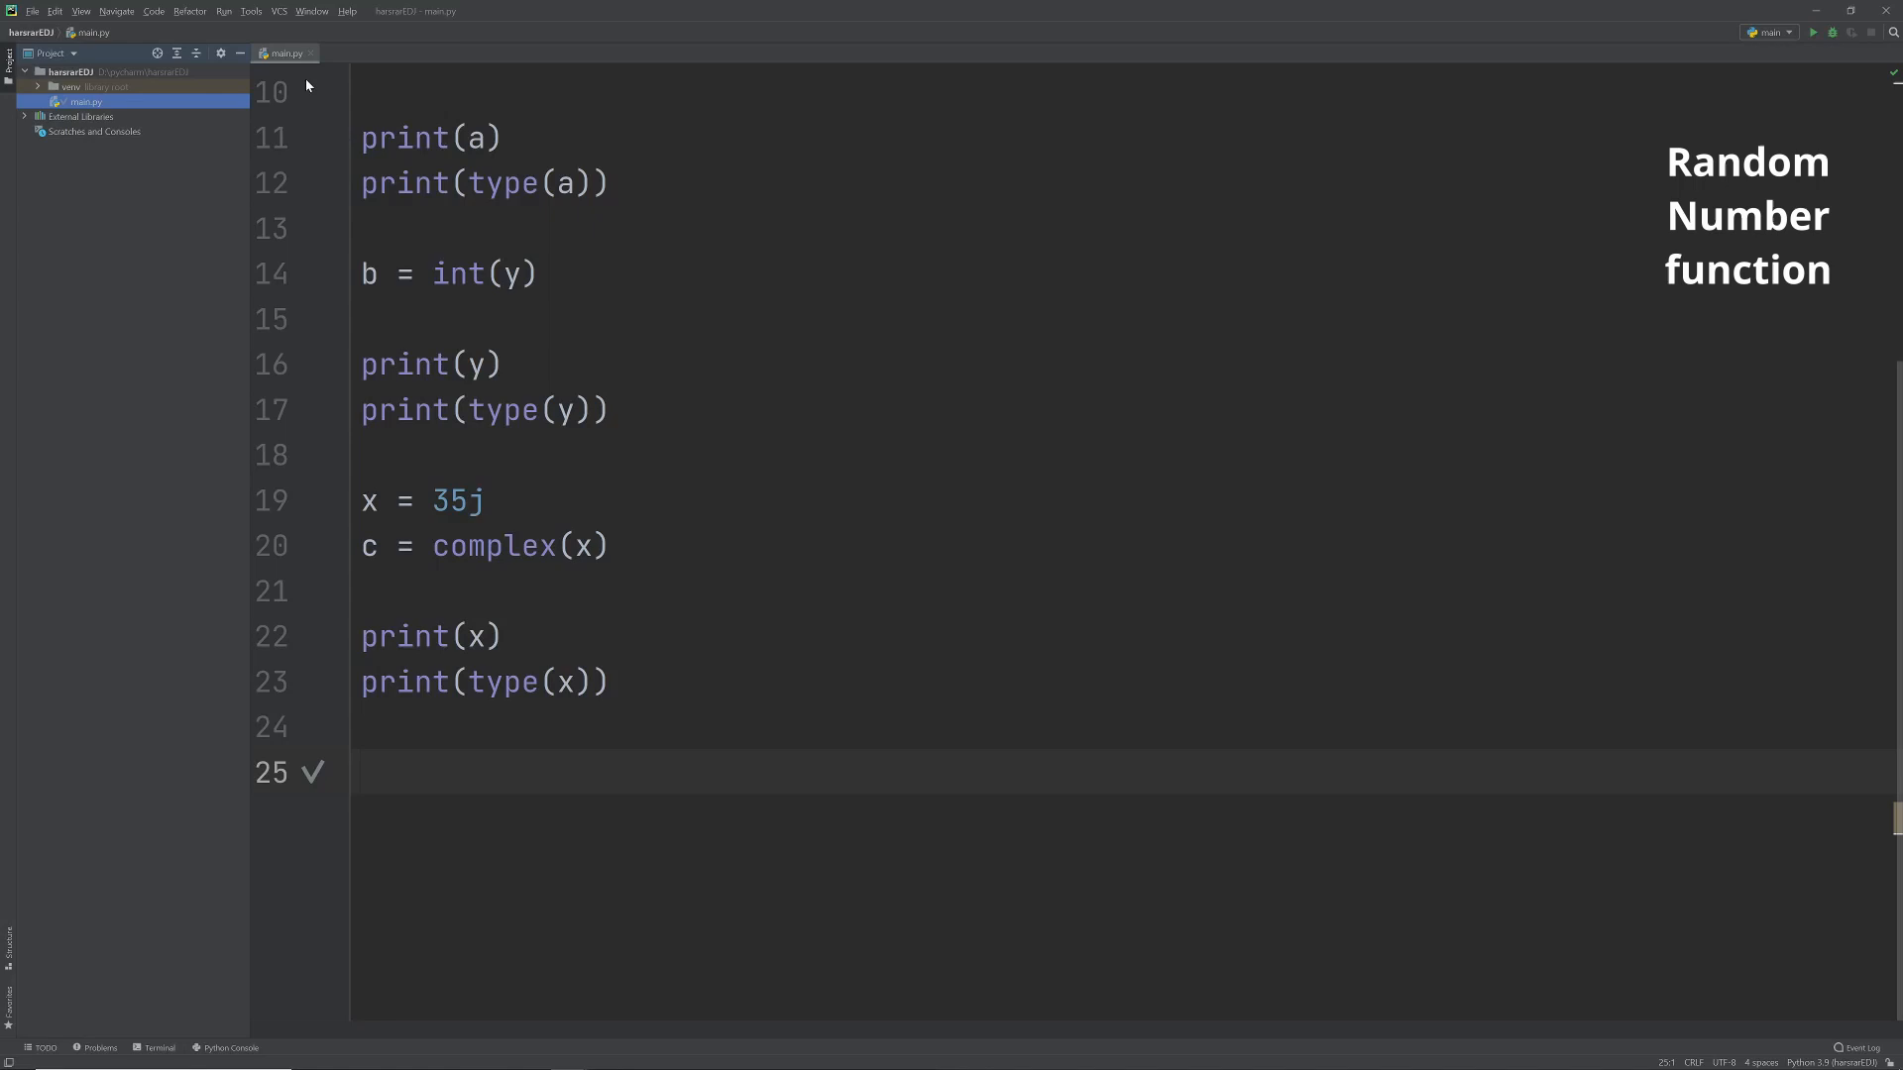
- Hide the Project tree and add 'import random' on line 25 via autocompletion, with a blank line below
left_click(10, 55)
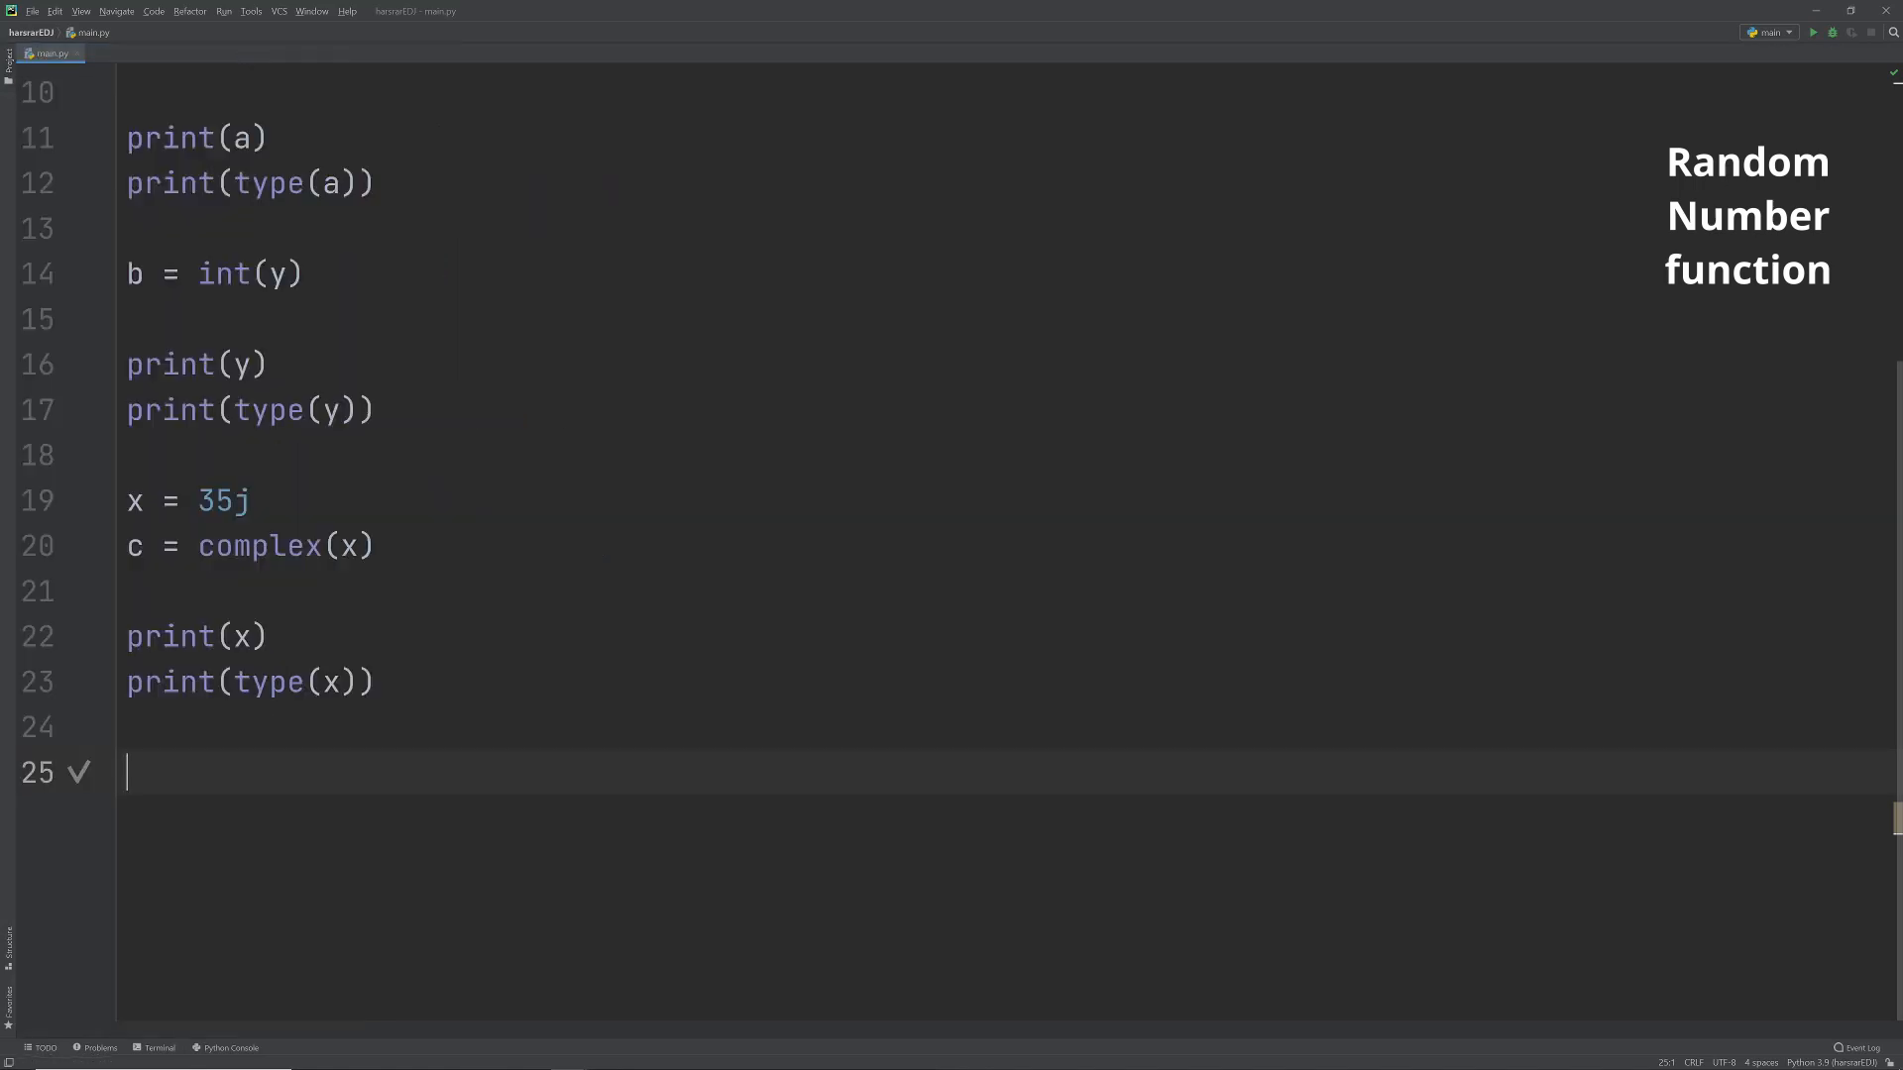
mouse_move(113, 230)
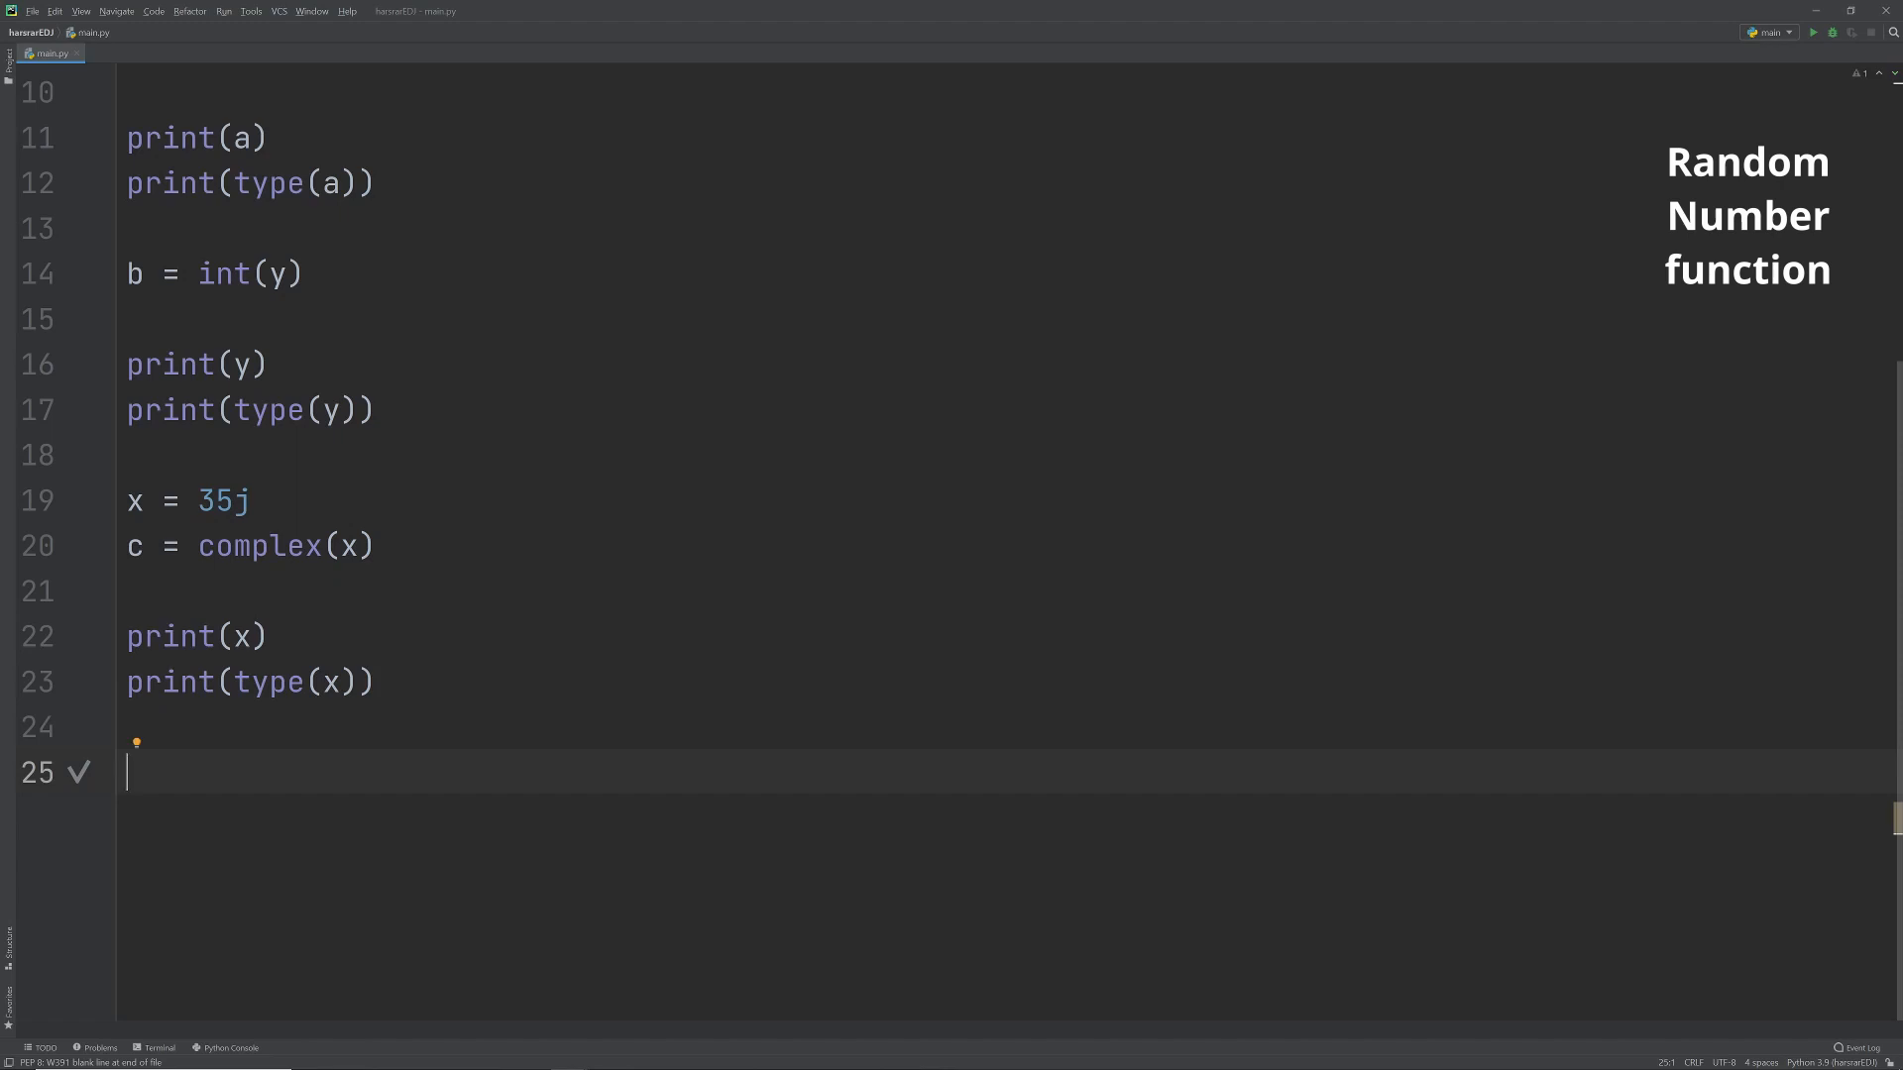
type("import r")
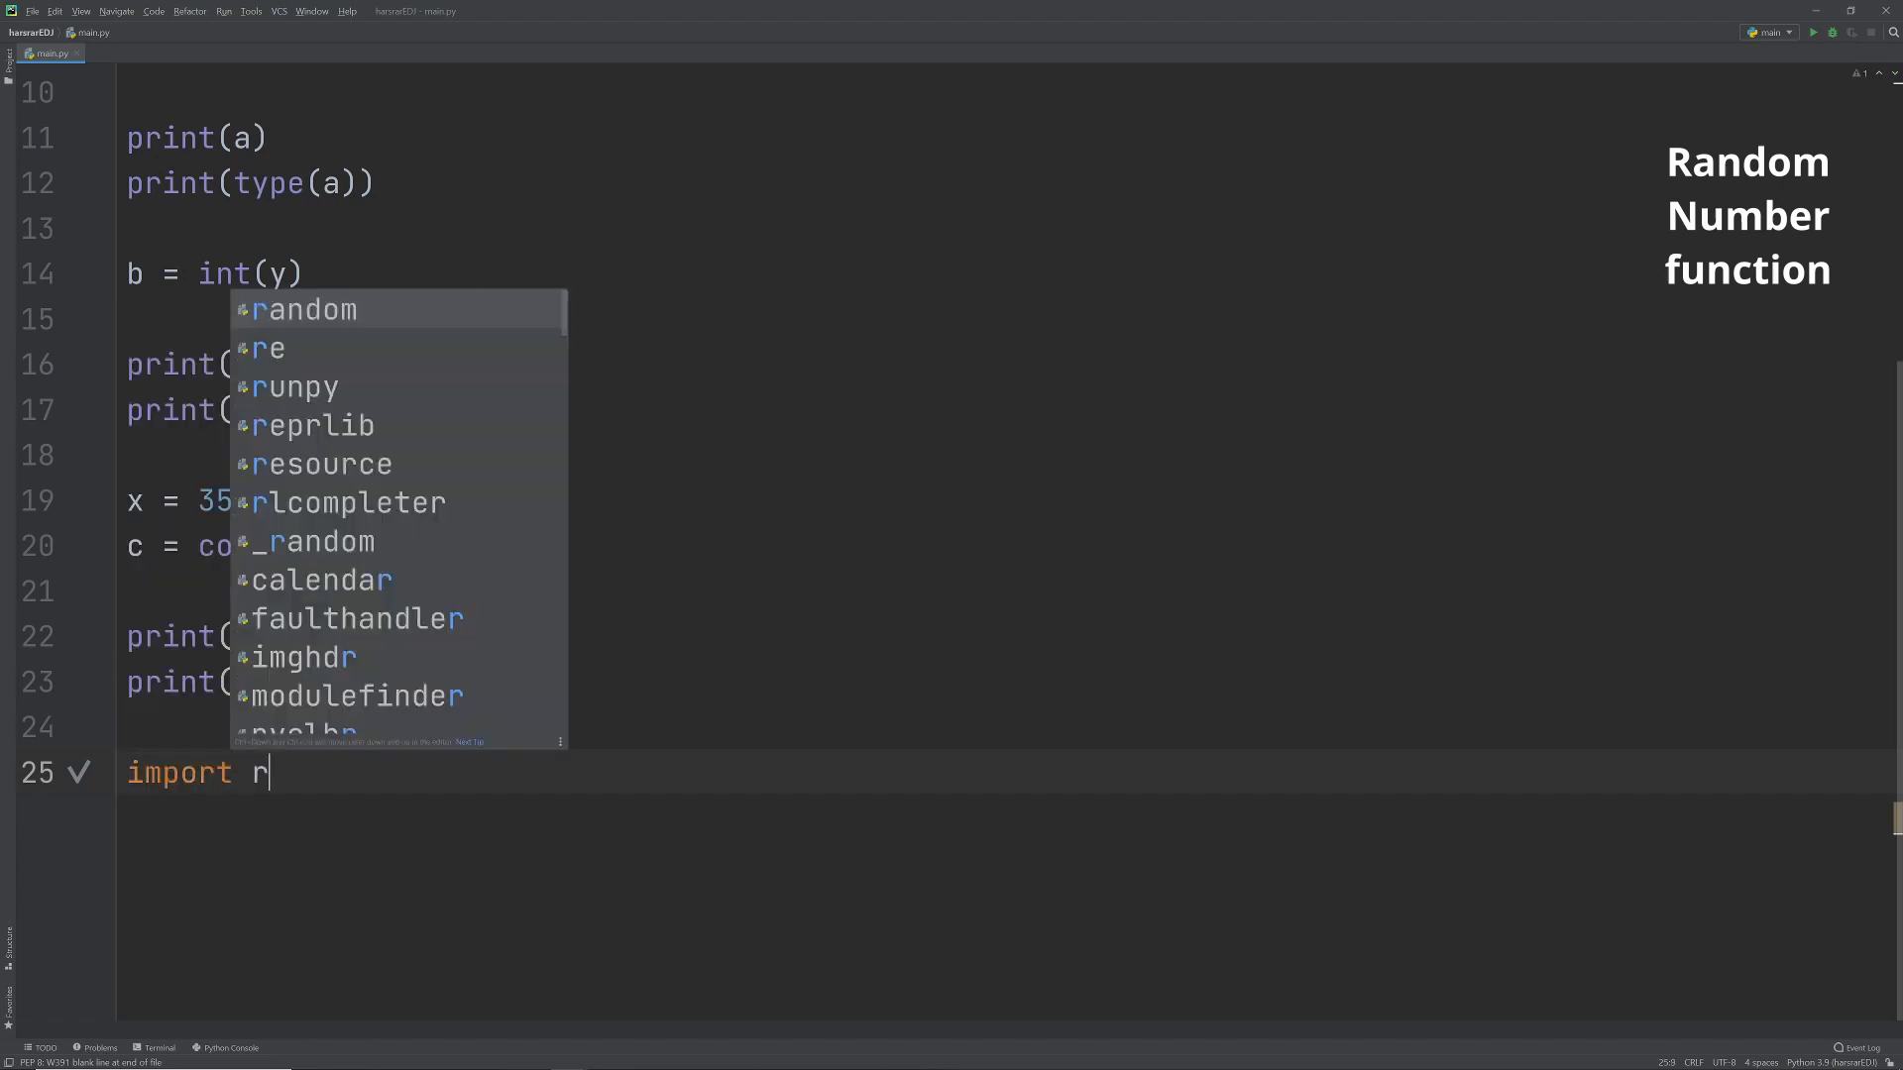
left_click(306, 309)
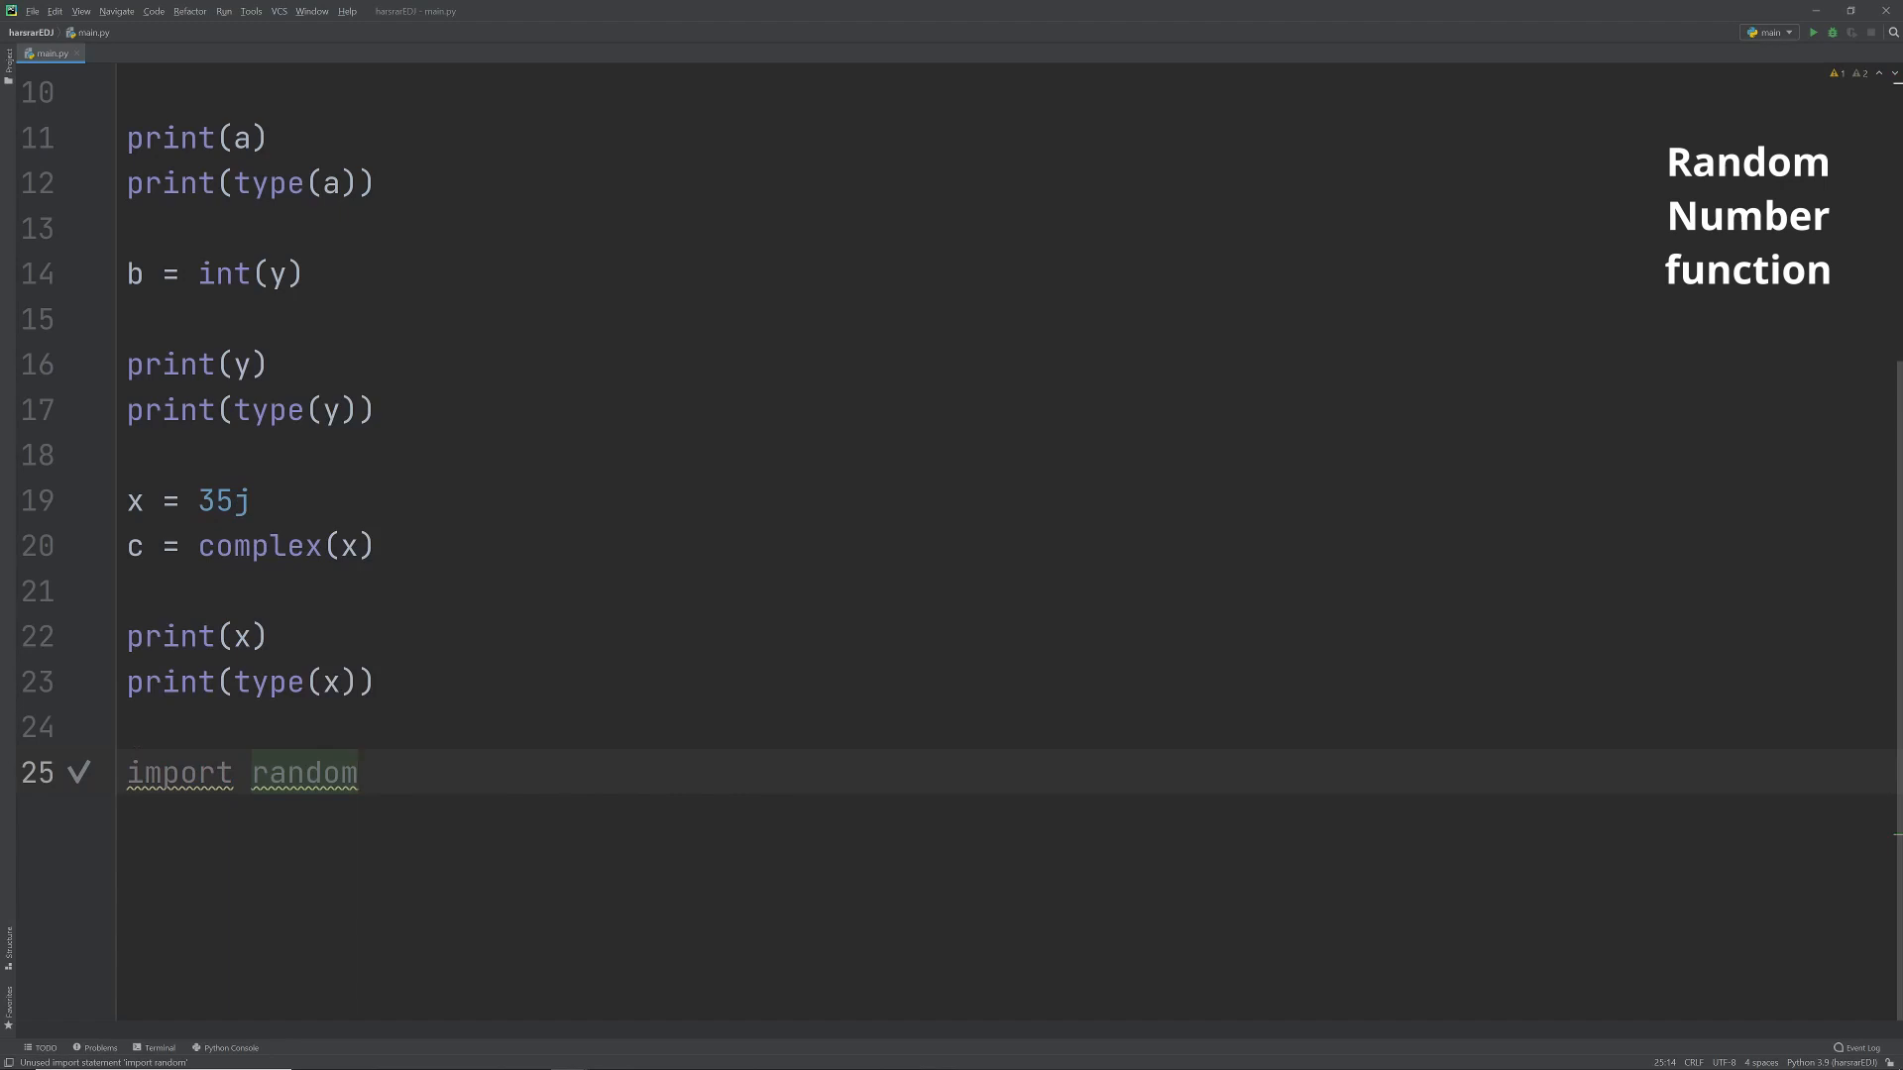
key("Enter")
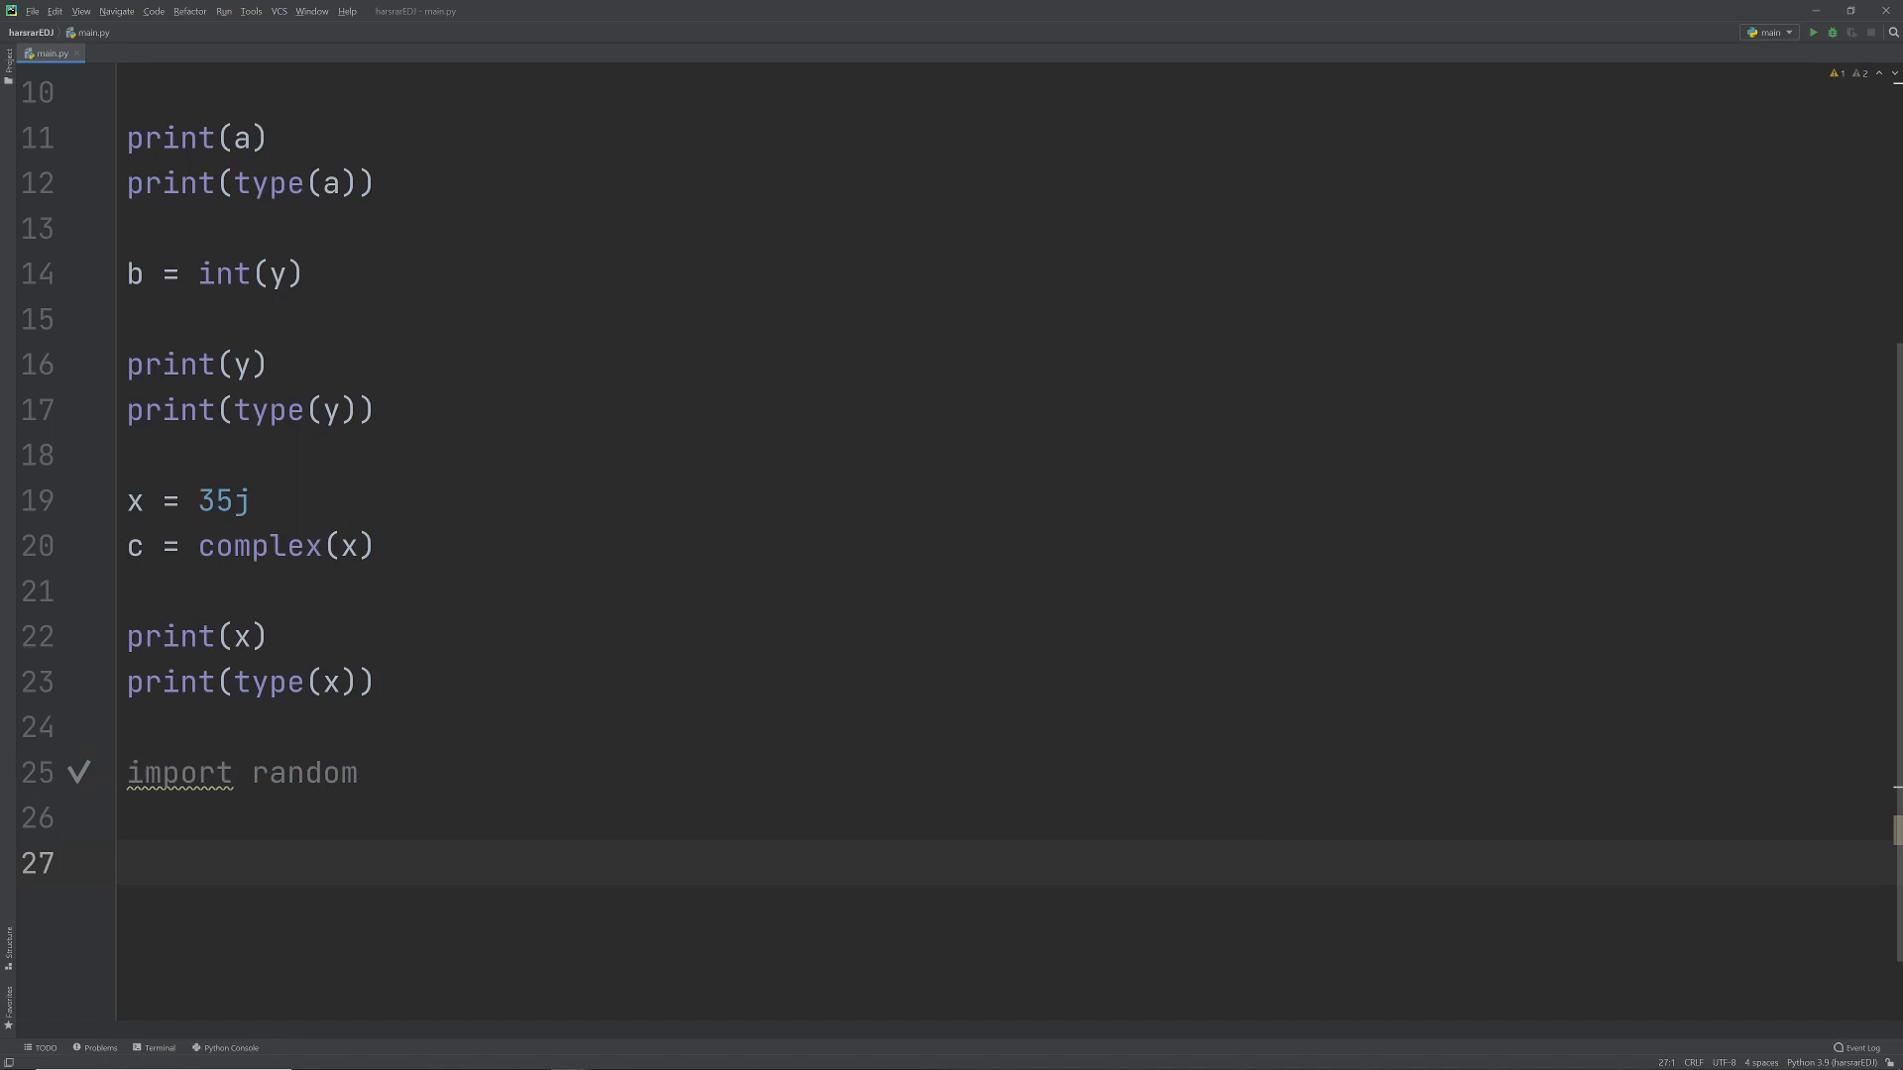
- Assign number = random.randrange(2, 50) on line 27
type("number = ra")
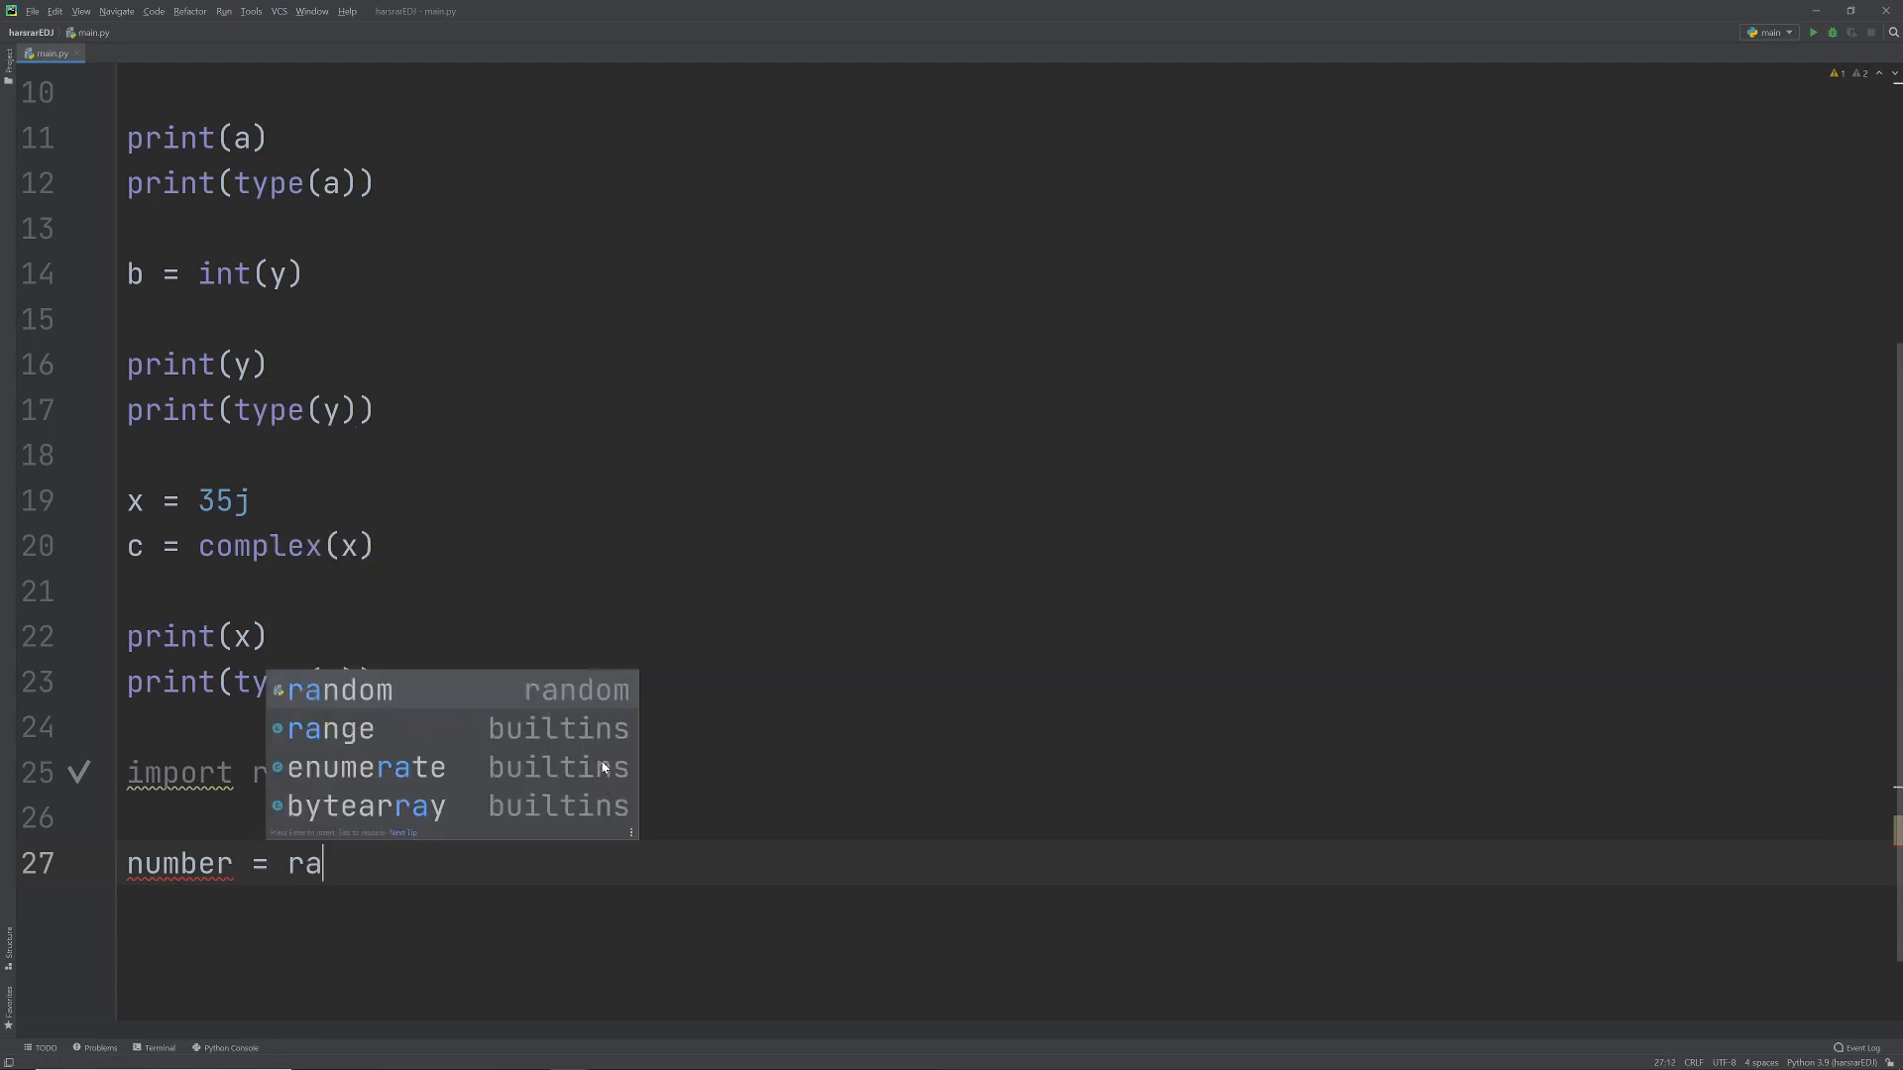
type("ndom.r")
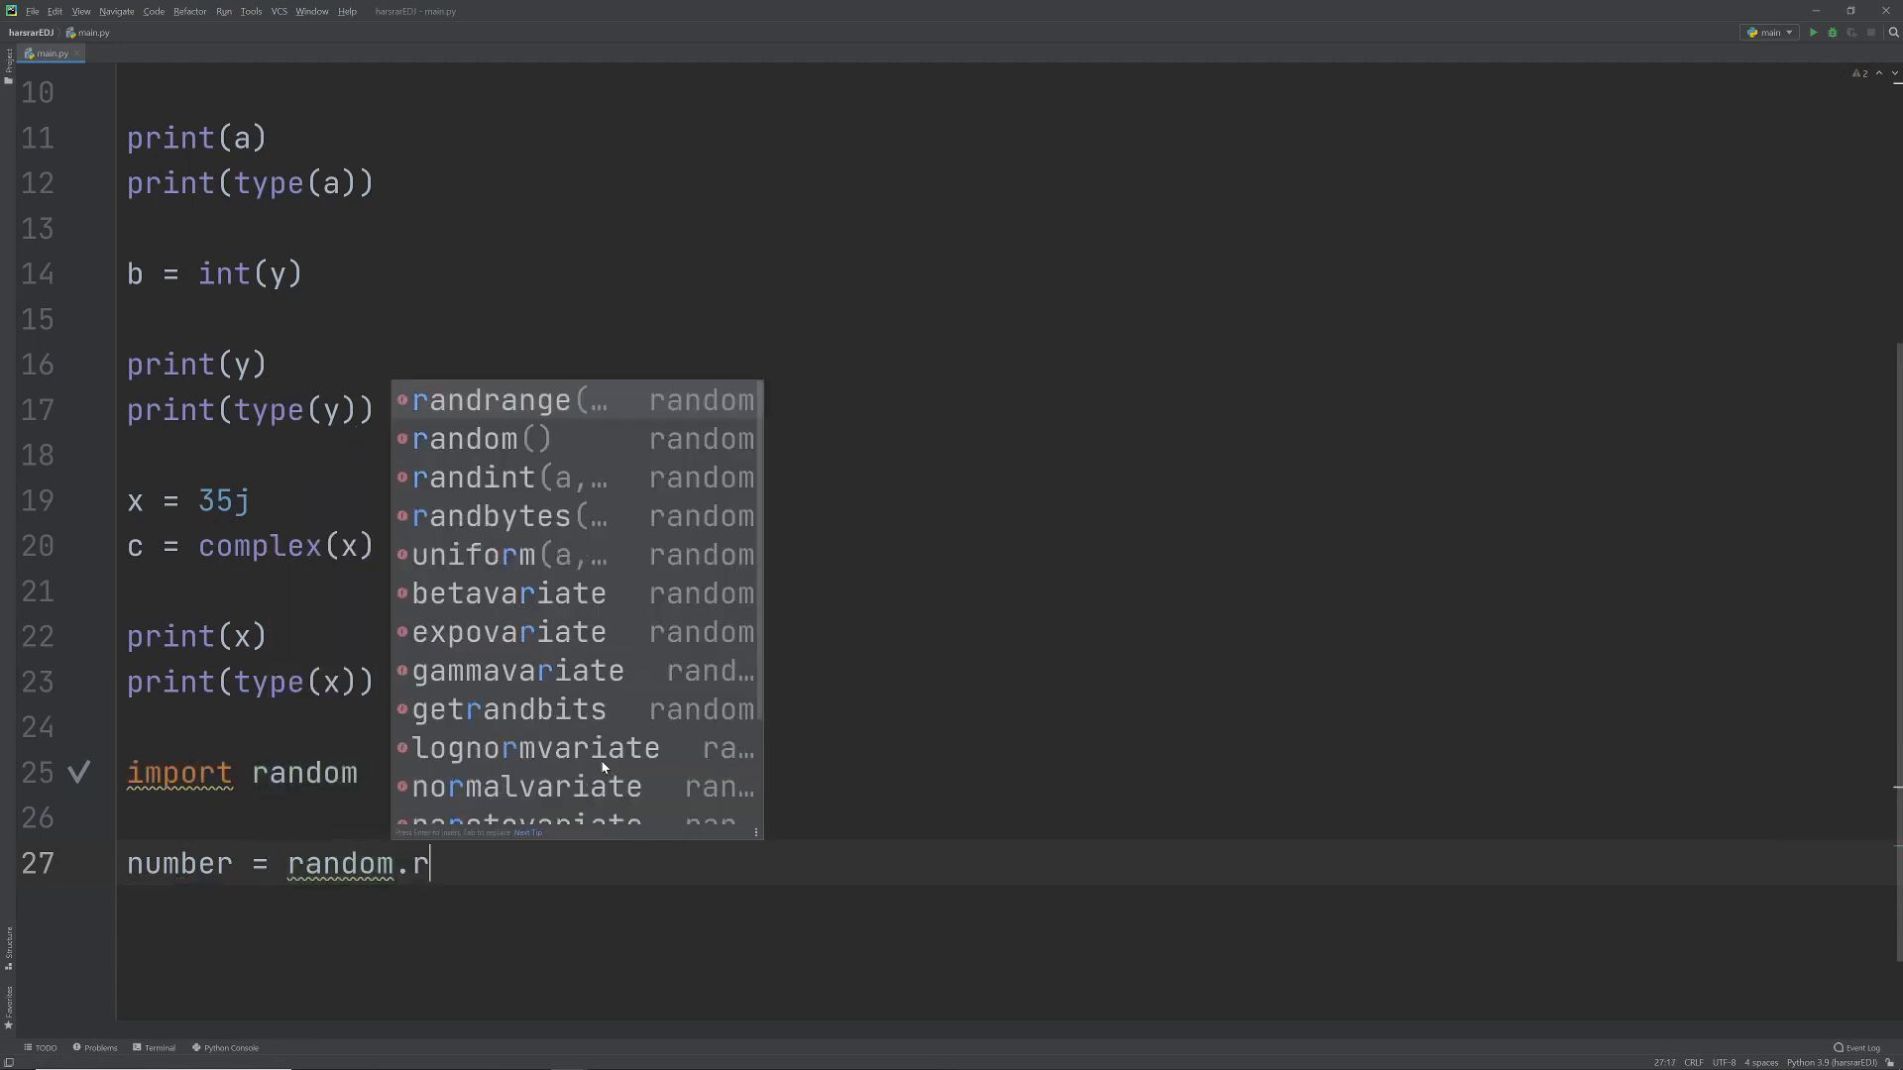
type("andint")
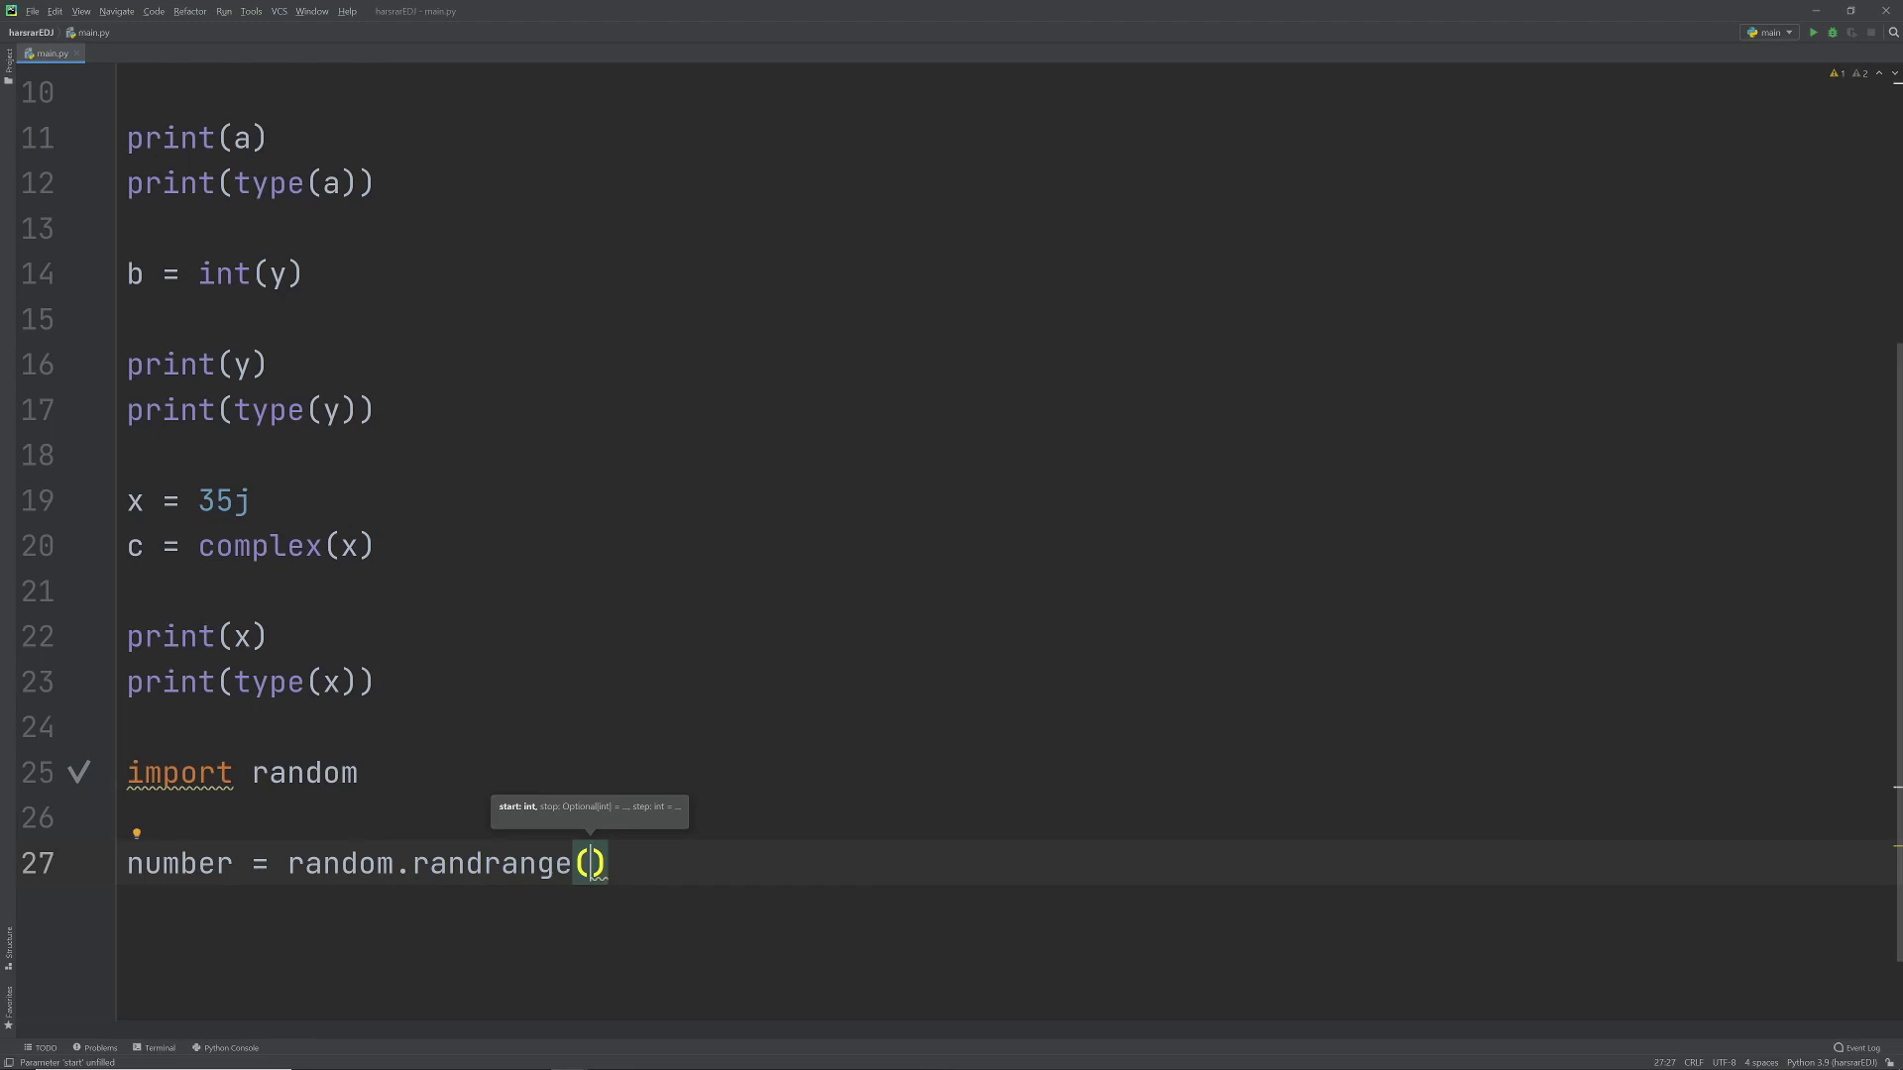
type("2")
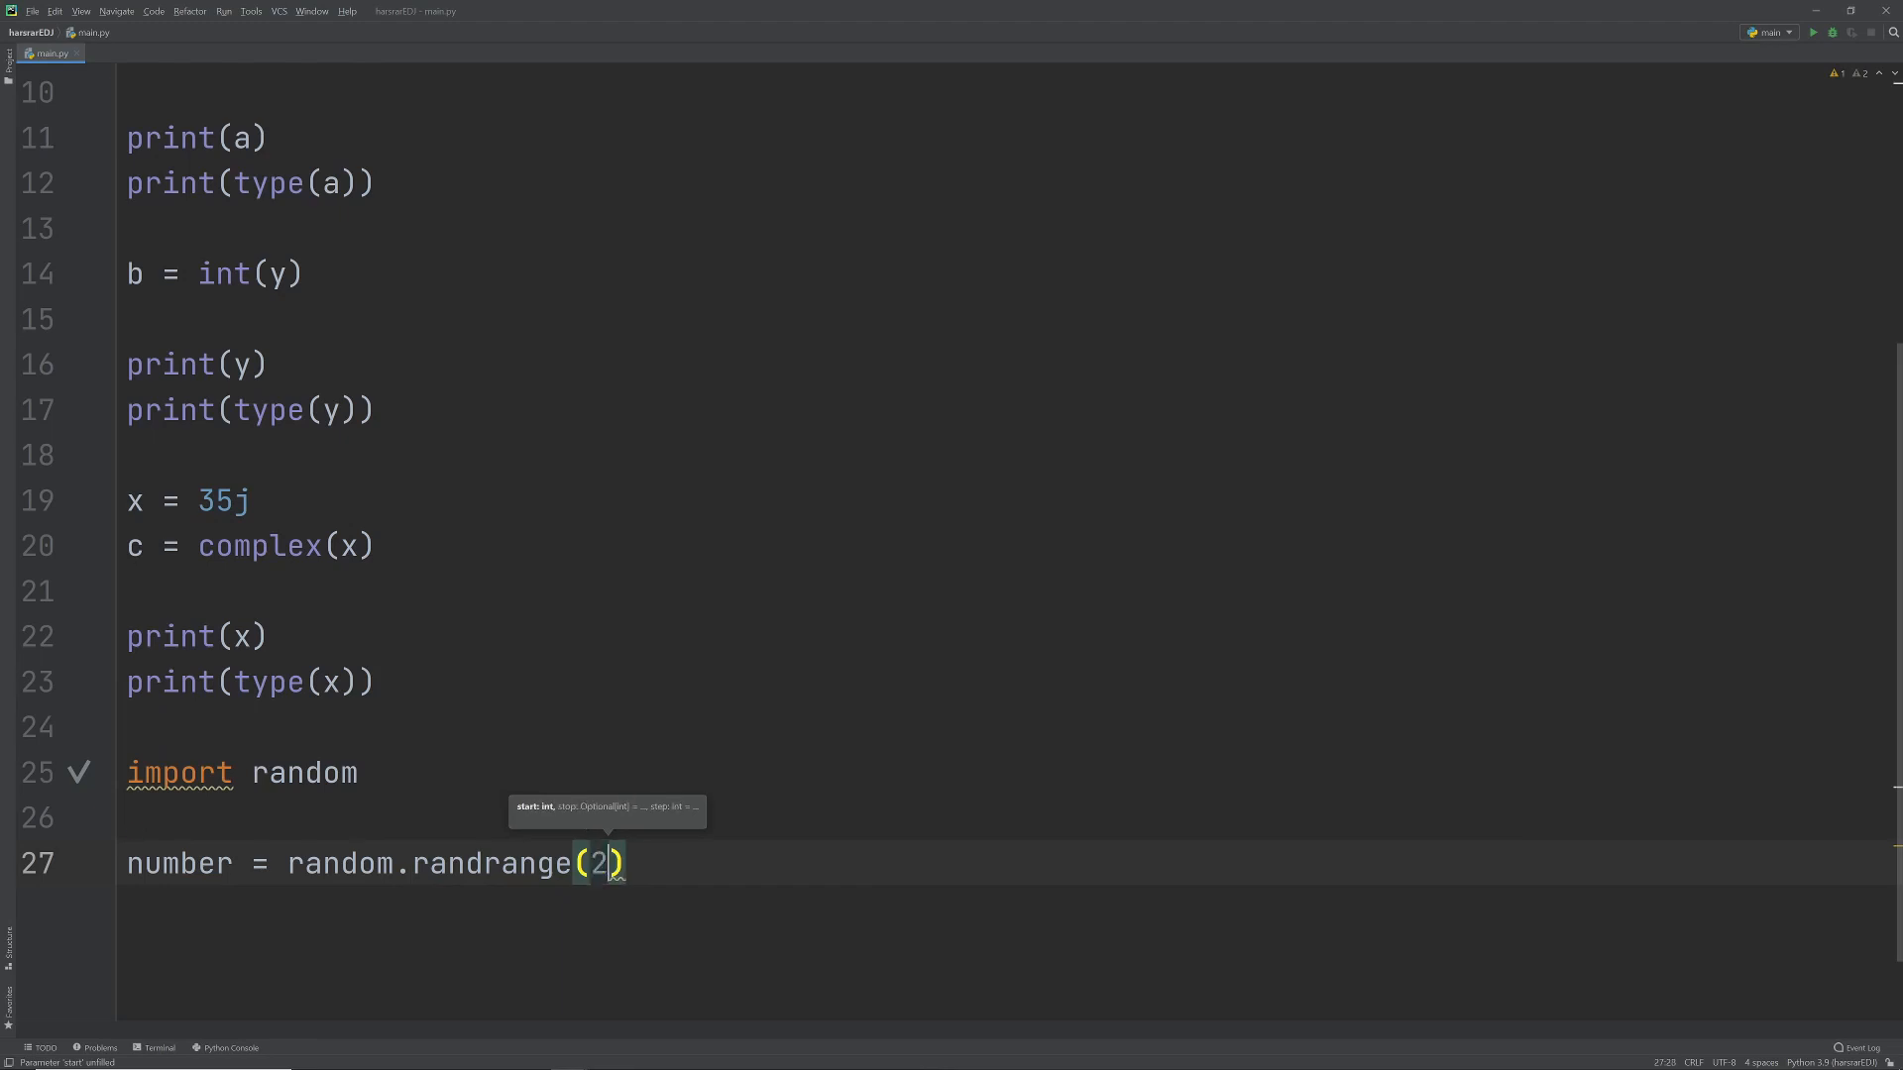
type("\", \"")
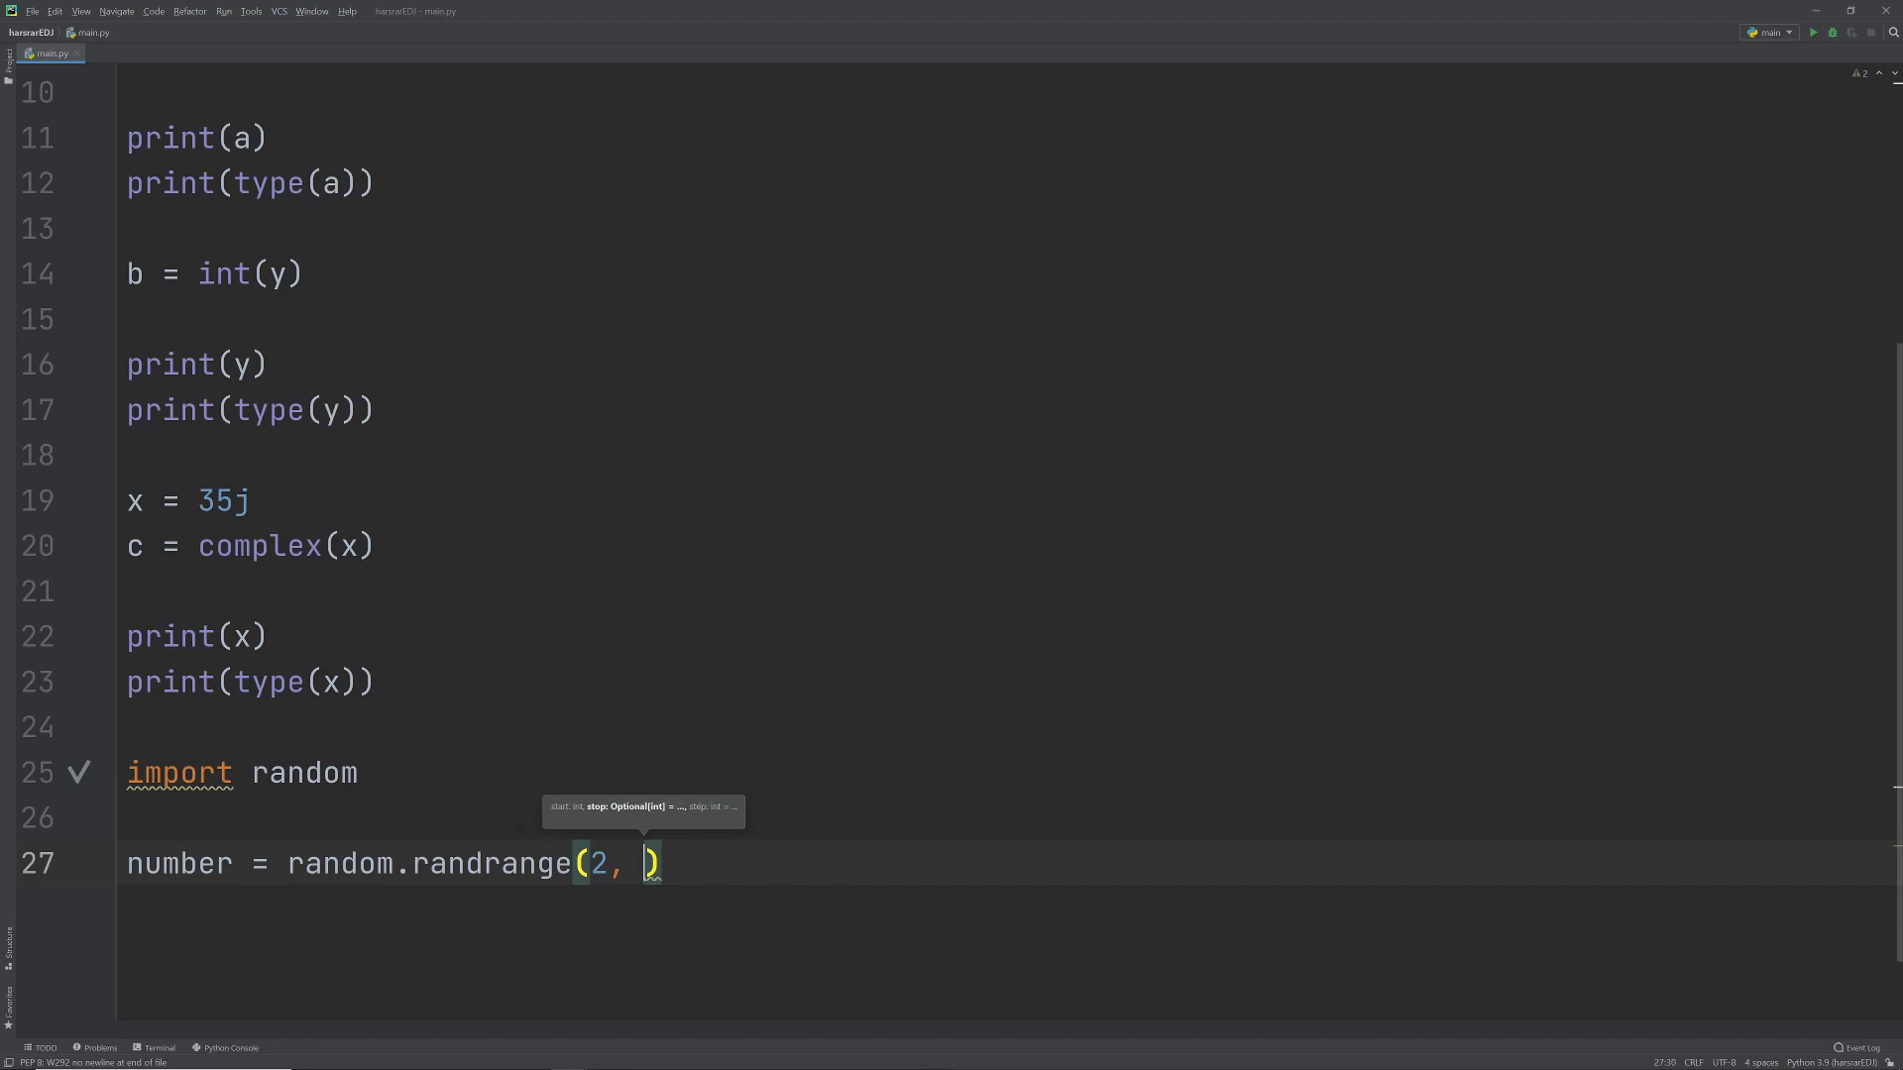
type("50")
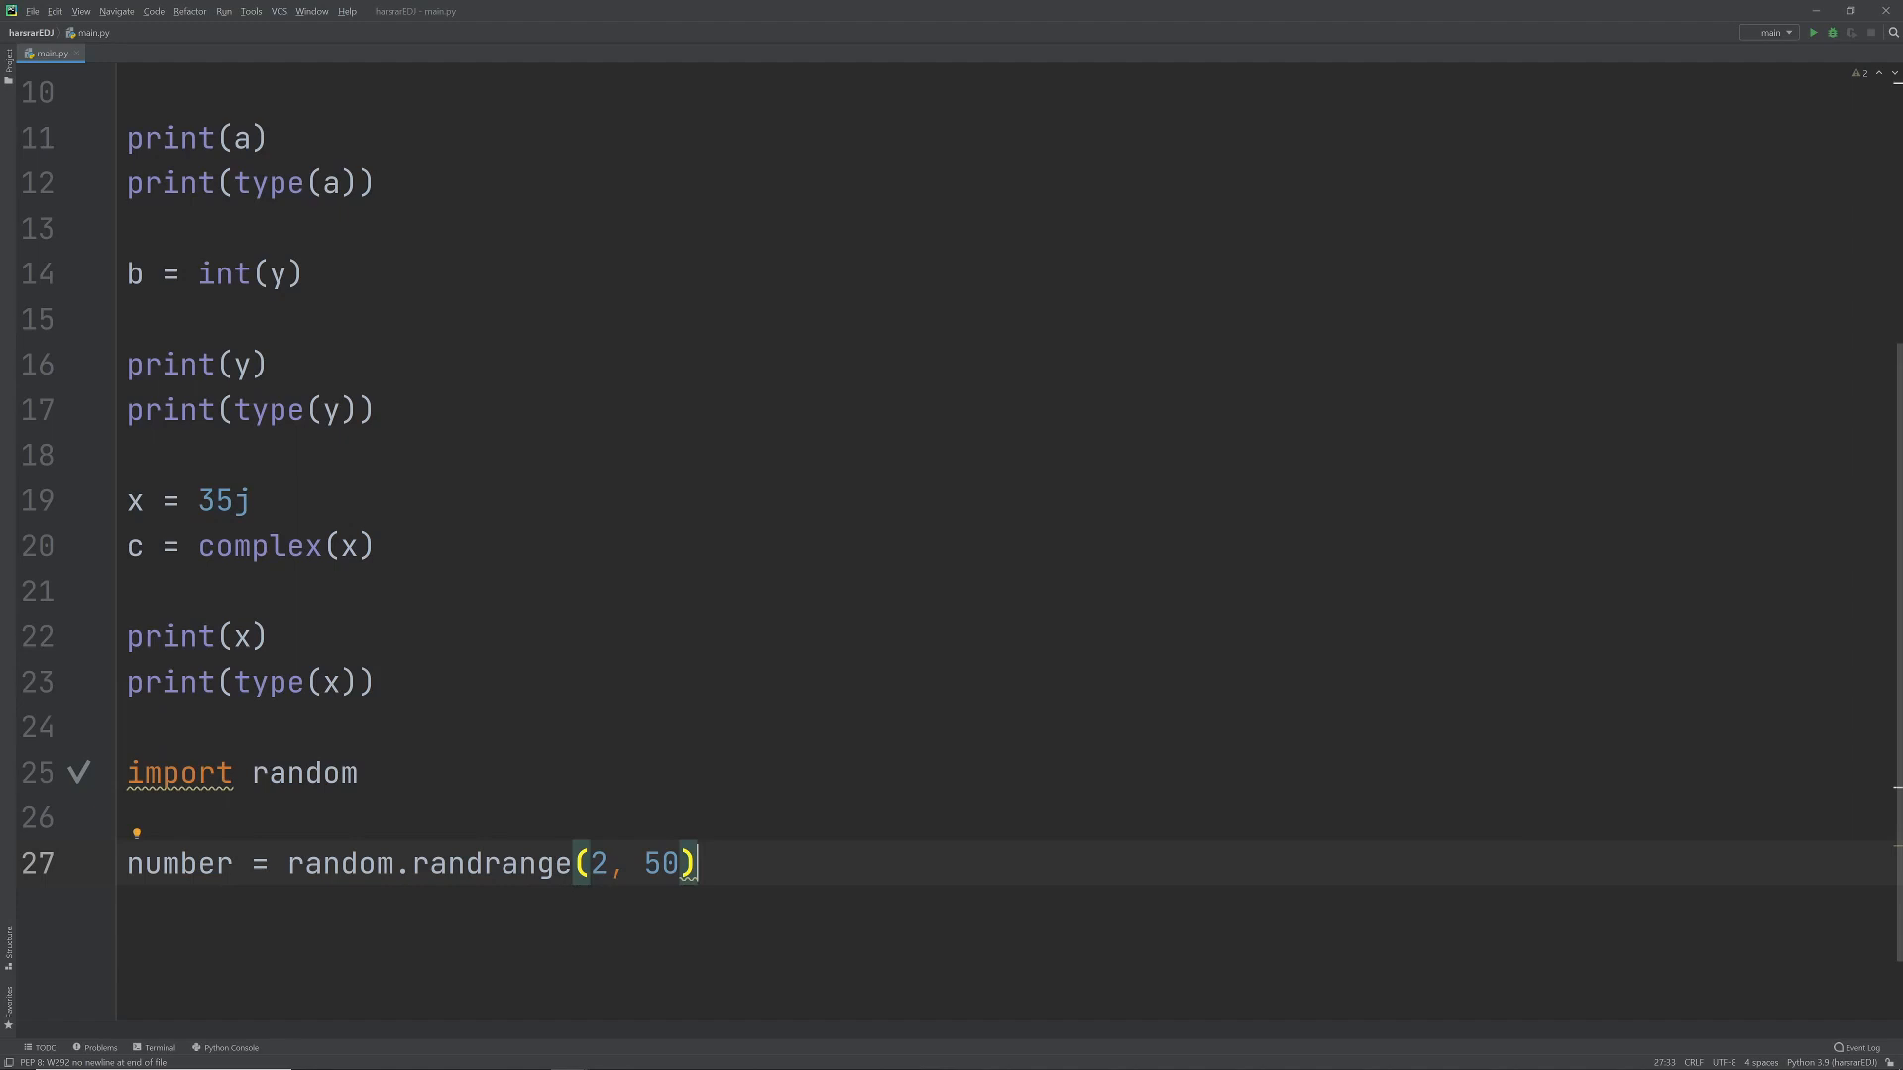
- Add print(number) on line 28
type("print(")
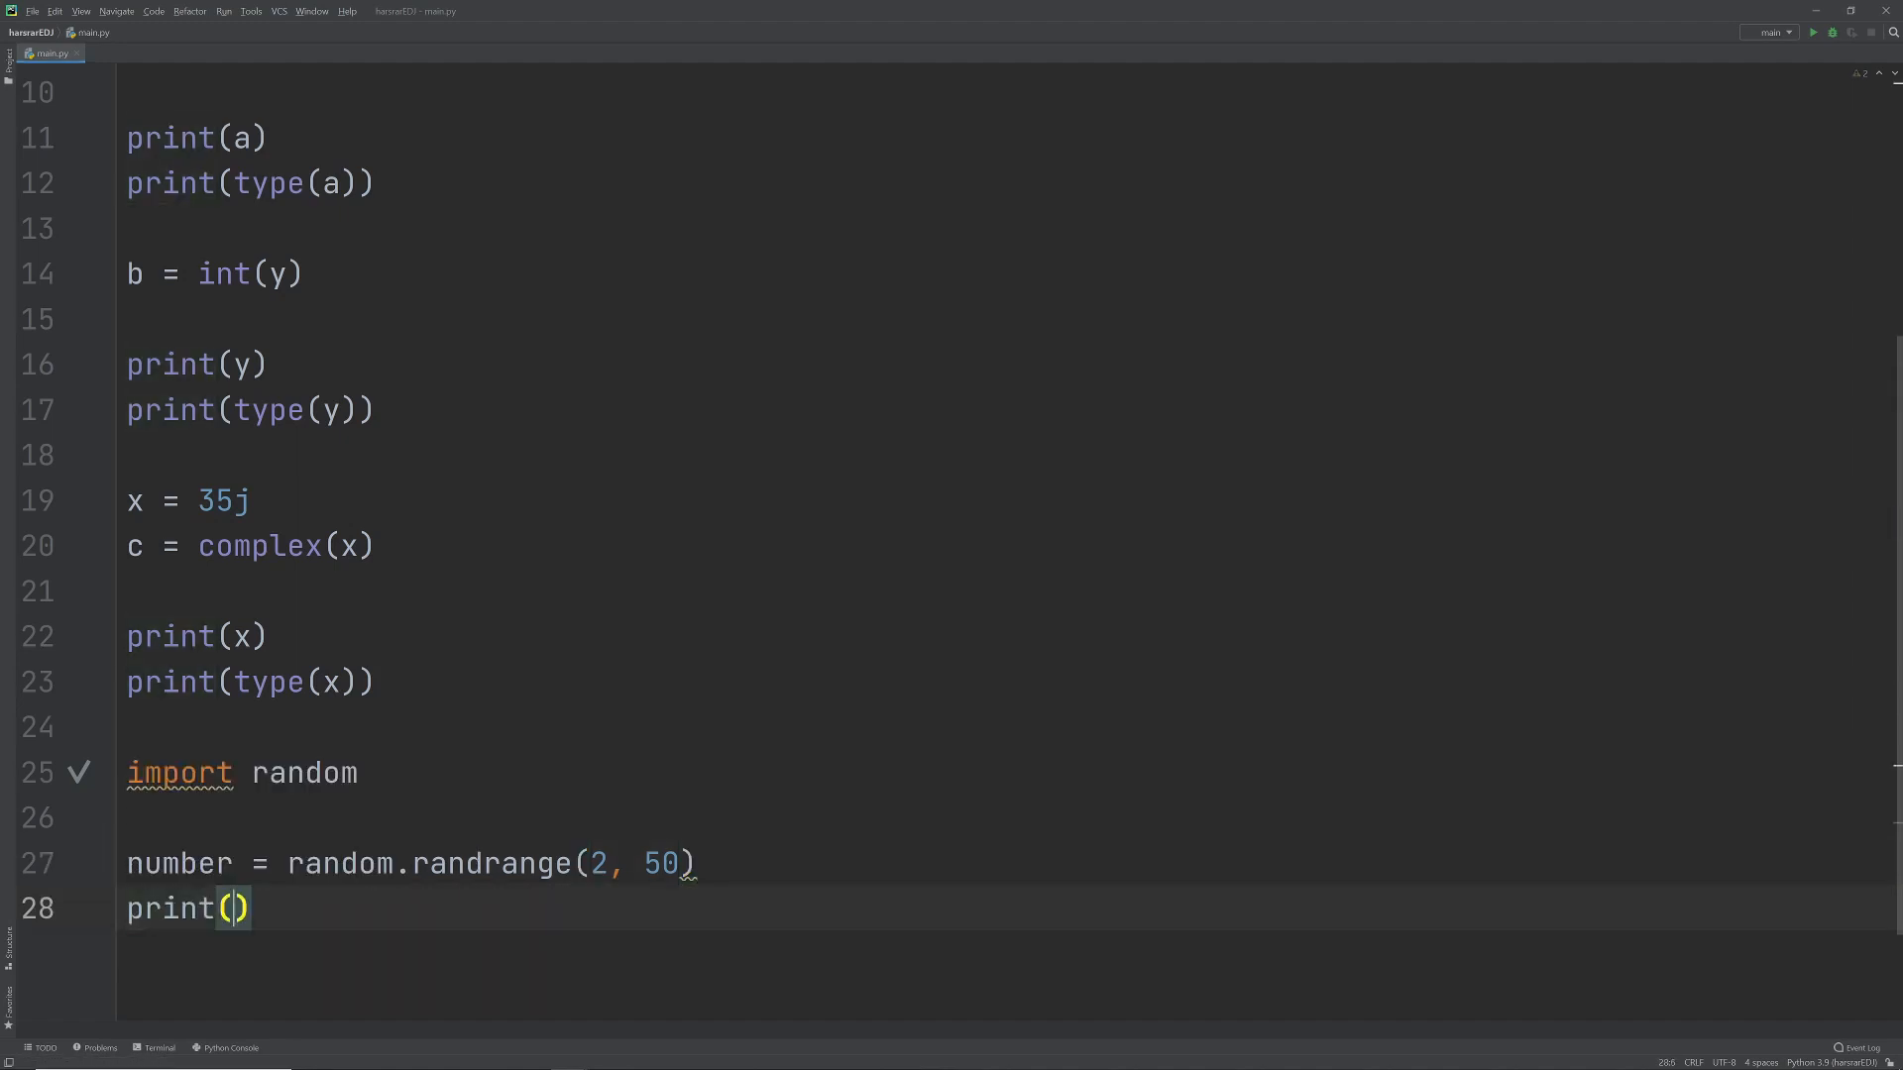
type("number")
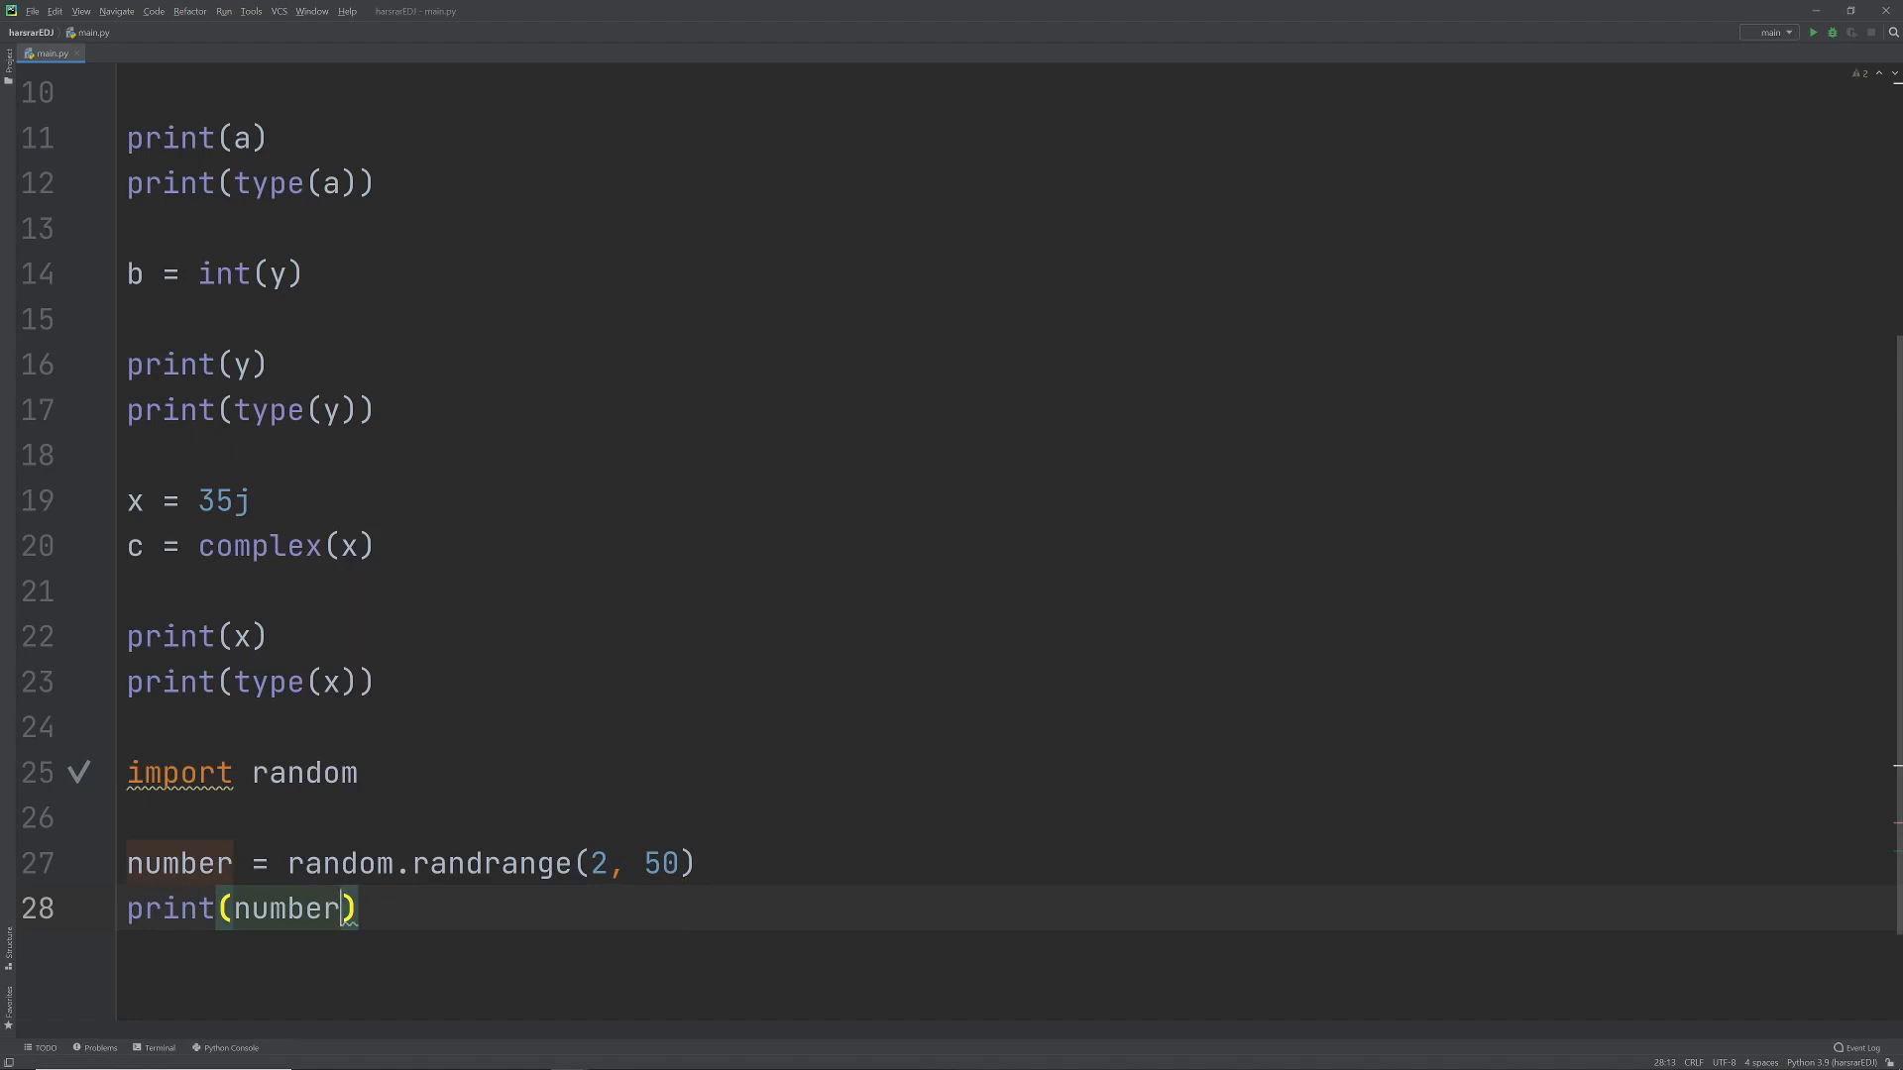
- Run main.py (prints 33), change the upper limit to 36346 and rerun via Run > Run 'main' (prints 8168)
left_click(1812, 32)
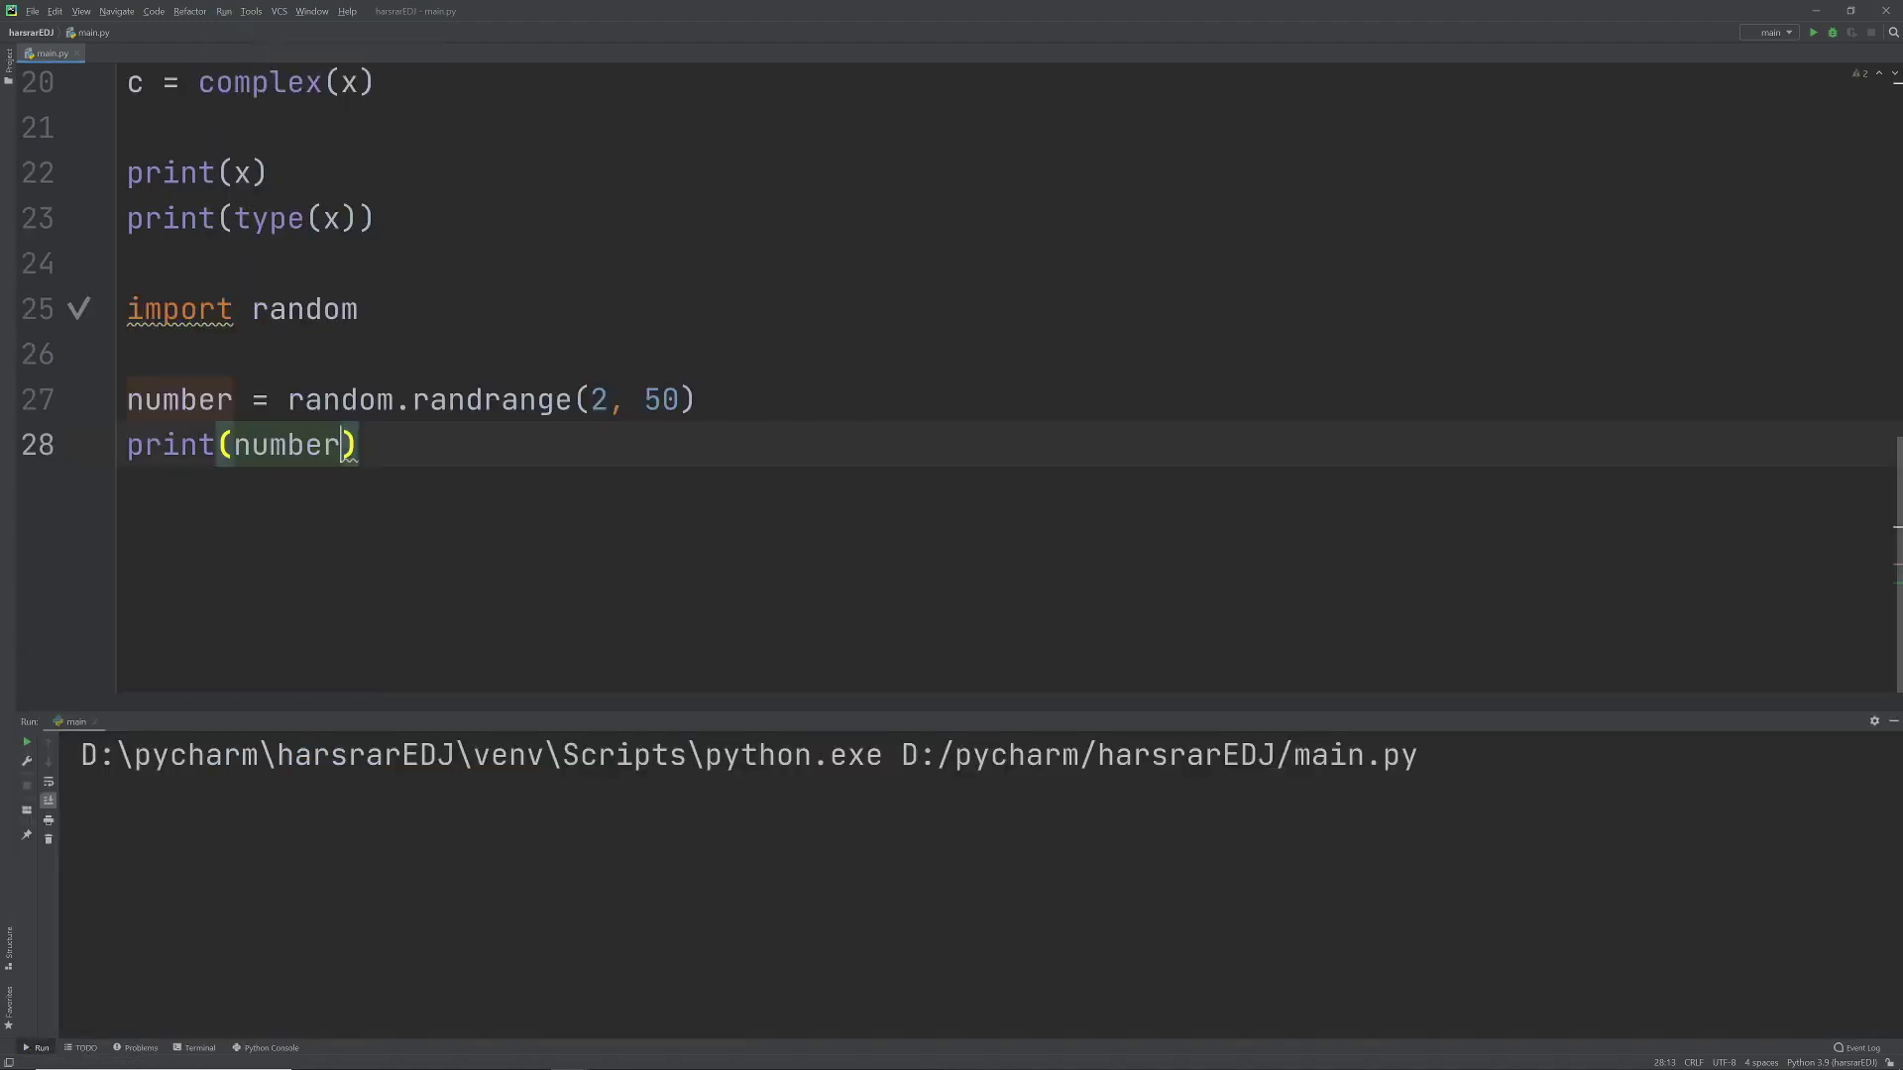
left_click(1812, 32)
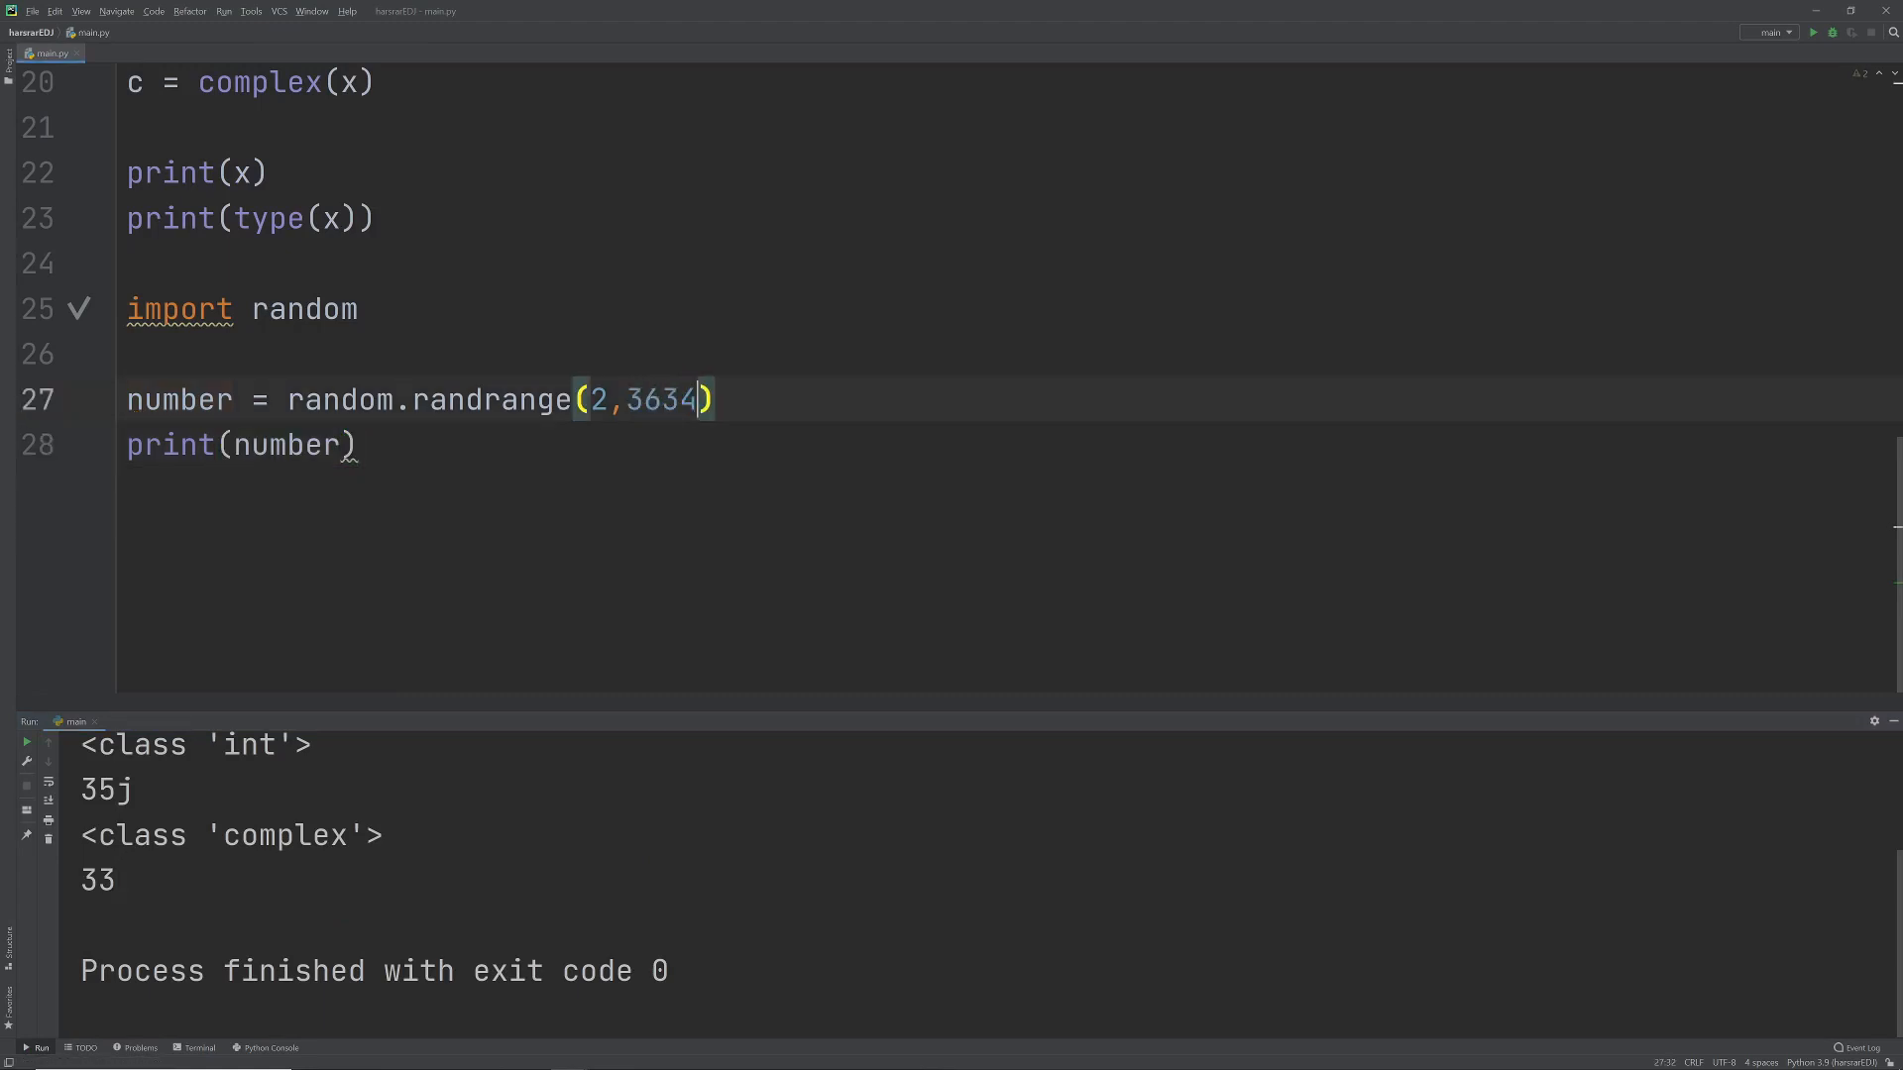
left_click(228, 12)
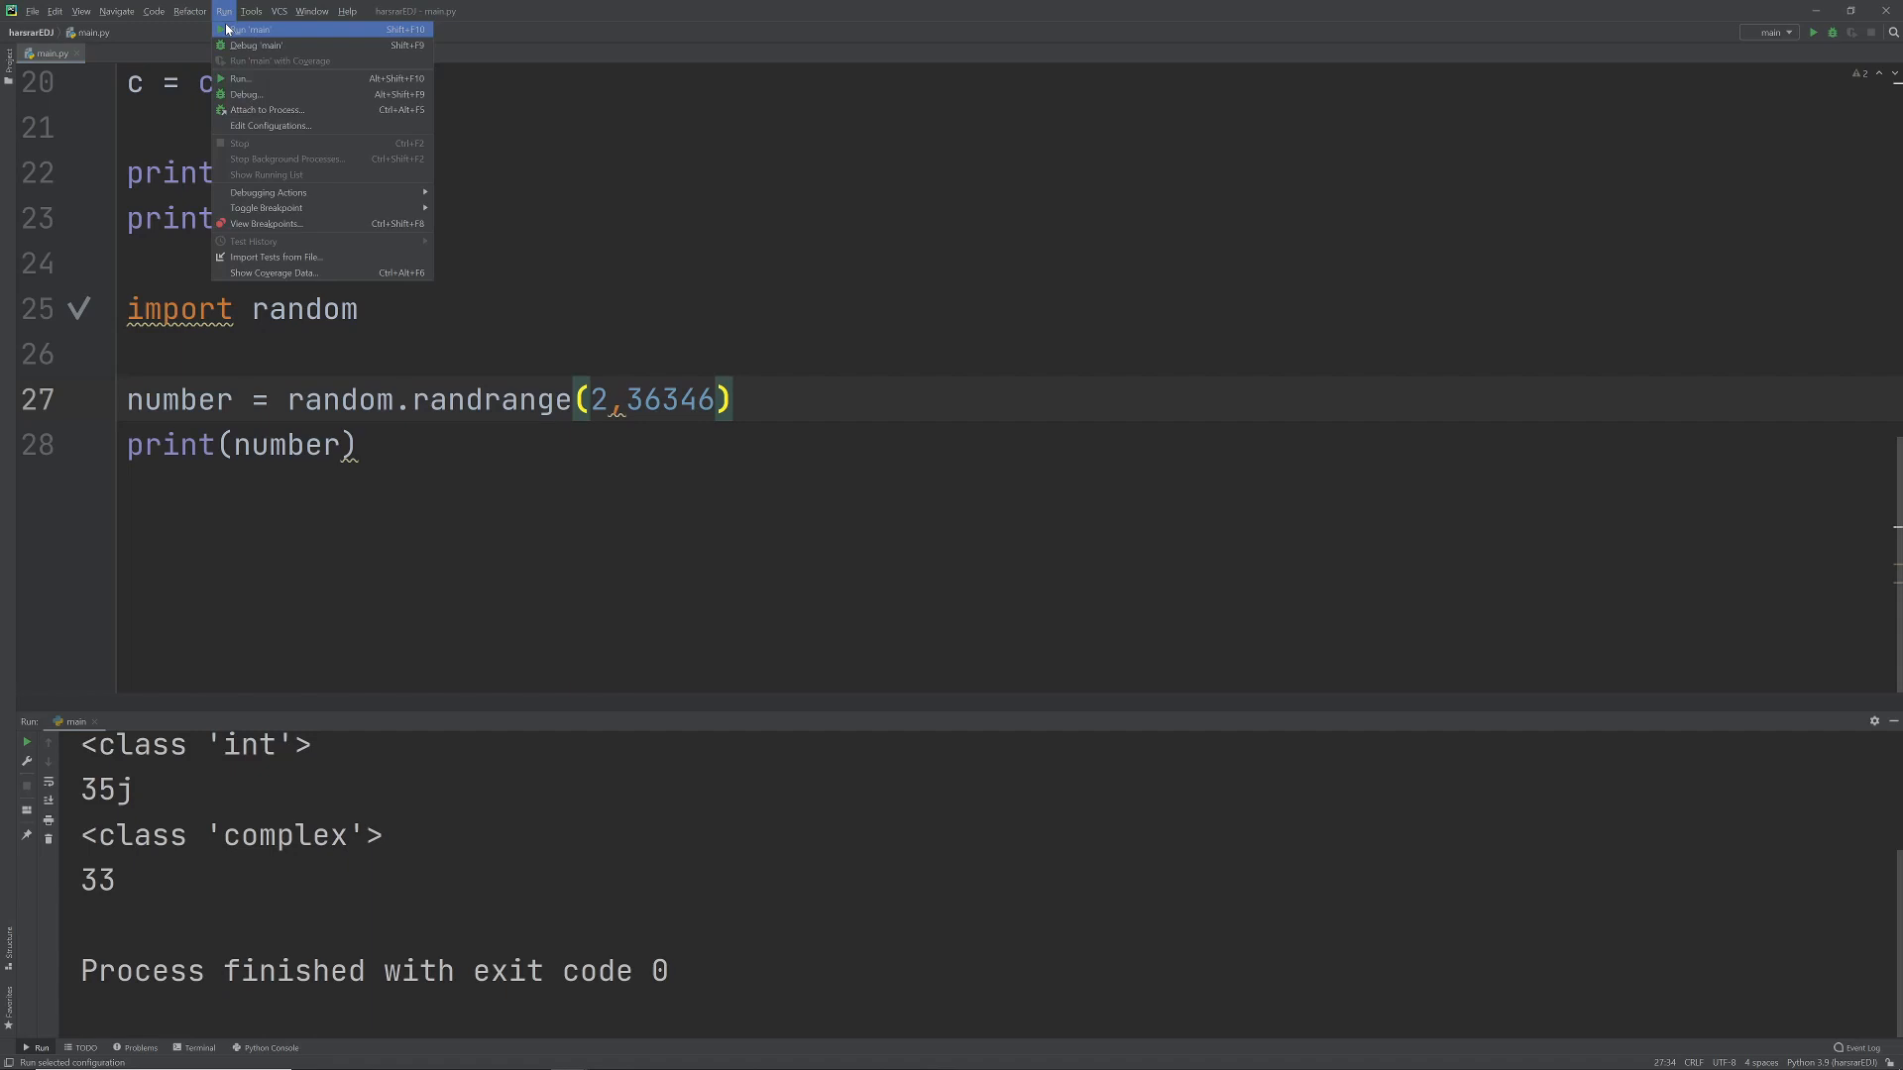
left_click(238, 30)
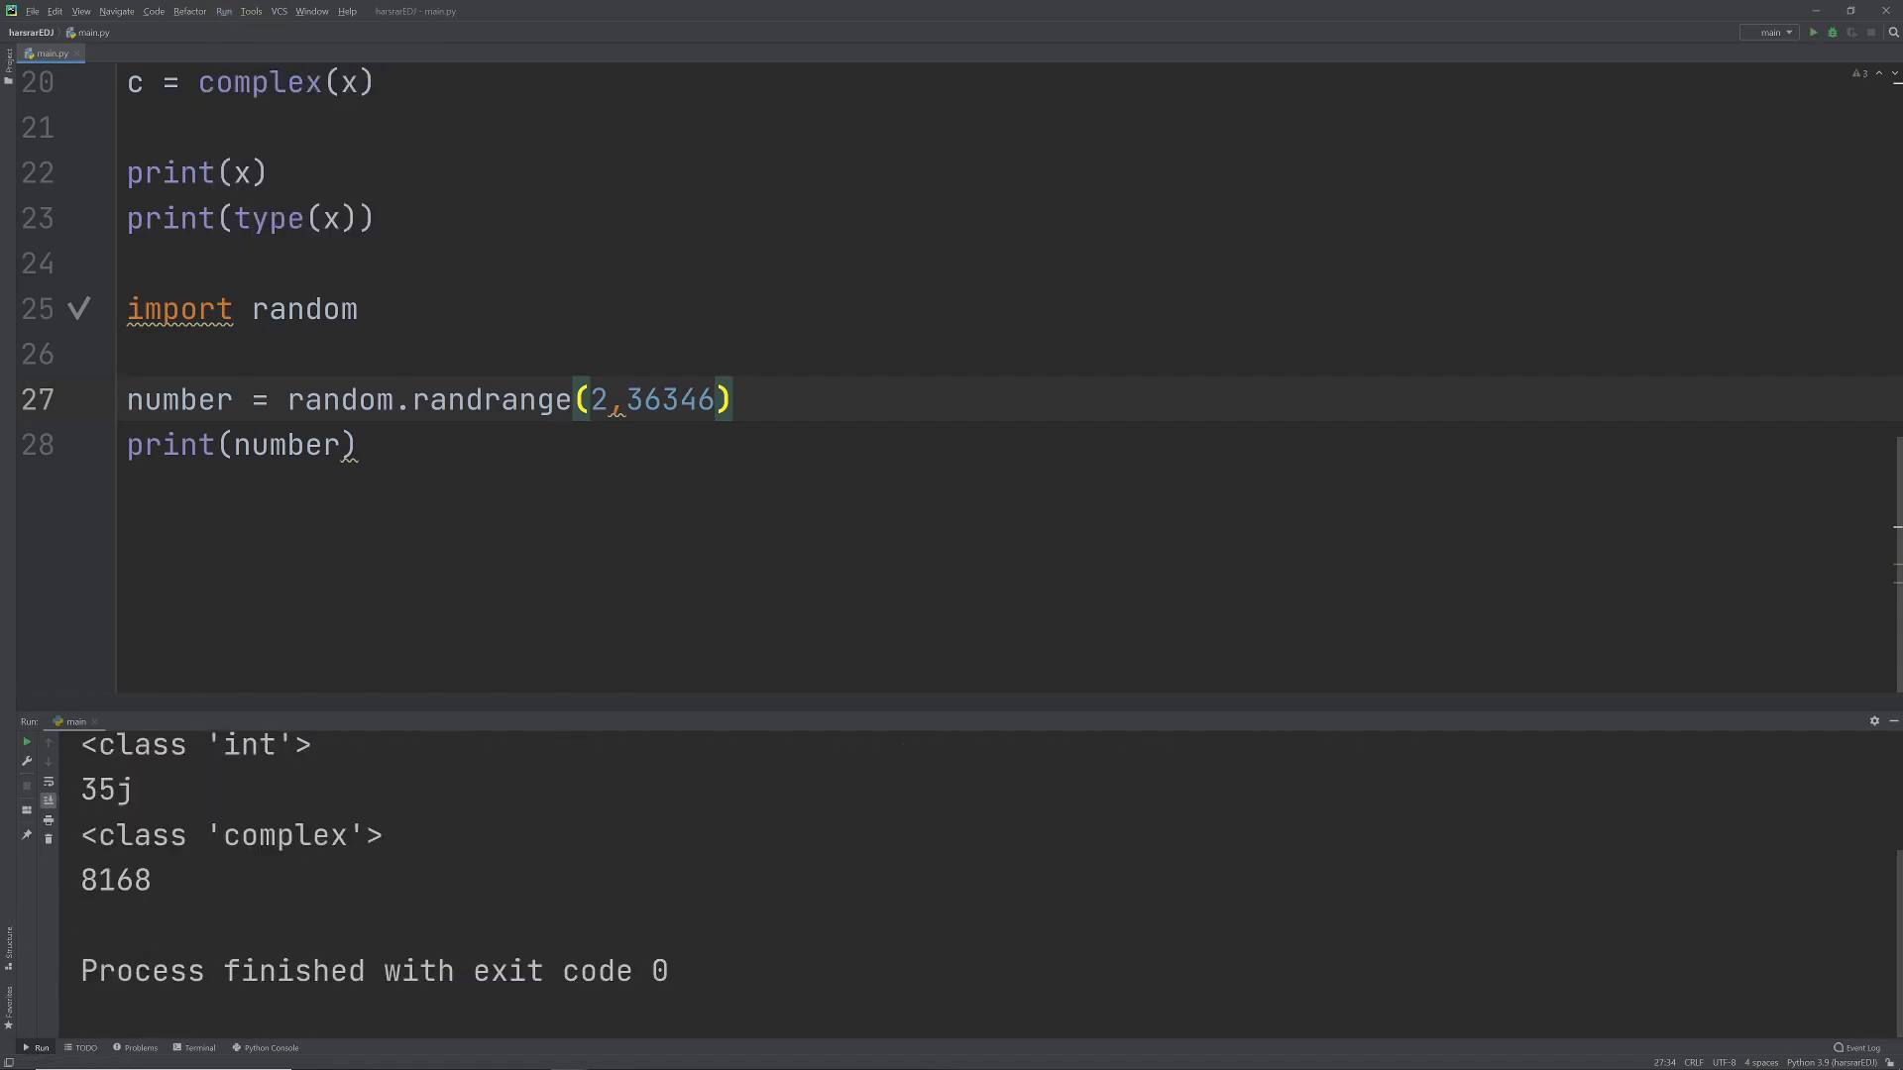